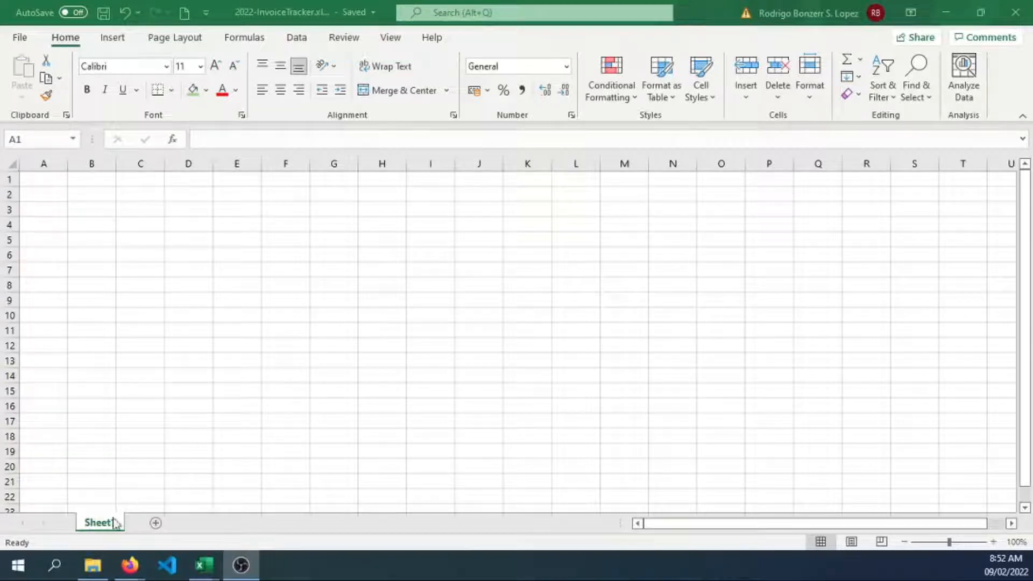
Rename the worksheet tab to 'Invoice Tracker' and select cell B1.
double_click(98, 523)
type("Invoice Tracker")
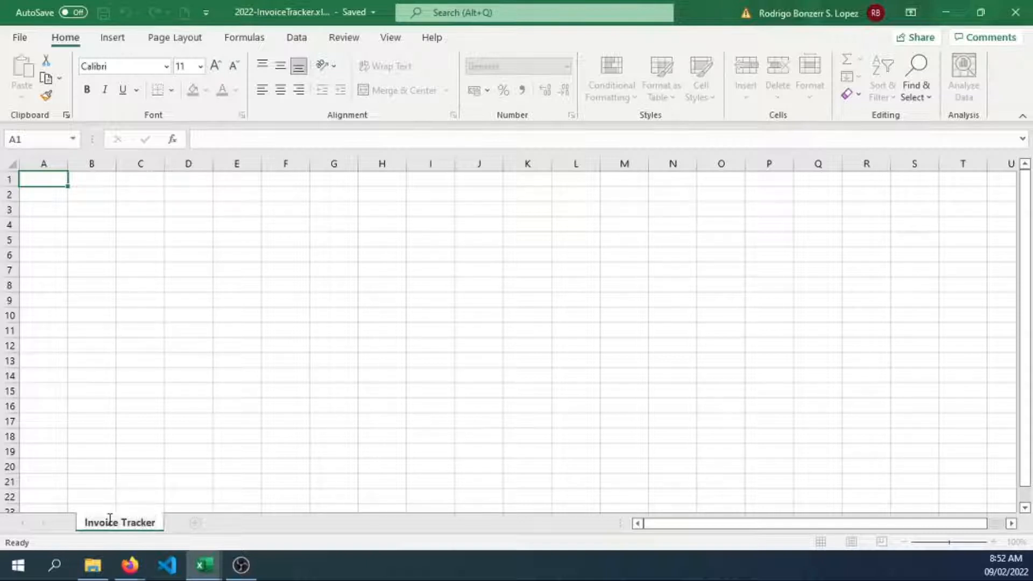
left_click(140, 223)
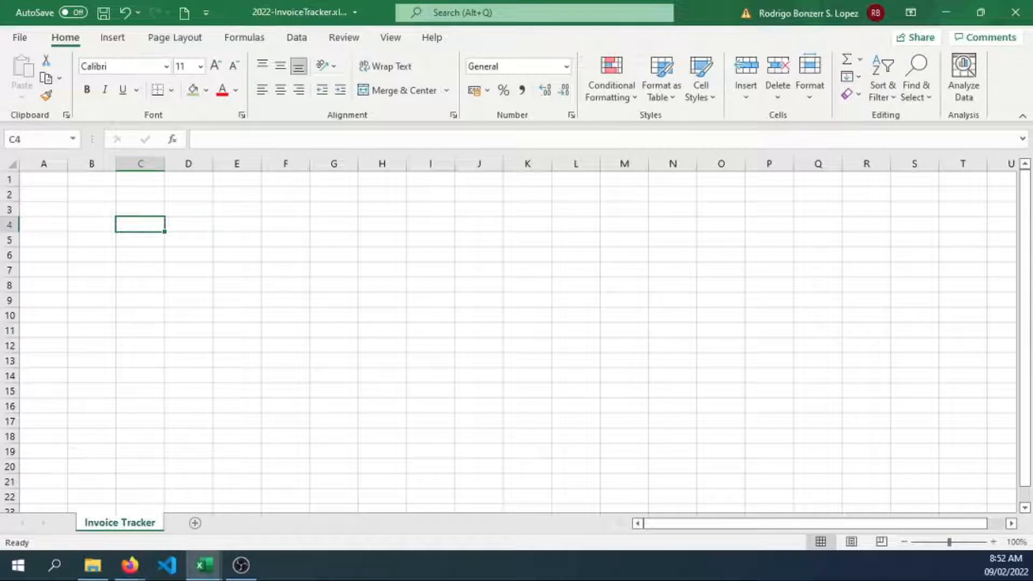
mouse_move(257, 381)
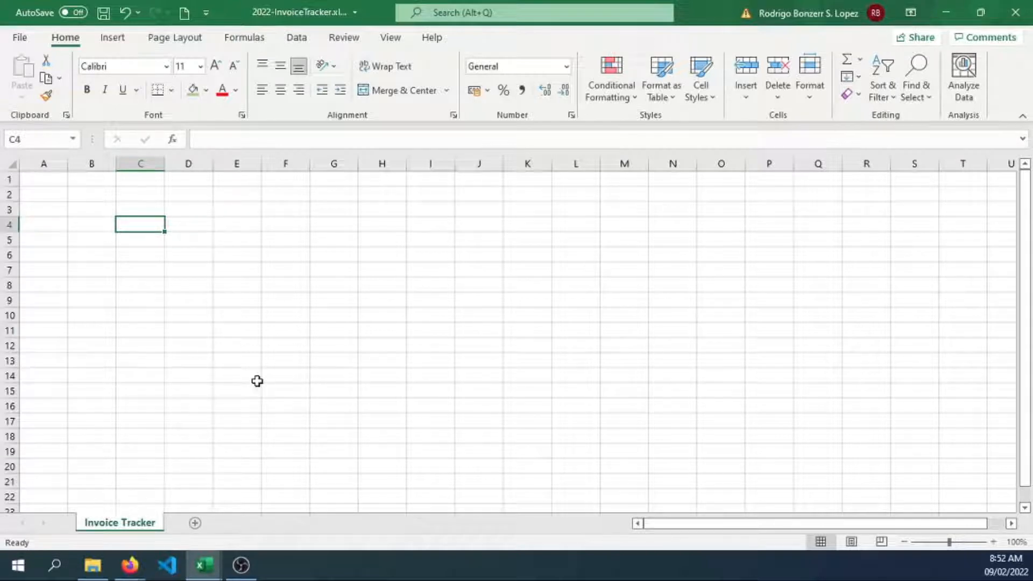
mouse_move(298, 406)
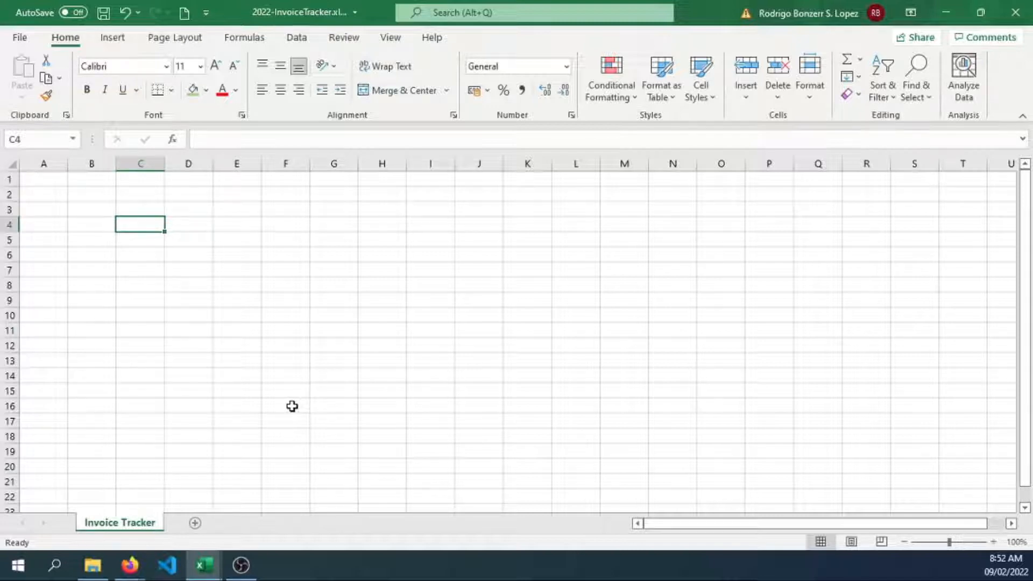
left_click(90, 179)
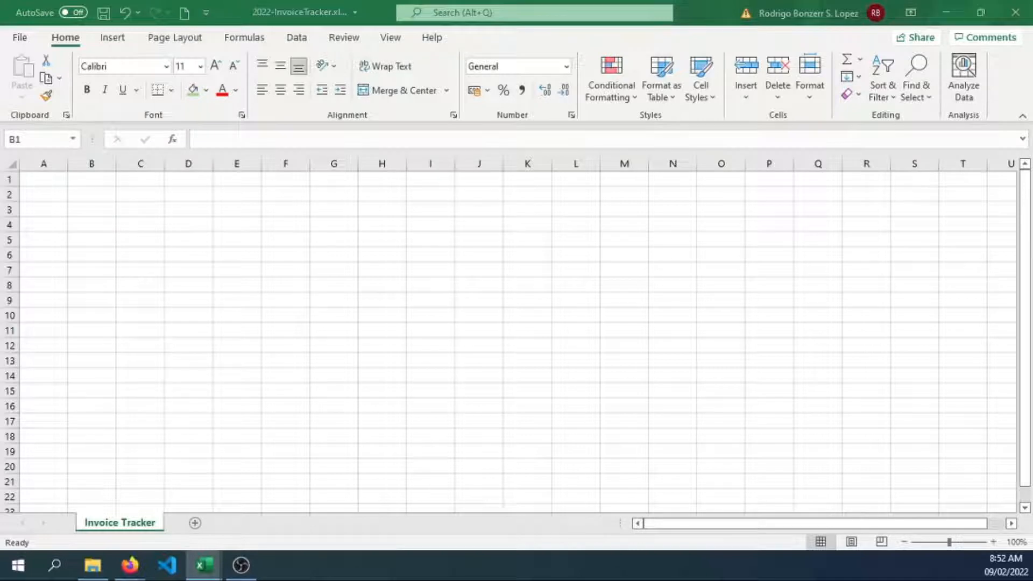
mouse_move(103, 189)
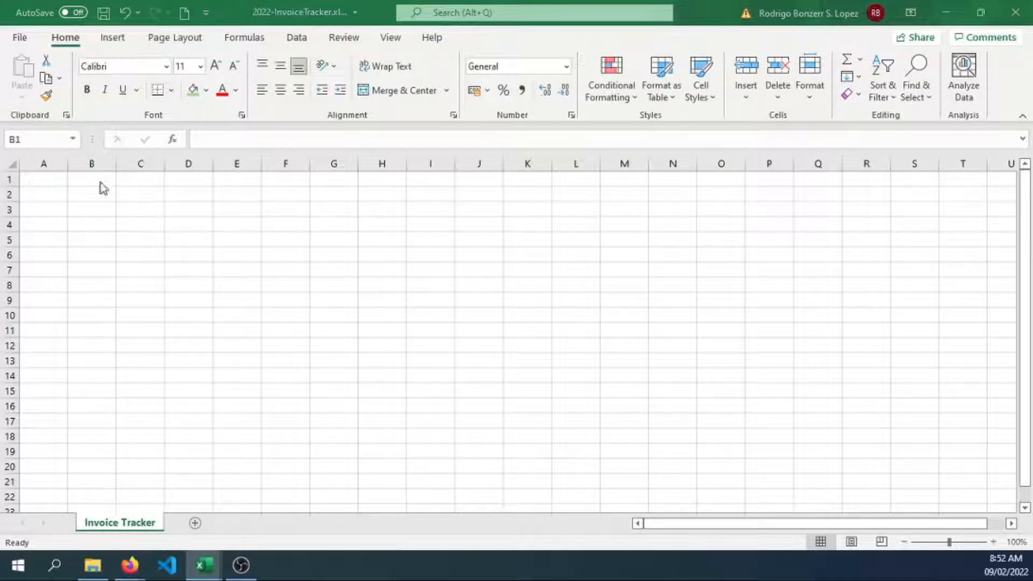
Enter 'COMPANY NAME:' in B1 and 'RBSLDEVTECH WEB SOLUTIONS' beside it in C1.
type("COMP")
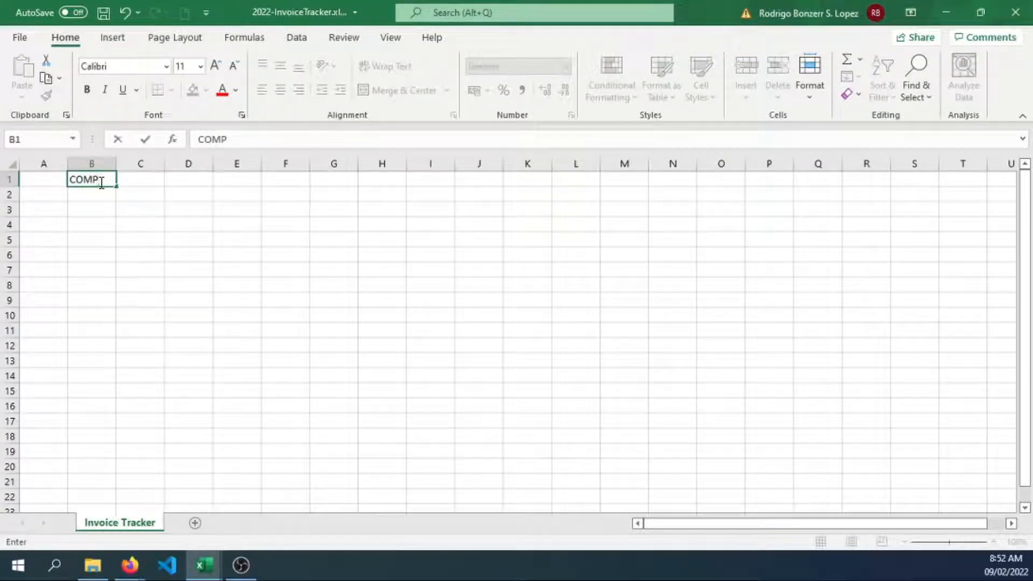
type("ANY")
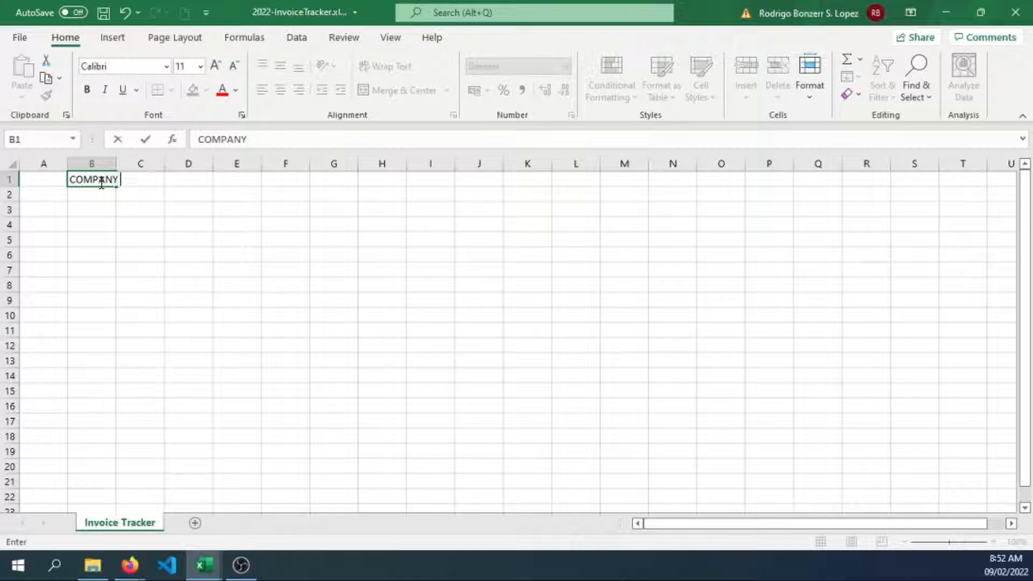
type("NAME:")
left_click(140, 178)
type("RB")
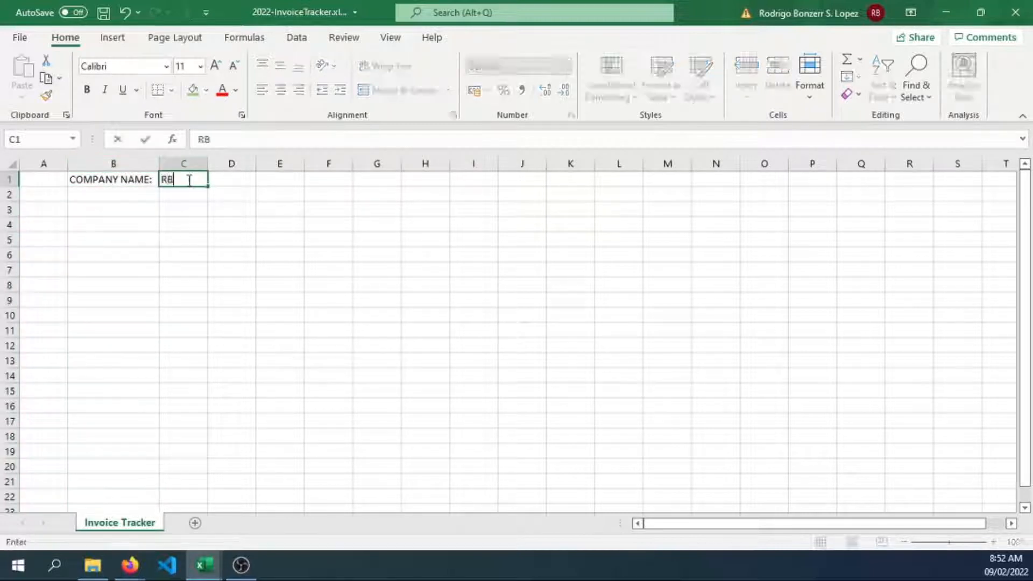
type("SL")
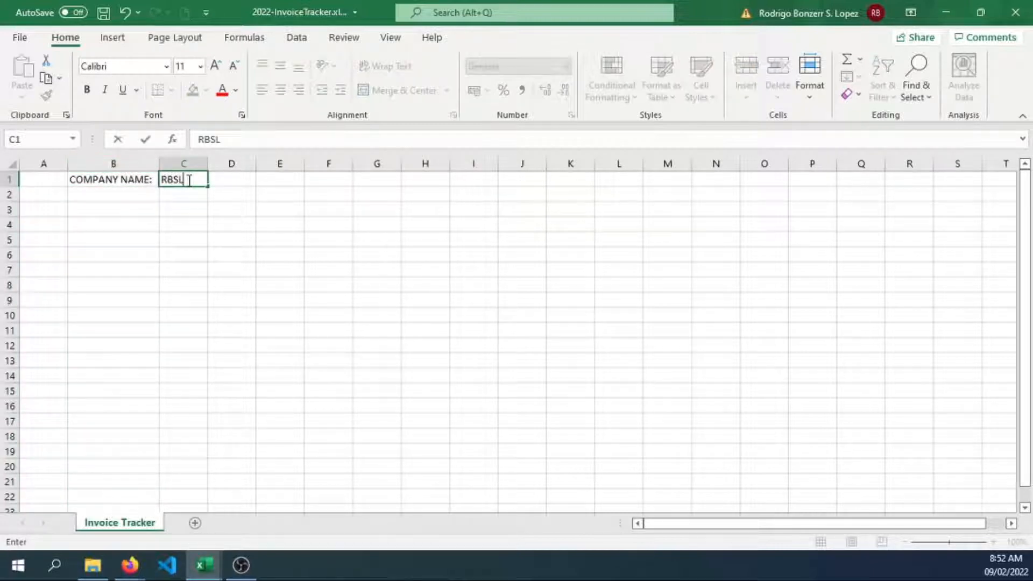
type("DEVTECH WE")
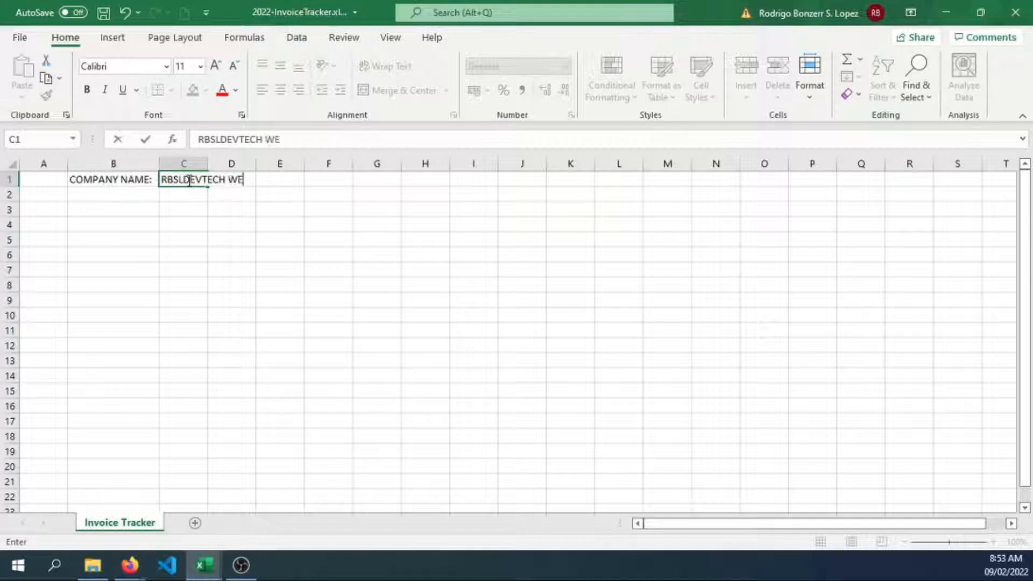
type("B")
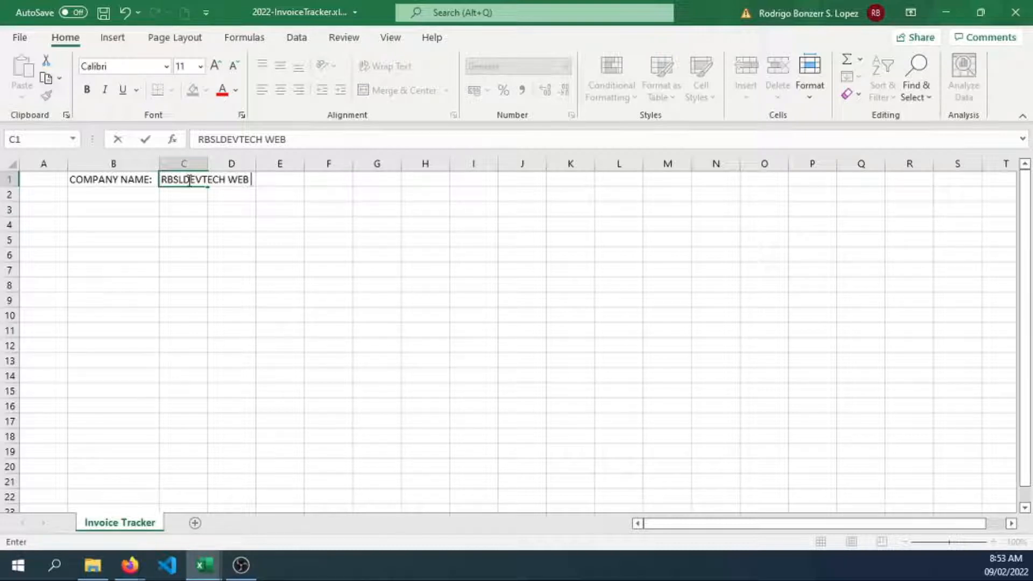
type("SOLU")
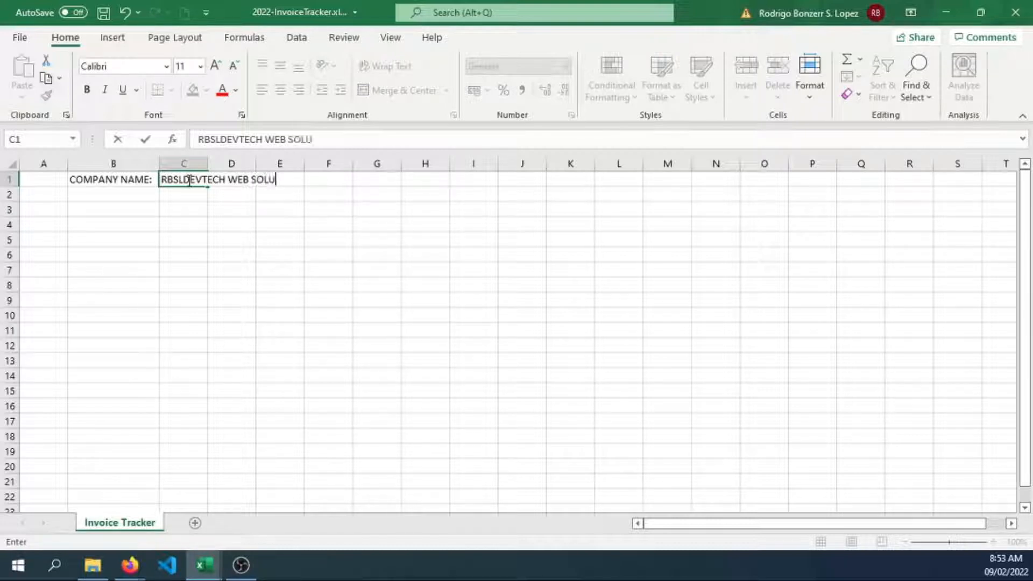
type("TIONS")
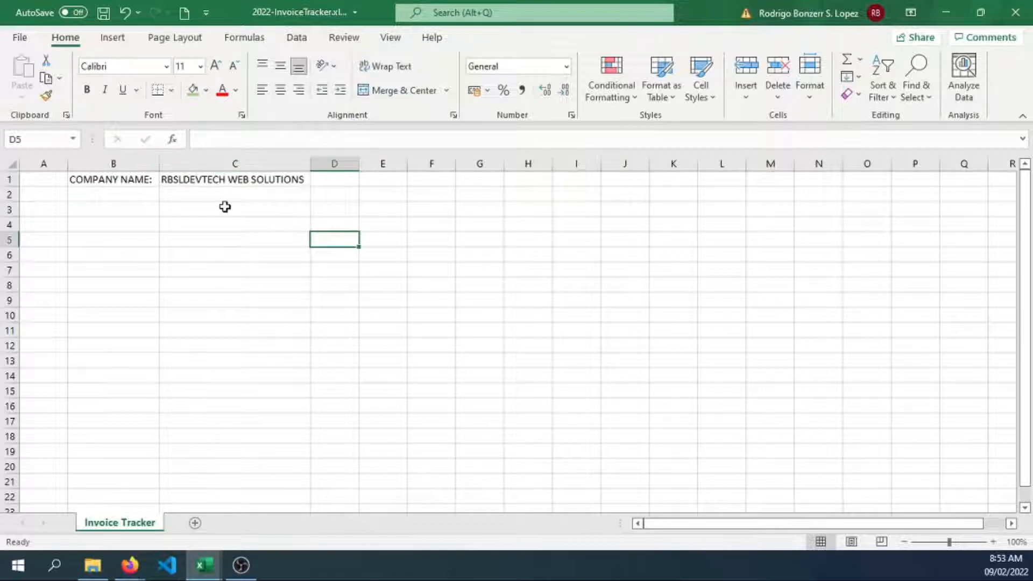
Enter the heading 'Transaction #:' in A2 with the number 1 below it.
left_click(43, 194)
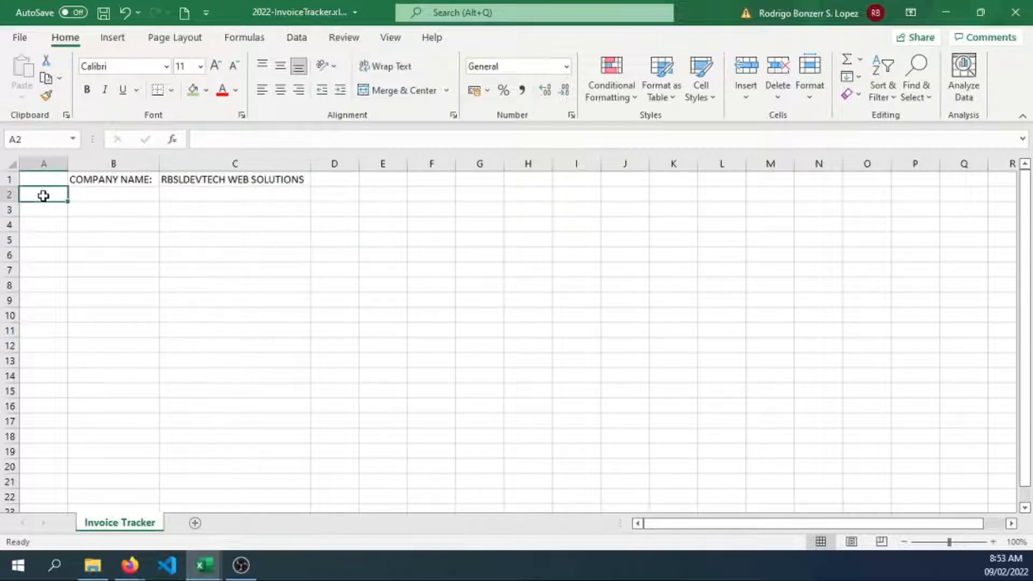
type("Transacti")
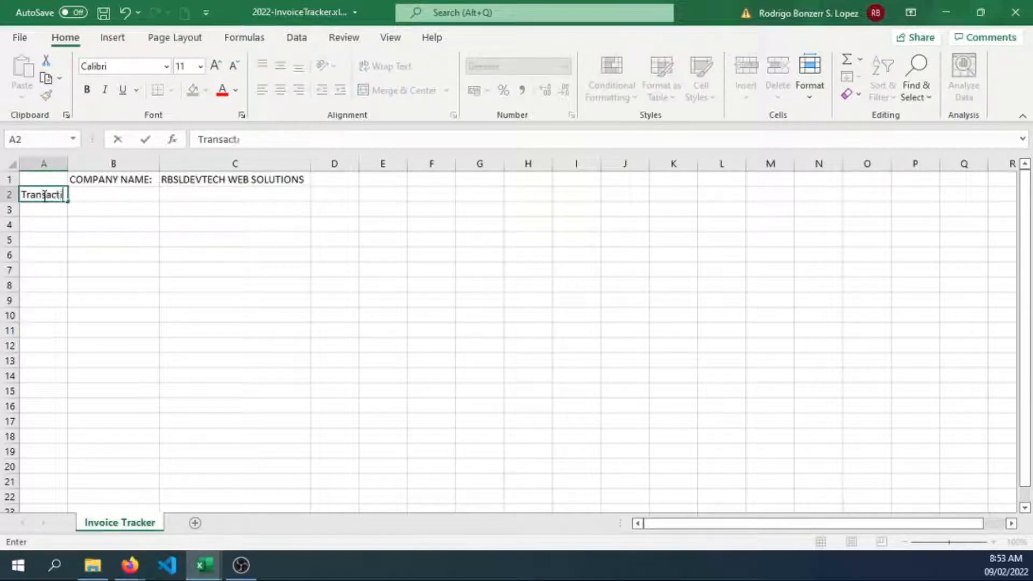
key("Return")
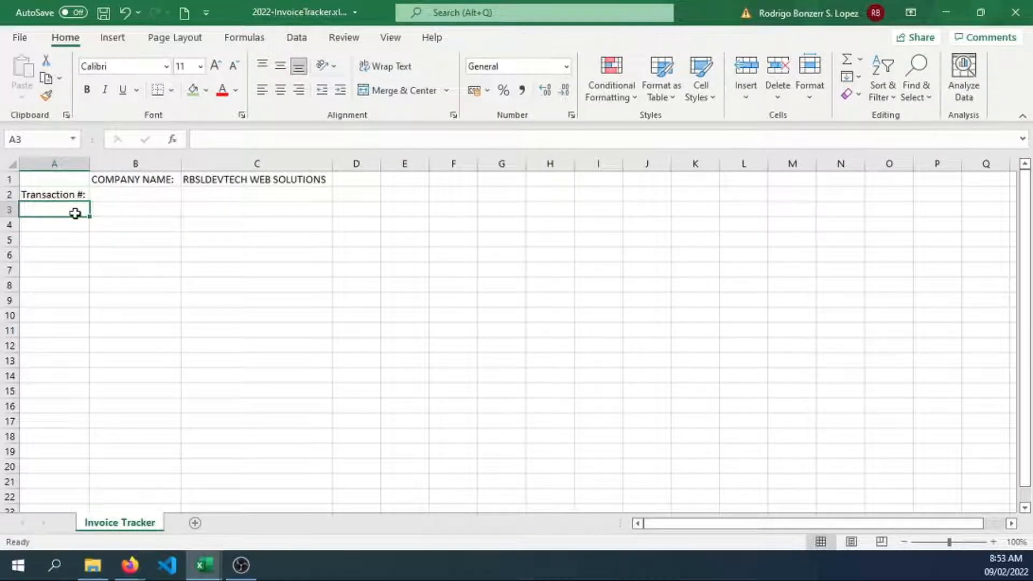
type("1")
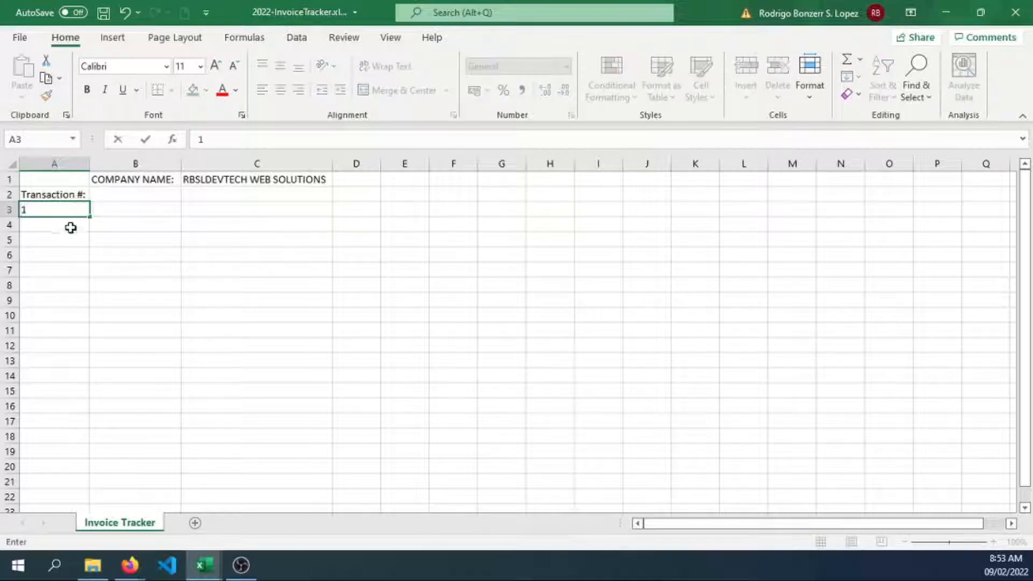
Center-align all of column A, then move to B2 for the next heading.
left_click(54, 162)
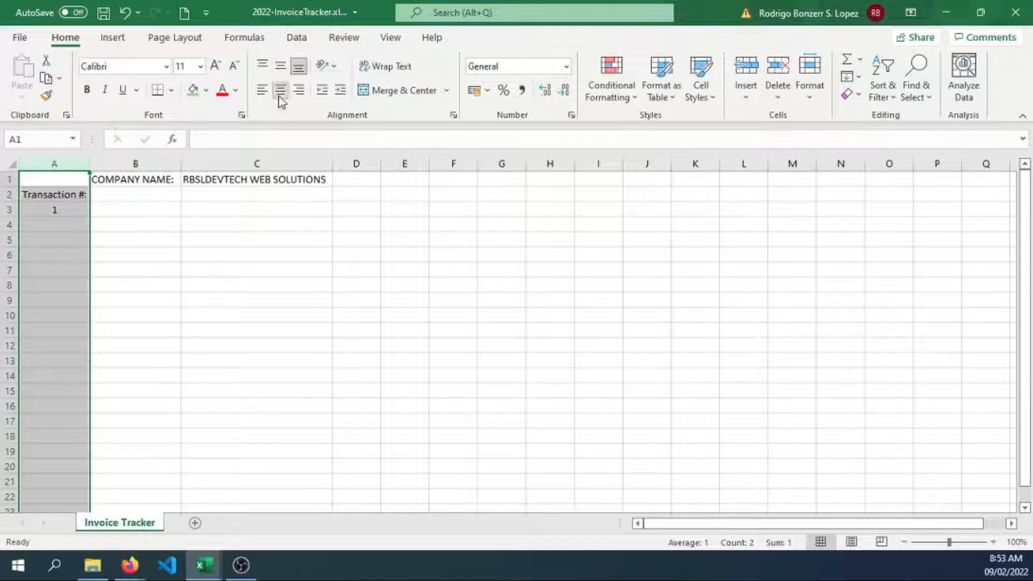
left_click(55, 209)
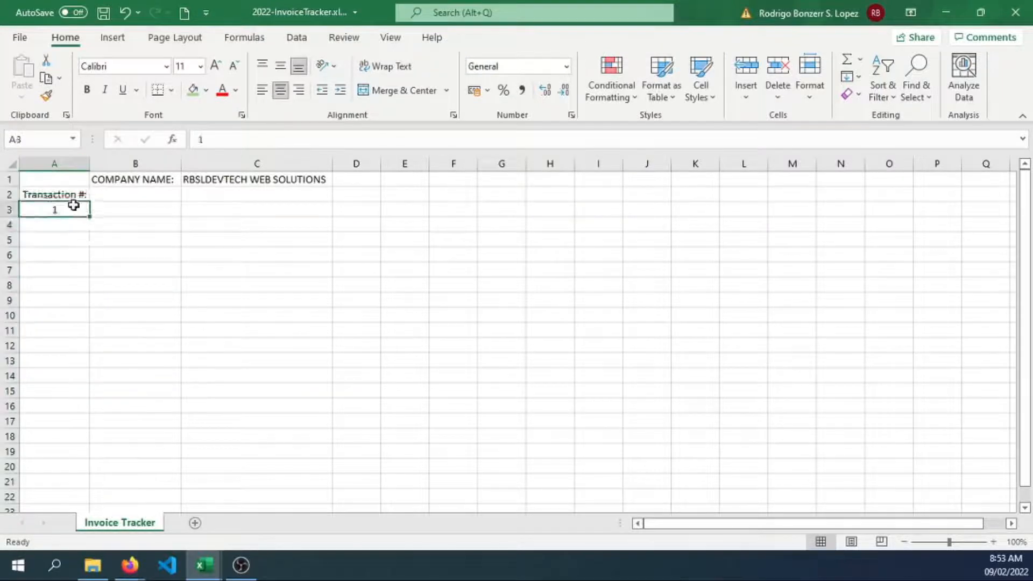
left_click(136, 194)
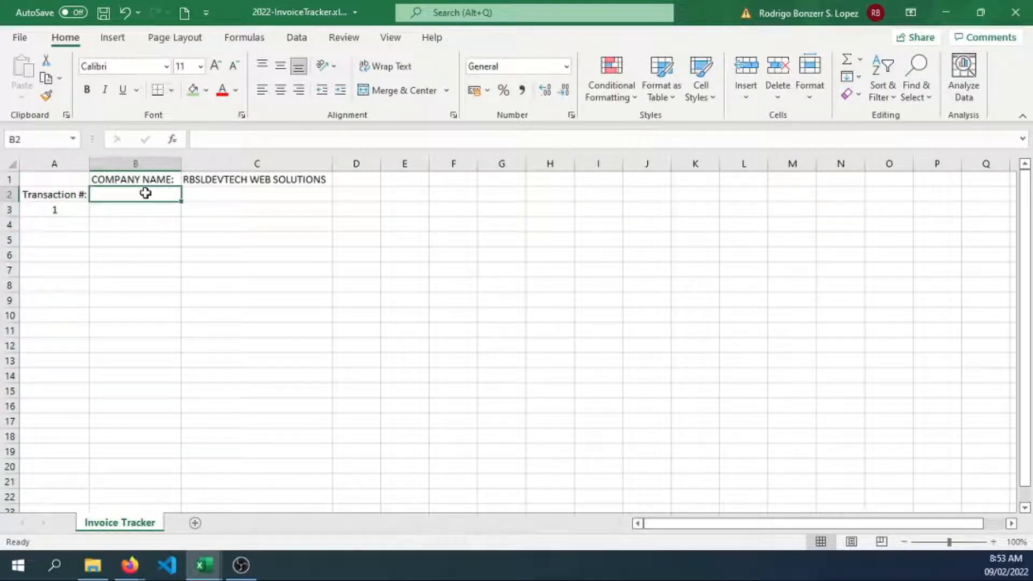
Enter the row-2 headings Month, Invoice number, Invoice Date and Company Name / Client.
type("Month")
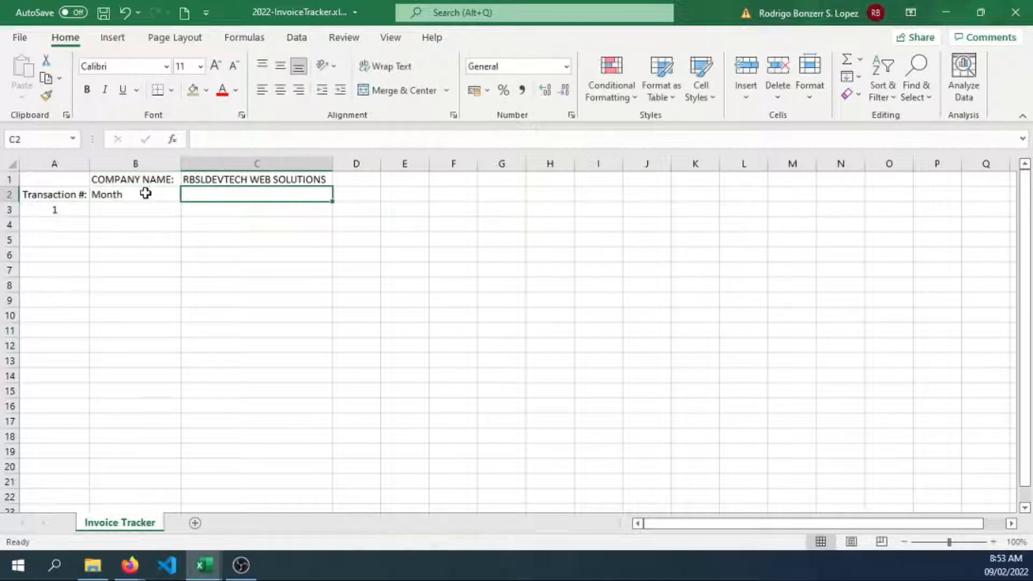
type("INvo")
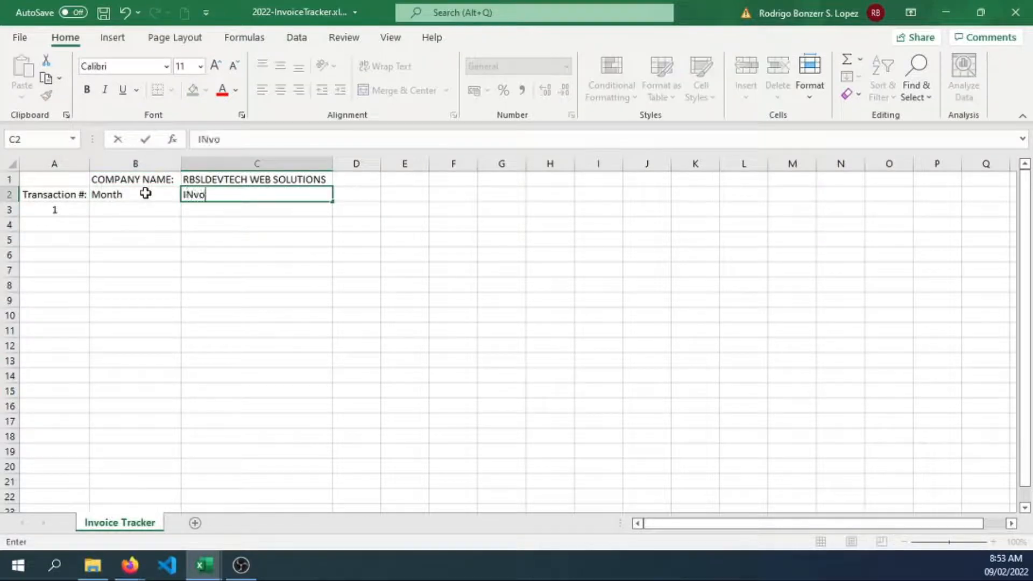
type("Invoice Date")
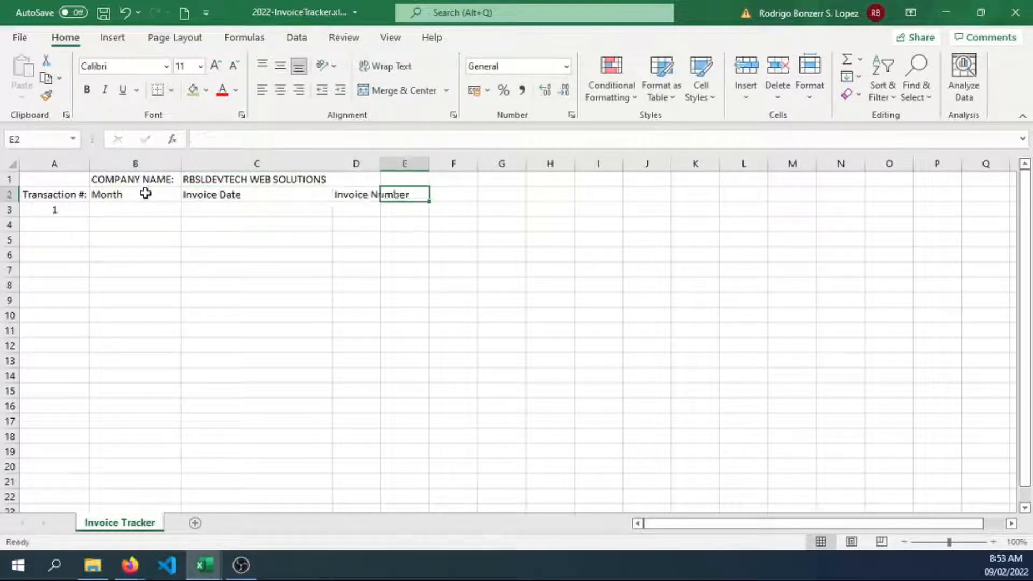
type("Compan")
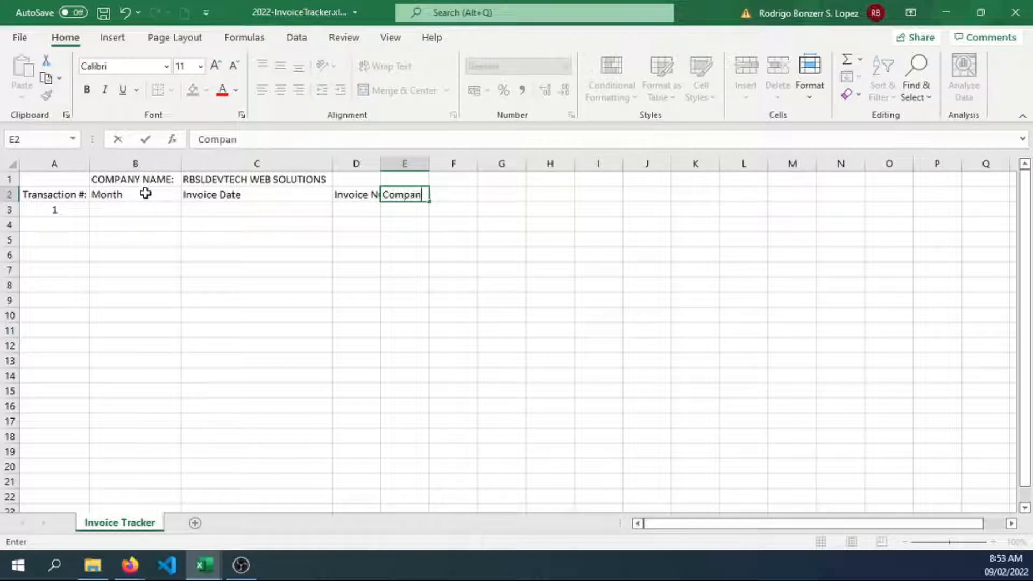
type("y Name")
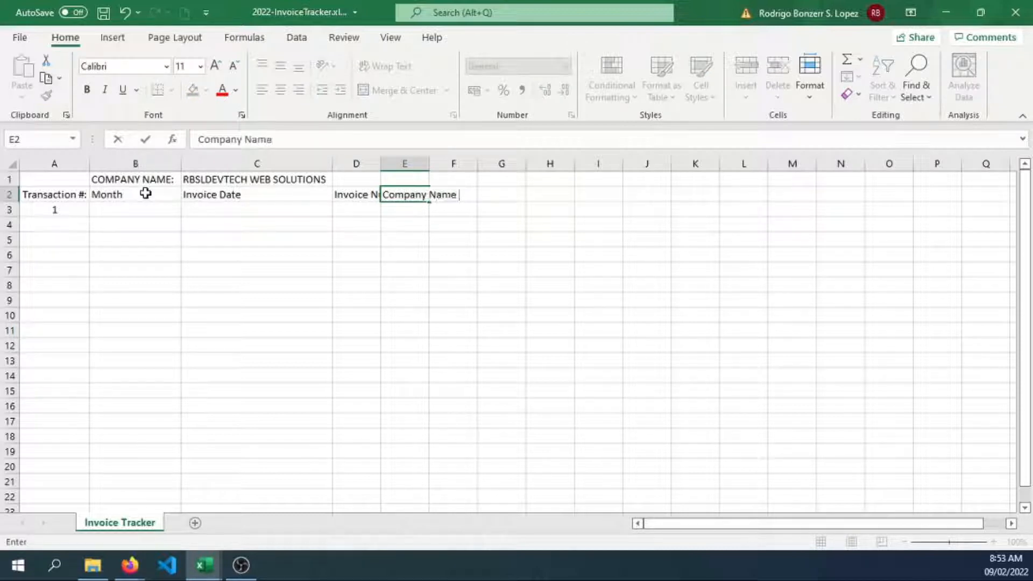
type("/ Client Name")
left_click(454, 195)
type("De")
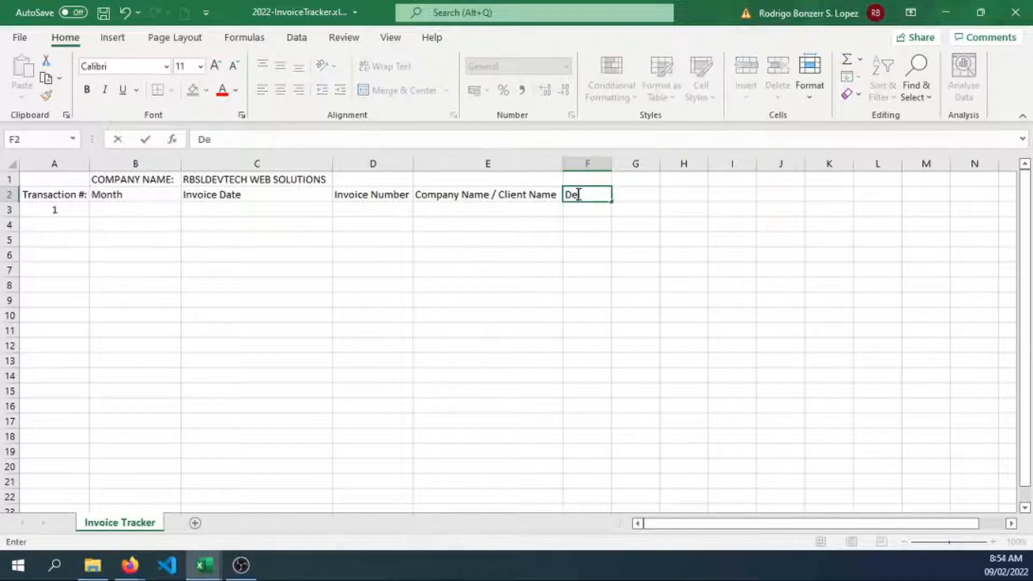
Add the Deposit Invoice and Date Paid headings and begin the Paid heading in H2.
type("posit")
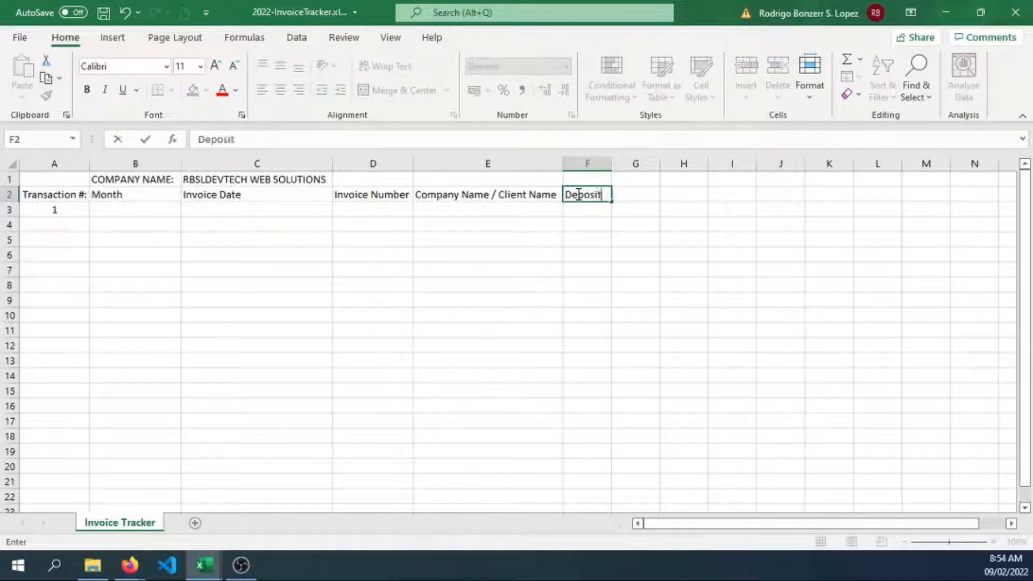
key("Backspace")
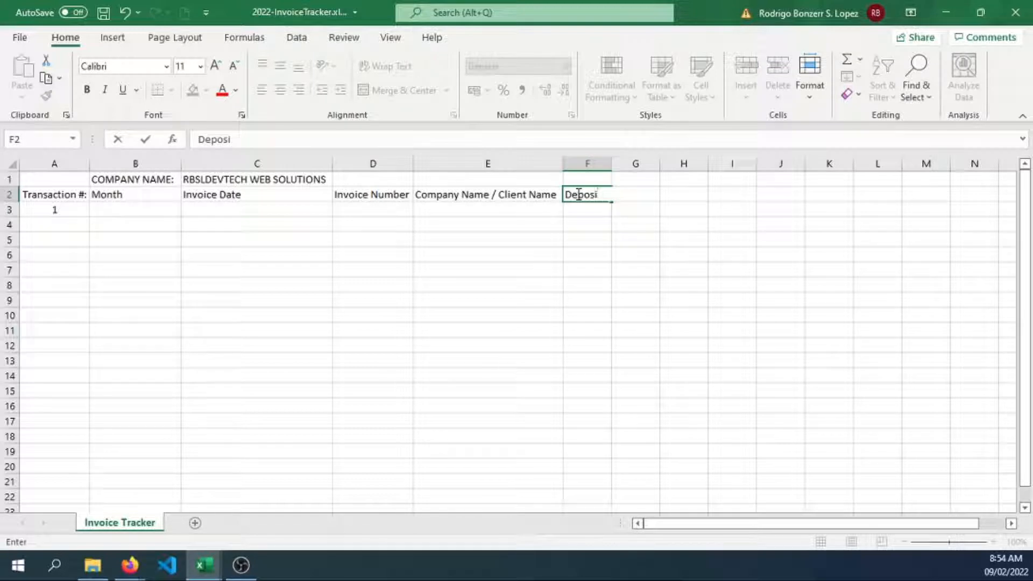
type("t Invoice")
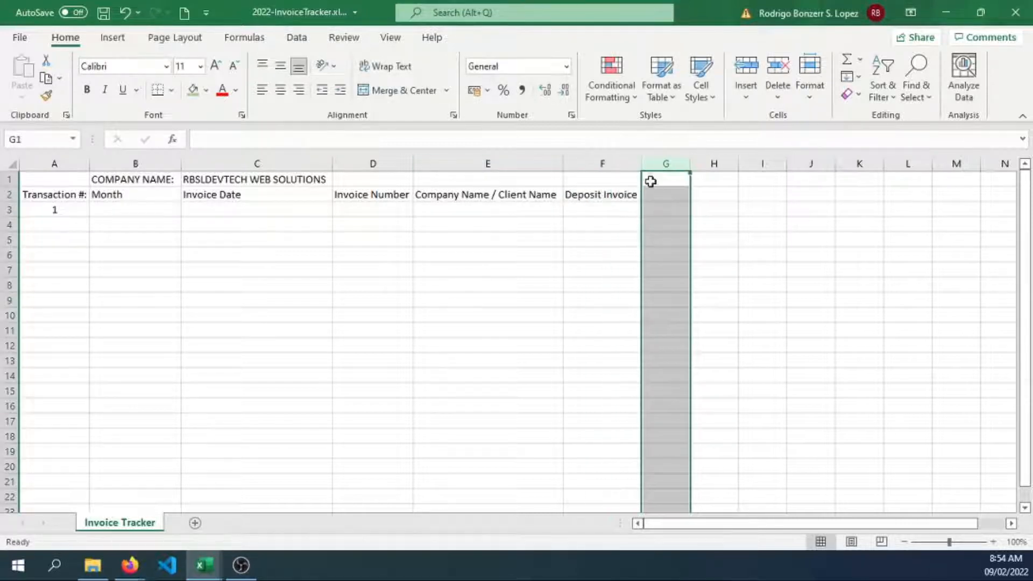
type("DAT")
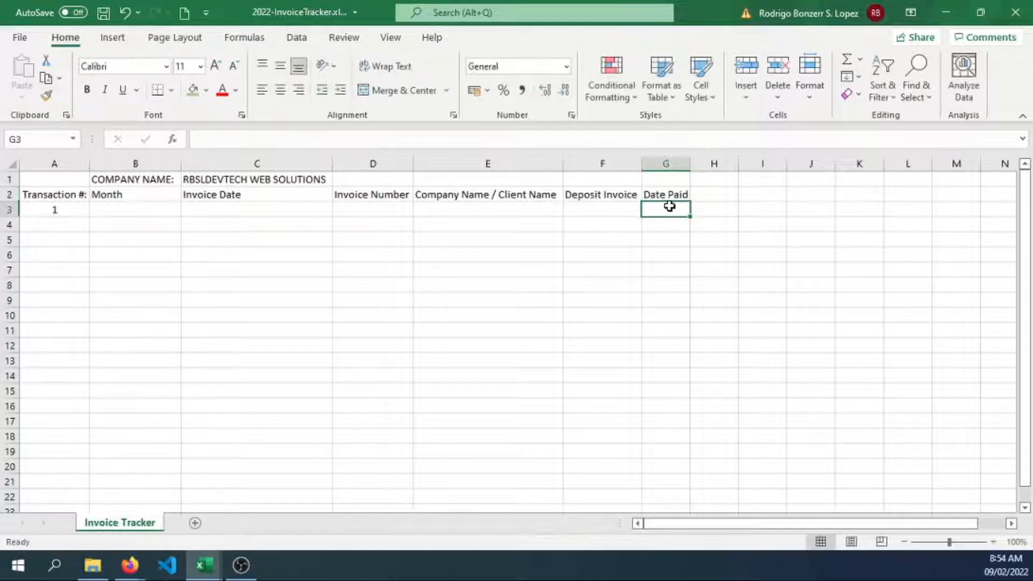
mouse_move(730, 195)
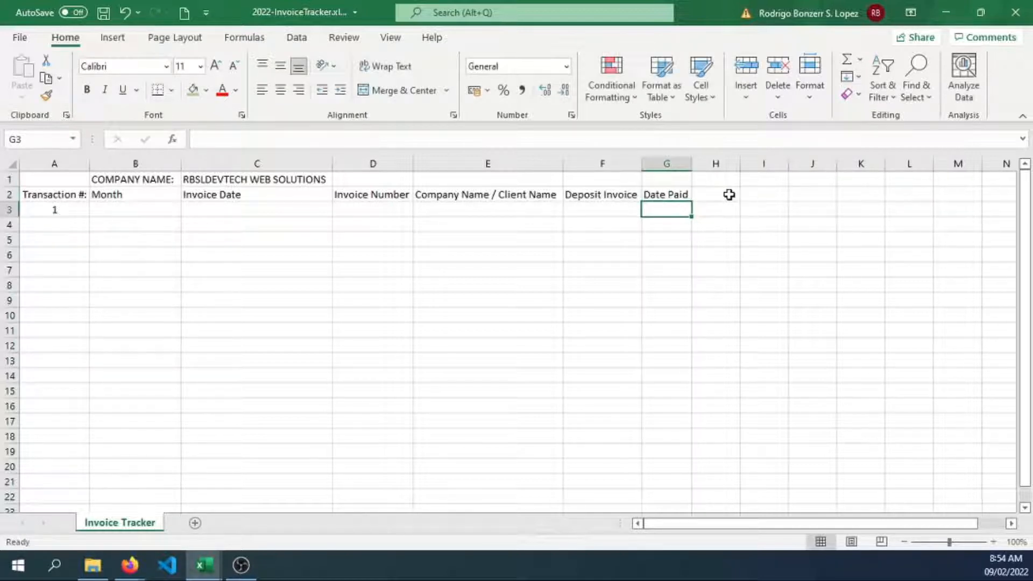
left_click(715, 195)
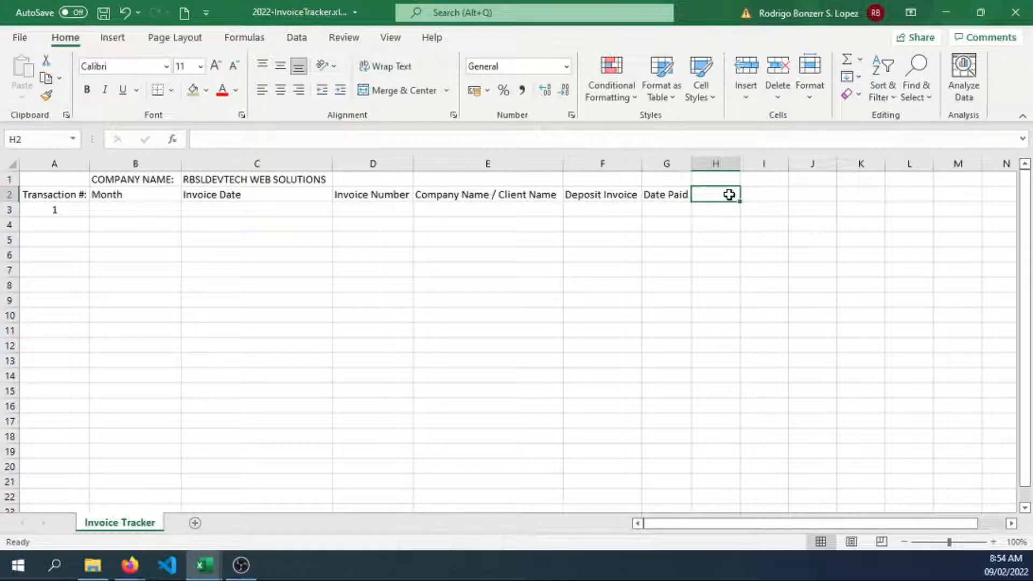
type("Paid")
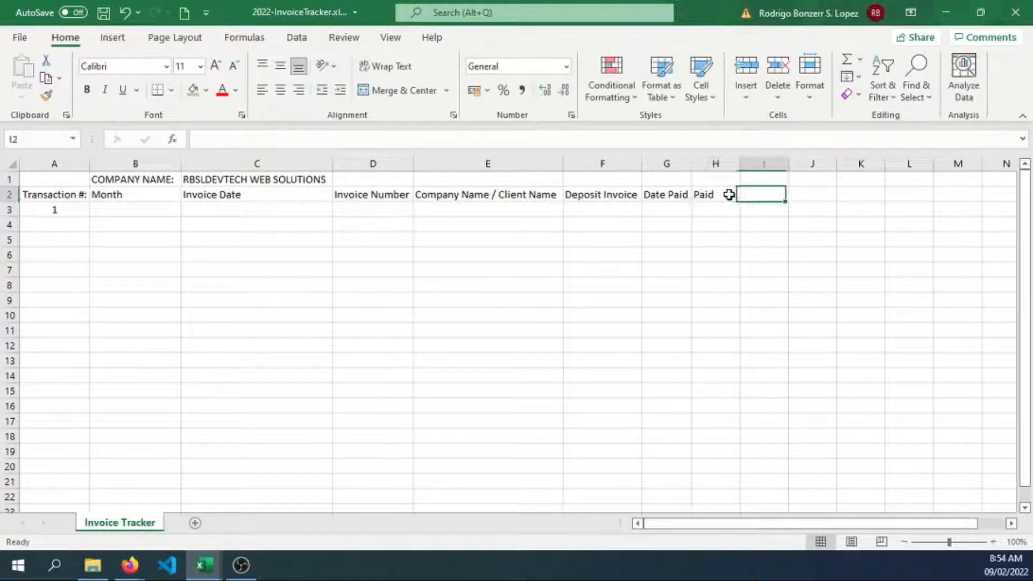
Add Payment Status, Payment Types and Cost headings, widening columns H and I to fit.
scroll("right", 3)
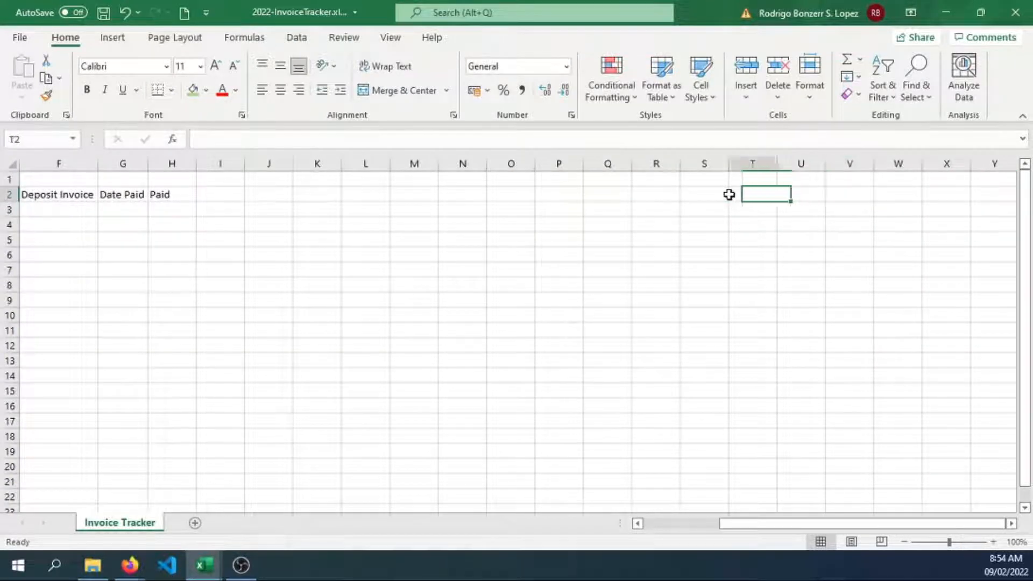
double_click(171, 194)
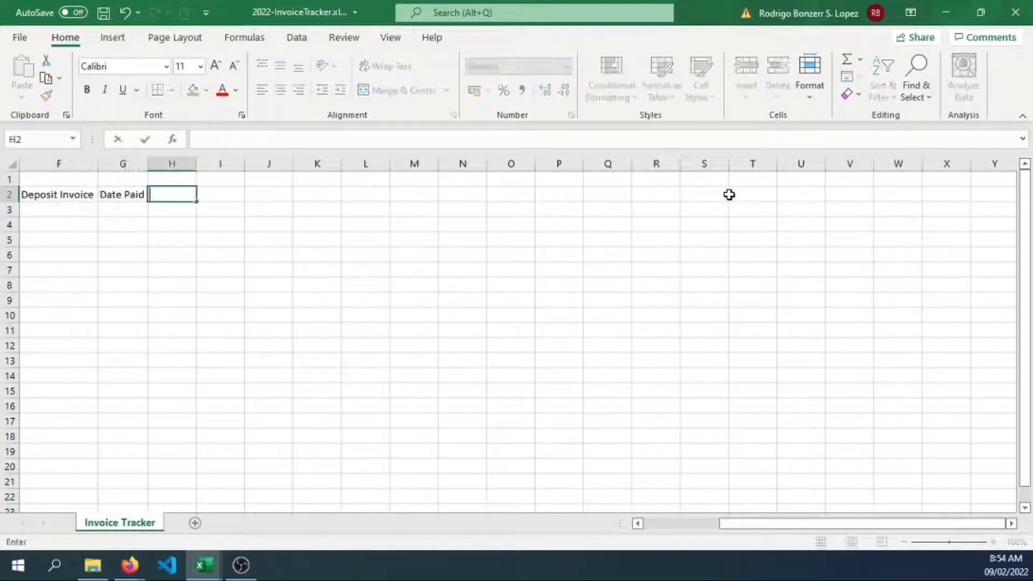
type("Payment Sta")
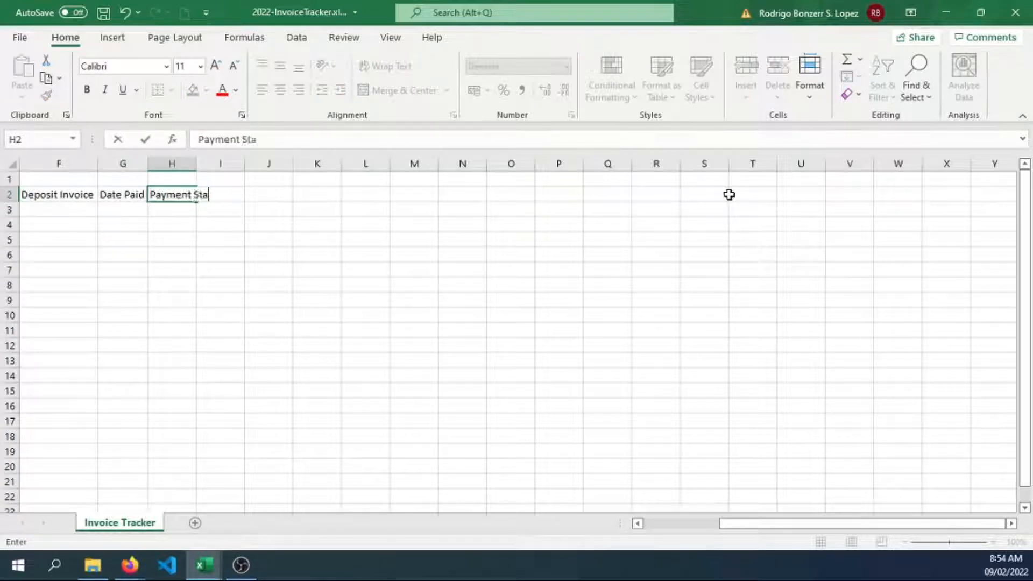
key("Return")
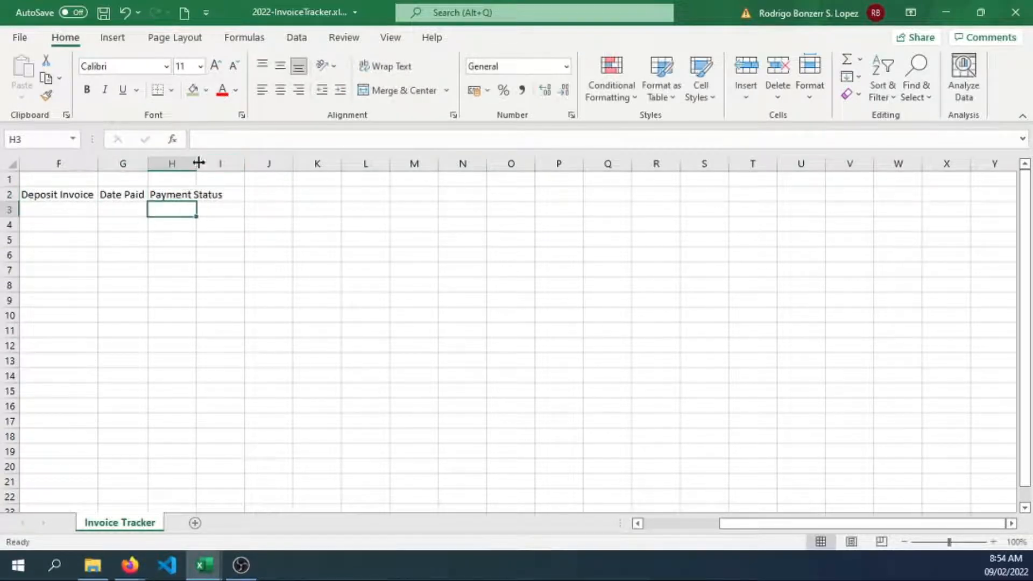
left_click(251, 194)
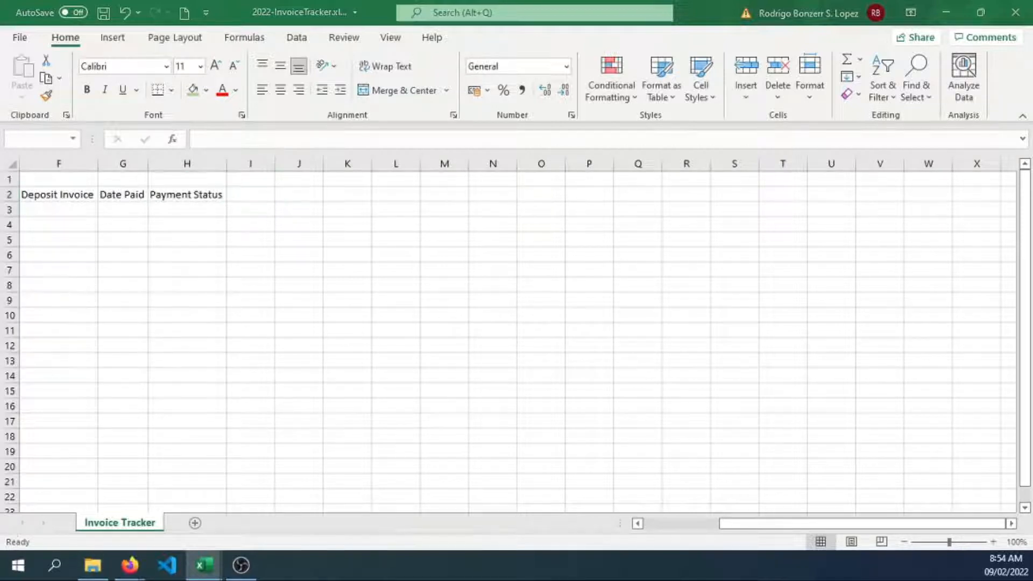
mouse_move(183, 257)
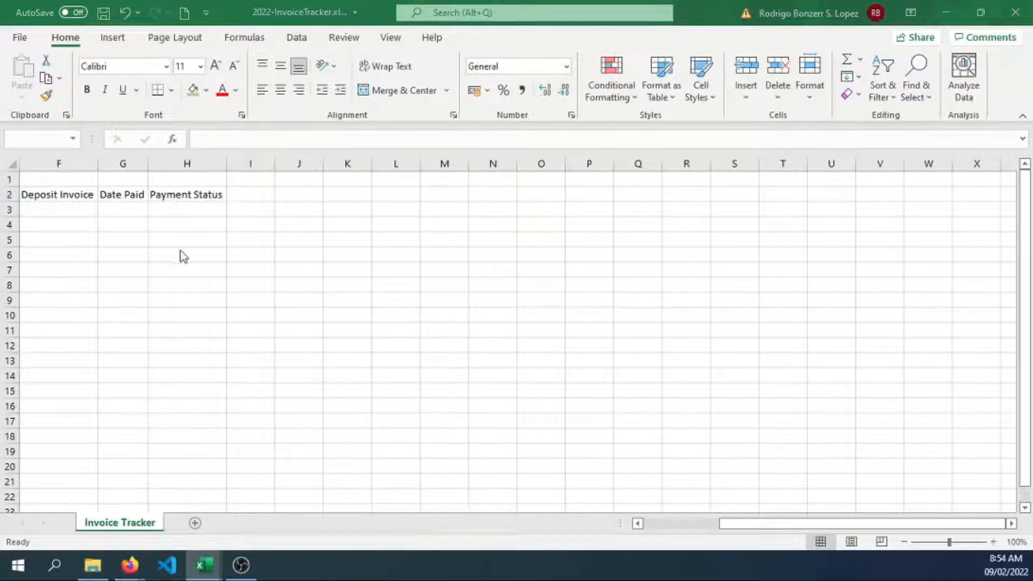
type("Pay")
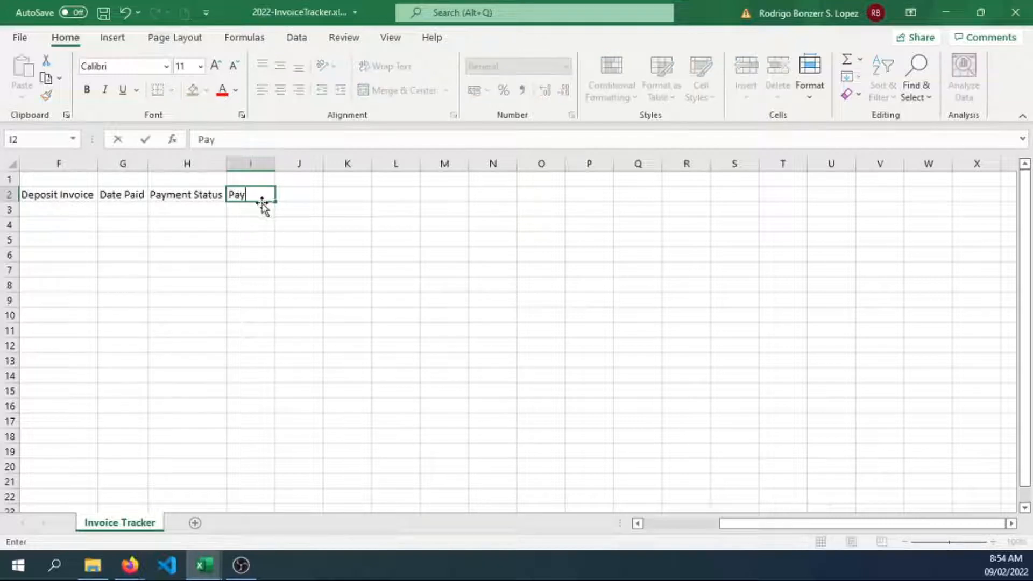
type("ment Types")
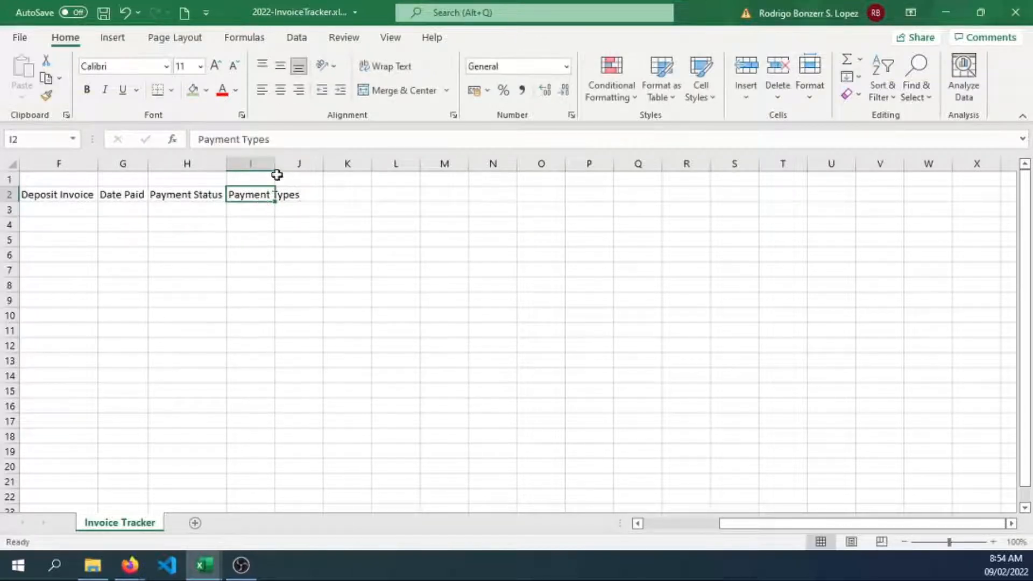
left_click(327, 193)
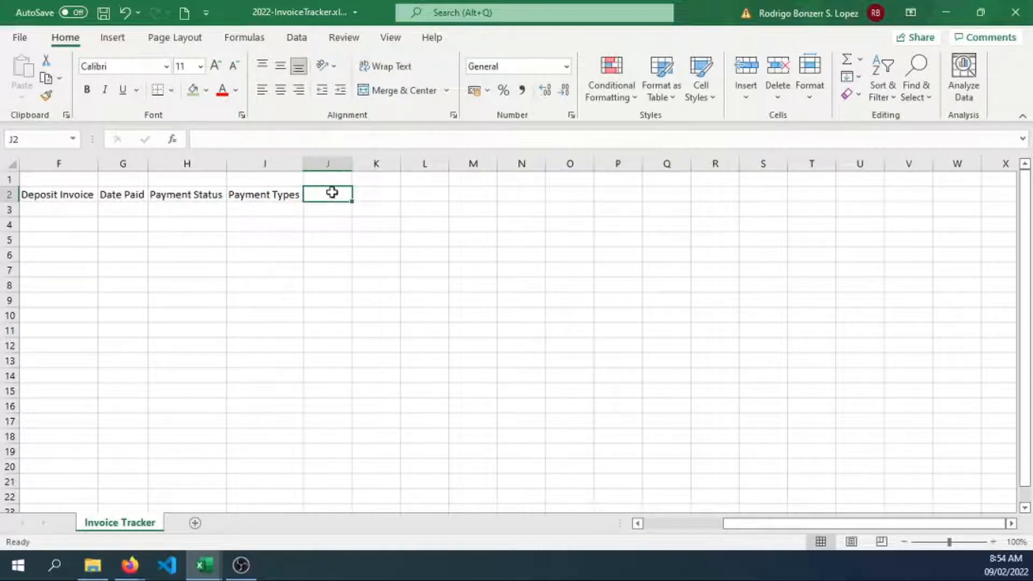
type("Cost")
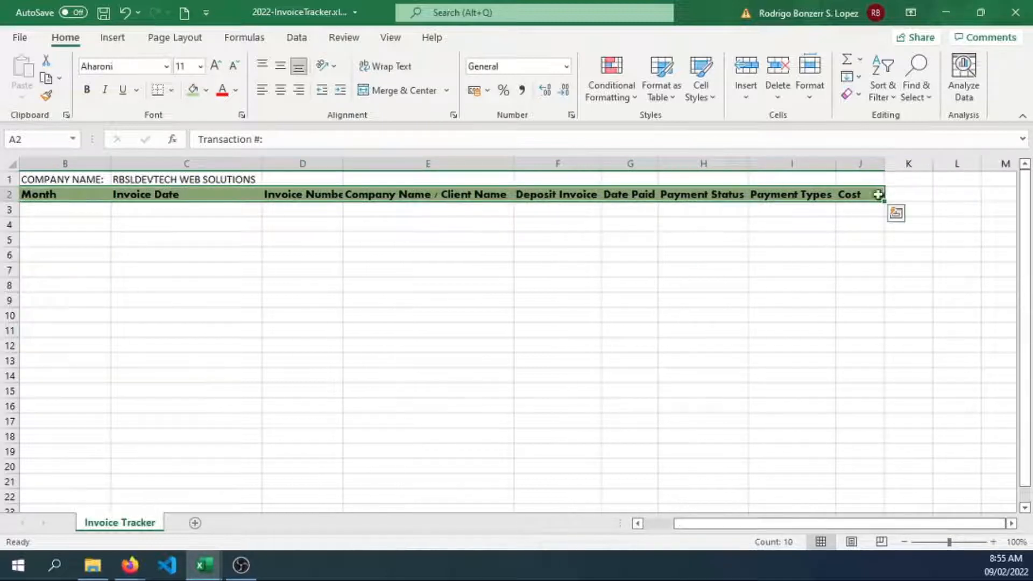
Add Client Reference Number and Service Category headings after Cost.
left_click(908, 194)
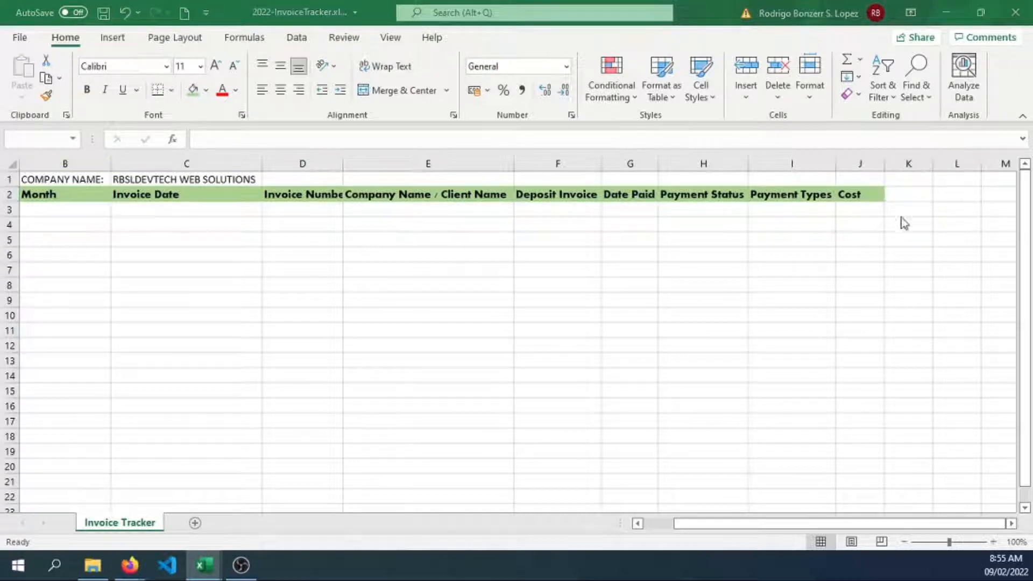
left_click(908, 194)
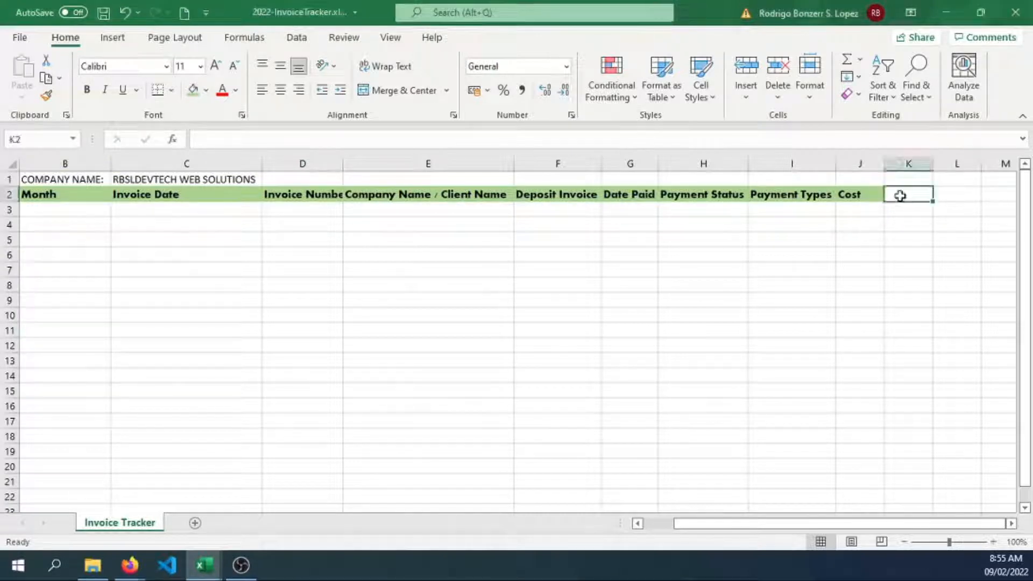
type("Client Reference Numbe")
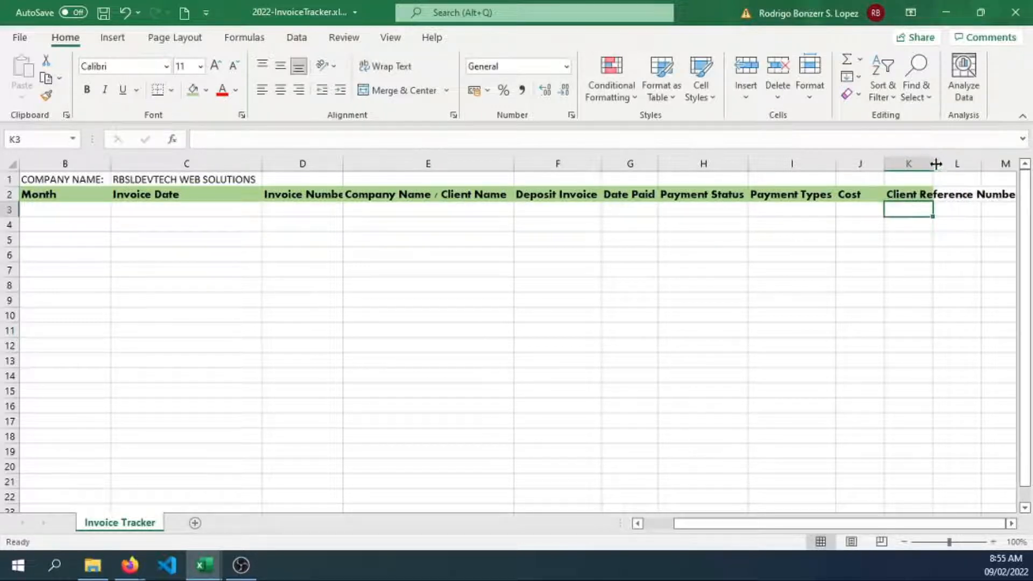
scroll("right", 3)
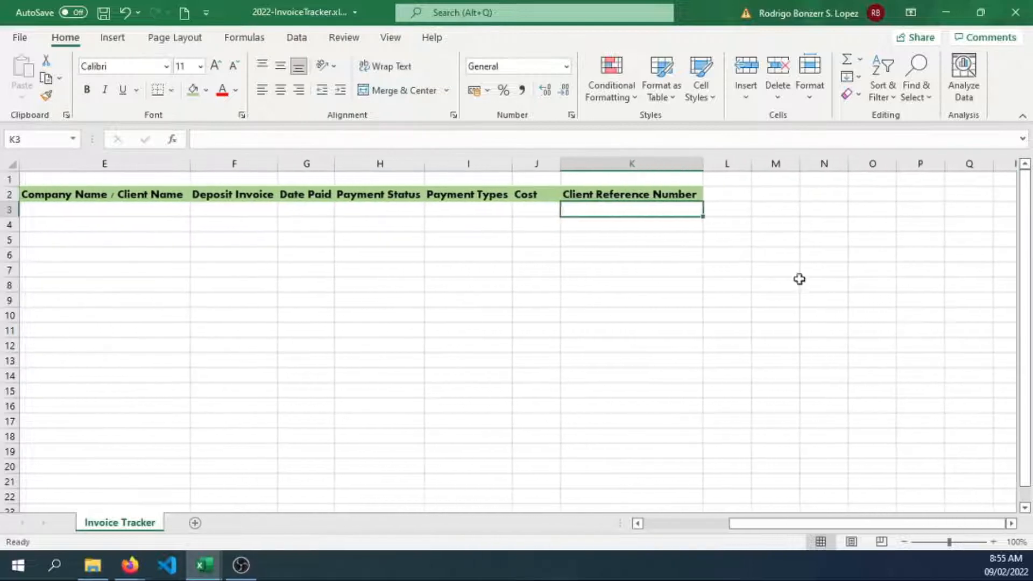
type("Servic")
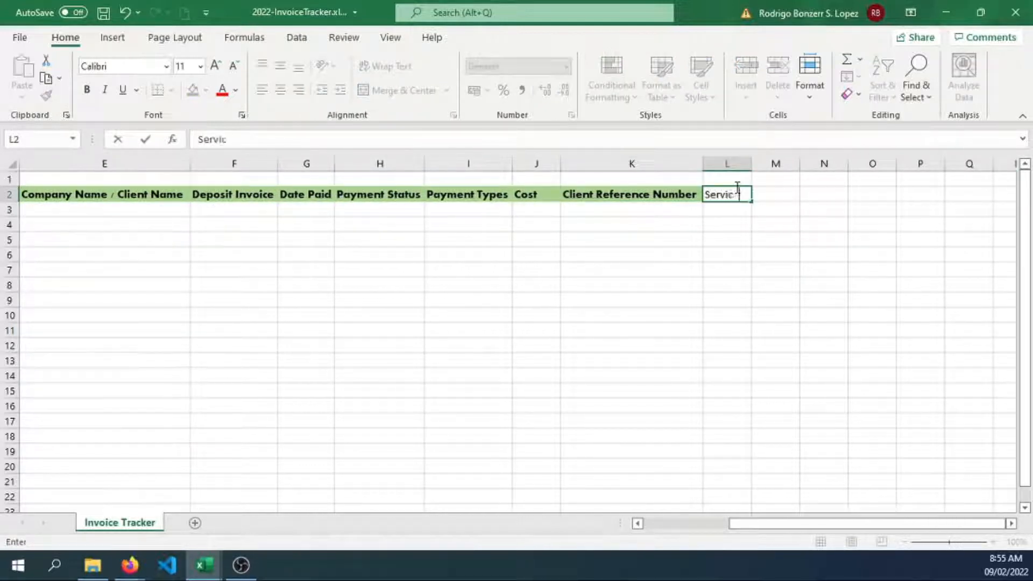
key("Return")
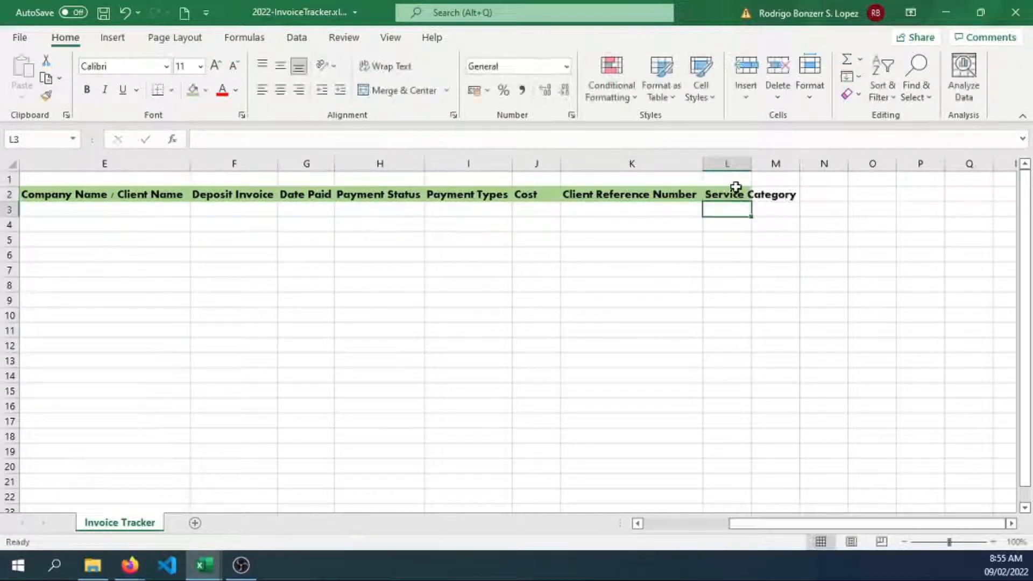
Add the 'Detailed Description and other' heading in the next column.
left_click(825, 193)
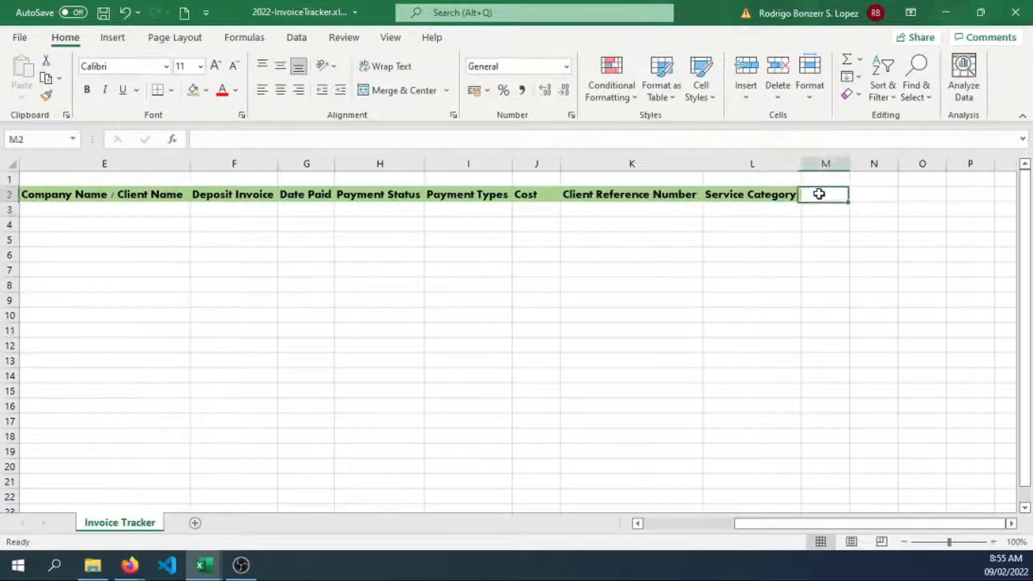
type("Detailed")
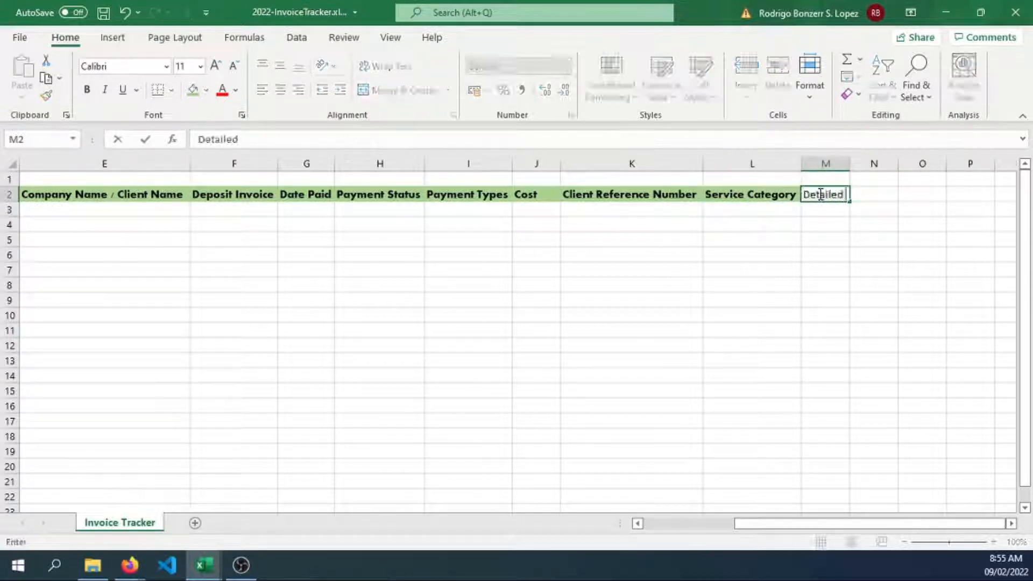
type("Descript")
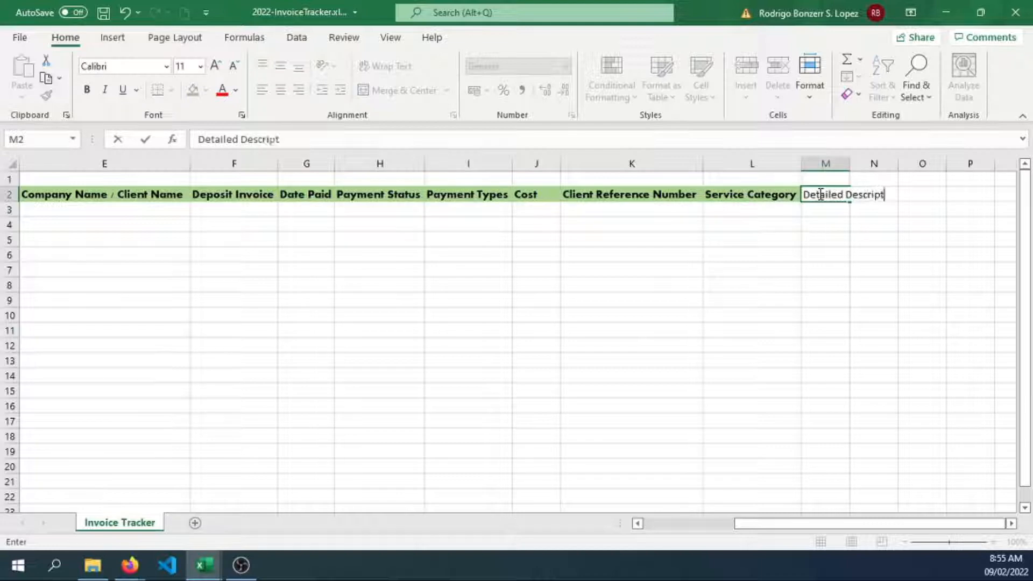
type("ion and other")
type("1")
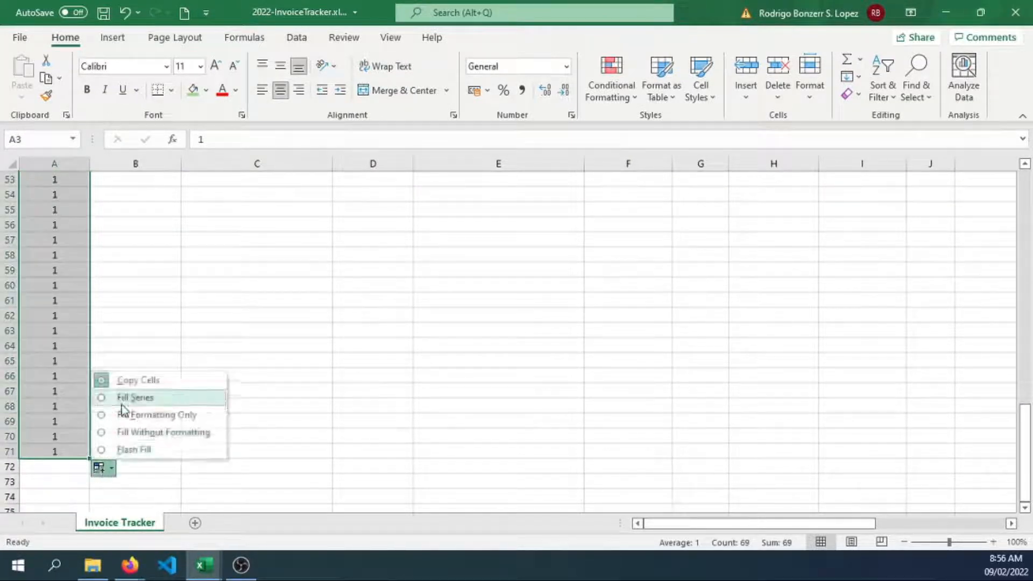
Convert the copied 1s in column A into a numbered series 1 to 100 and review the rows.
left_click(136, 397)
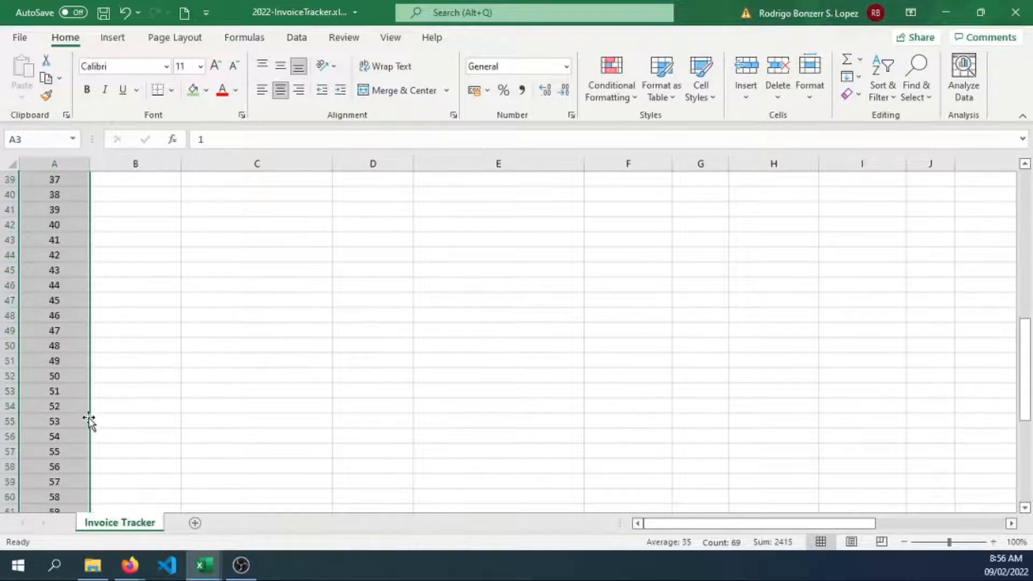
scroll("down", 3)
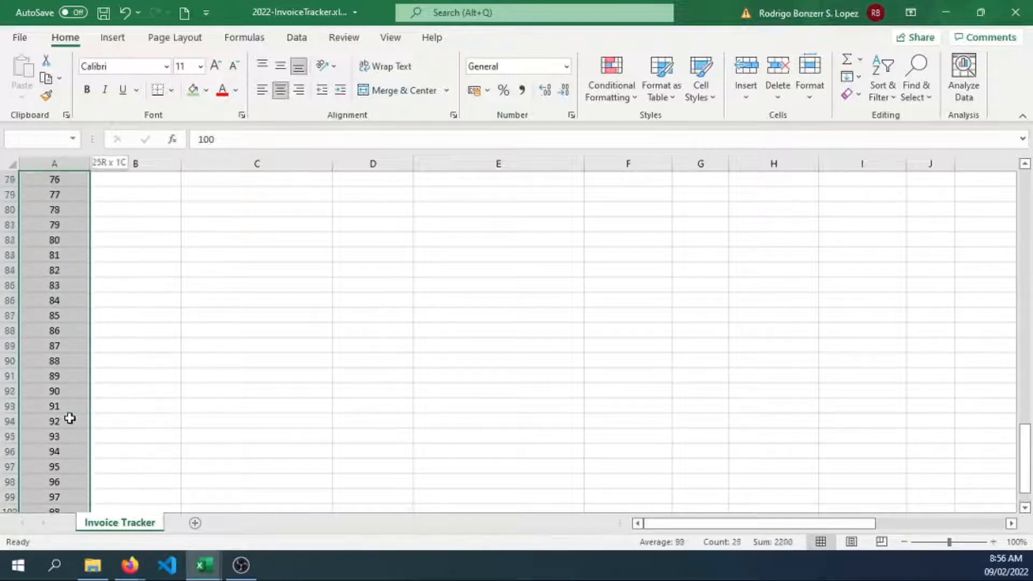
scroll("up", 3)
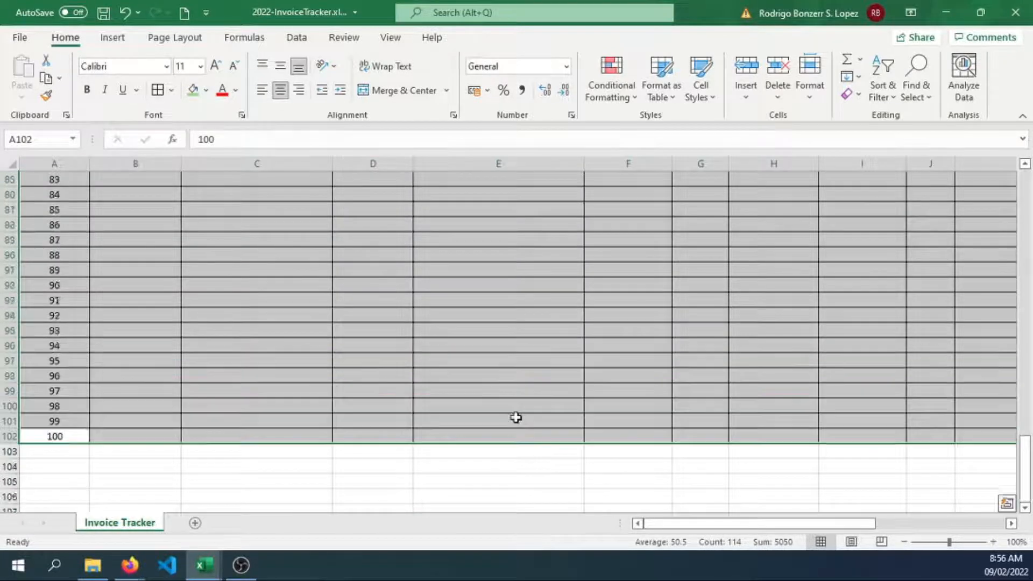
scroll("up", 3)
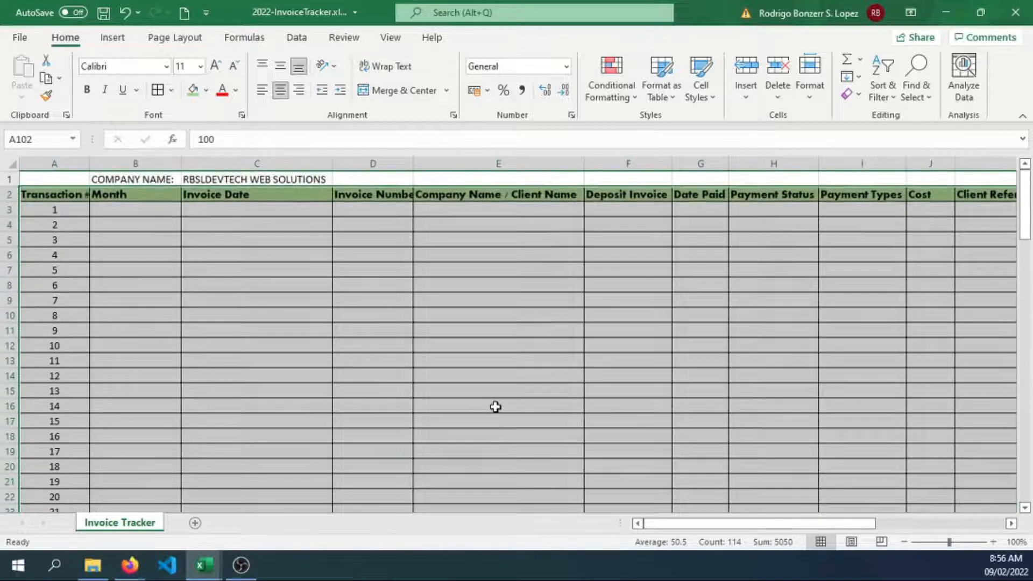
scroll("down", 3)
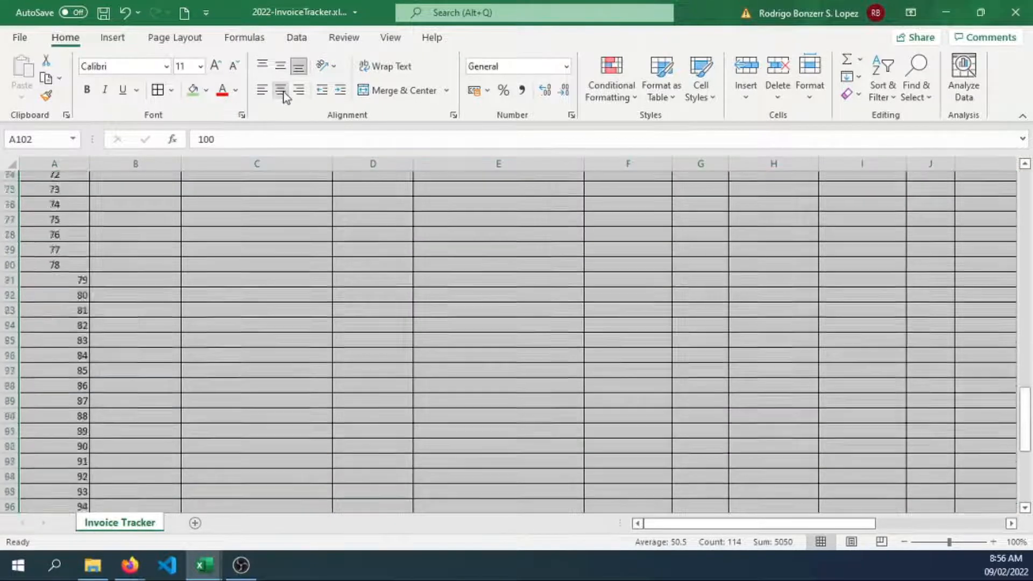
scroll("down", 3)
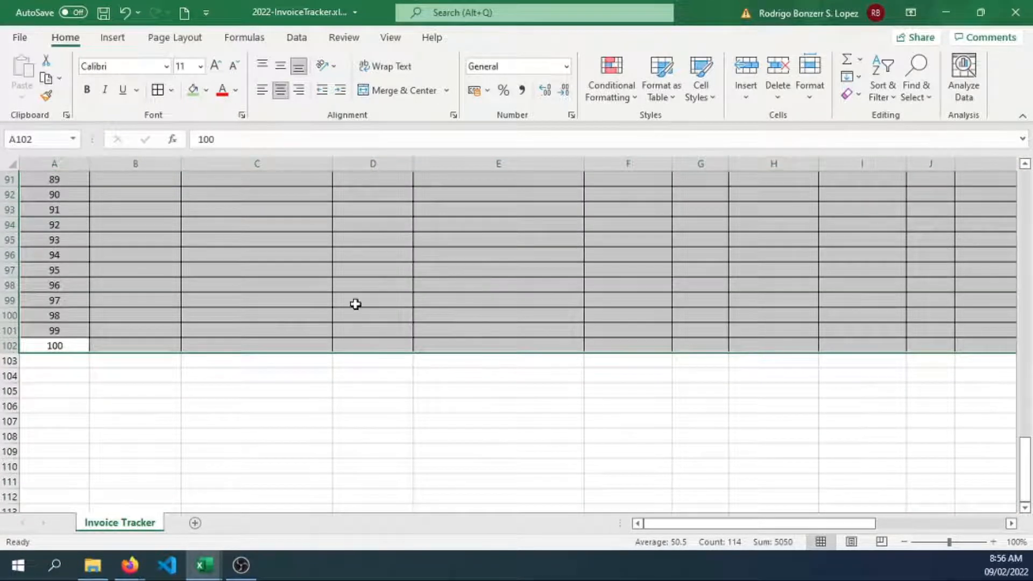
scroll("up", 3)
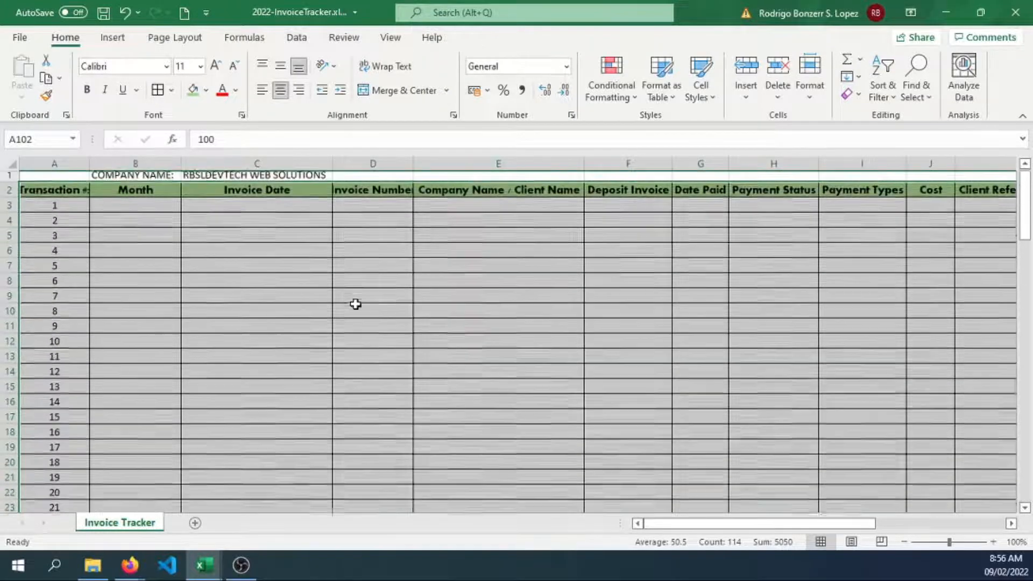
Add a new sheet, rename it 'Menus', and return to the Invoice Tracker sheet.
left_click(136, 210)
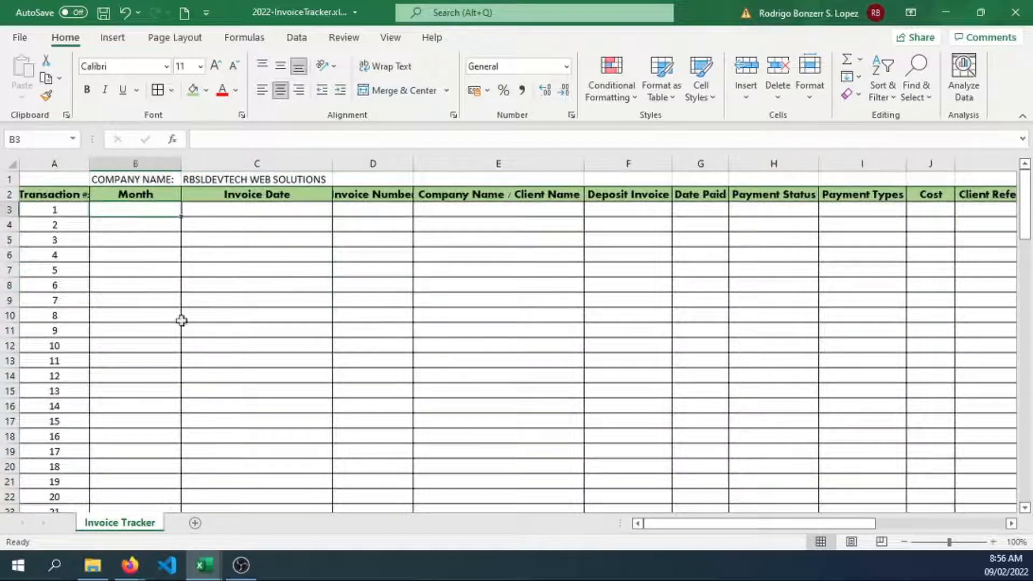
left_click(195, 523)
type("M")
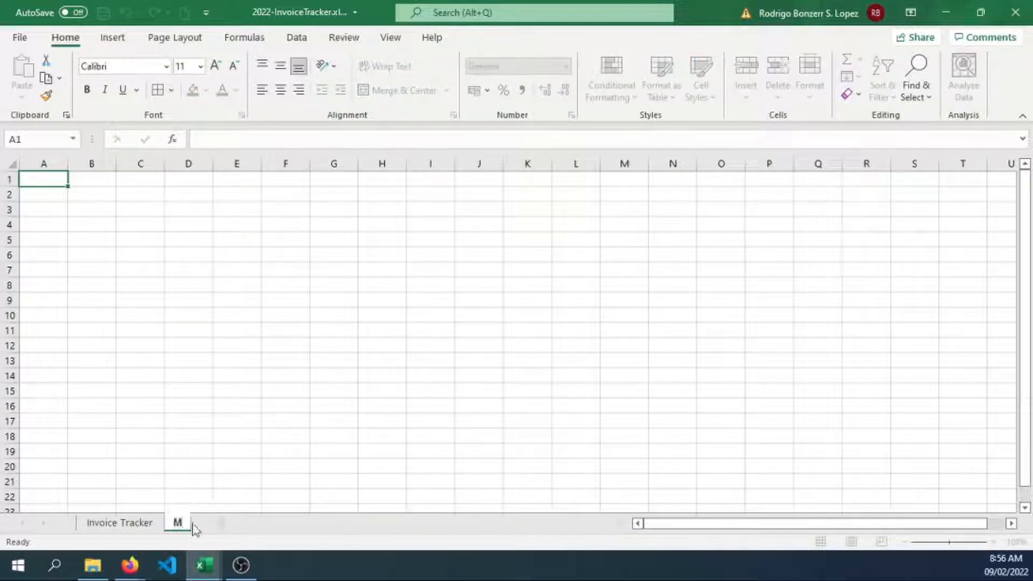
double_click(177, 524)
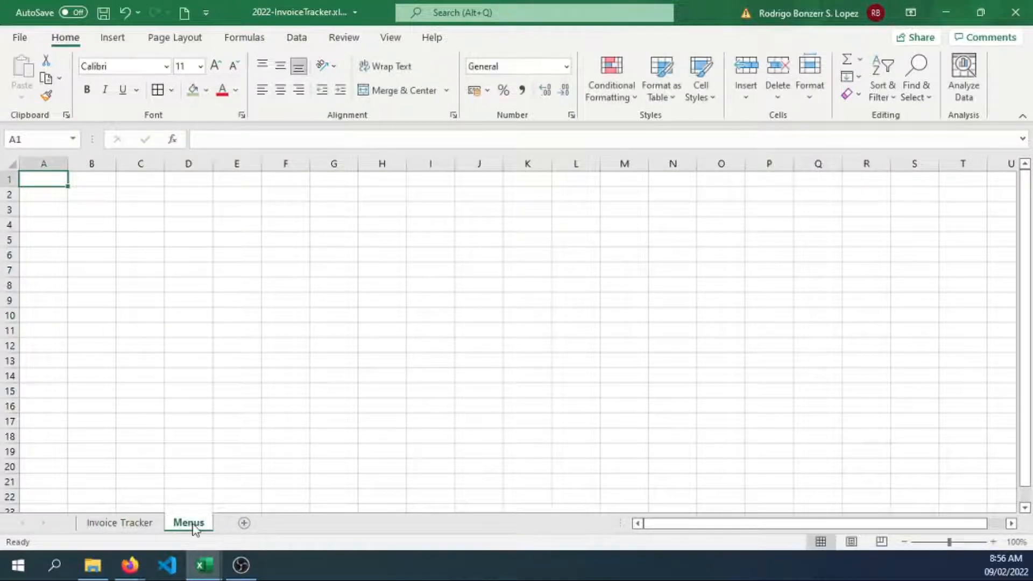
left_click(120, 523)
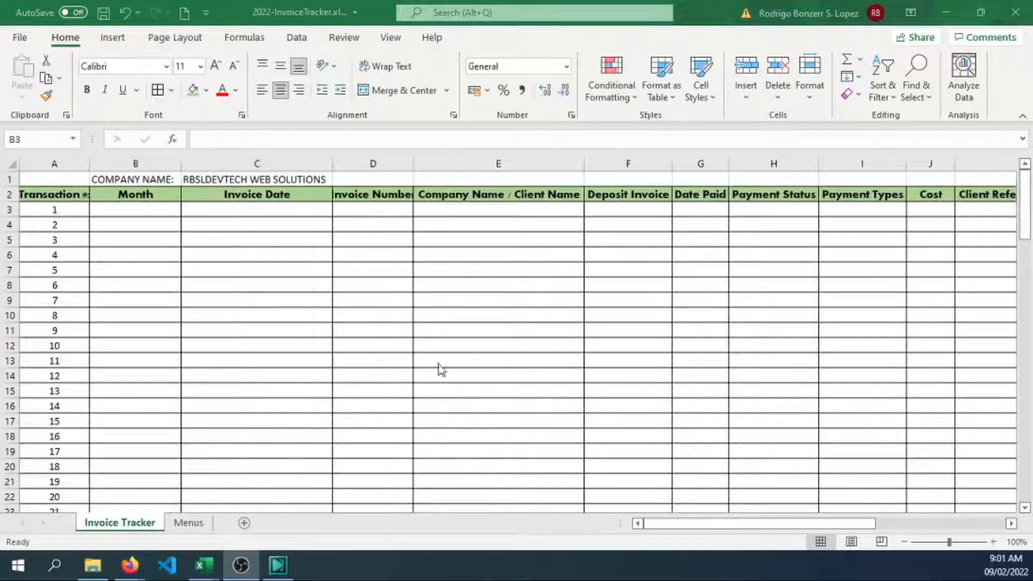
On the Menus sheet enter a Months heading and a Deposit Invoice heading in D1.
left_click(187, 523)
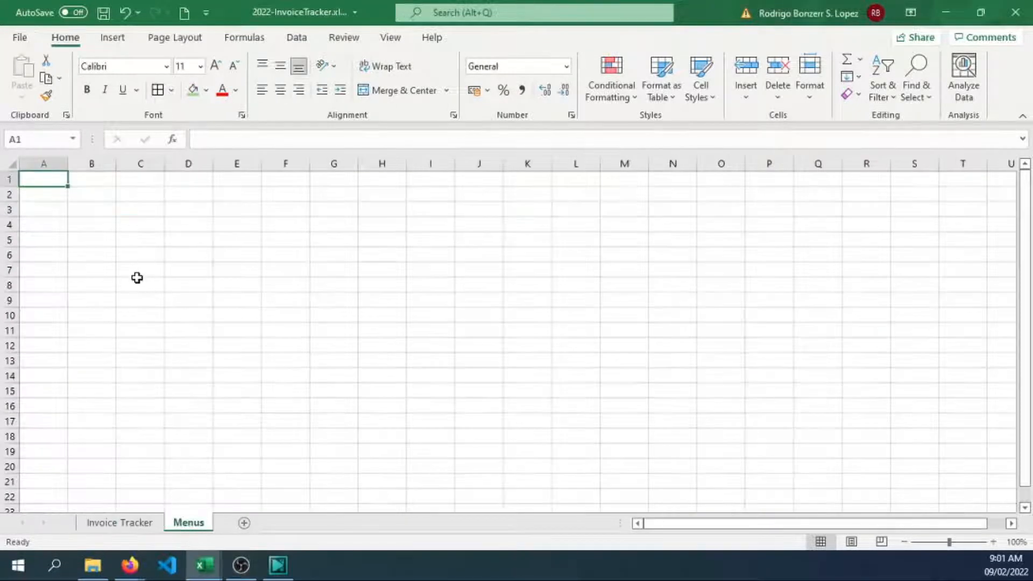
mouse_move(81, 235)
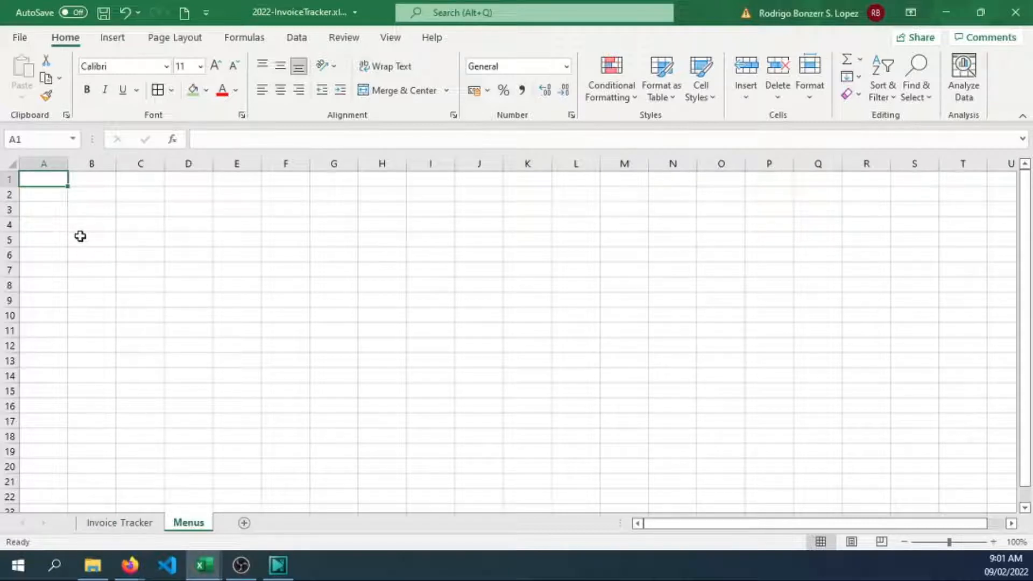
type("Months")
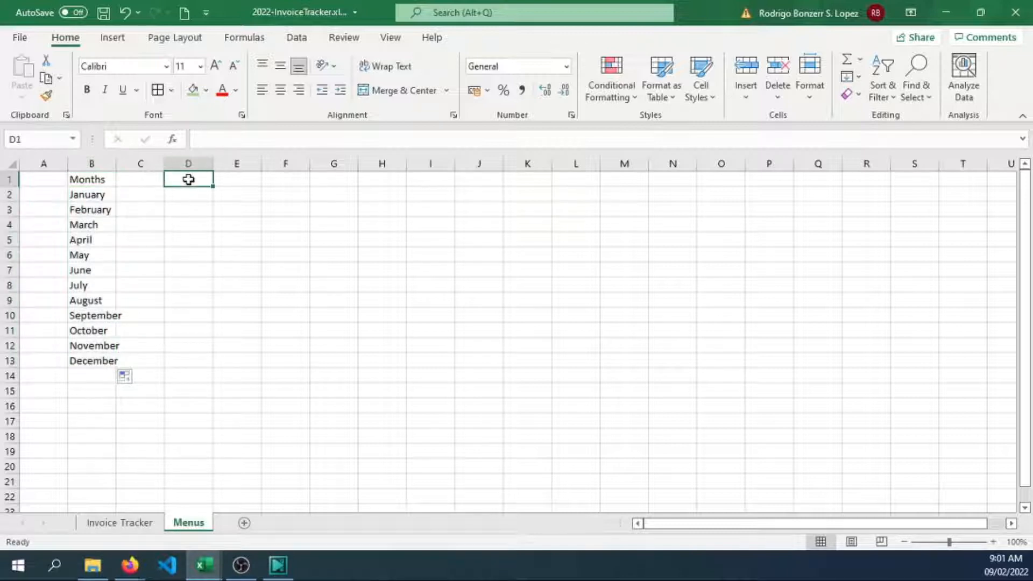
type("De")
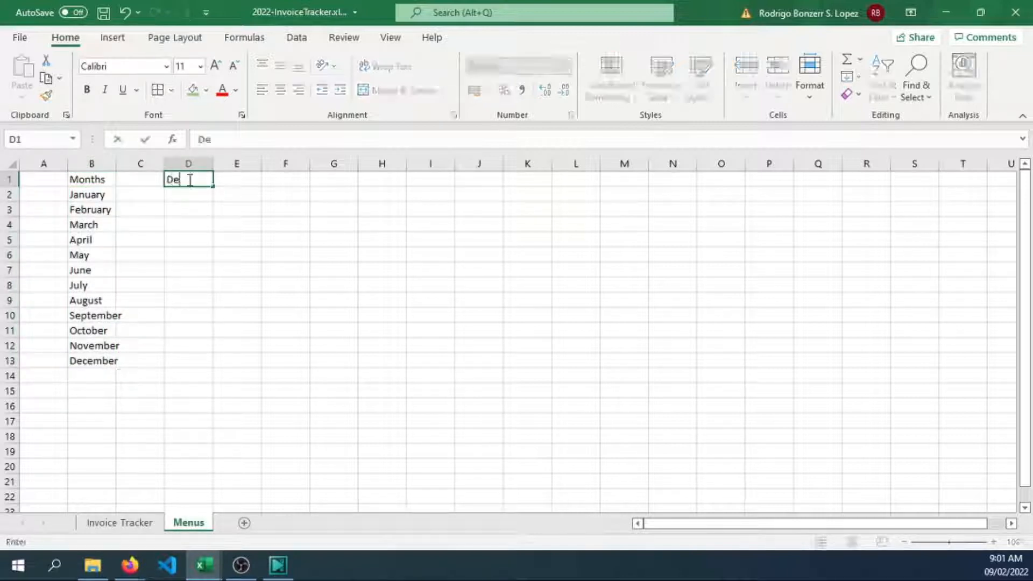
type("posit Invoice")
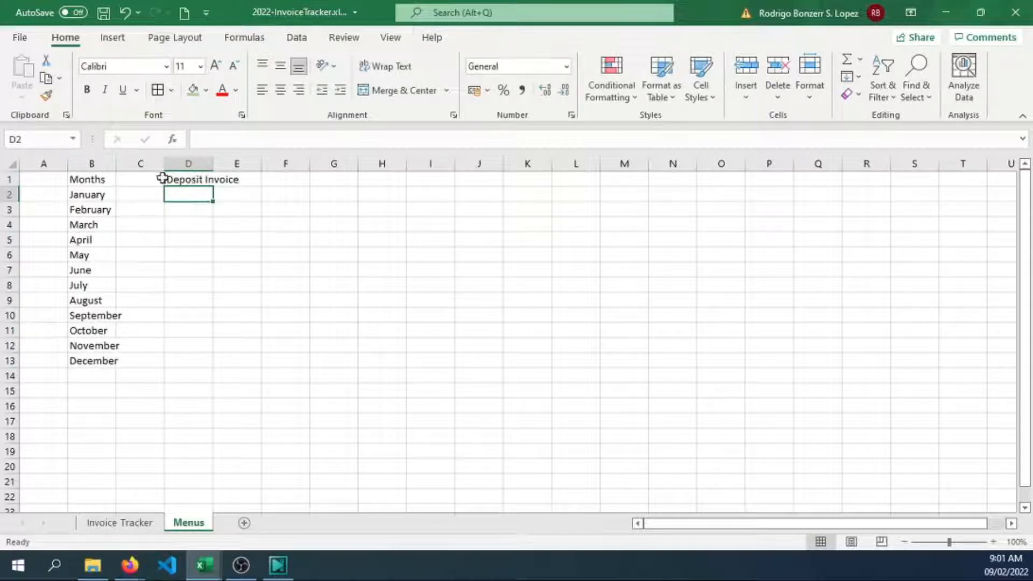
List the first Deposit Invoice options: 50% deposit invoice, 0% deposit invoice, 10% deposit.
left_click_drag(213, 164, 266, 163)
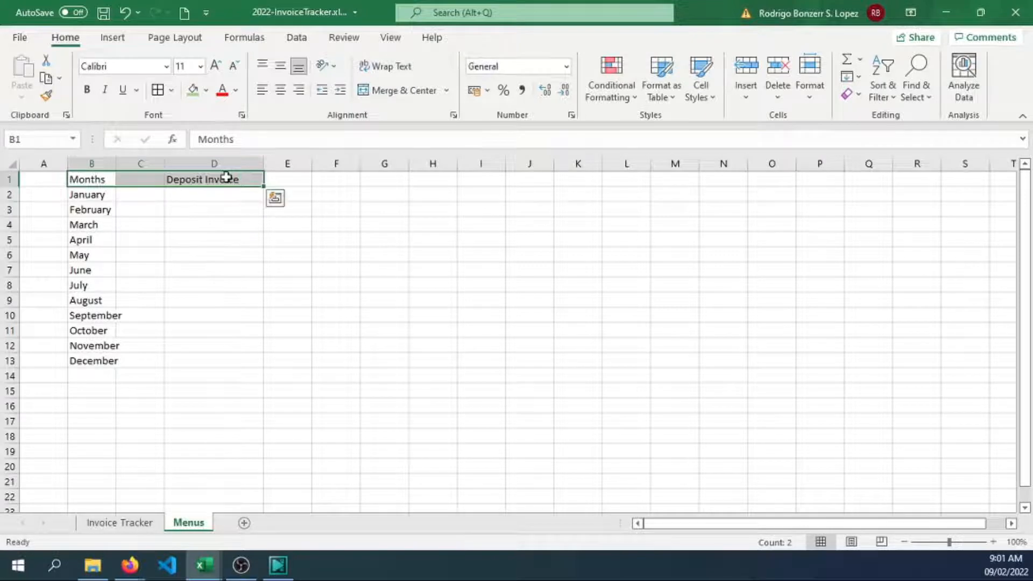
left_click(213, 193)
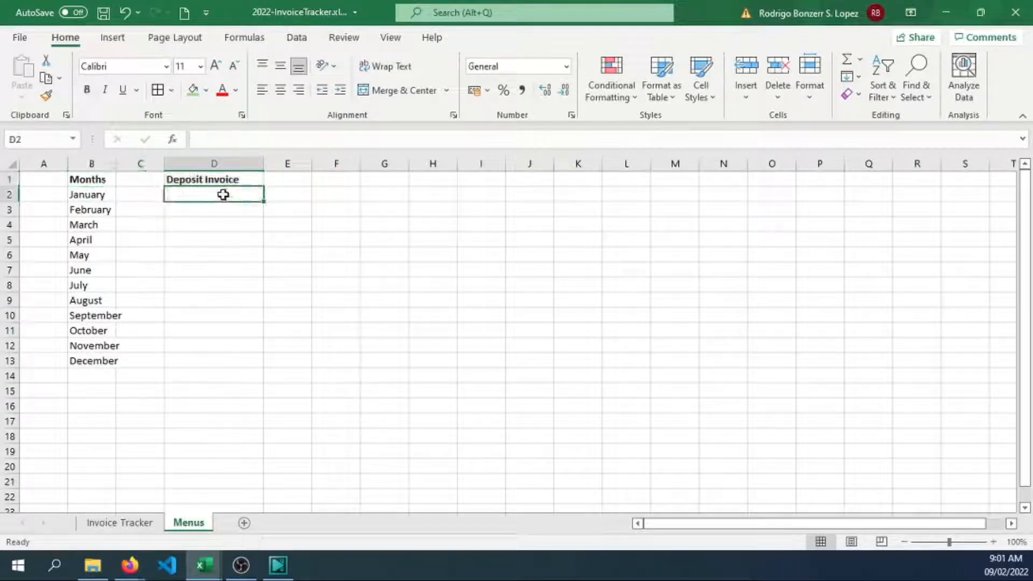
mouse_move(213, 195)
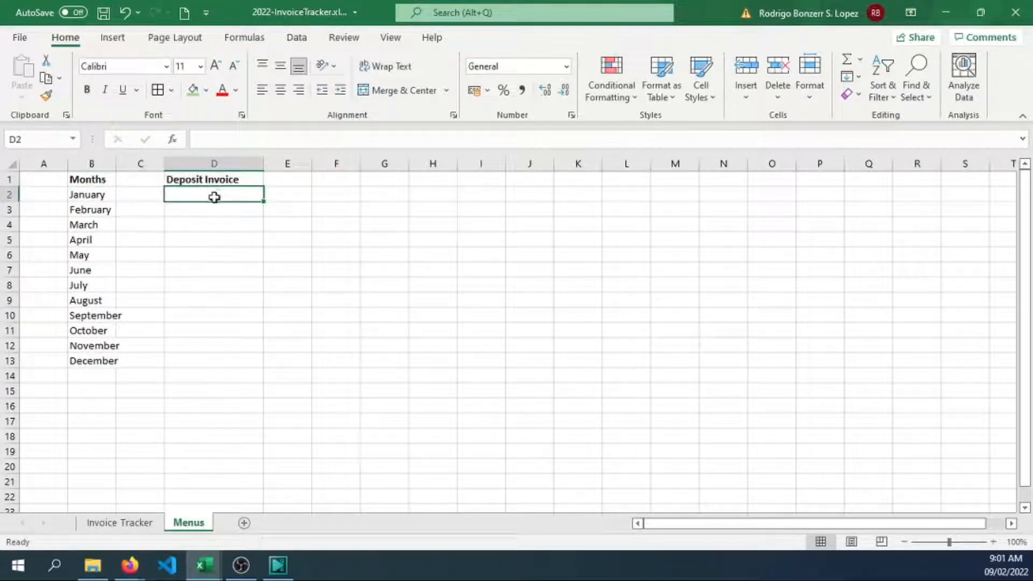
type("50% d")
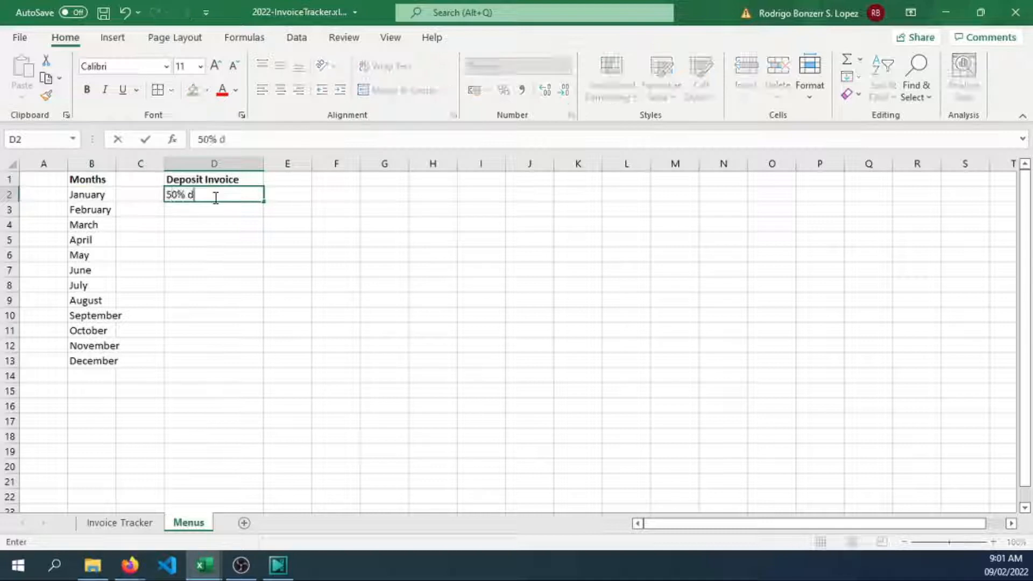
type("ep")
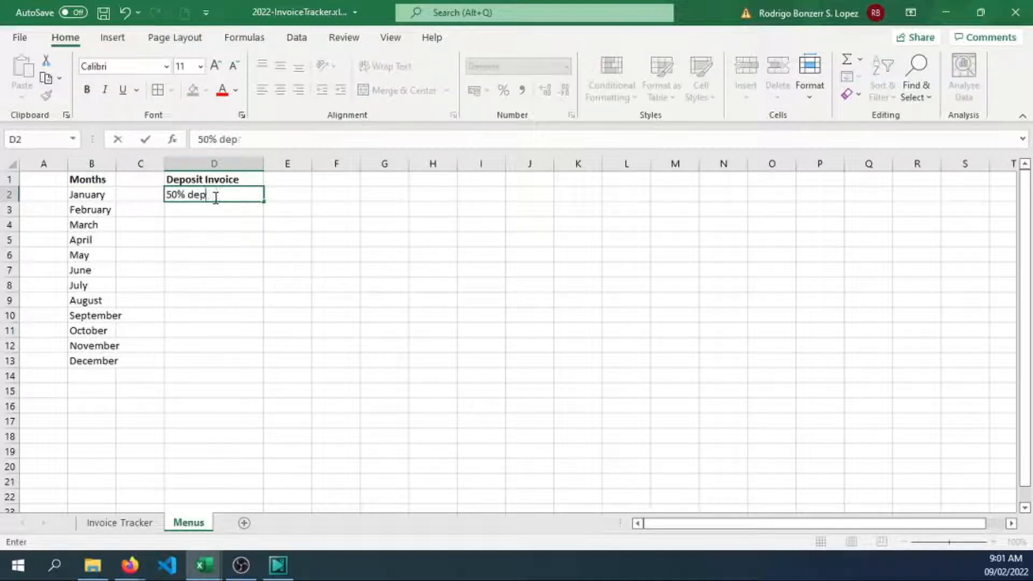
type("osit invoice")
left_click(213, 210)
type("3")
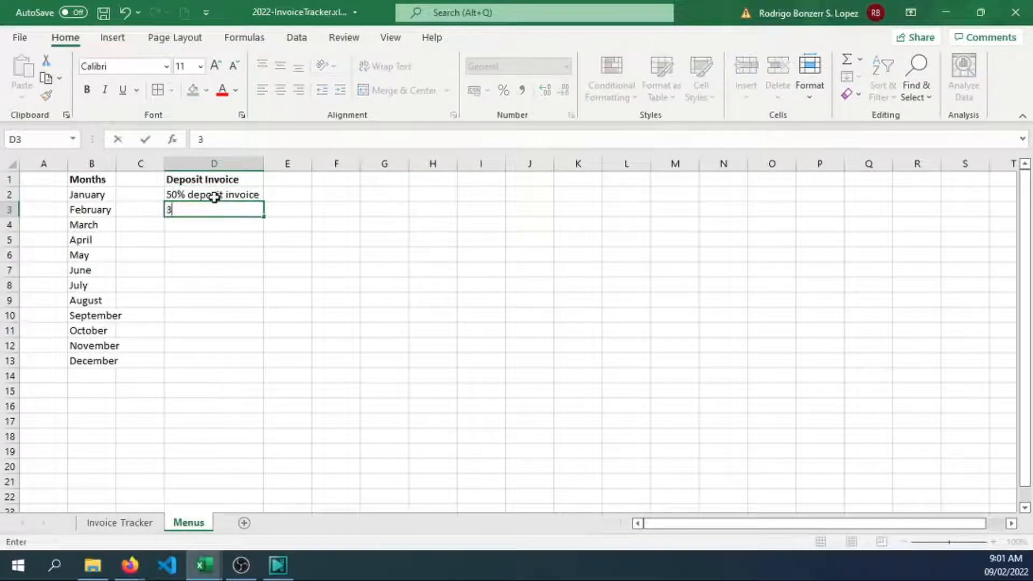
type("0% d")
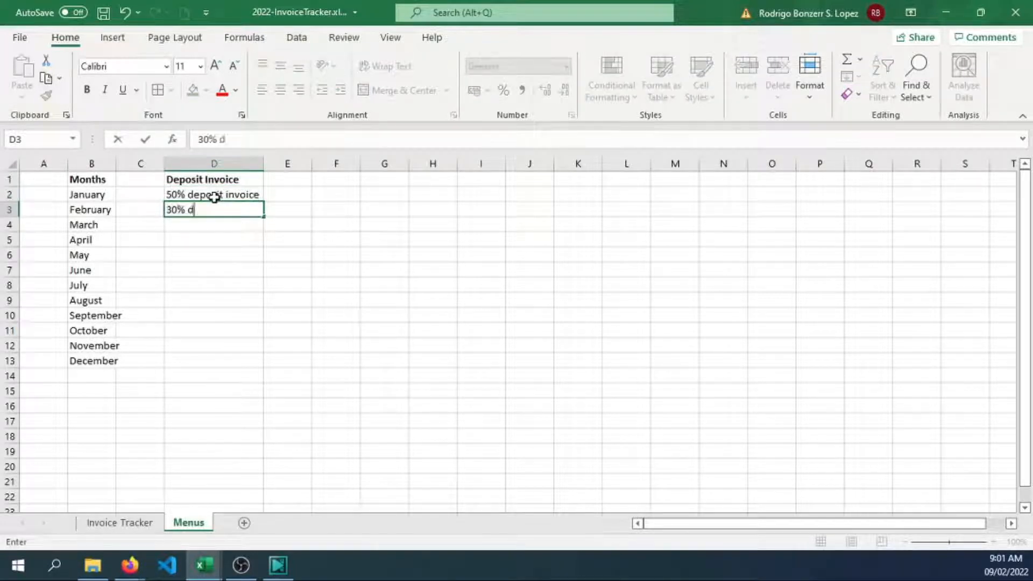
type("ep")
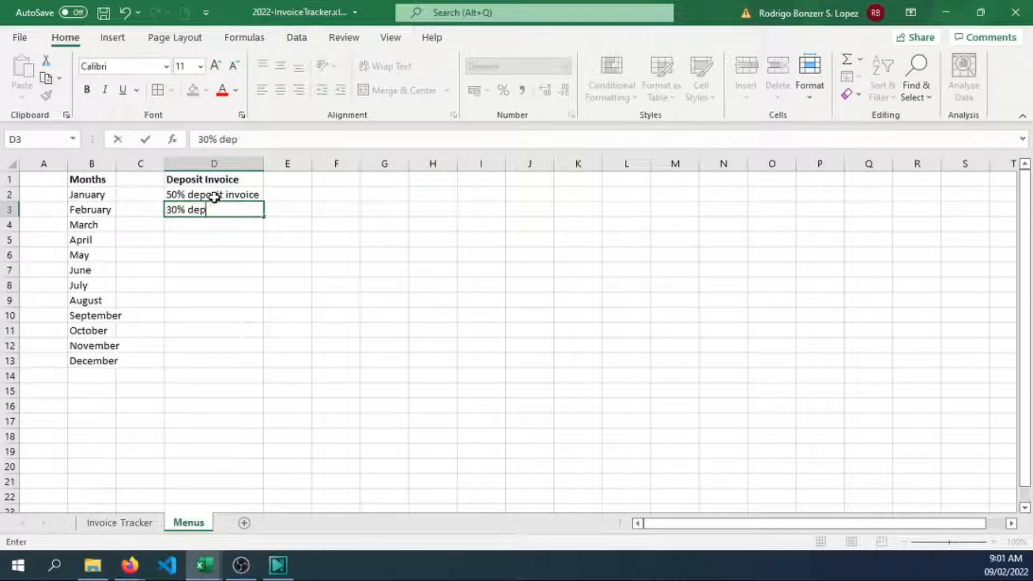
type("osit invoice")
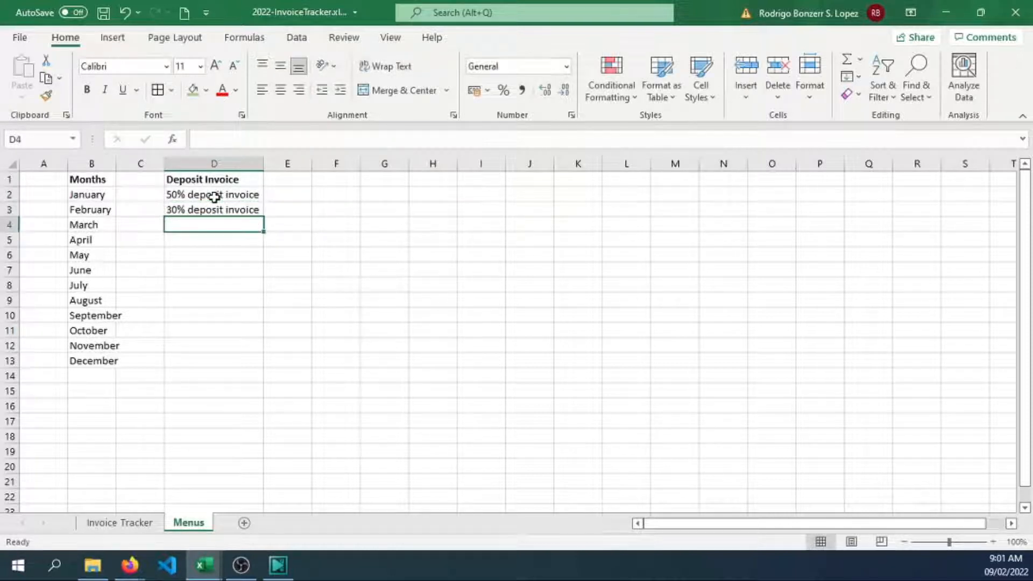
type("10%")
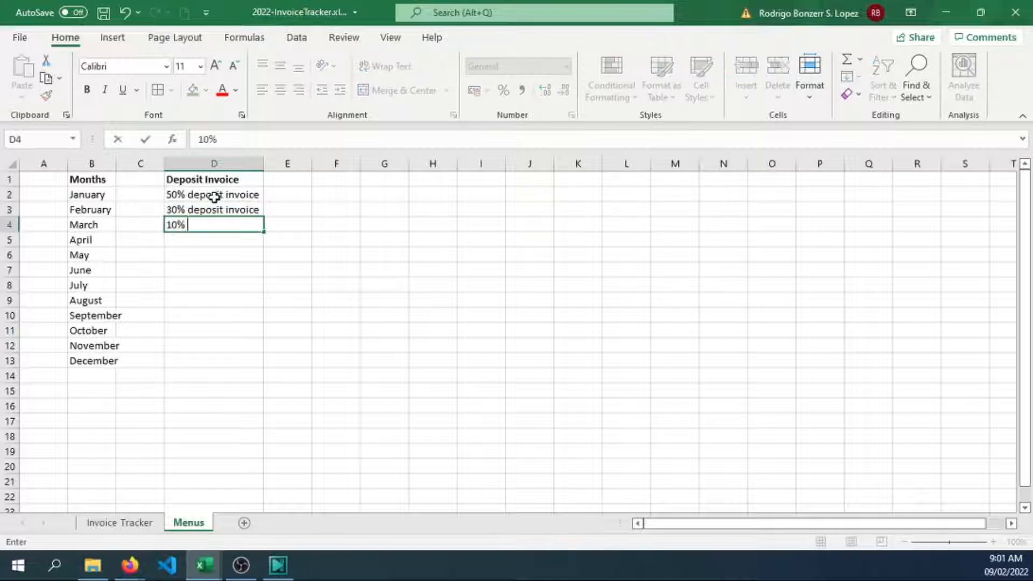
type("deposit")
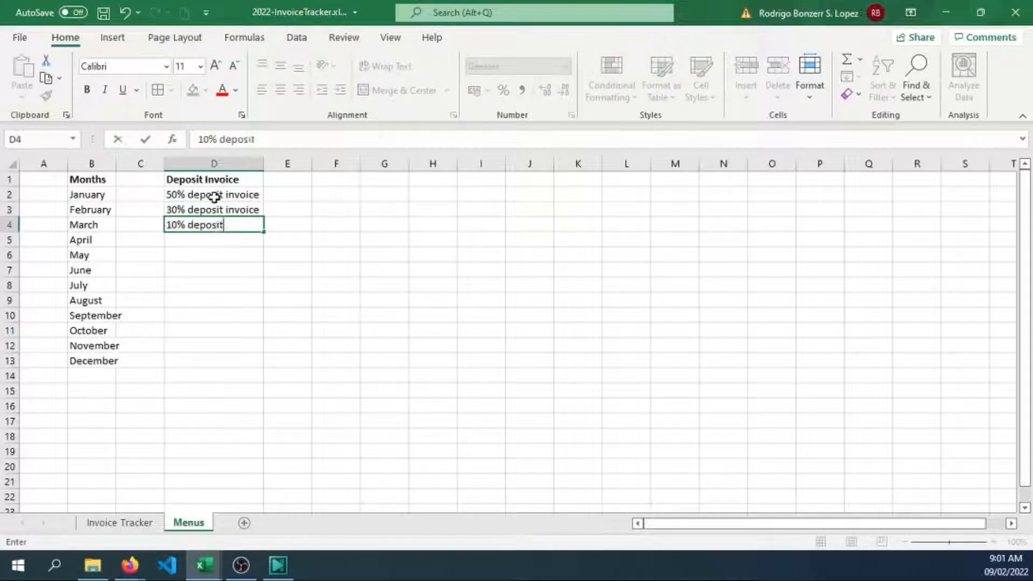
Add 50% final, 30% 2nd deposit, 30% 3rd deposit and final deposit invoice entries, then autofit column D.
type("50%")
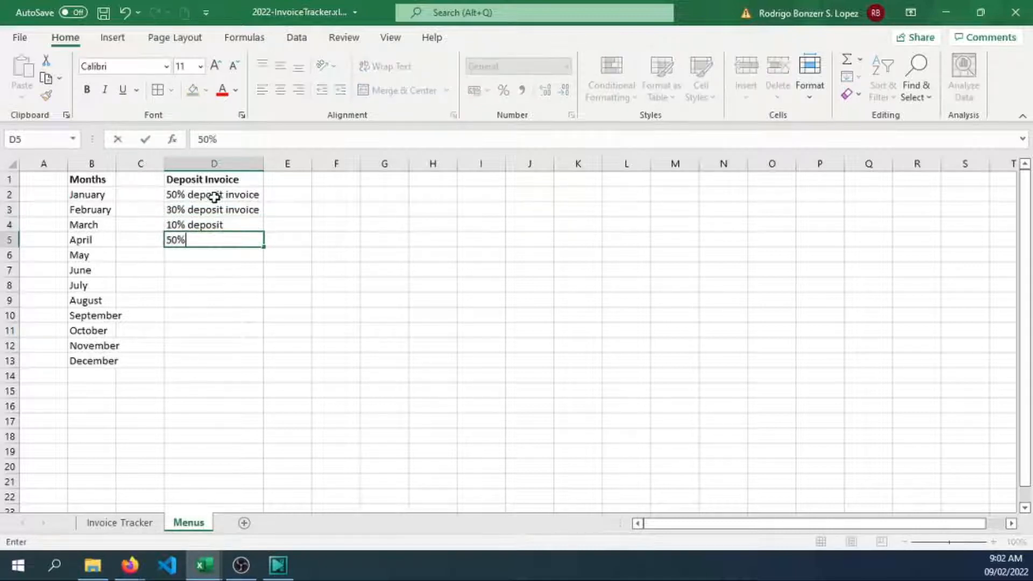
type("final invoice")
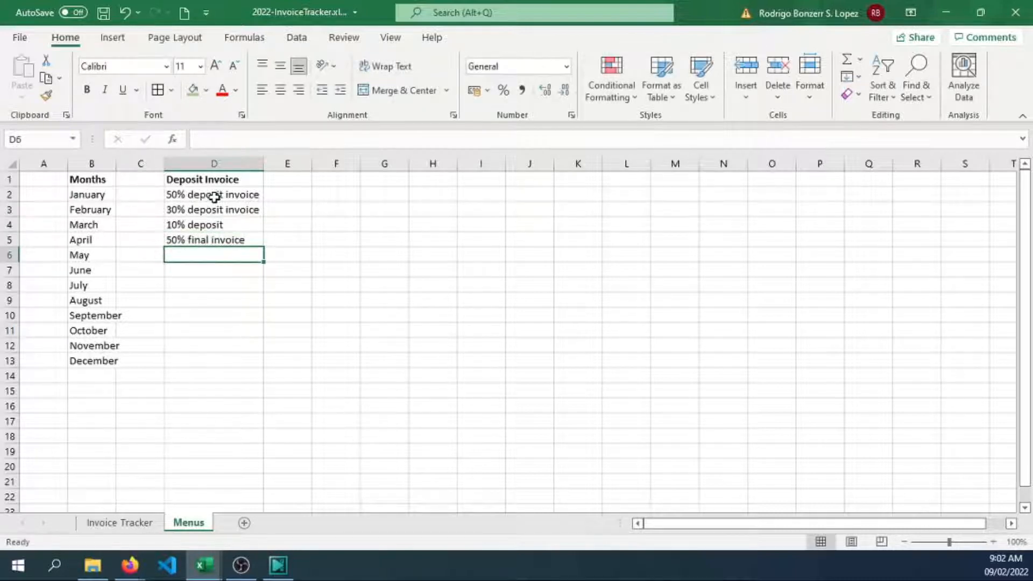
type("30% 2nd")
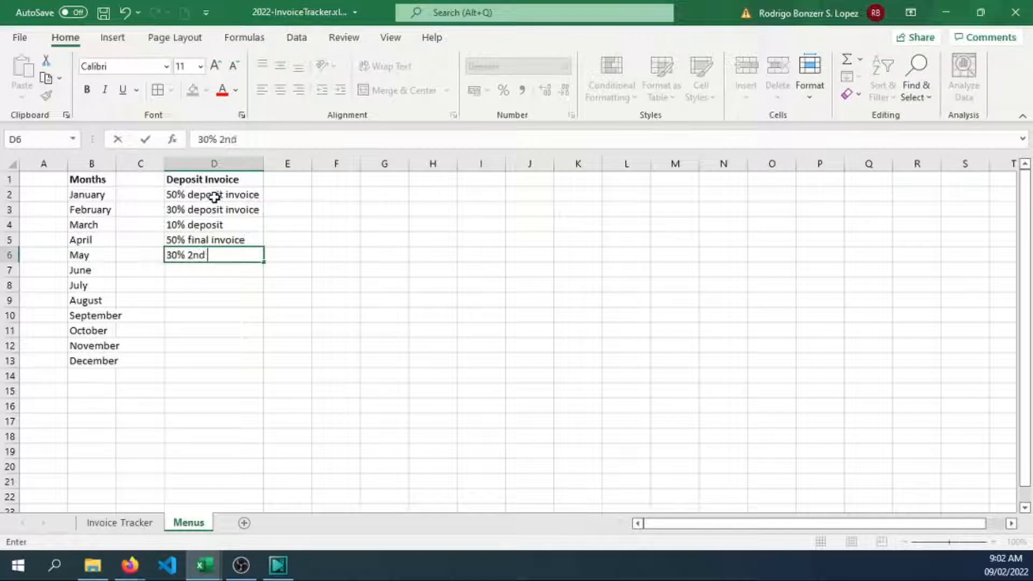
type("deps")
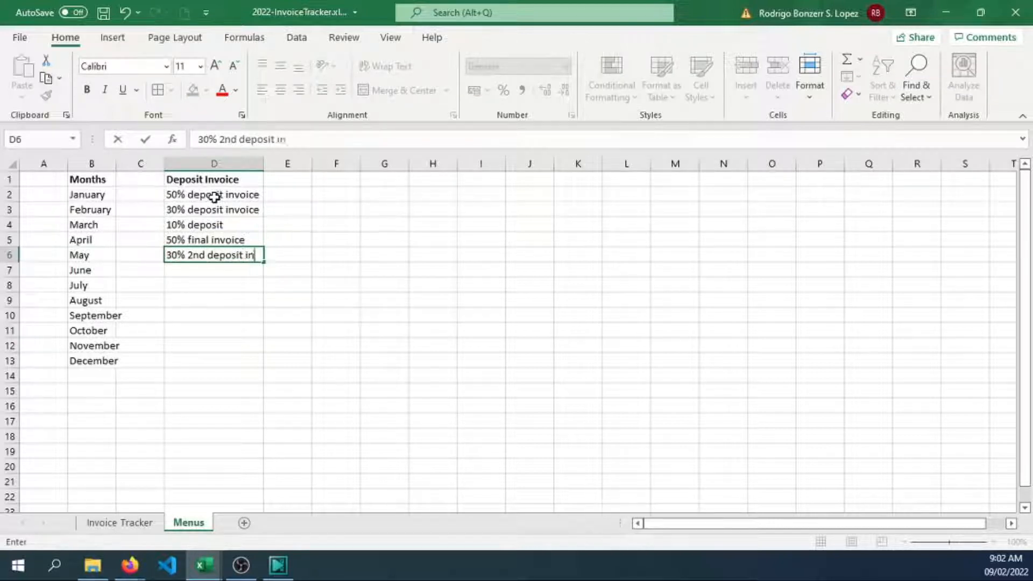
key("enter")
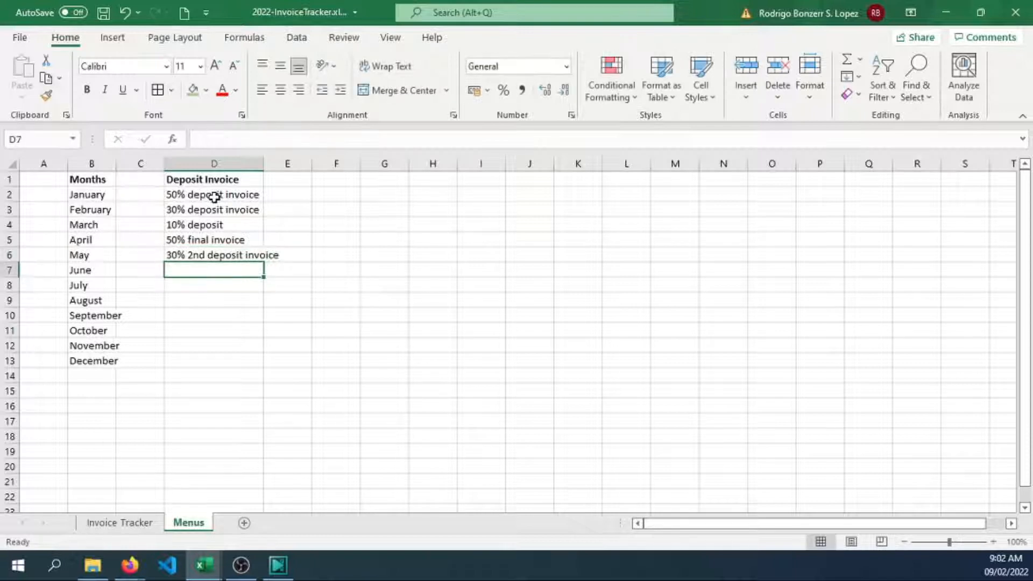
type("30% 3rd")
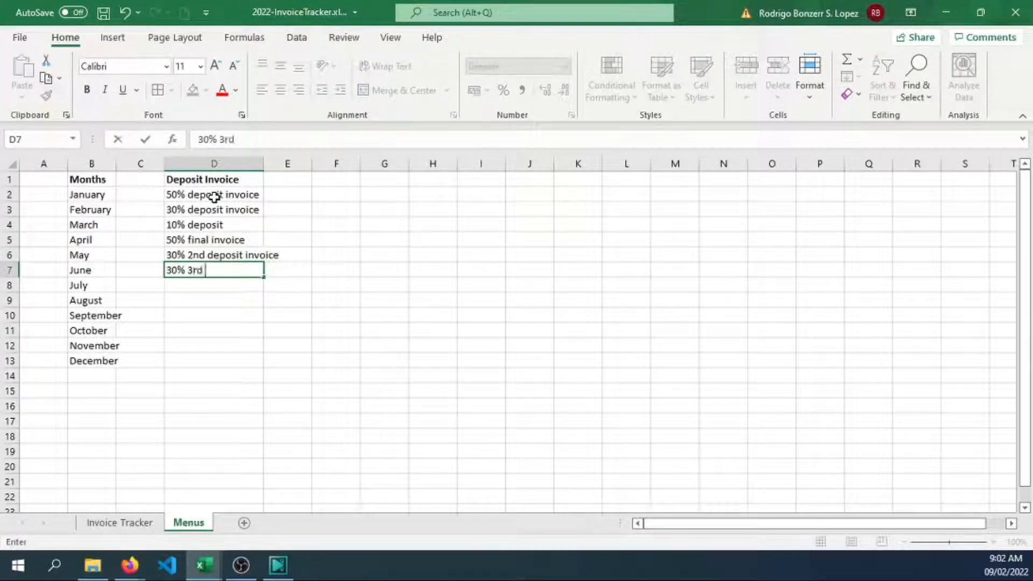
type("deposit invoice")
left_click(213, 285)
type("10")
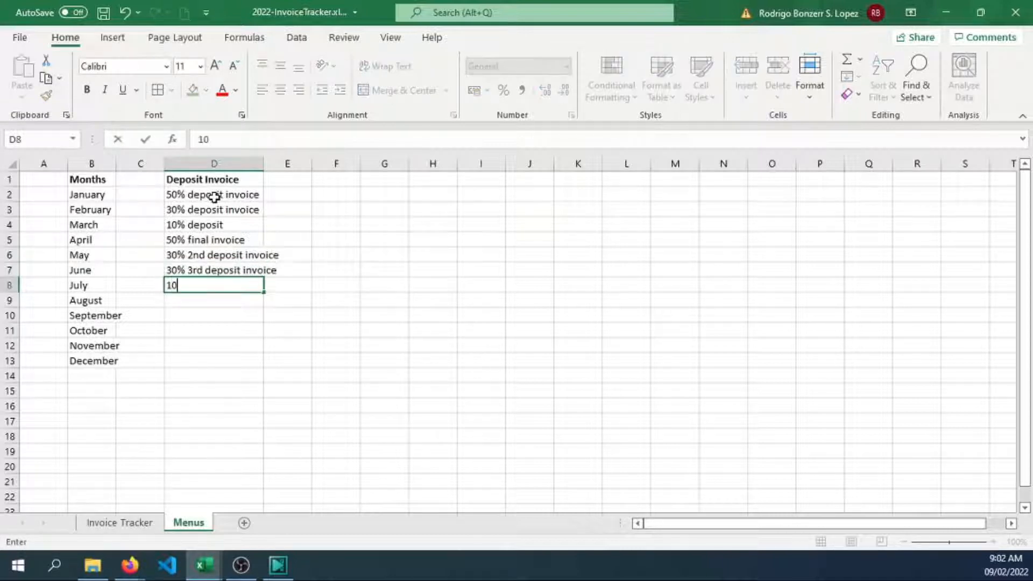
type("% final dep")
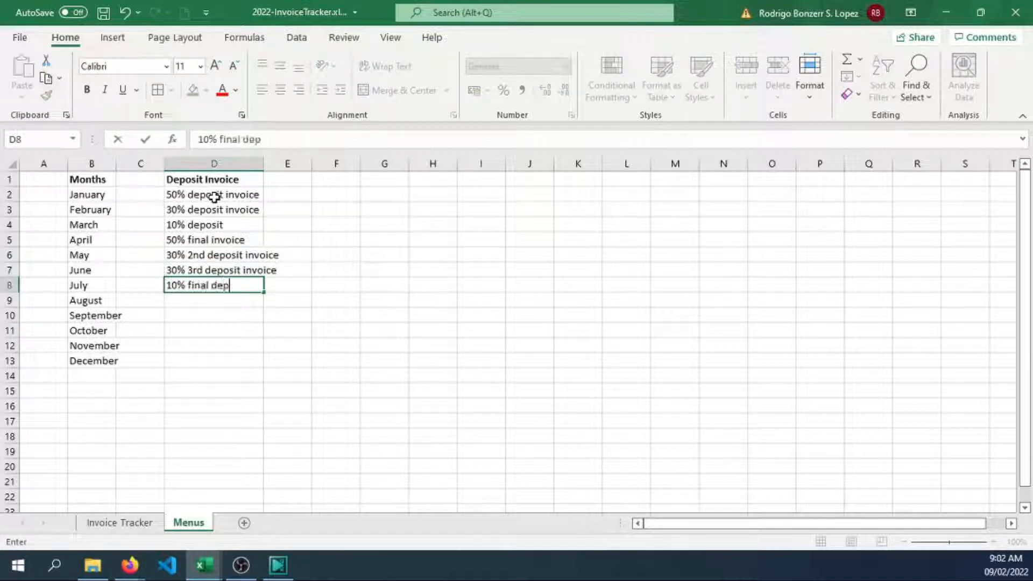
type("osit invoice")
left_click(213, 300)
type("Full payment")
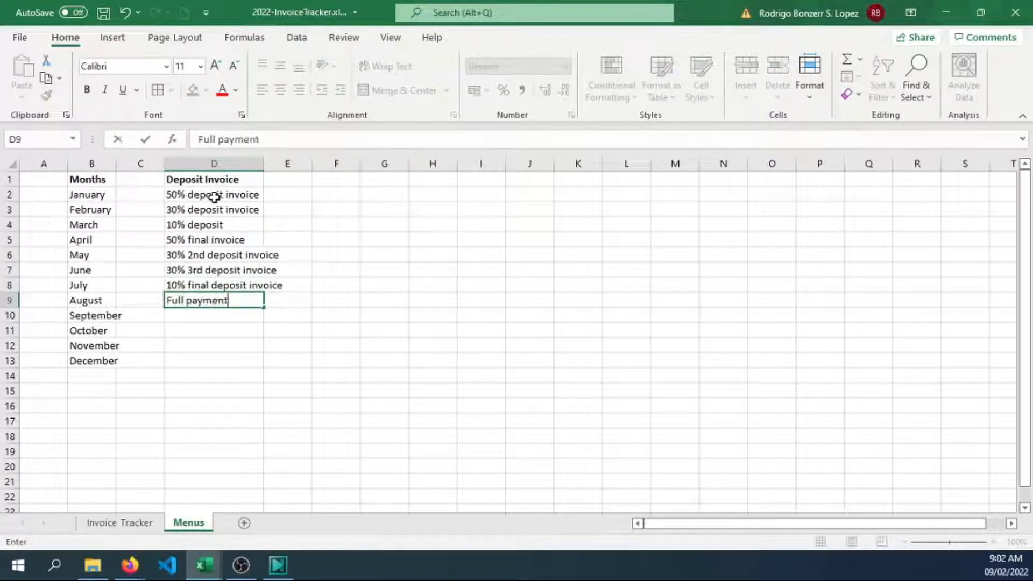
left_click(213, 163)
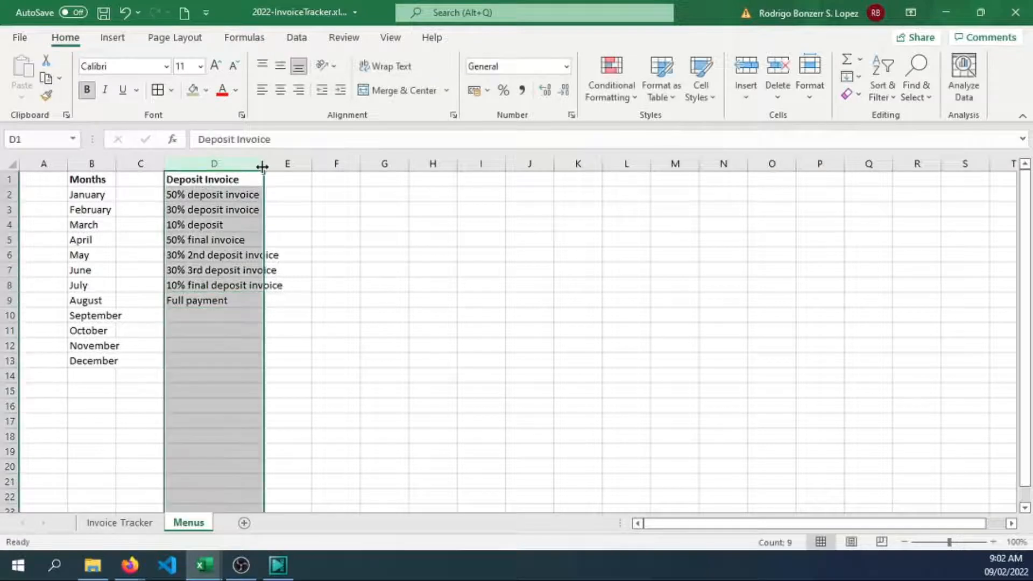
left_click(312, 300)
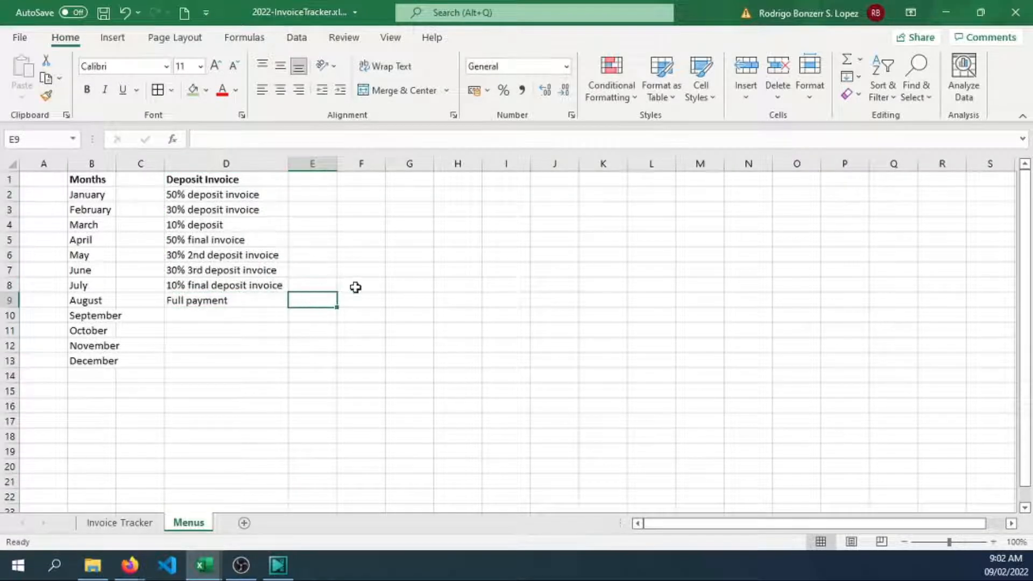
mouse_move(355, 205)
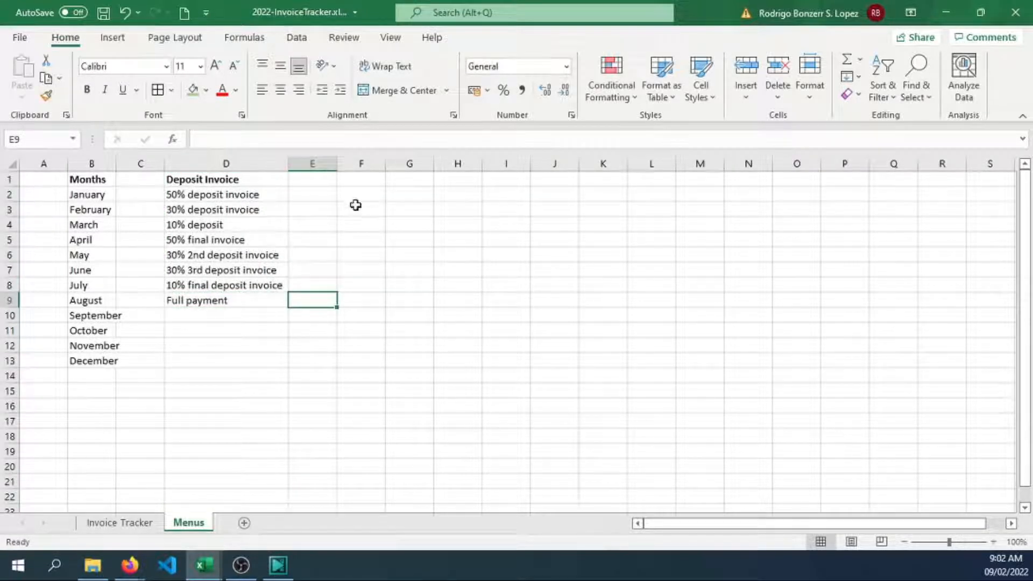
Add a bold 'Service Category' heading in F1 and widen column F to fit it.
type("Service")
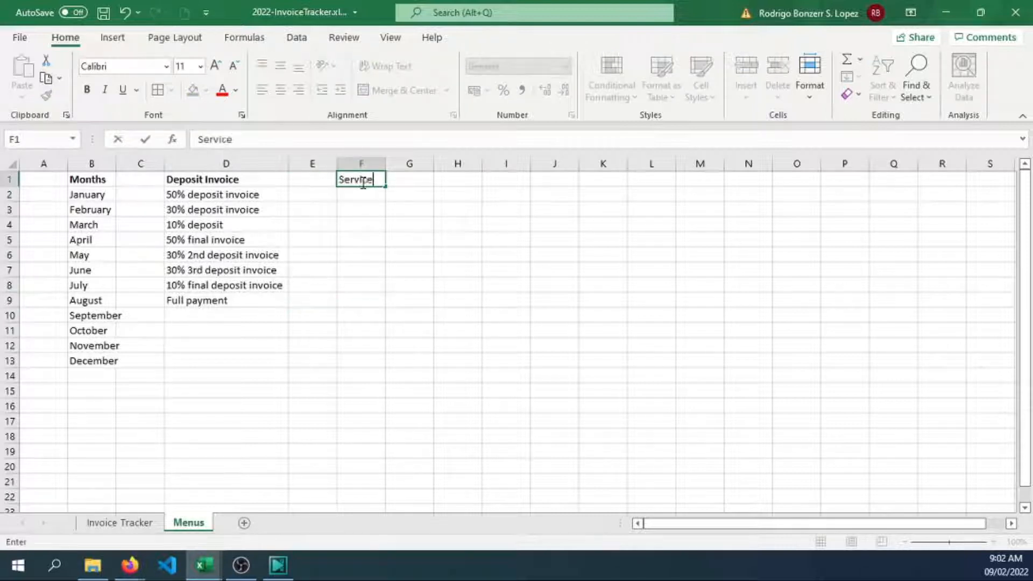
type("Category")
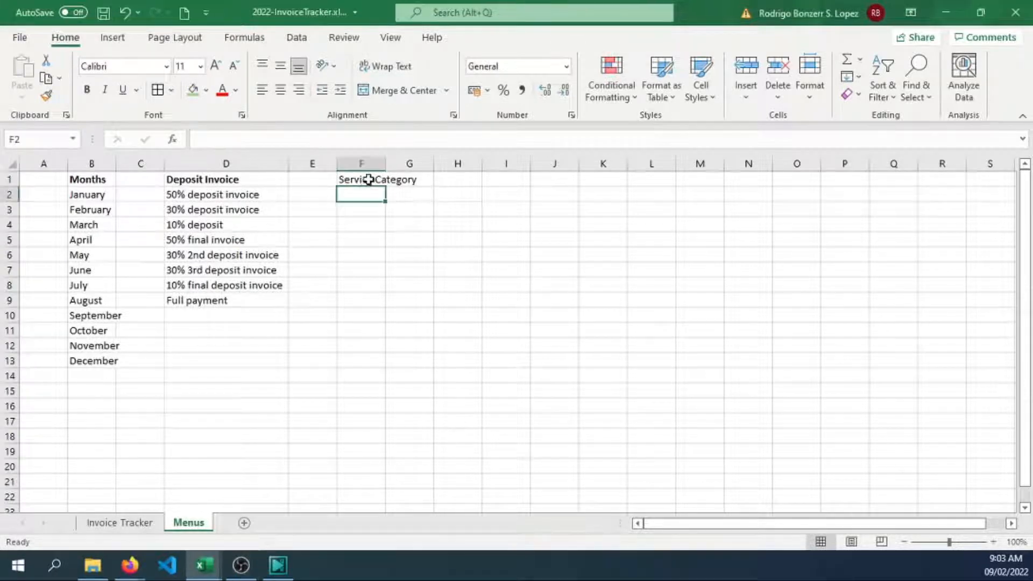
left_click(362, 179)
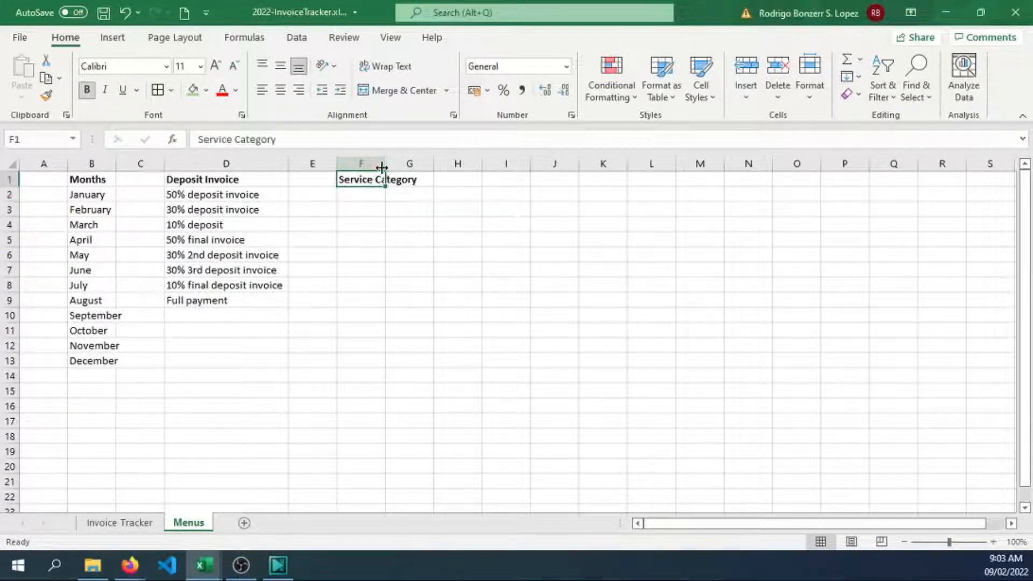
left_click(378, 195)
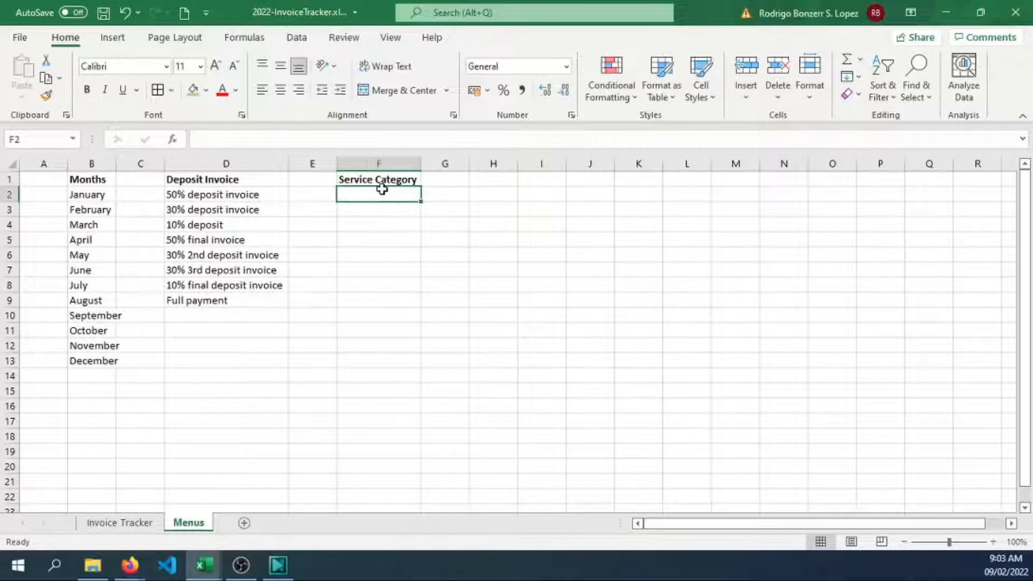
List the first services: Transcription, Audio editing, Banner design, Web Development through Product Photography.
type("Transcription")
left_click(378, 210)
type("Video editing")
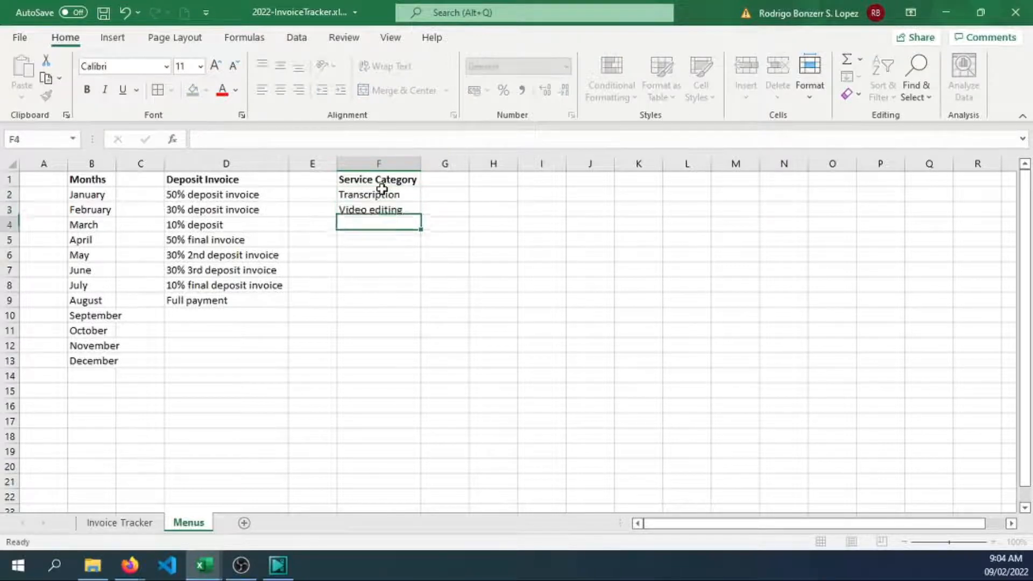
type("Audio editing")
left_click(379, 255)
type("Ba")
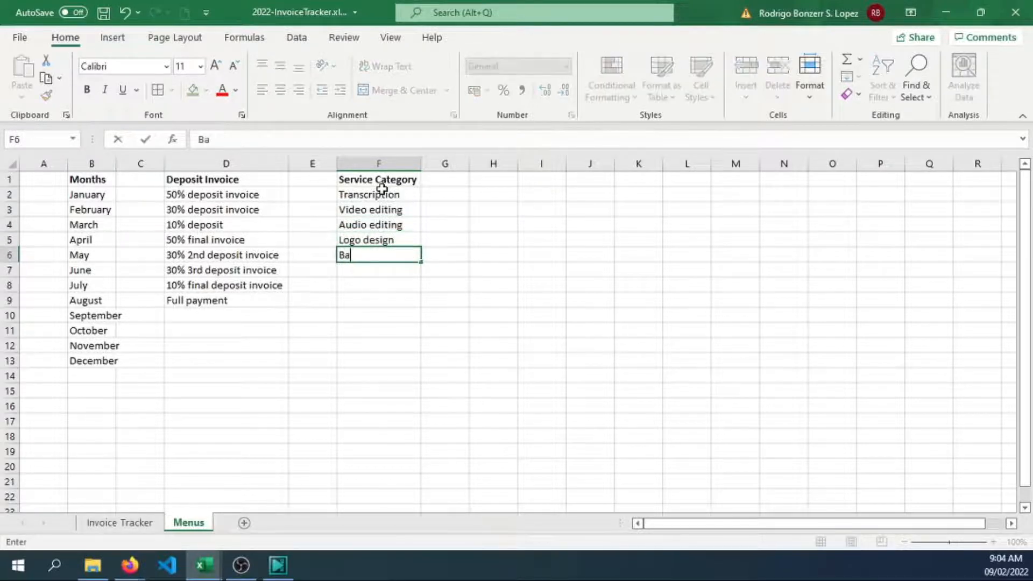
key("enter")
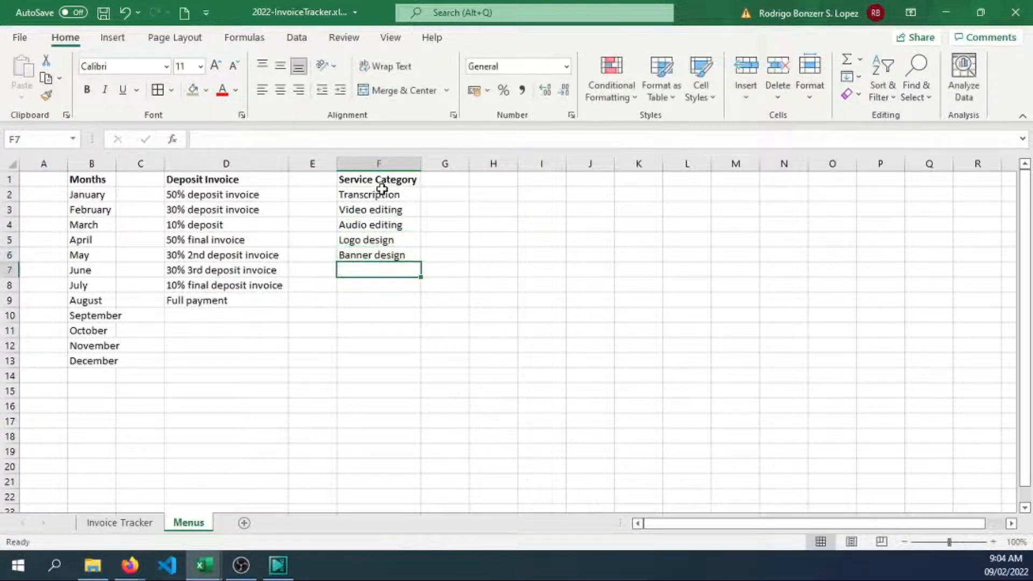
type("Web Des")
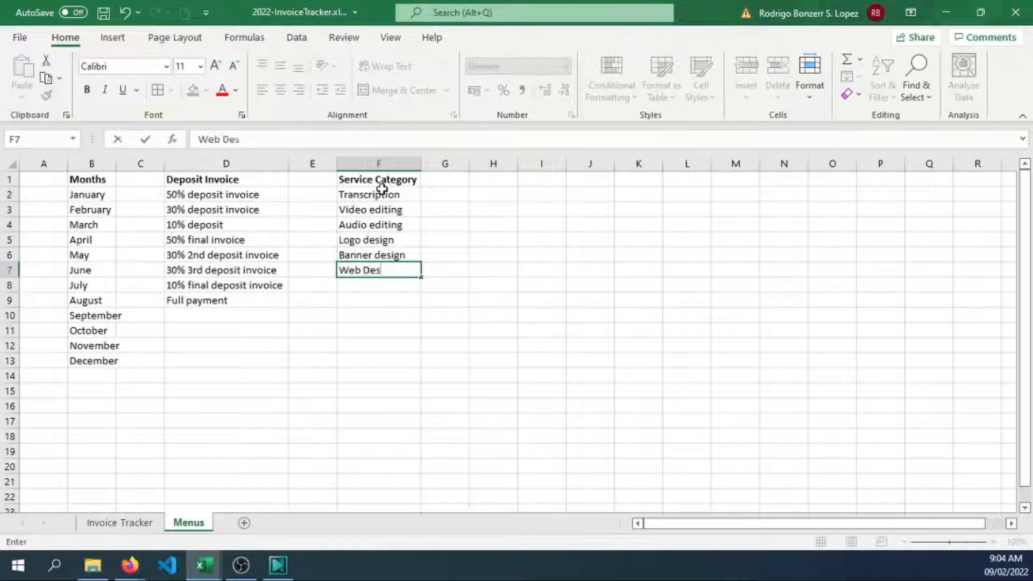
key("Backspace")
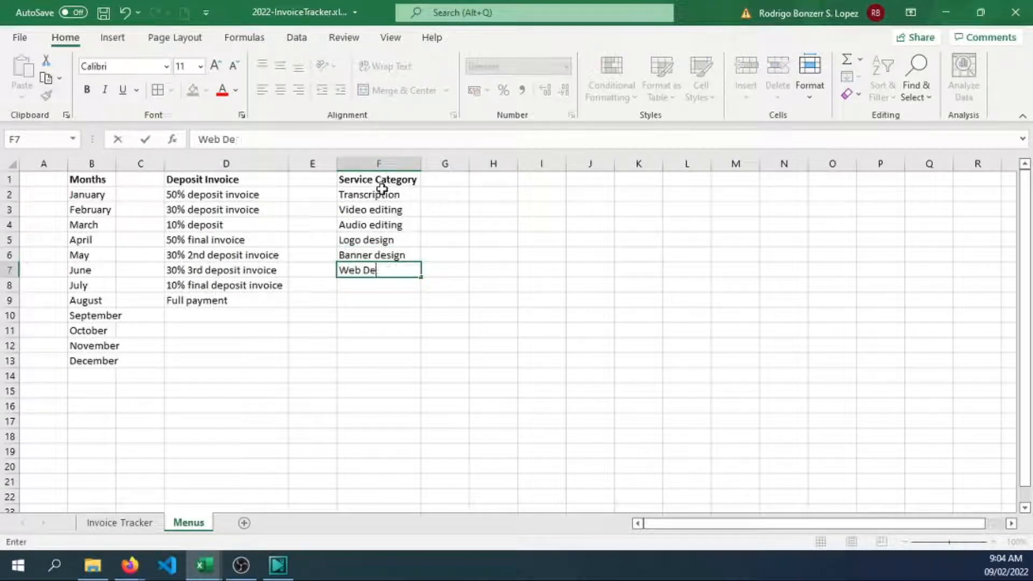
type("velopment")
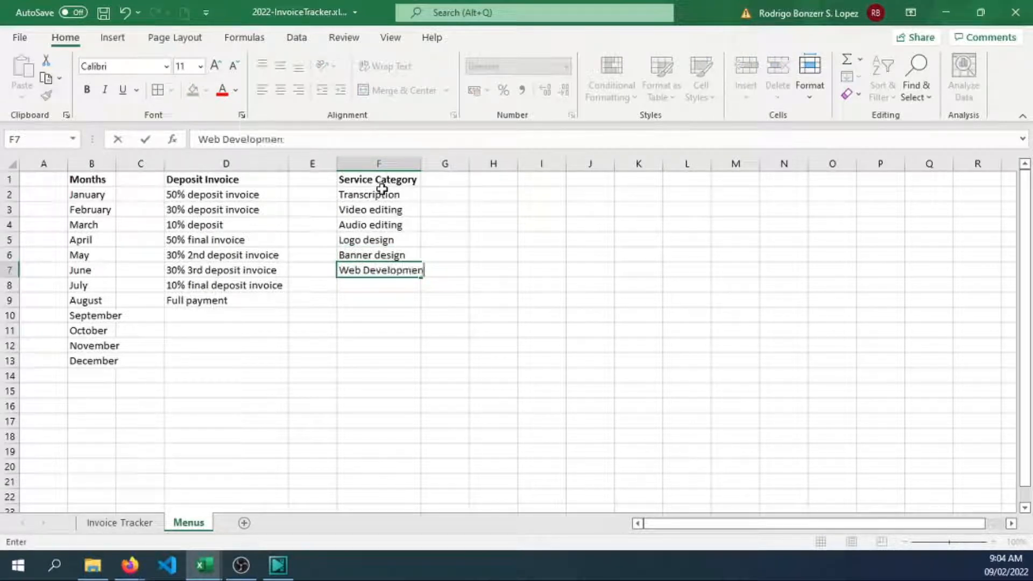
type("WordPress")
left_click(378, 300)
type("Database")
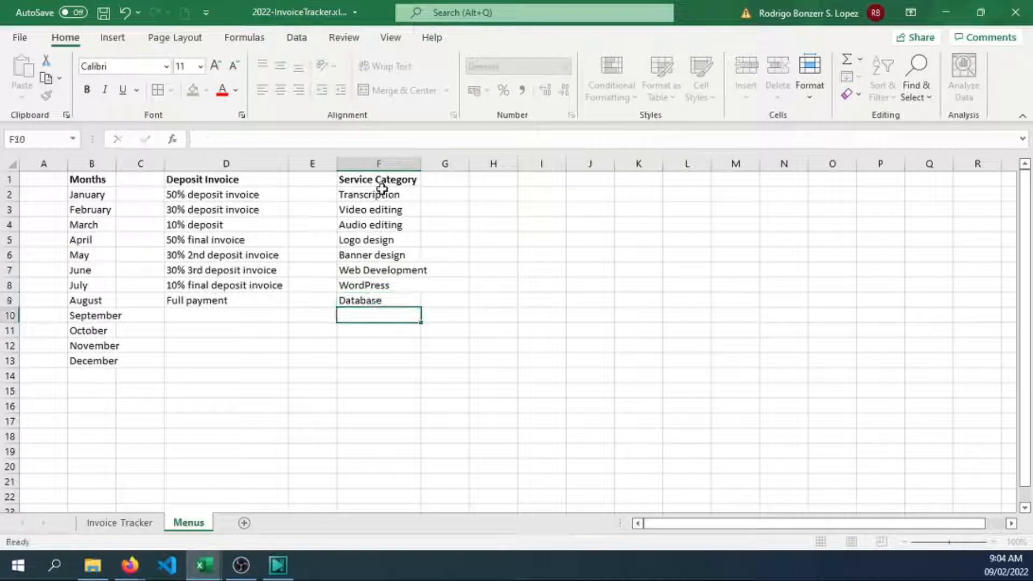
type("Product P")
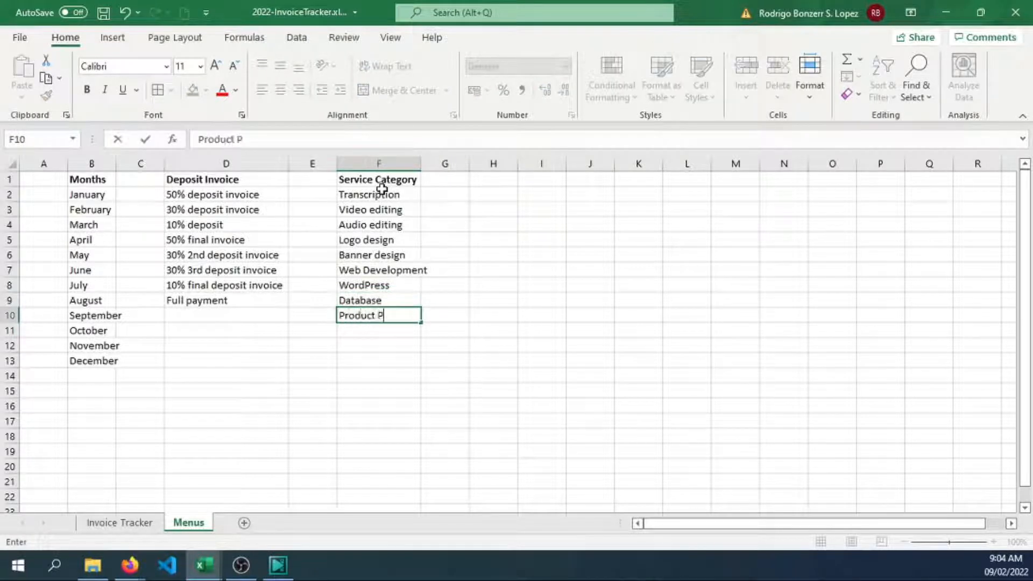
key("enter")
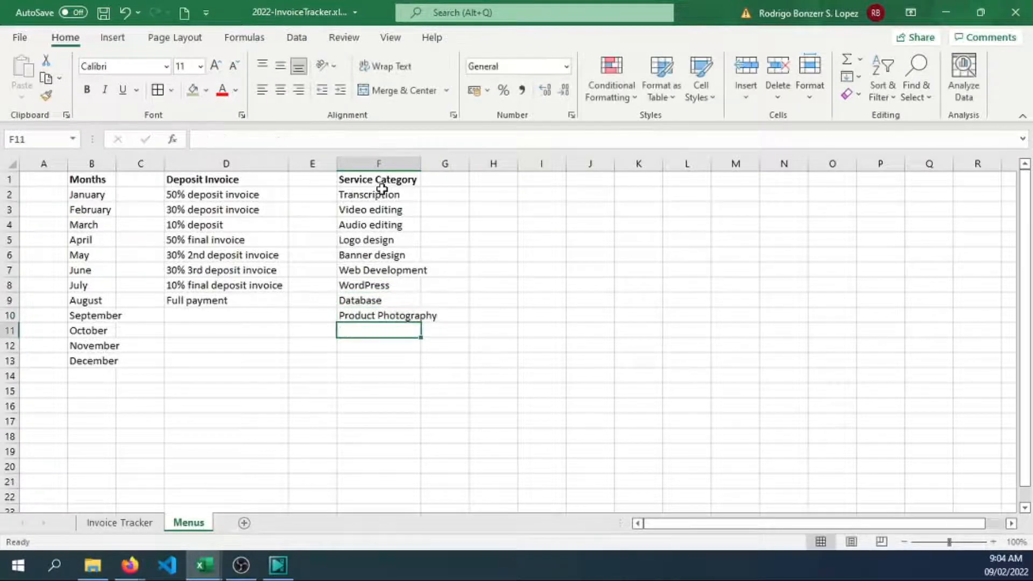
Finish the list with Photo, SEO Services, Newsletter Design, Digital Marketing and Other.
type("Photo editing")
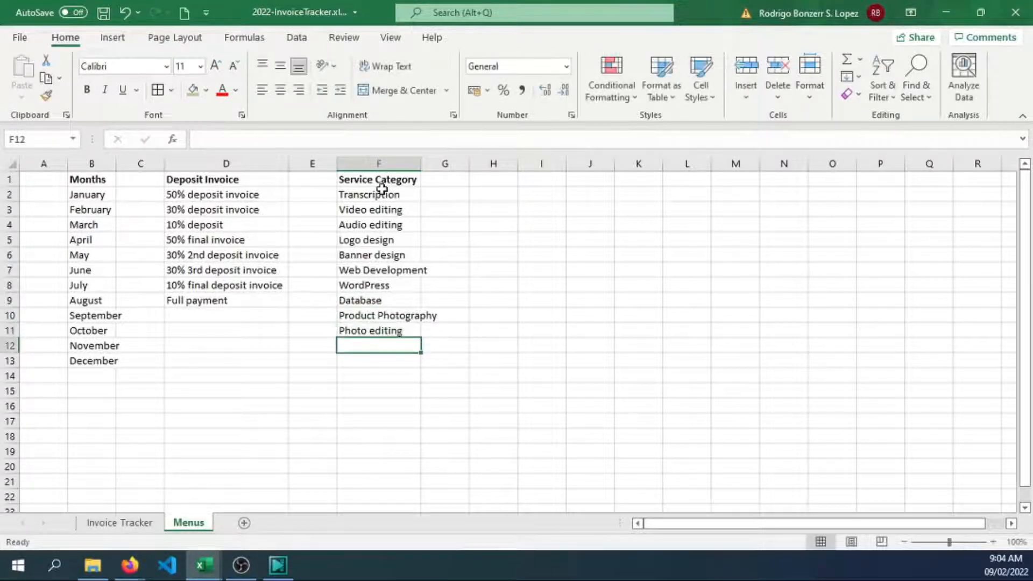
type("SEO Services")
left_click(379, 360)
type("News")
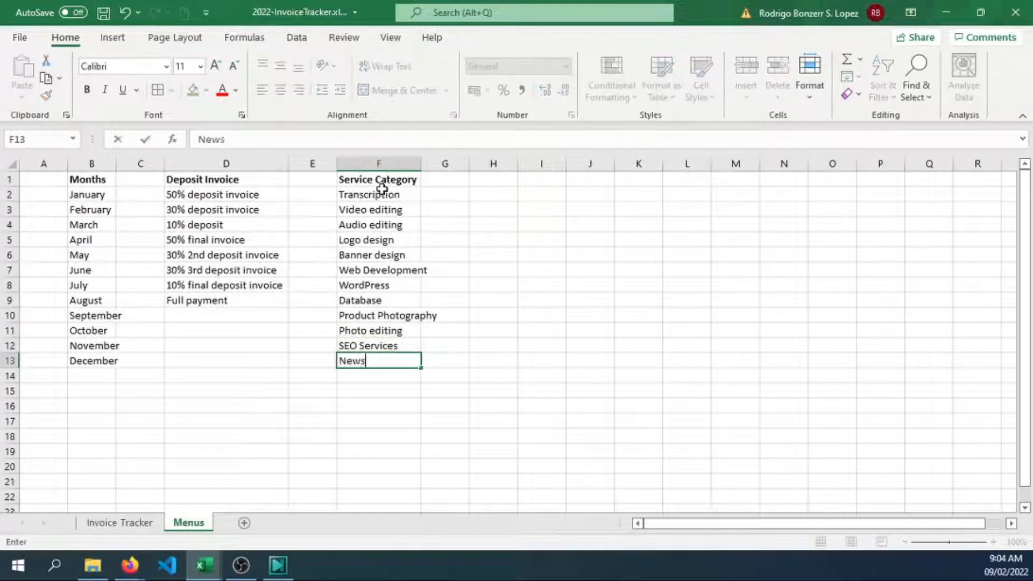
type("let")
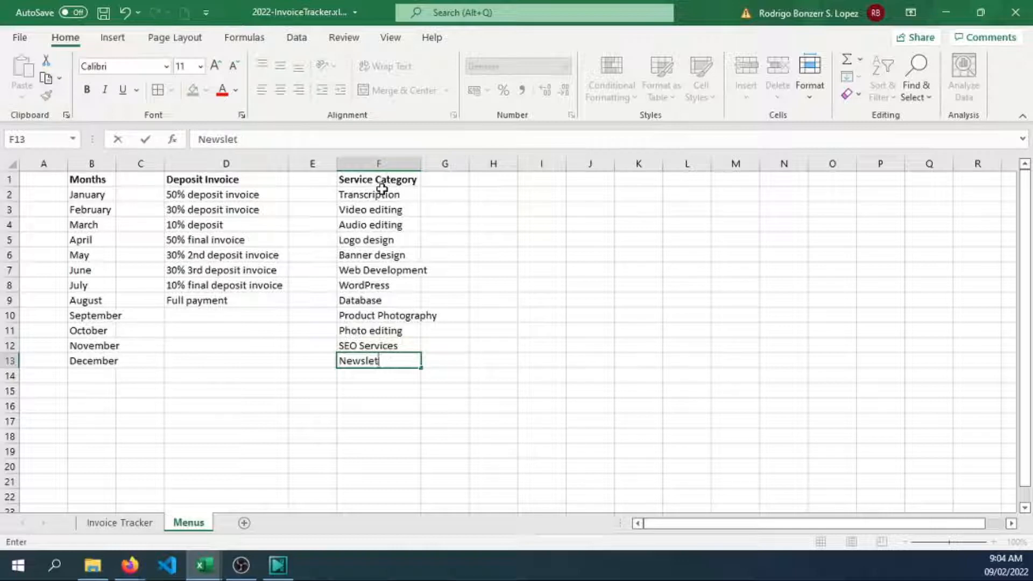
key("Return")
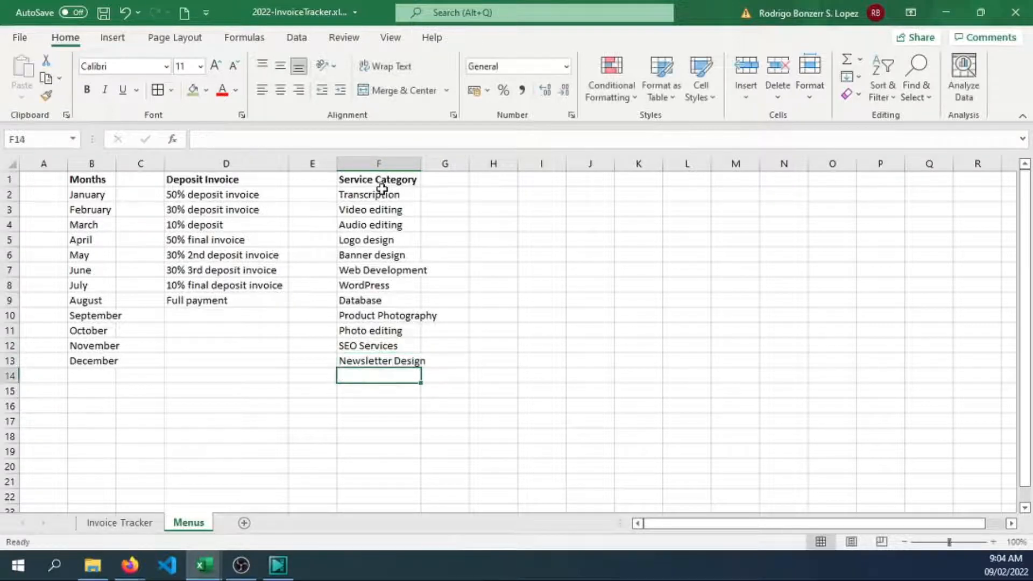
type("Digital Marketing")
left_click(378, 391)
type("Animation")
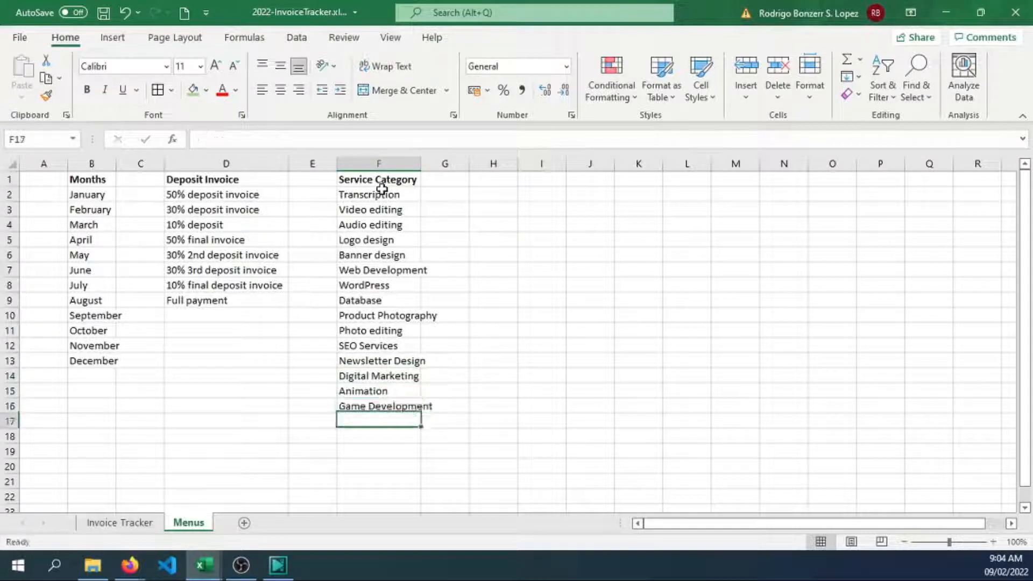
type("Other")
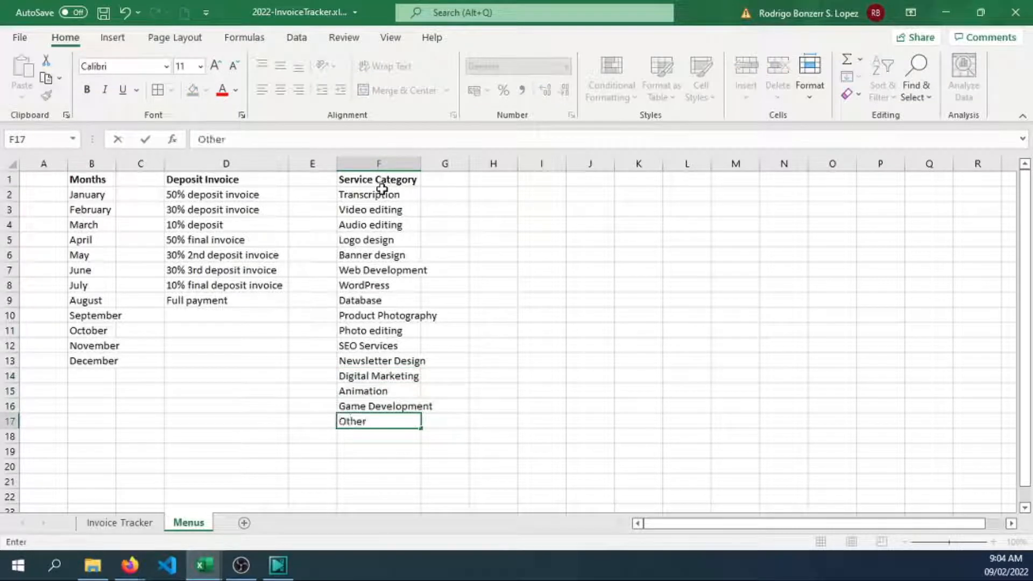
key("Return")
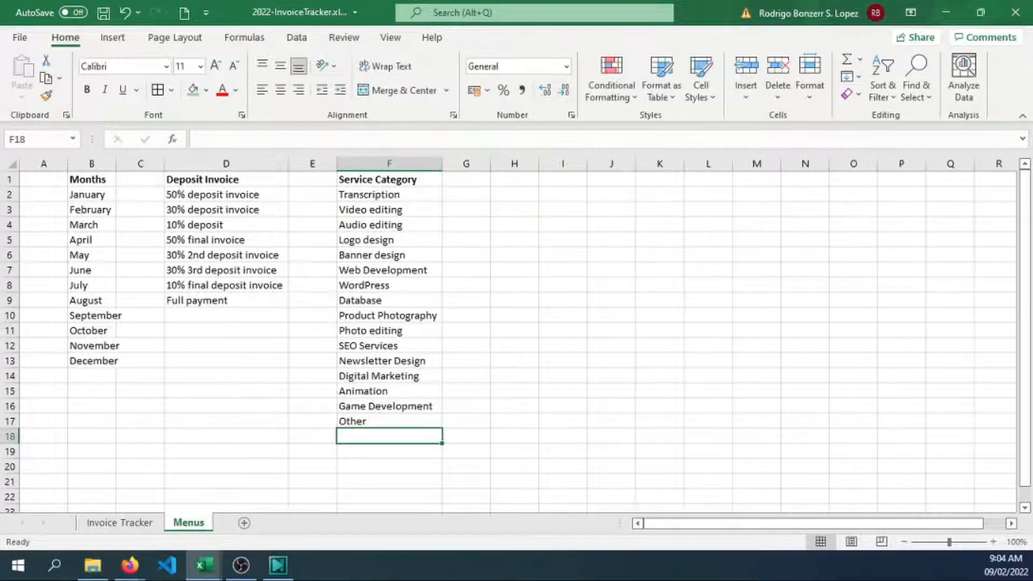
mouse_move(600, 271)
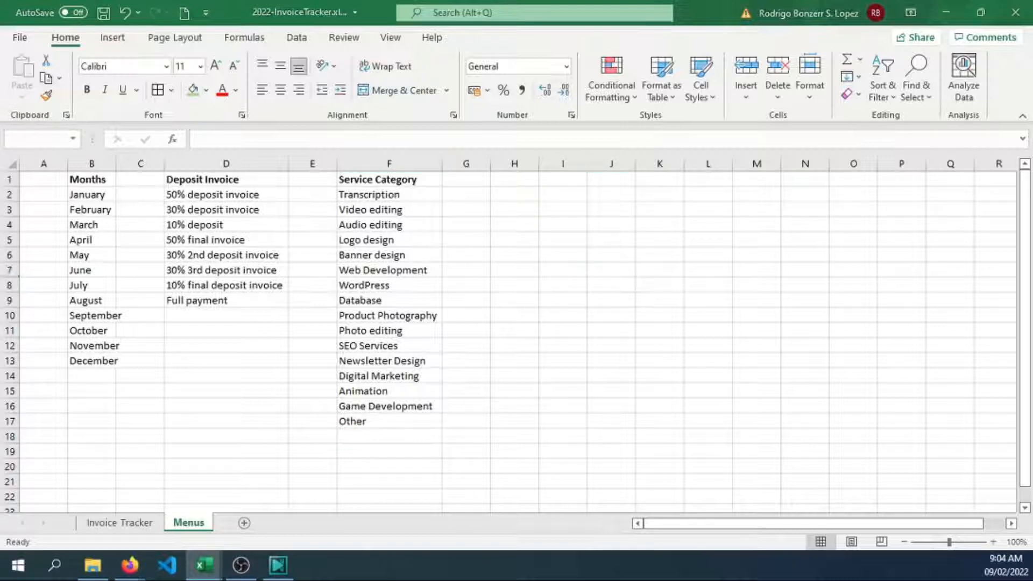
mouse_move(544, 247)
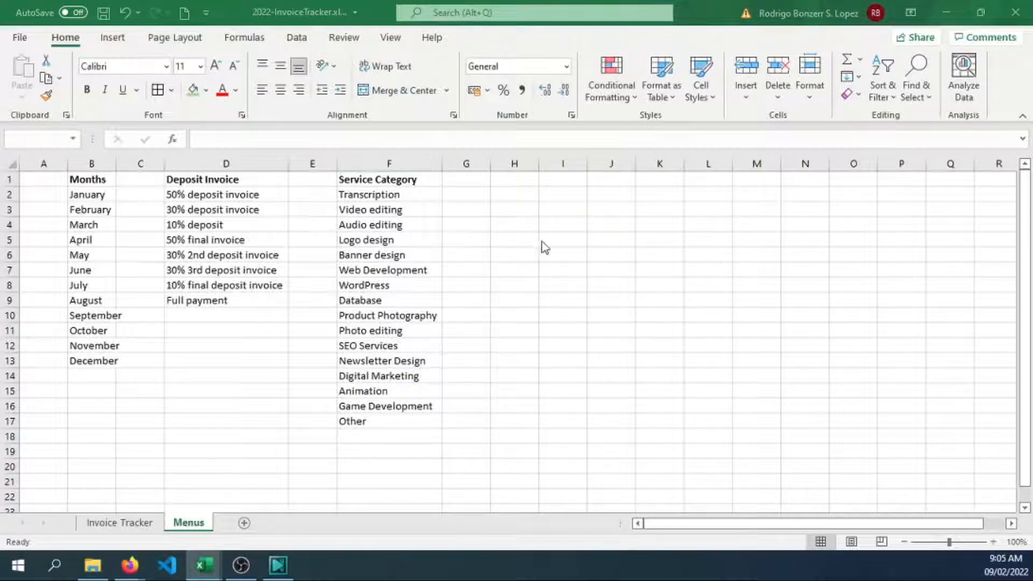
Add a bold Payment Status list in column H: Fully Paid, Partial Payment, Overdue.
type("Payment Status")
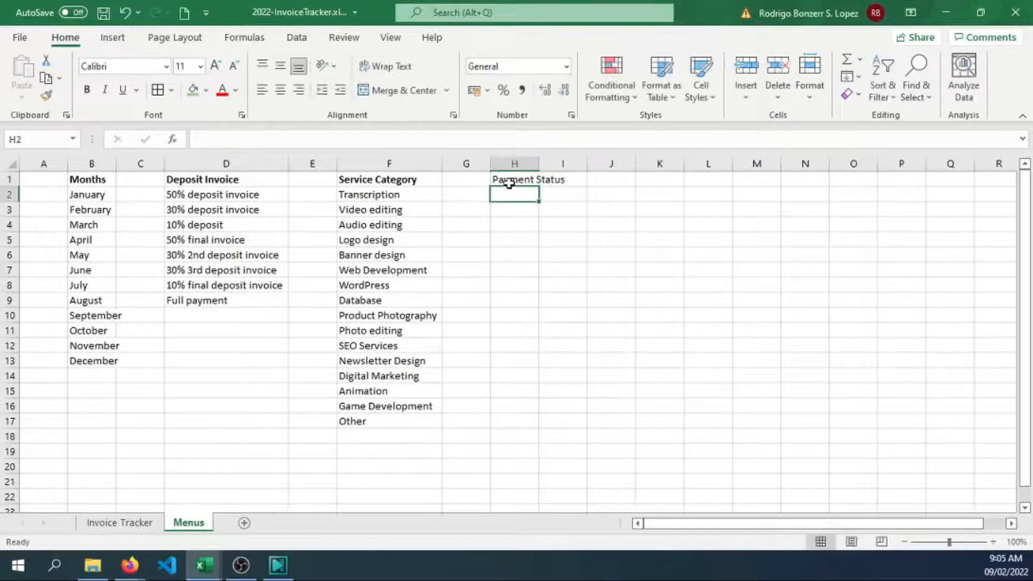
type("Fully Paid")
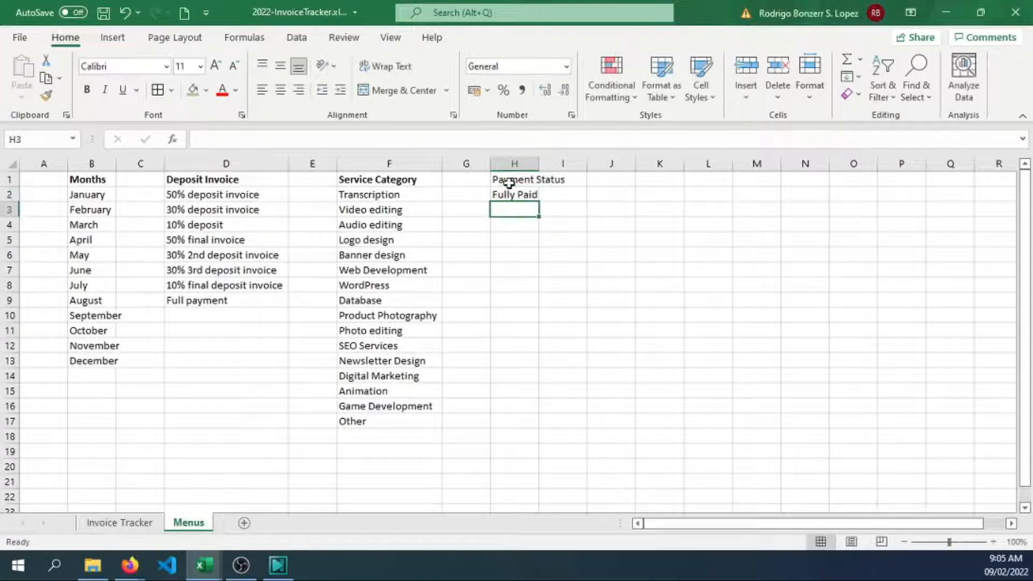
type("Partial Payment")
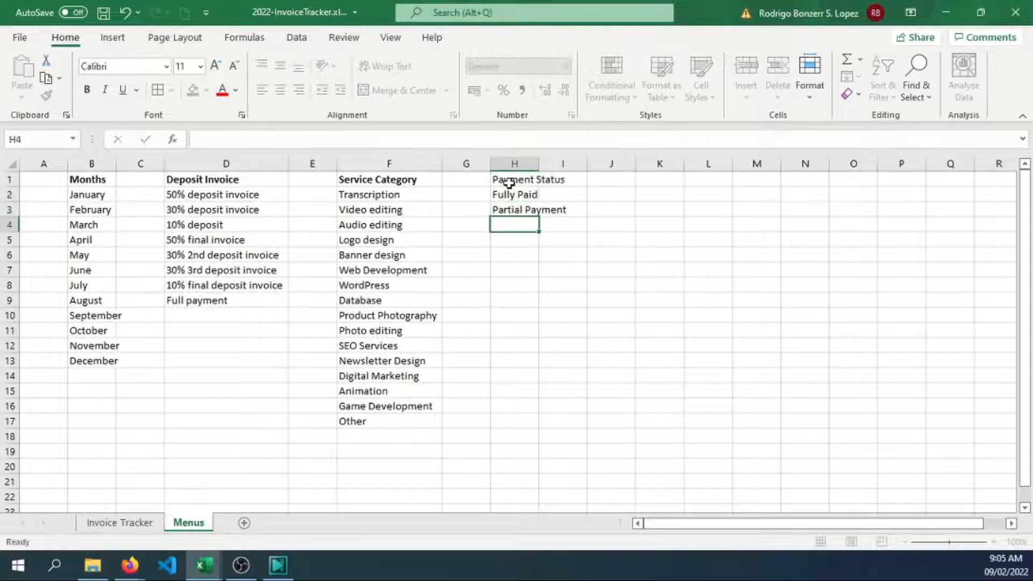
type("Overdue")
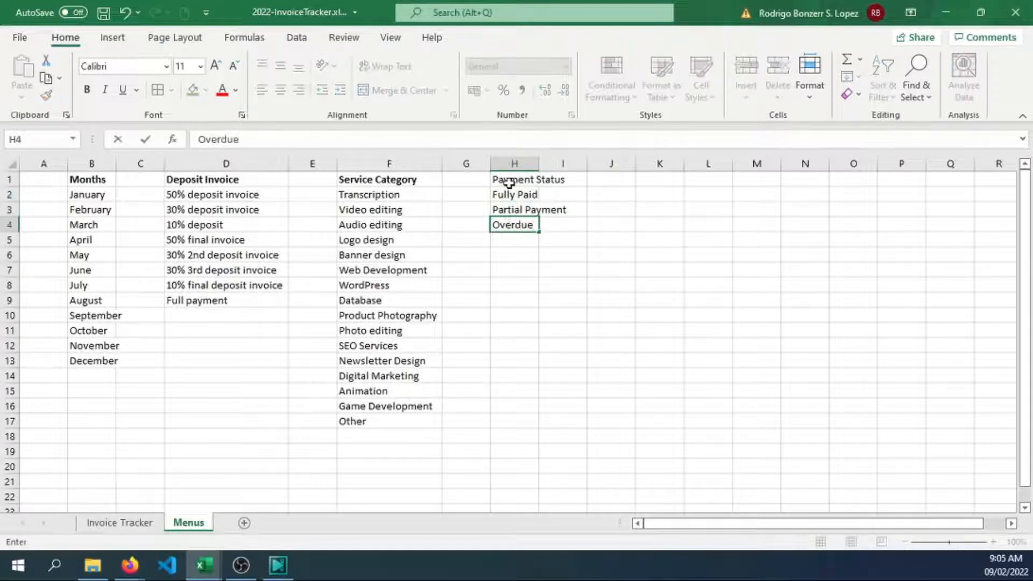
left_click(594, 164)
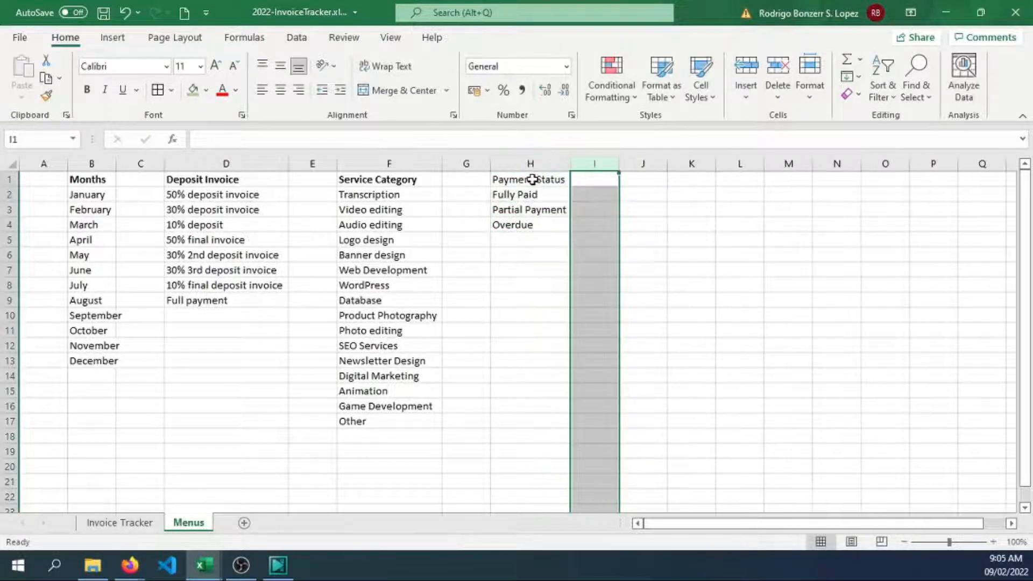
left_click(530, 179)
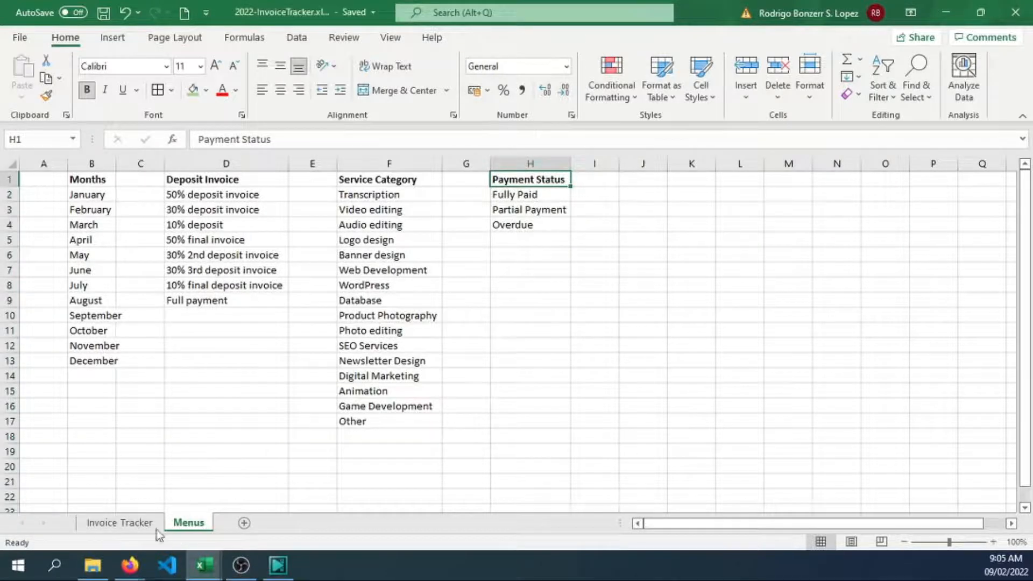
Bold the company name in B1:C1 and give B3 a list dropdown sourced from Menus!$B$2:$B$13.
left_click(120, 523)
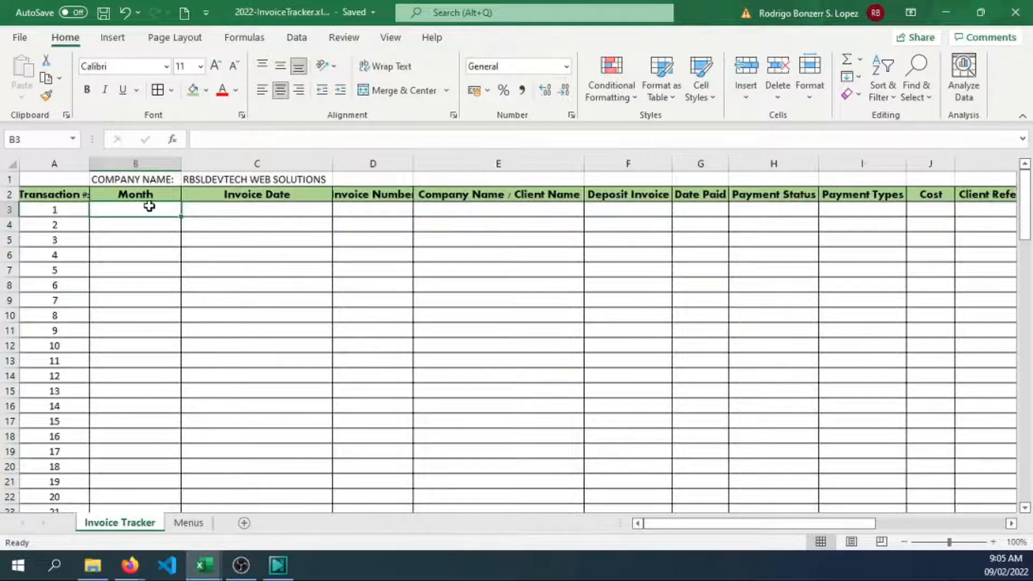
left_click(135, 179)
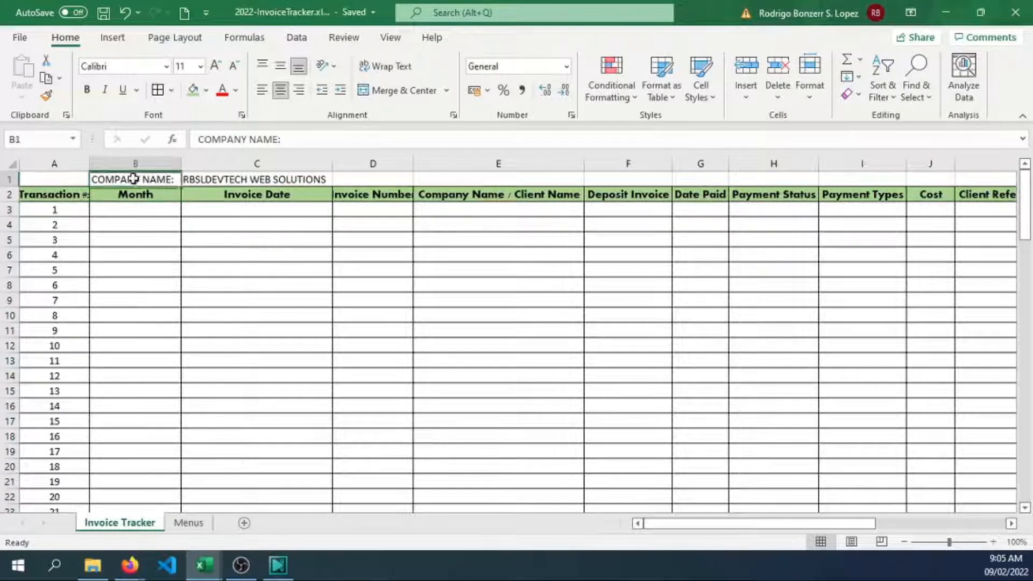
left_click(135, 210)
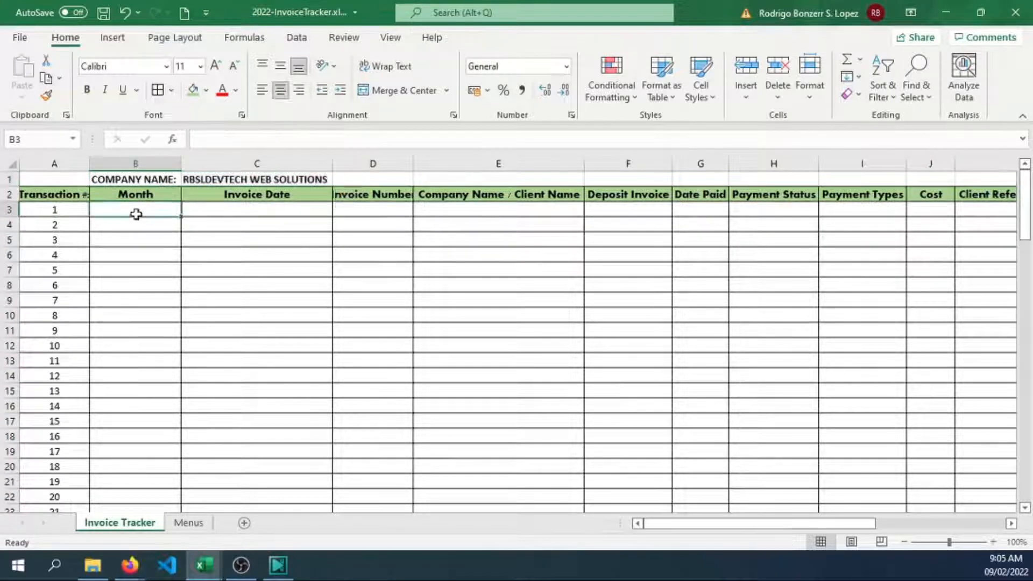
left_click(296, 36)
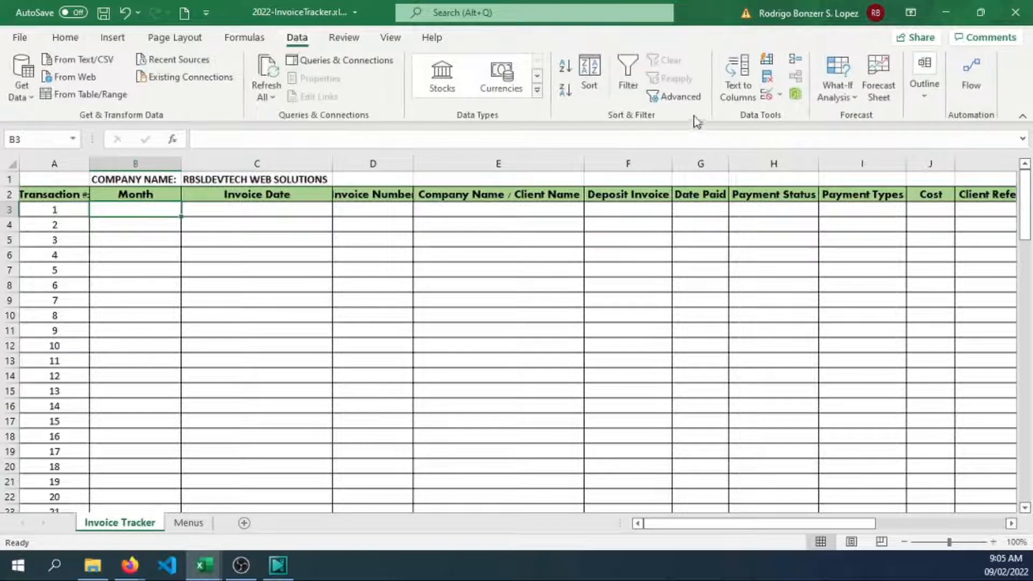
left_click(779, 94)
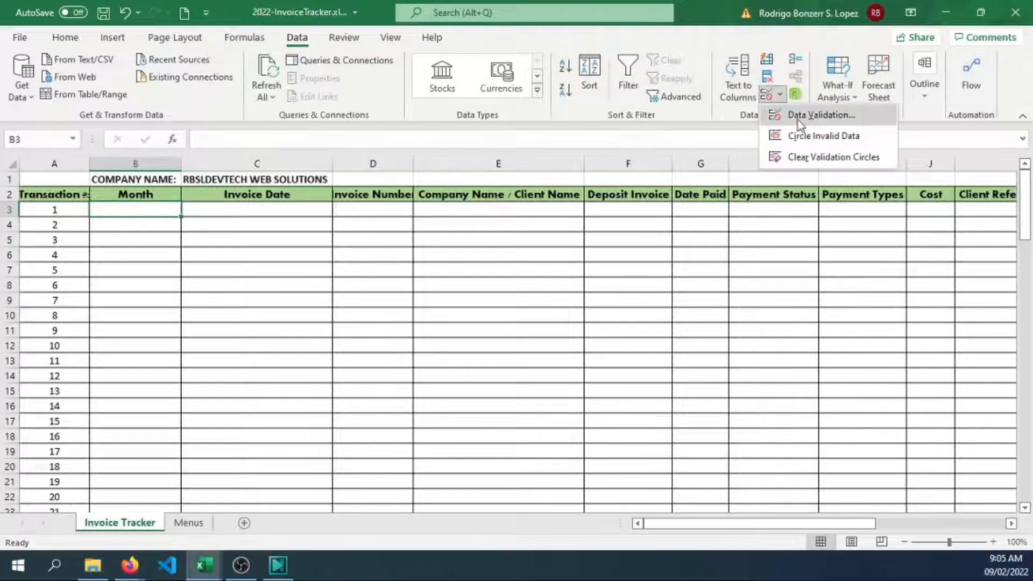
left_click(820, 115)
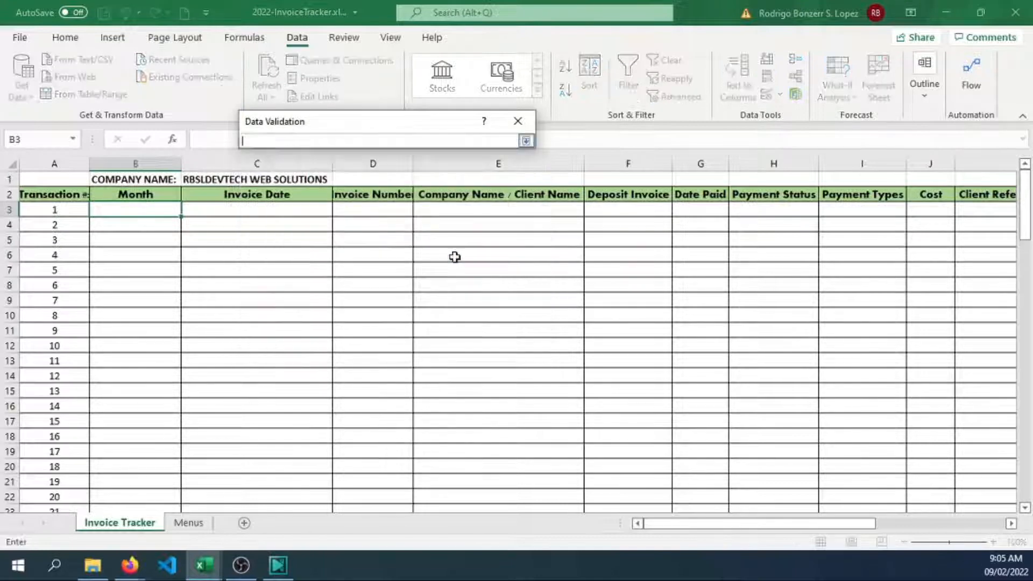
left_click(188, 522)
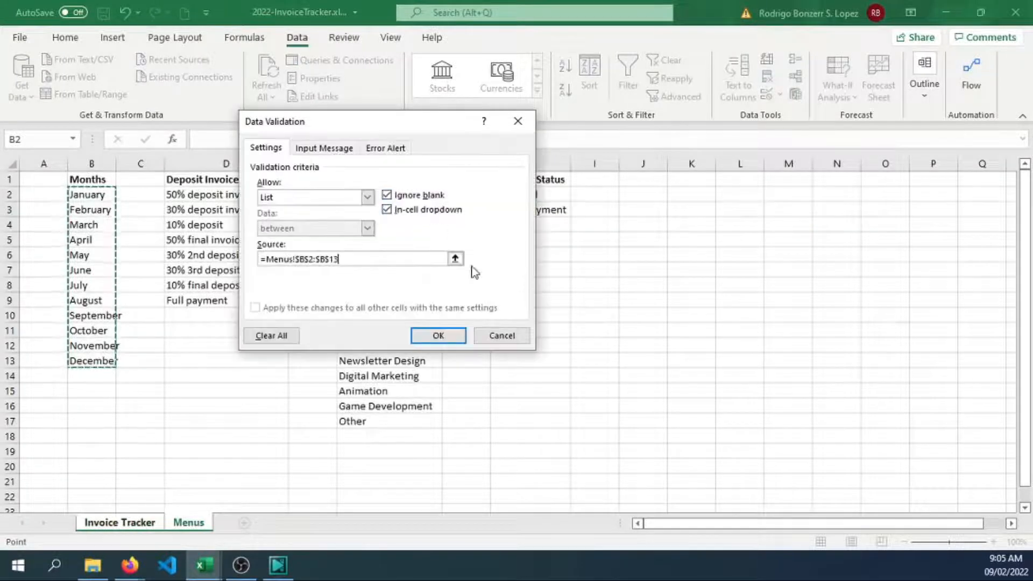
left_click(438, 336)
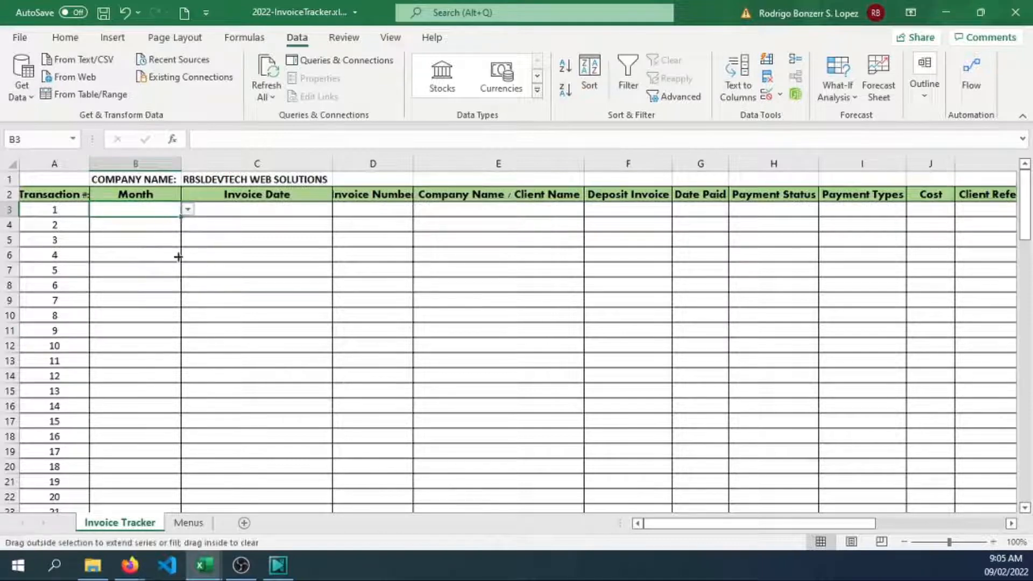
Fill the month dropdown down column B to row 102 and test February in transaction 95.
scroll("down", 3)
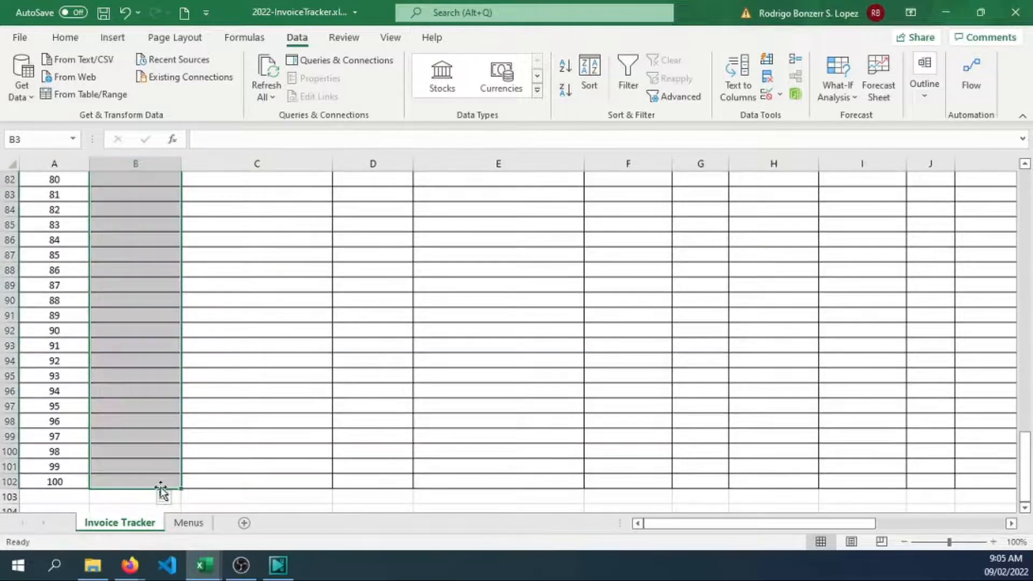
left_click(135, 451)
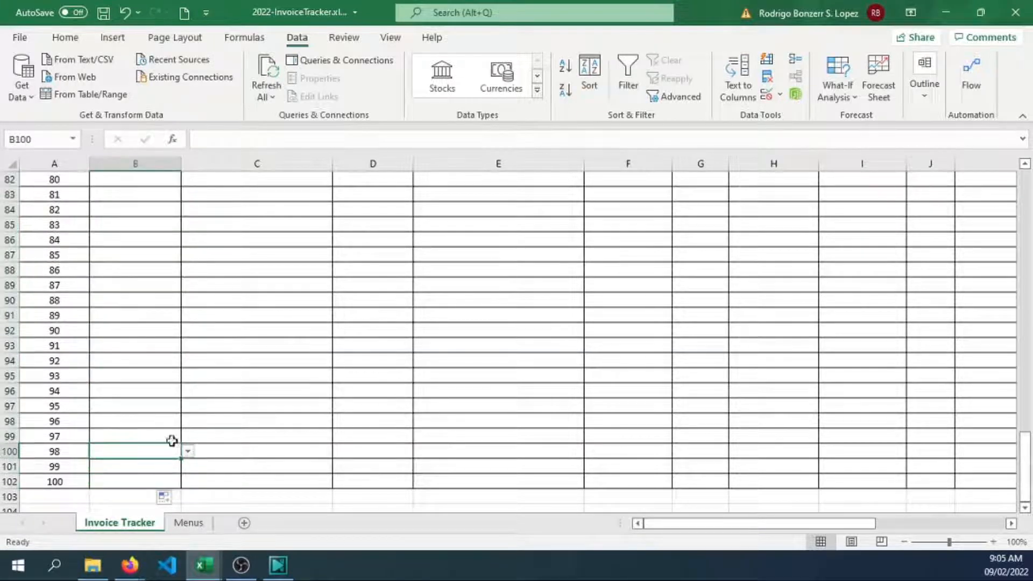
left_click(136, 406)
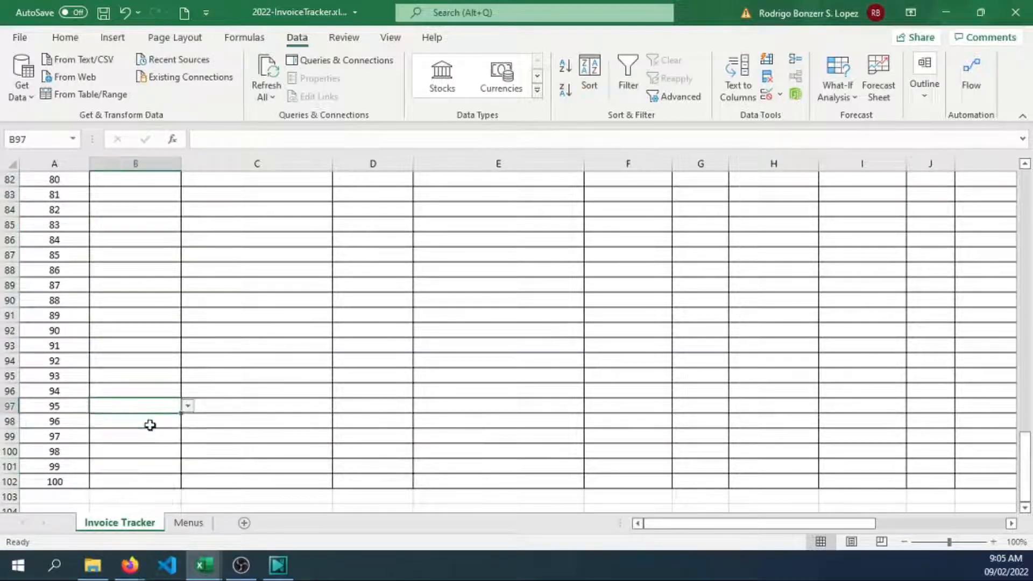
left_click(187, 405)
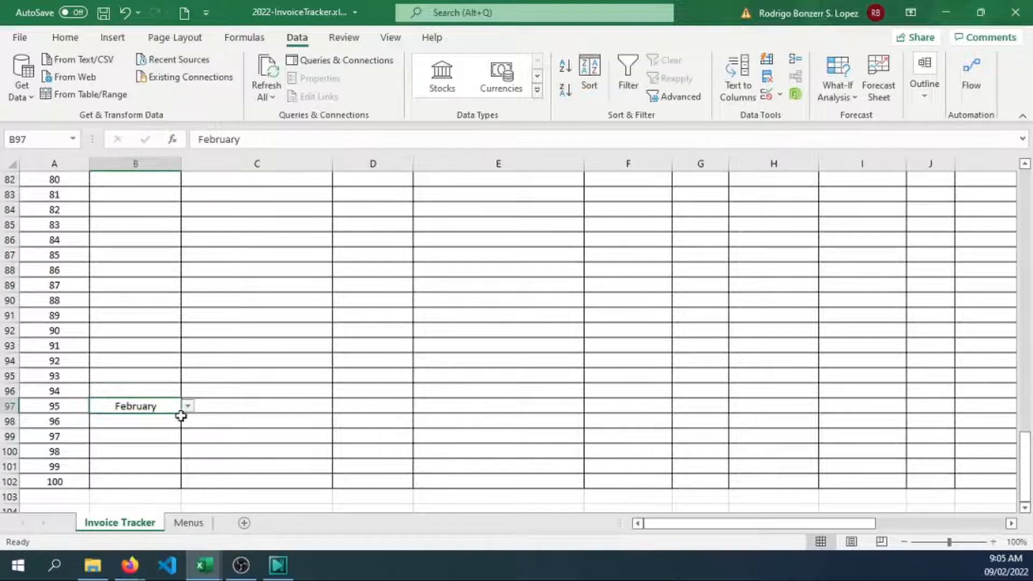
scroll("up", 3)
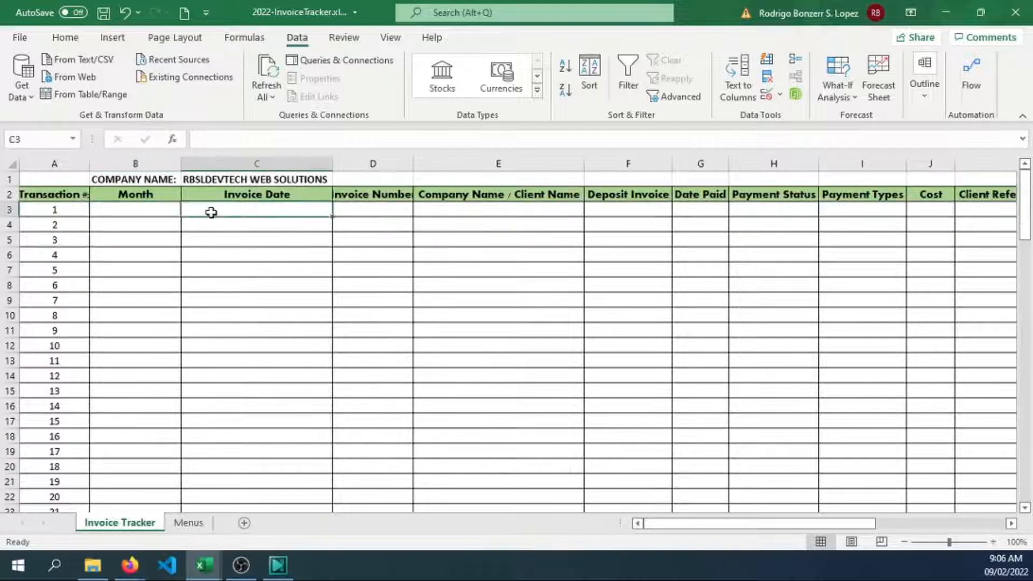
Set transaction 1 to February with invoice date Feb 9, 2022.
left_click(187, 209)
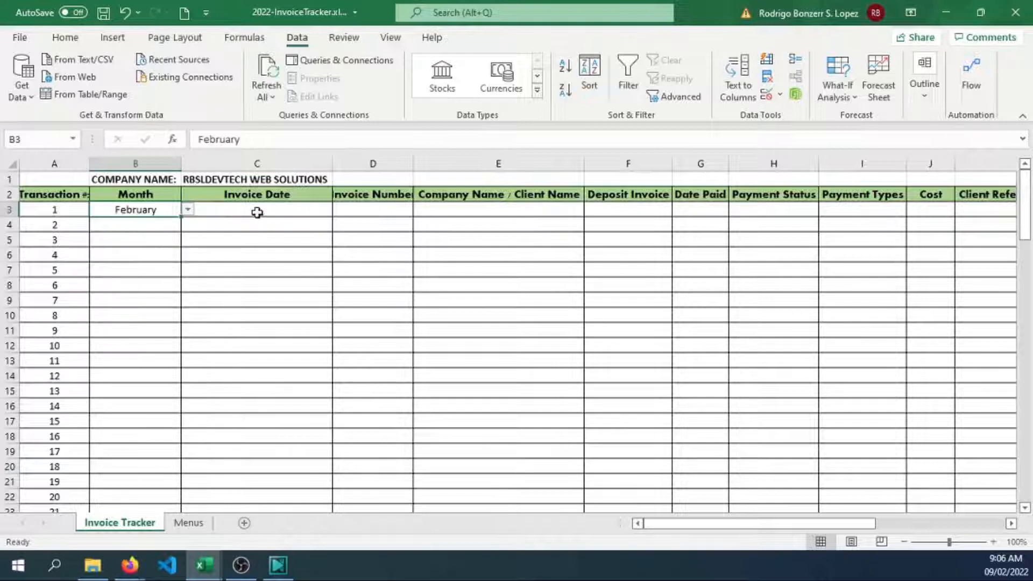
left_click(256, 209)
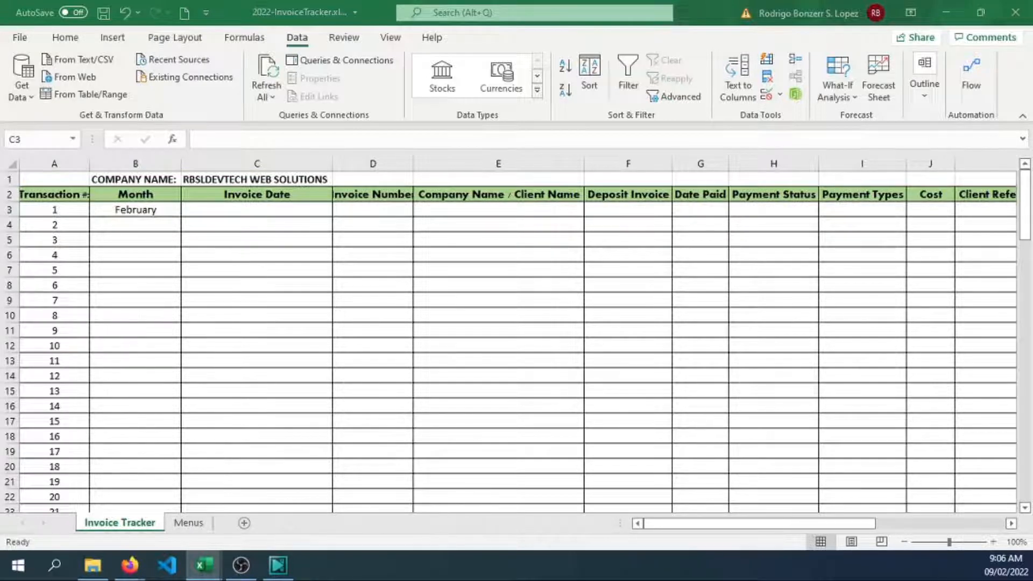
type("Feb 9, 2022")
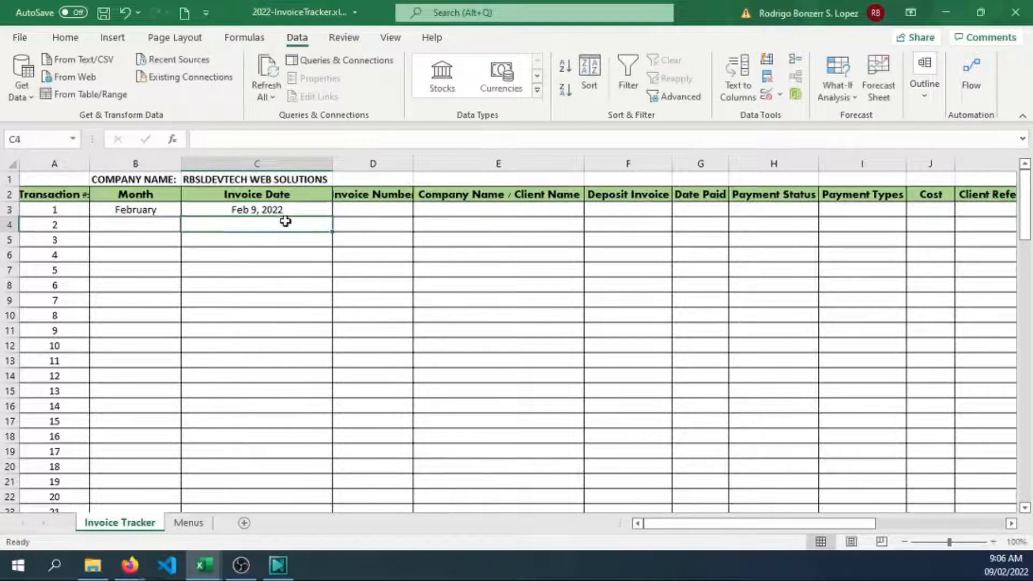
left_click(256, 210)
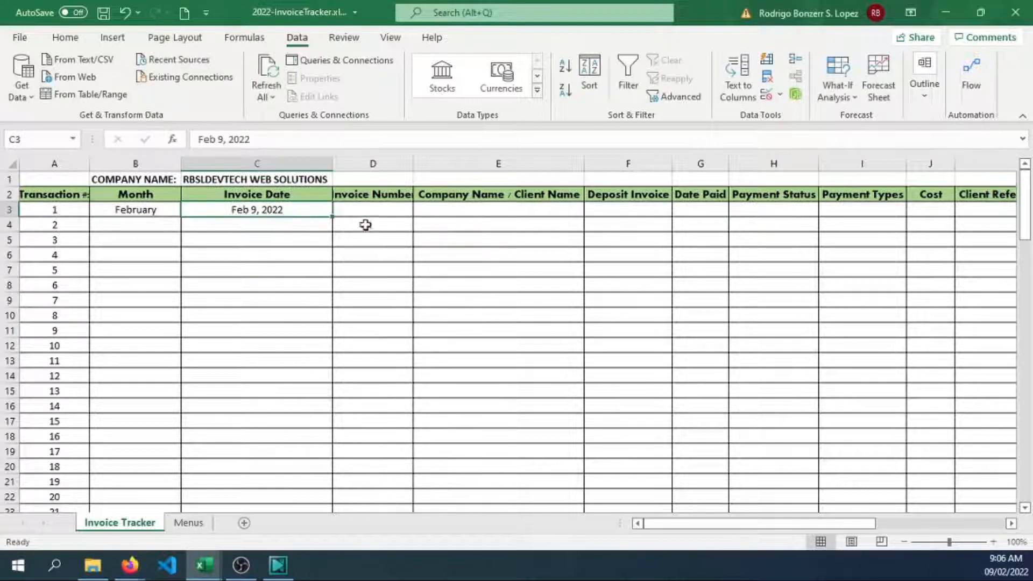
Widen the Invoice Number column and enter invoice rbsldevtech-000001 with client Wayne Corporation.
left_click(391, 209)
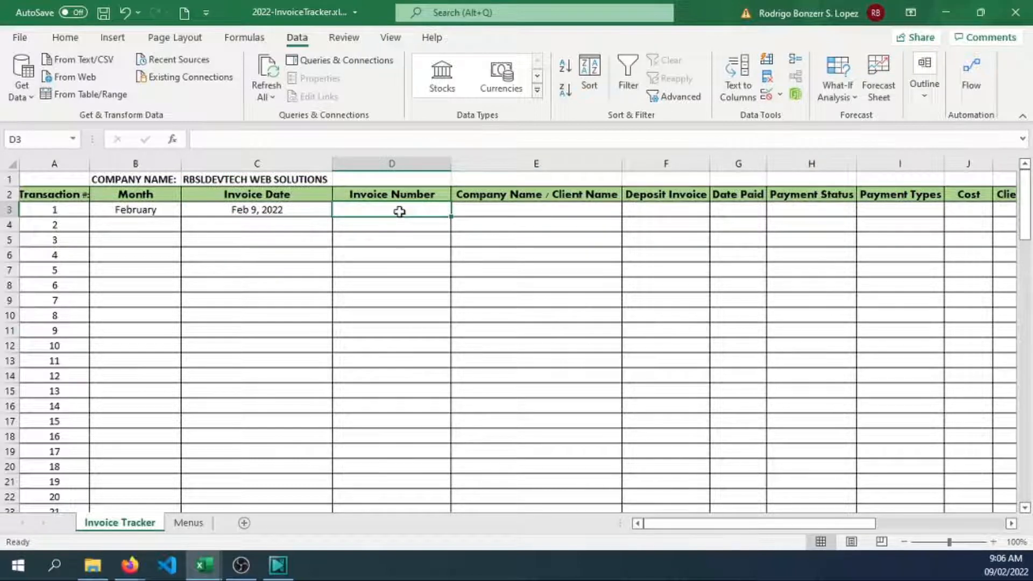
type("rbsl")
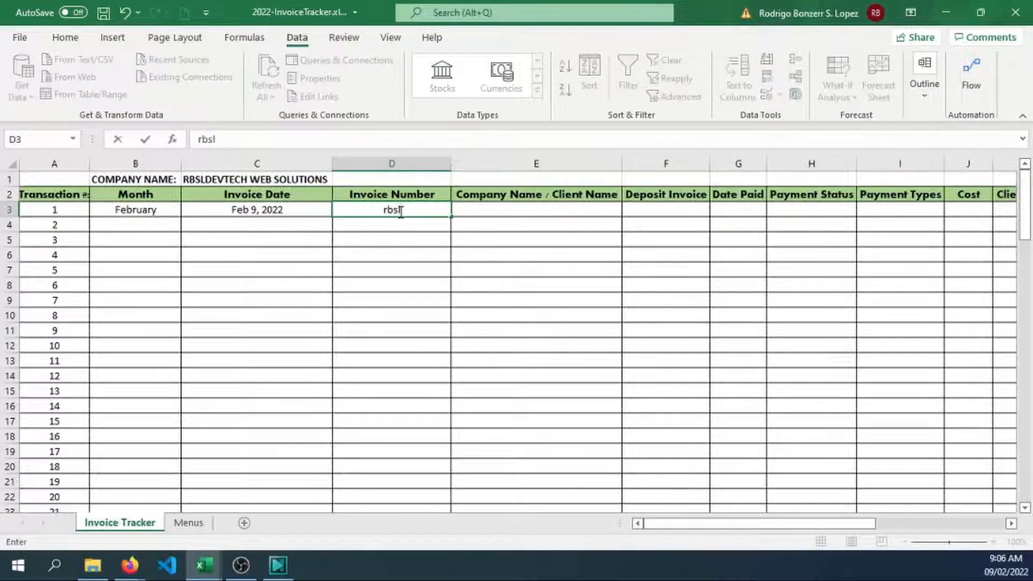
type("devtech-000001")
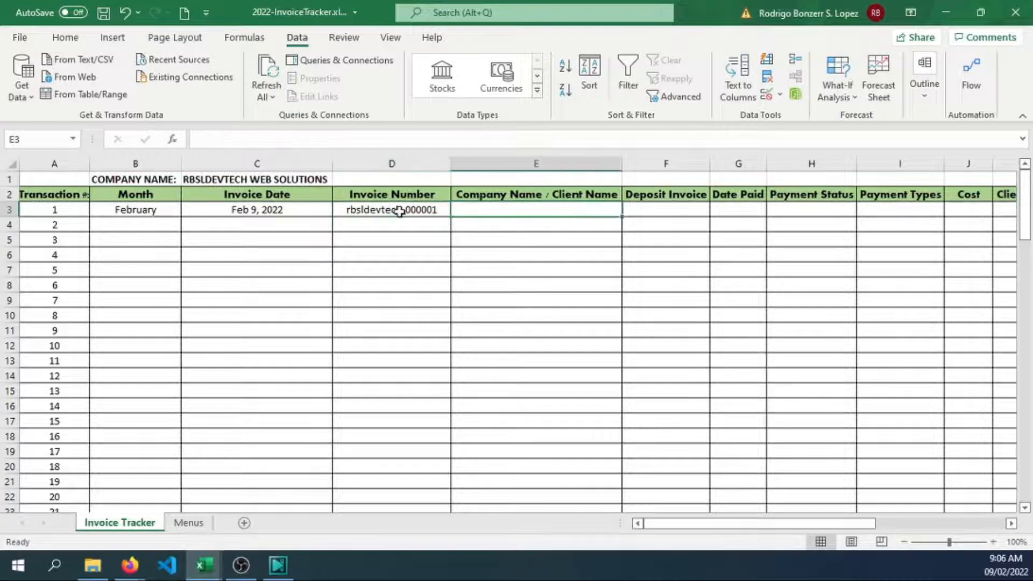
type("W")
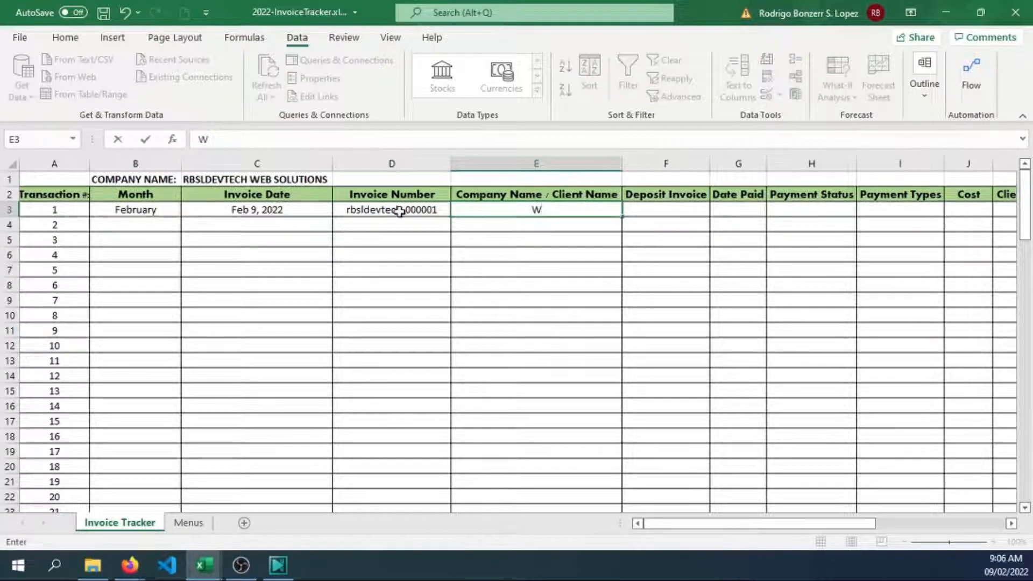
type("ayne Corporation")
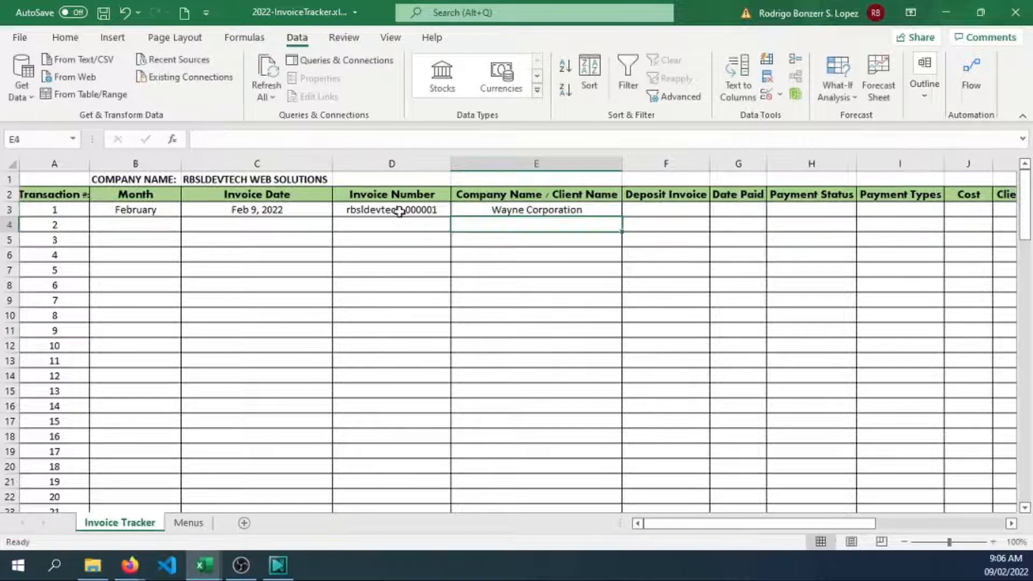
left_click(665, 210)
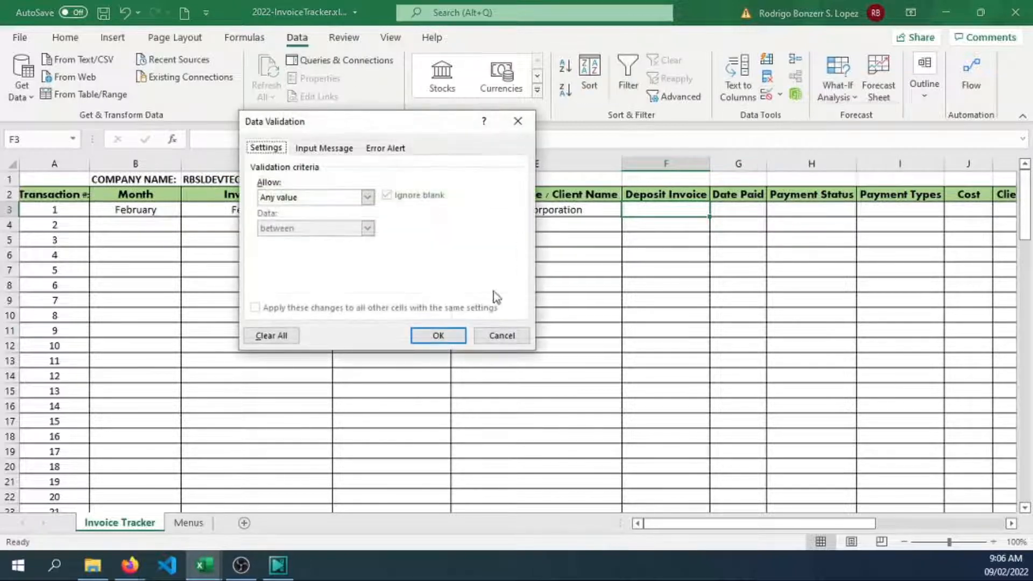
Give the Deposit Invoice cell a list dropdown from Menus and choose Full payment for transaction 1.
left_click(367, 197)
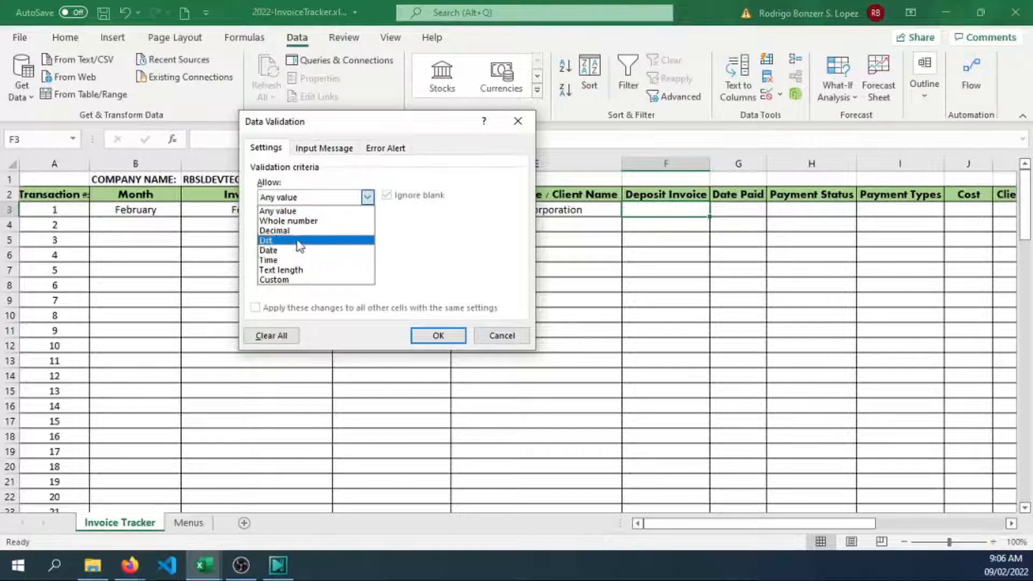
left_click(266, 240)
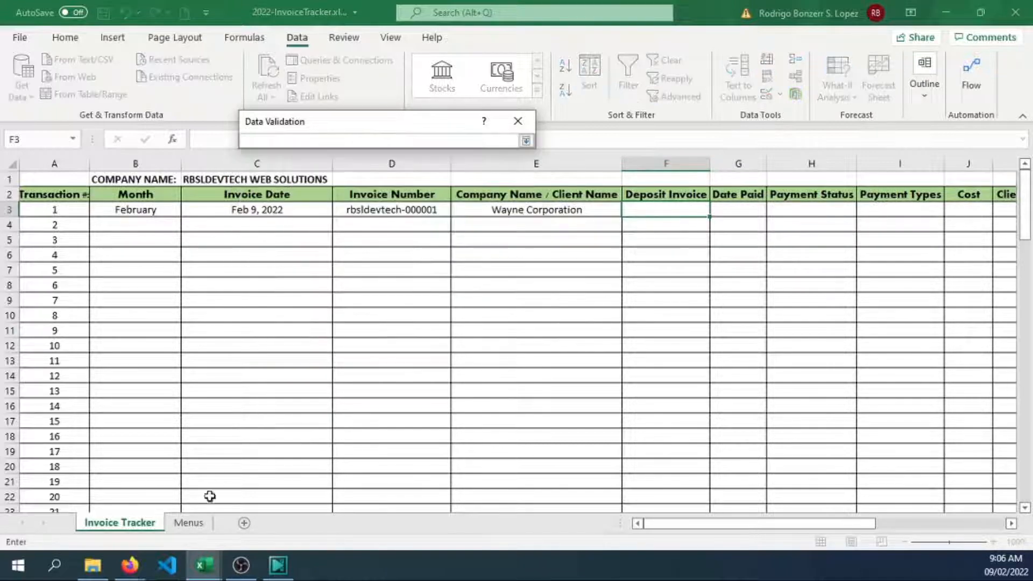
left_click(187, 522)
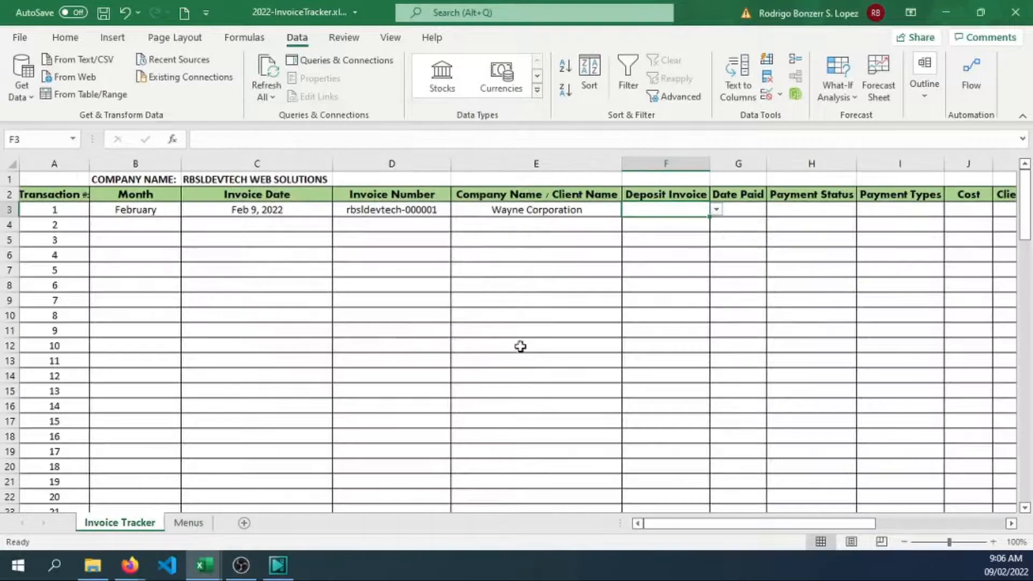
left_click(716, 210)
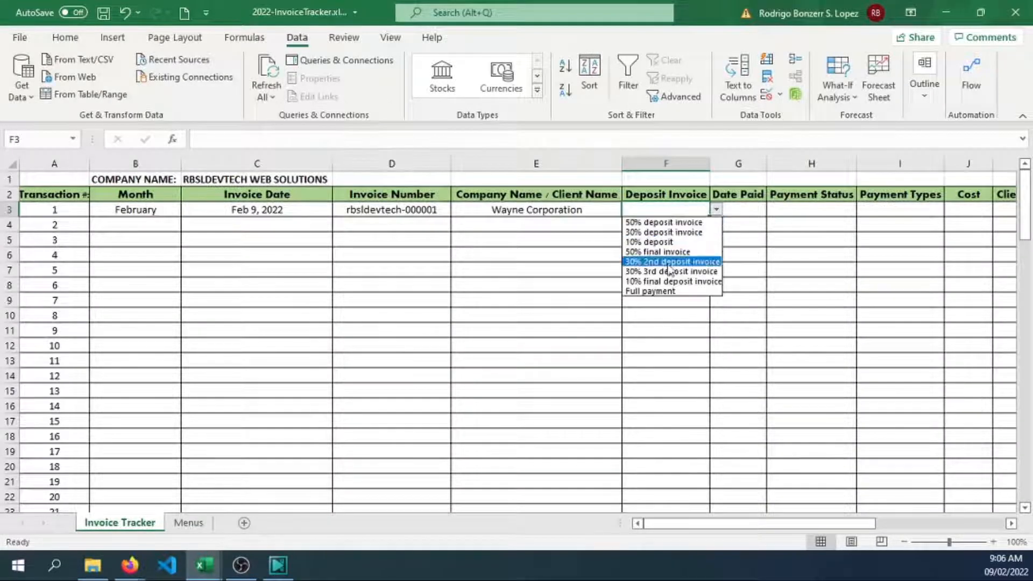
left_click(650, 291)
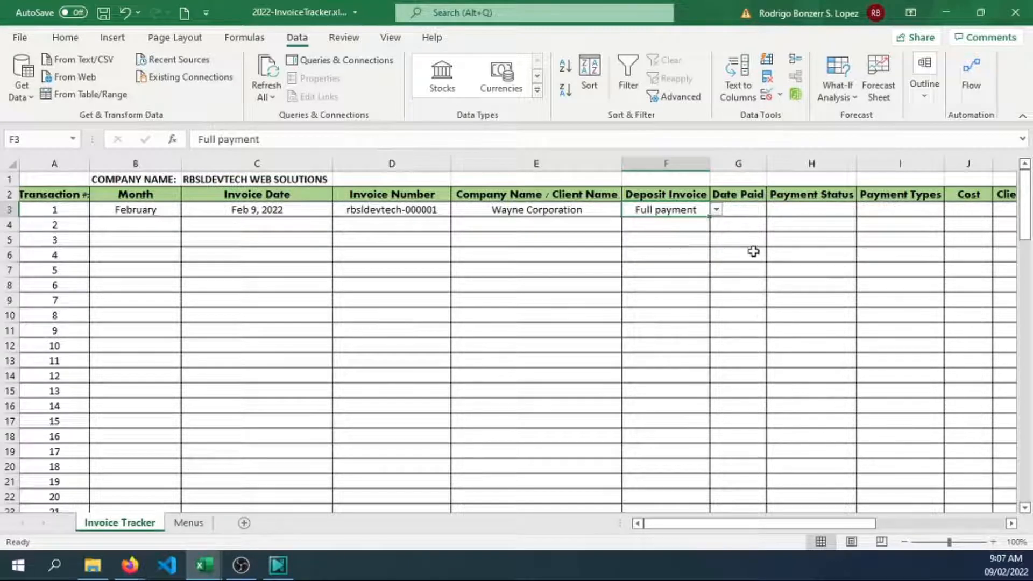
left_click(738, 210)
type("Feb 9, 2022")
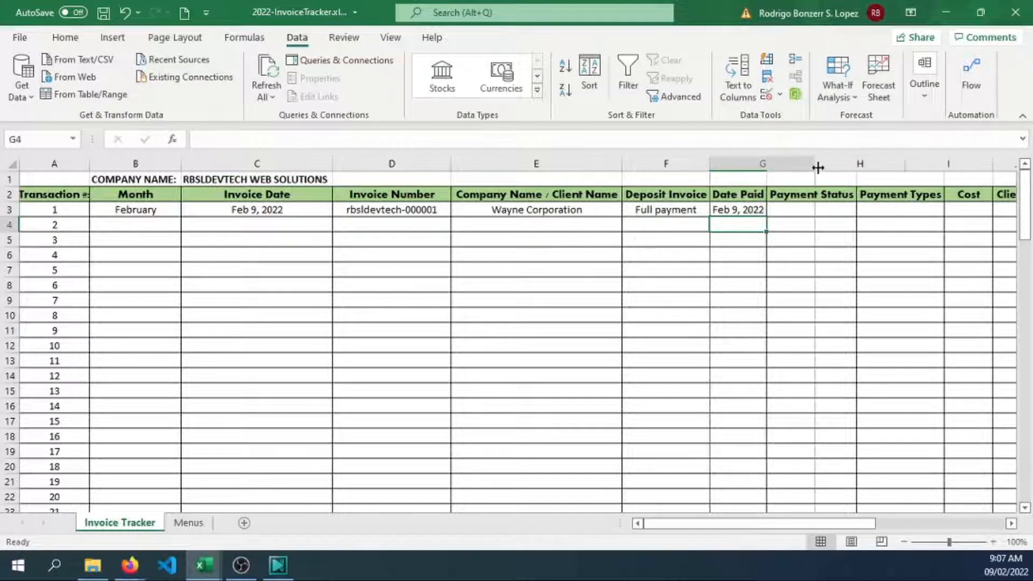
Give H3 a list validation sourced from Menus!$H$2:$H$4.
scroll("right", 3)
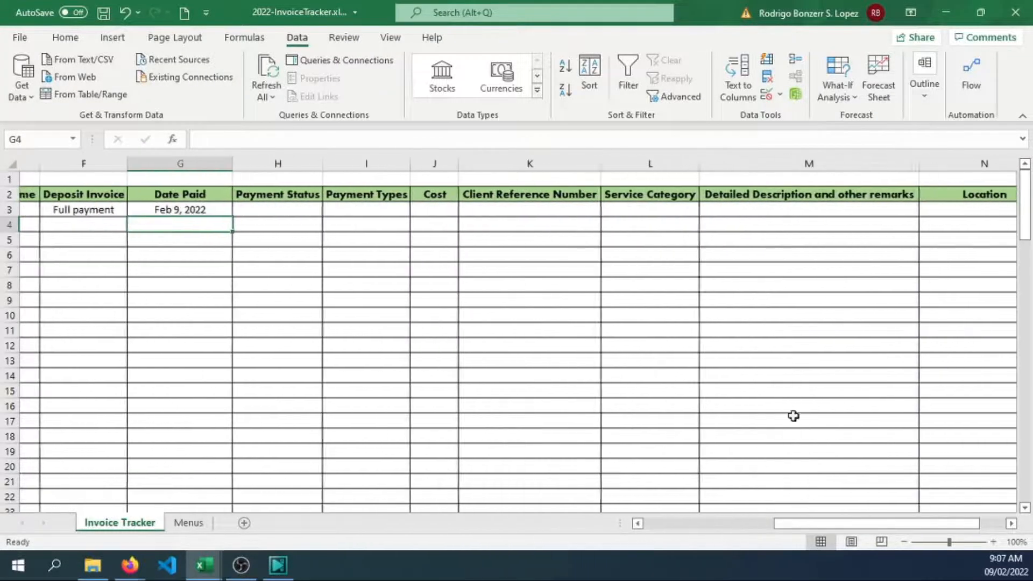
left_click(257, 209)
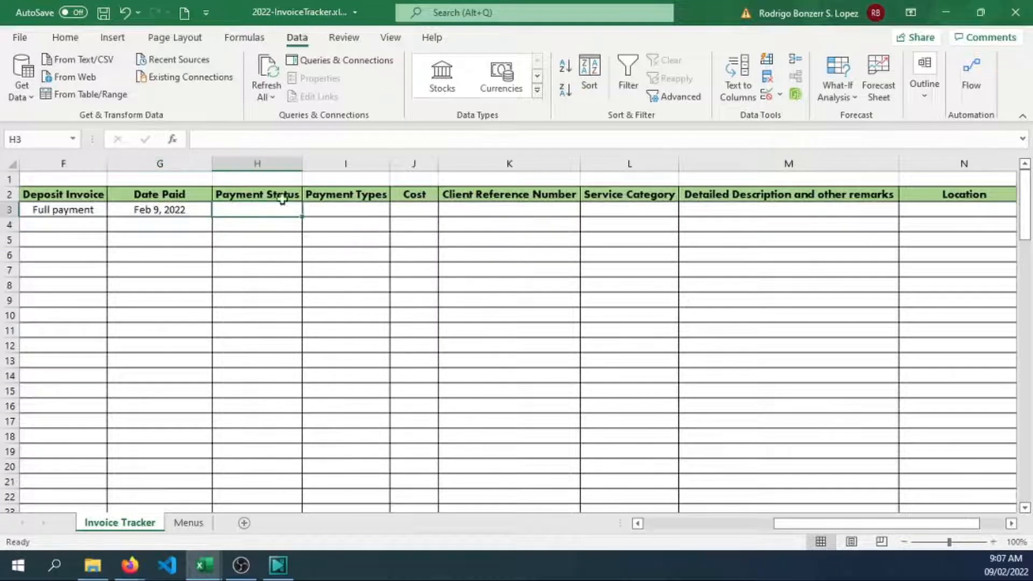
left_click(780, 99)
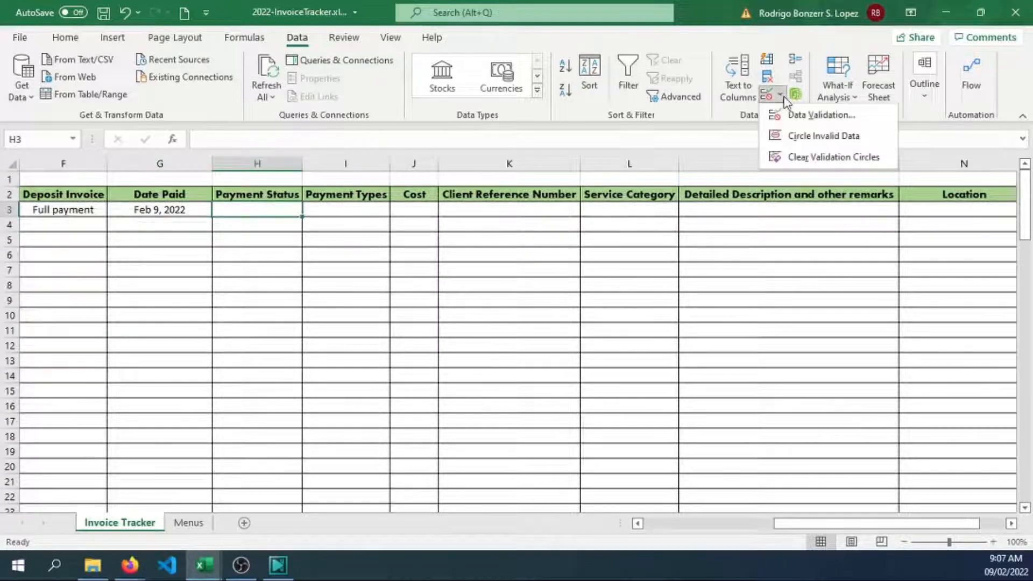
left_click(821, 116)
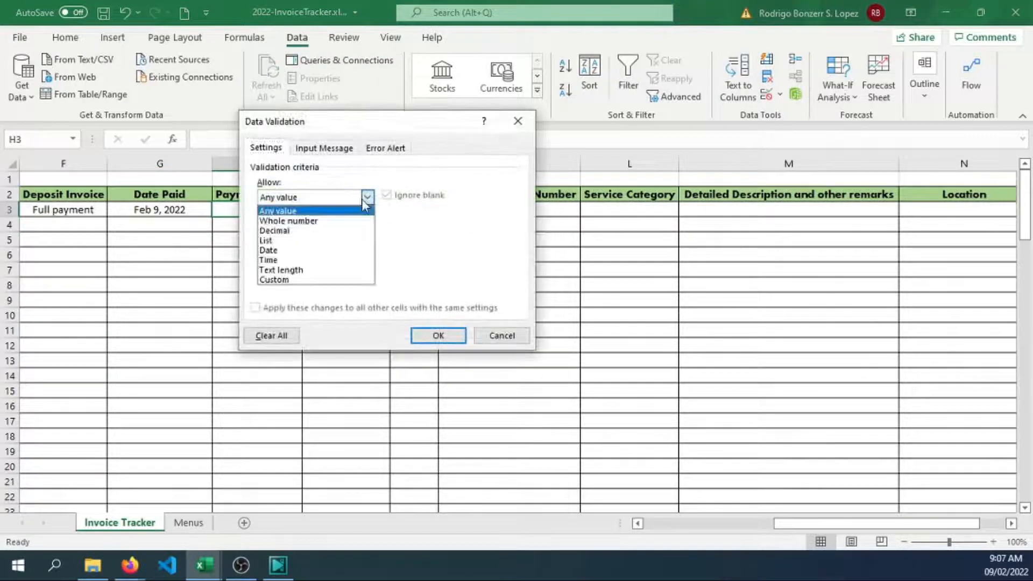
left_click(265, 240)
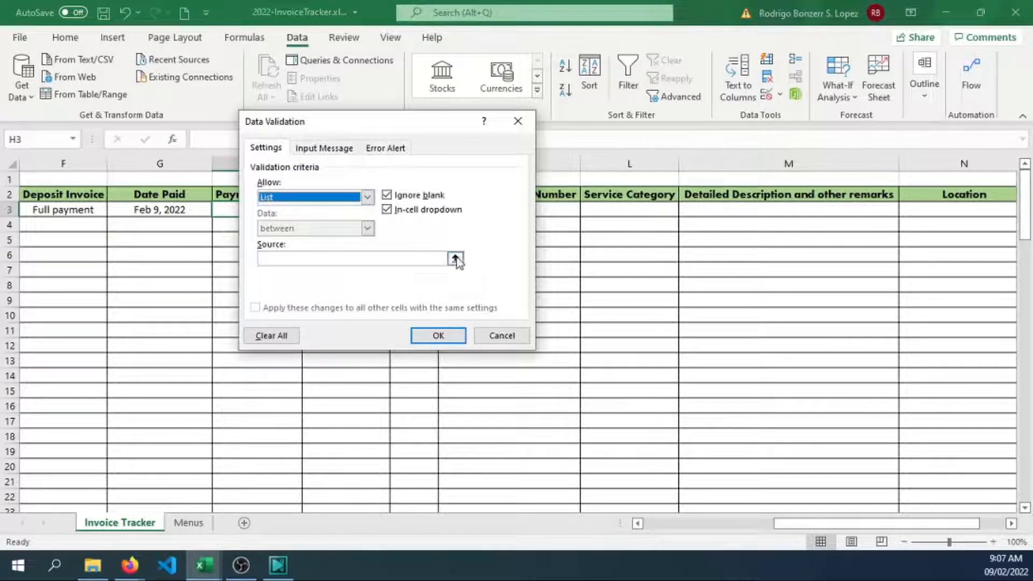
left_click(456, 257)
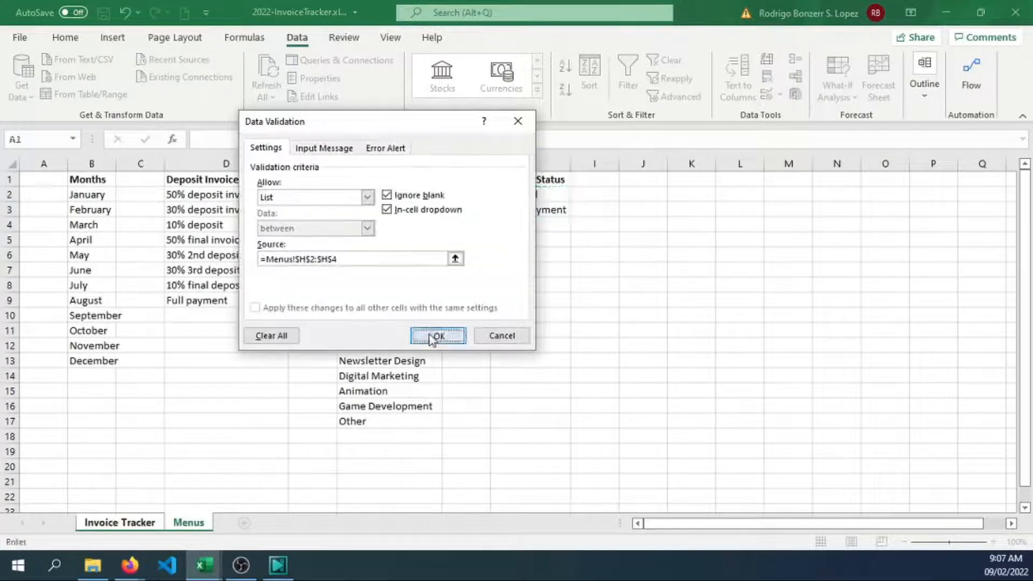
left_click(438, 336)
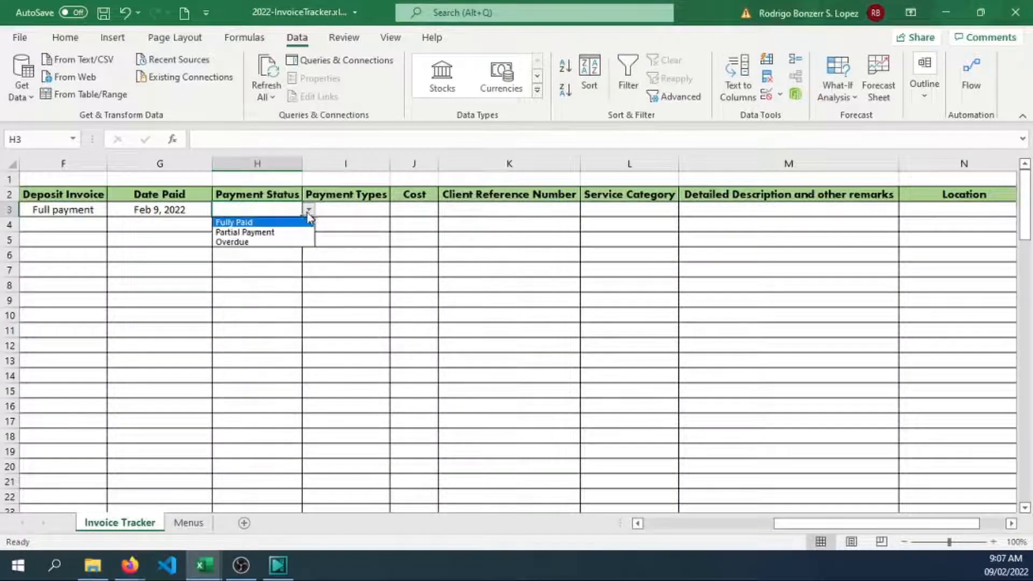
Choose Fully Paid as transaction 1's payment status and review the row.
left_click(234, 221)
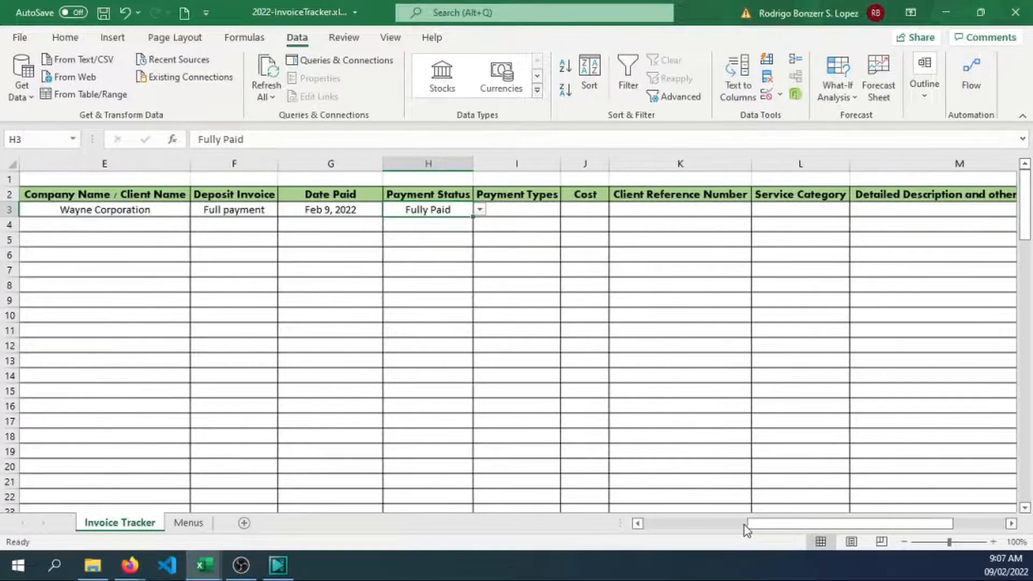
left_click(234, 210)
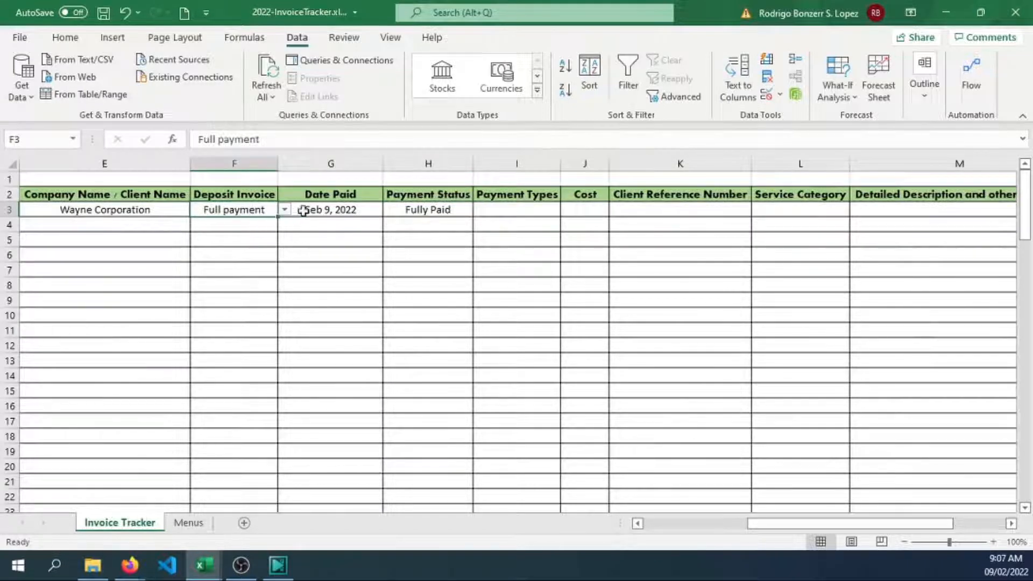
left_click(427, 210)
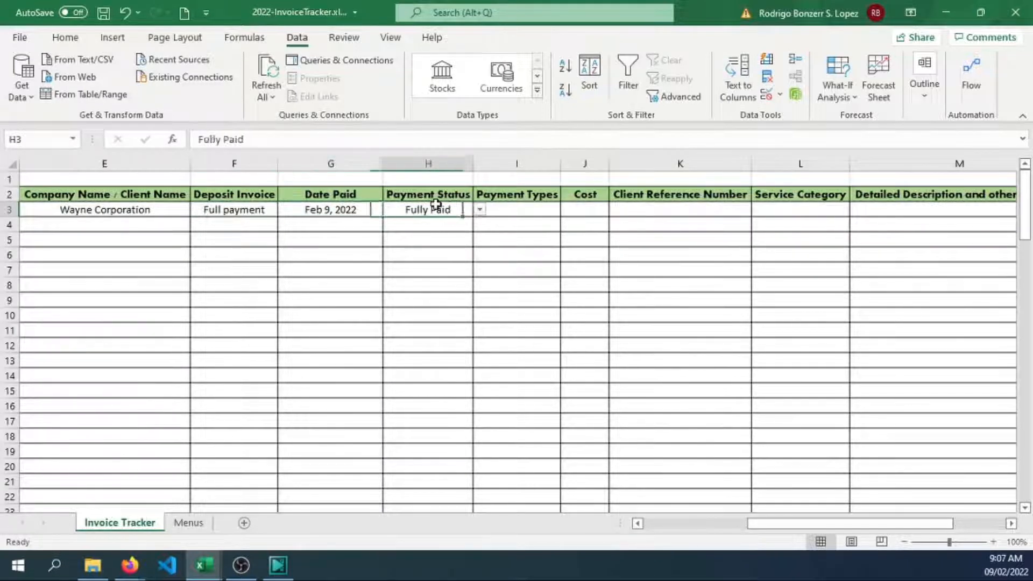
left_click(233, 210)
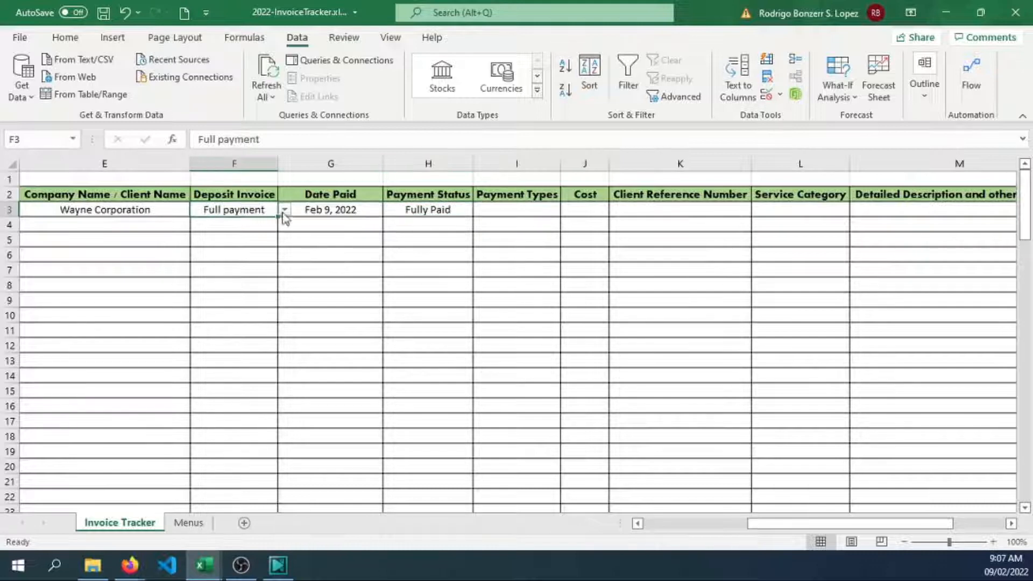
left_click(517, 210)
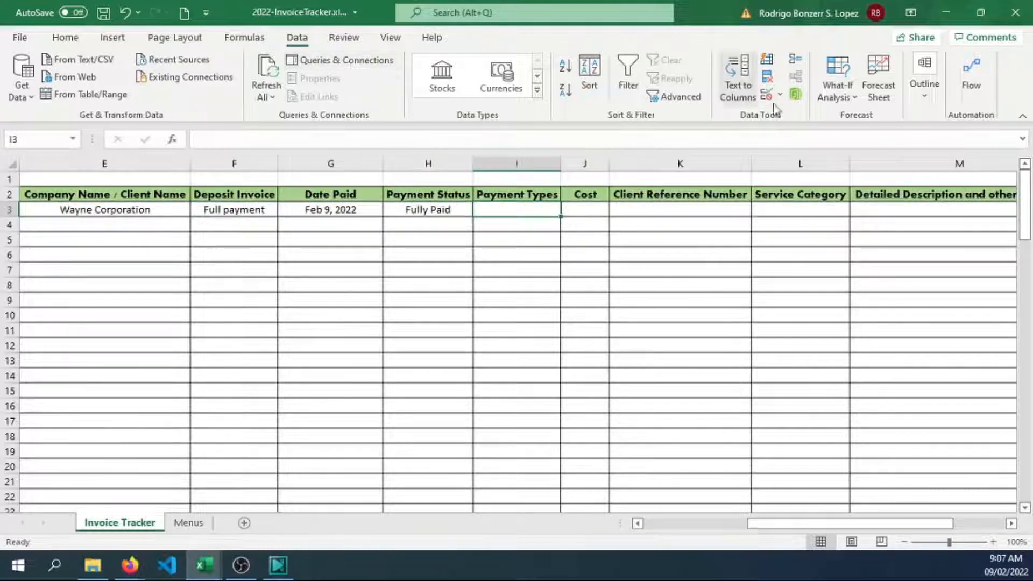
Start a list validation for I3 and cancel it since no Payment Types list exists yet.
left_click(767, 94)
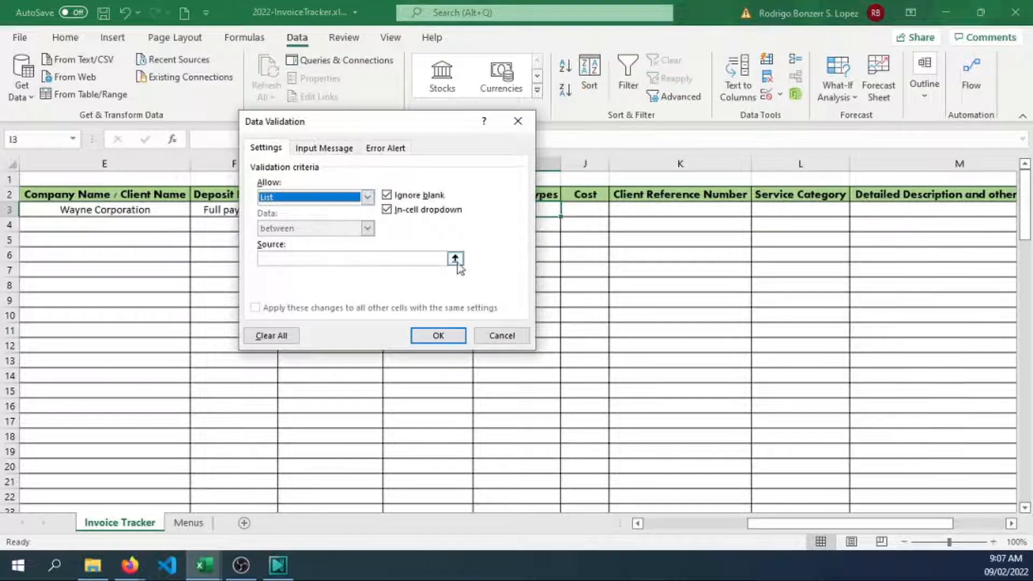
left_click(455, 257)
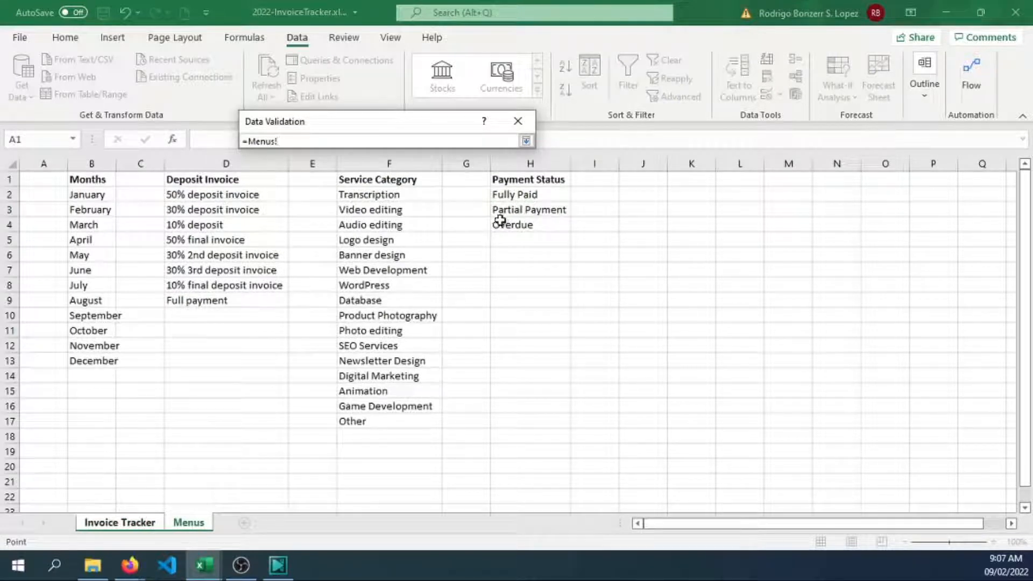
left_click(526, 140)
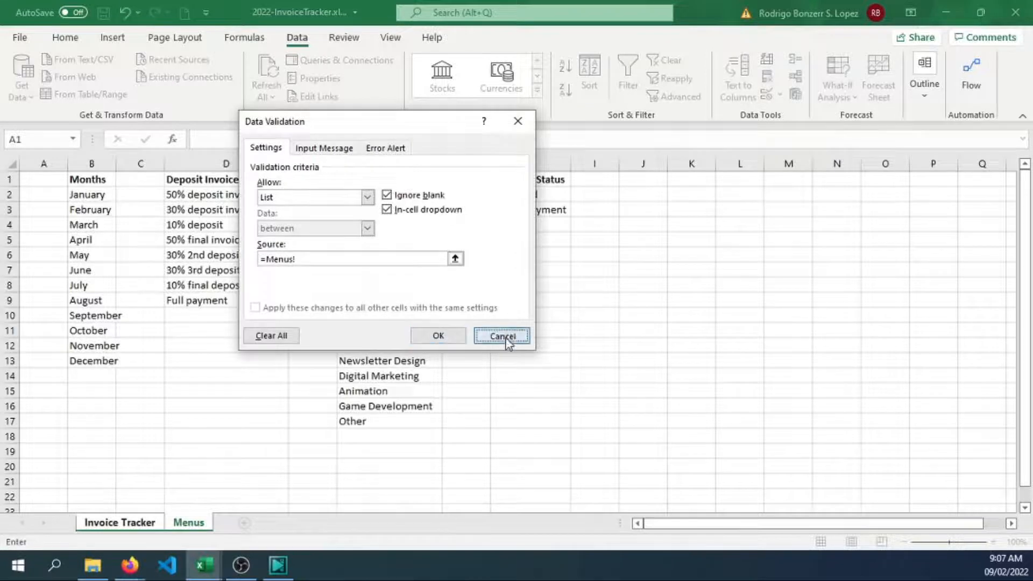
left_click(502, 335)
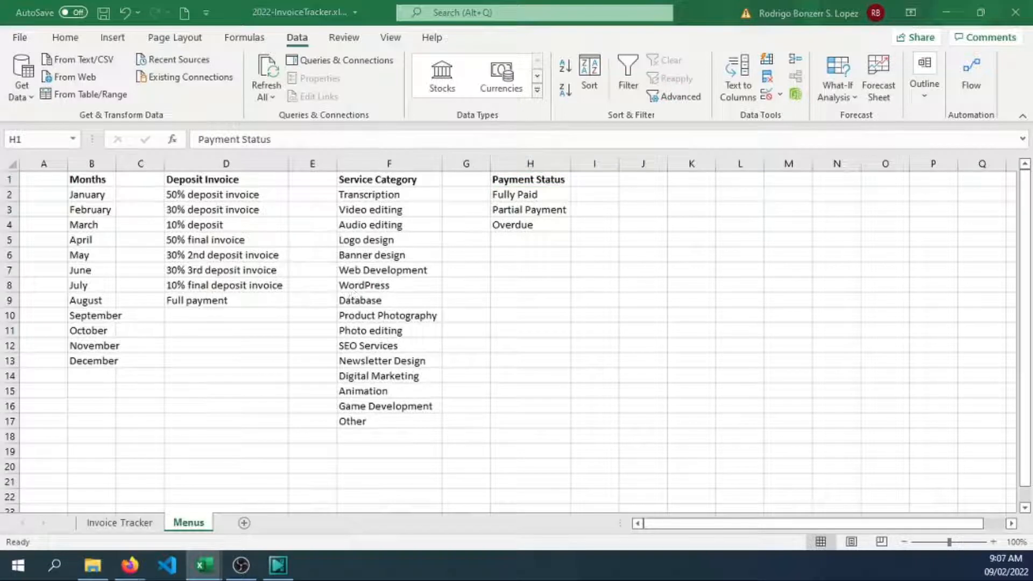
Enter the Payment Types list in J1:J8: Cash payment, Bank transfer, Paypal, GCASH, Paymaya, Cheque, Others.
left_click(643, 180)
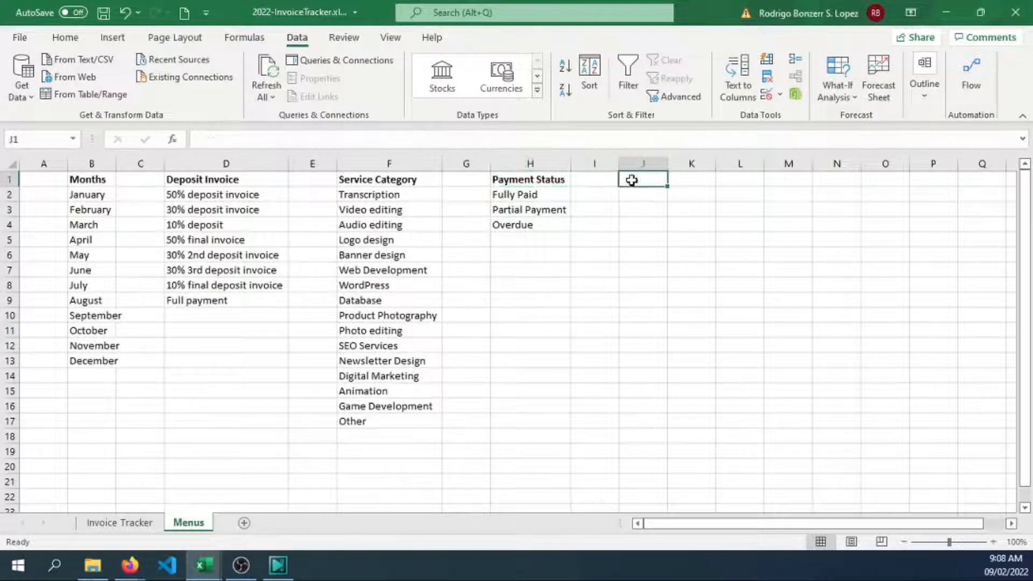
type("Payment Types")
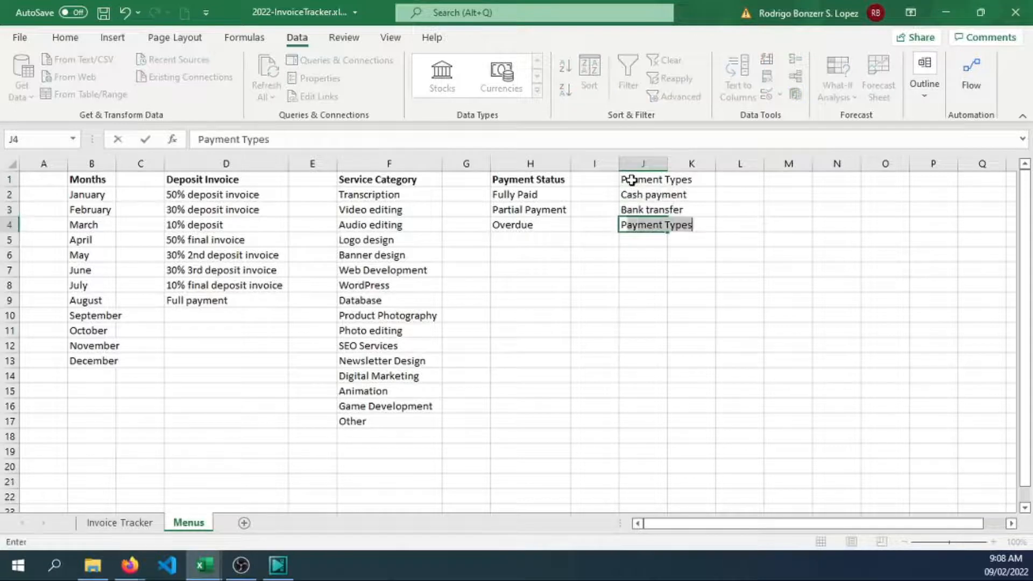
type("Paypal")
left_click(643, 270)
type("Che")
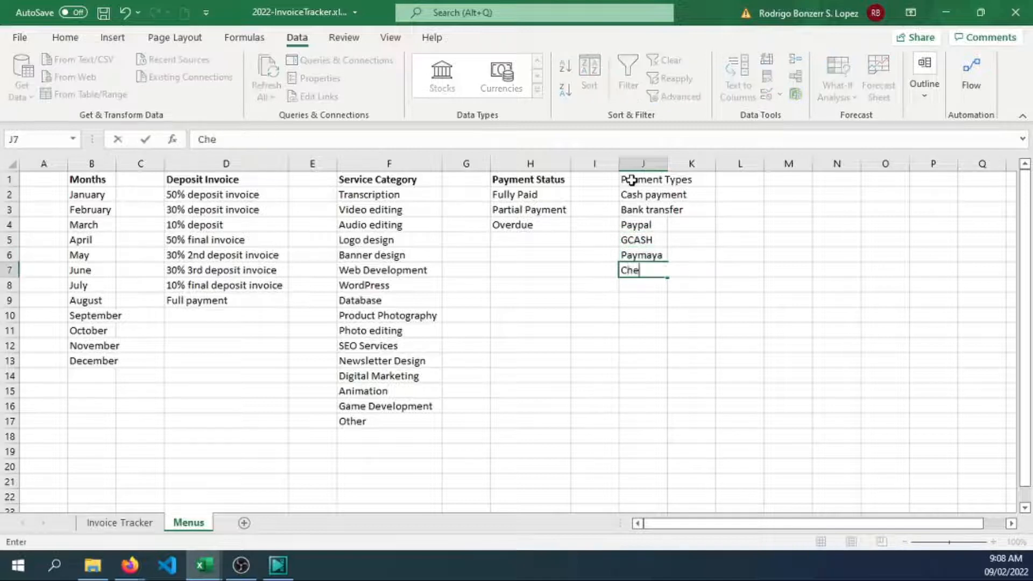
key("enter")
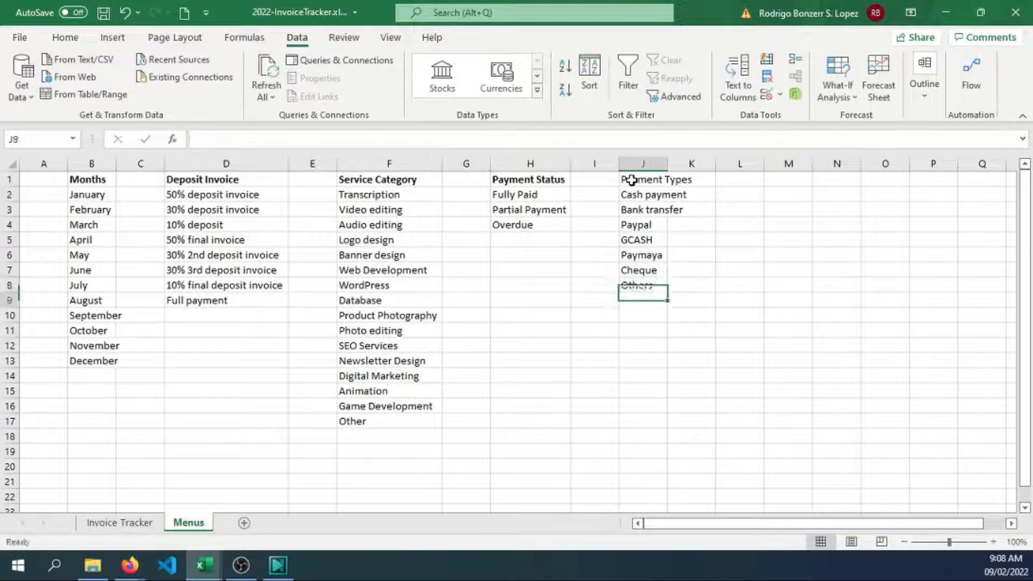
left_click(643, 180)
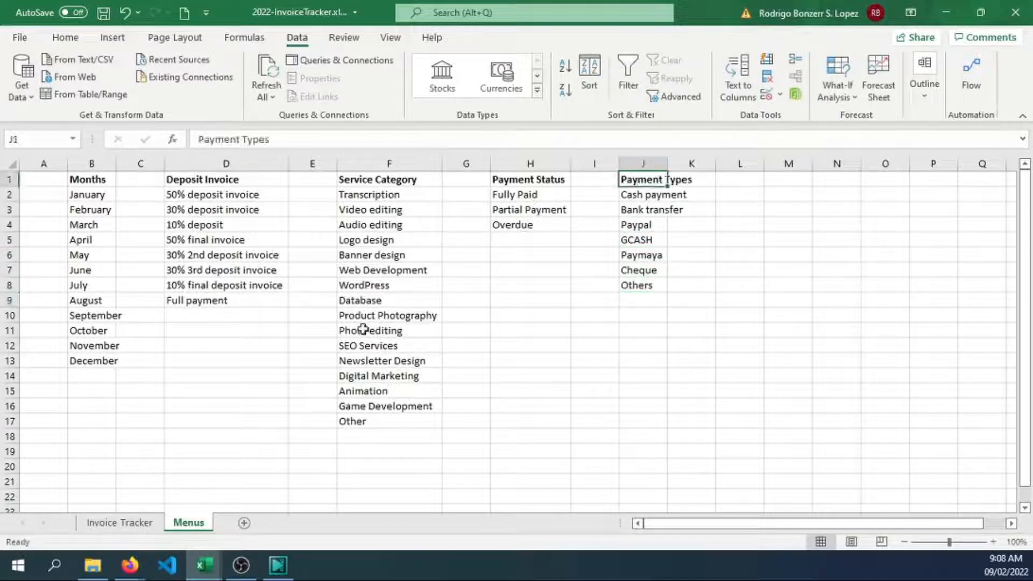
Give I3 a list dropdown from Menus column J, choose GCASH, and move to the Cost cell.
left_click(119, 523)
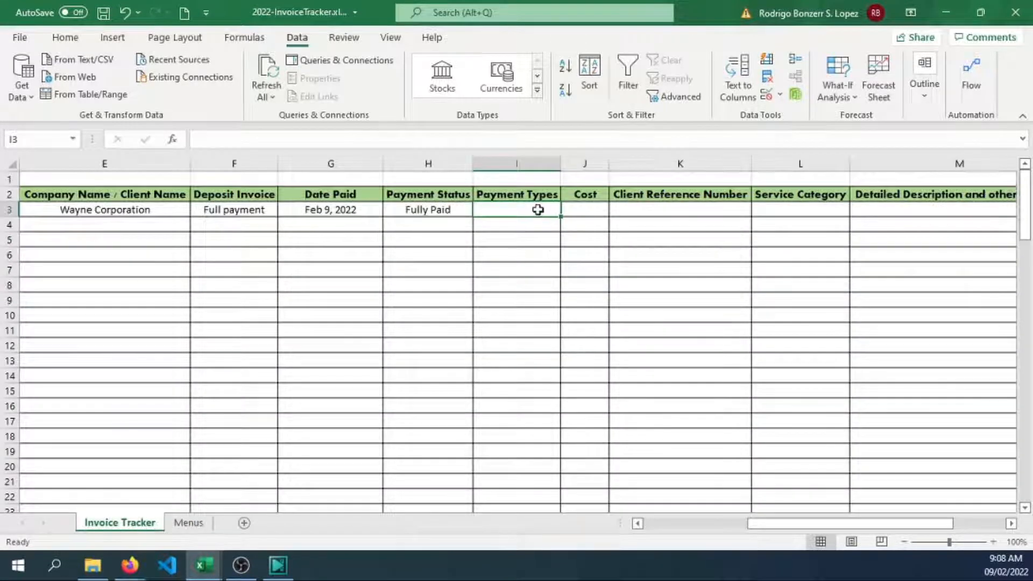
left_click(779, 96)
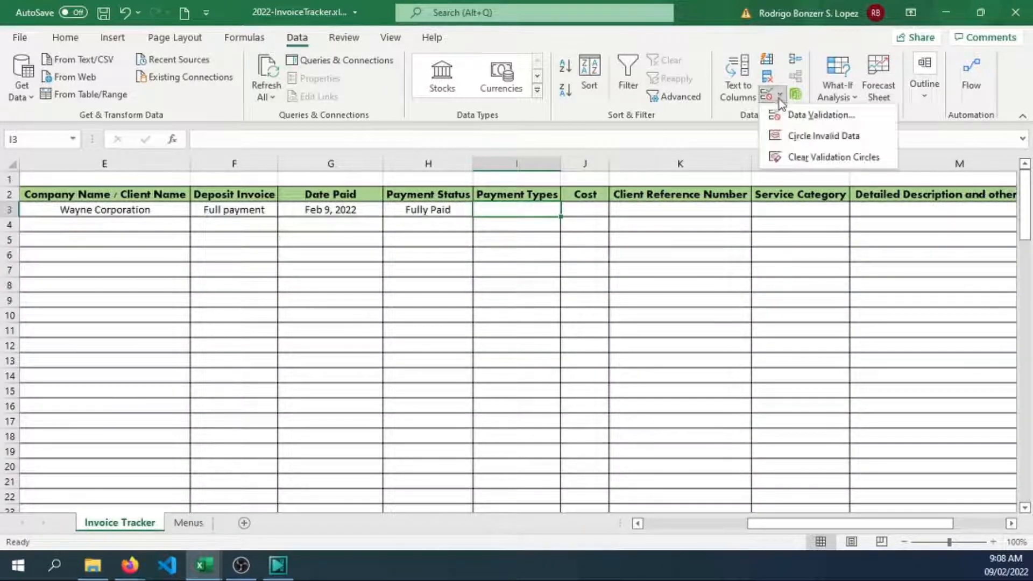
left_click(820, 115)
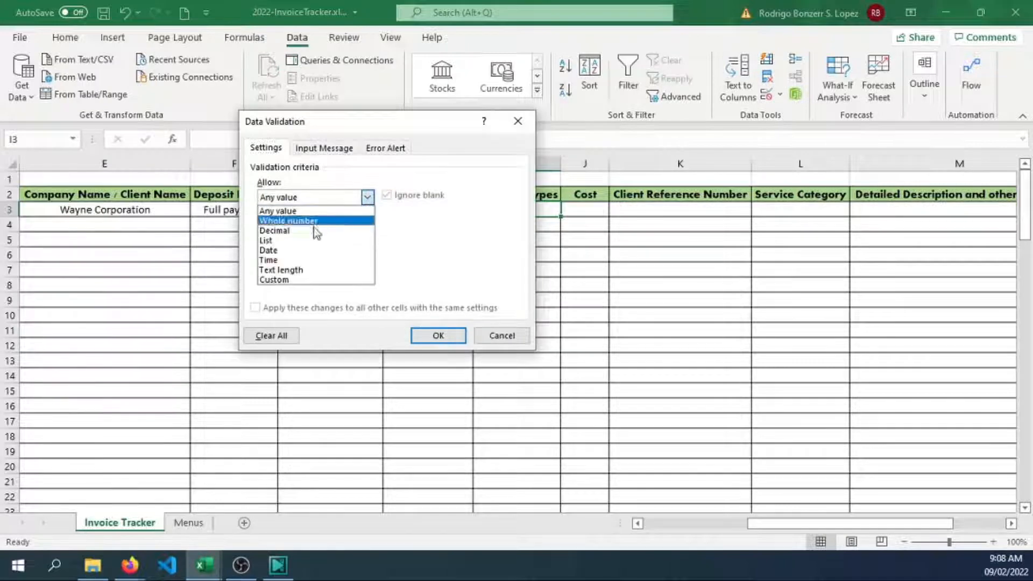
left_click(266, 240)
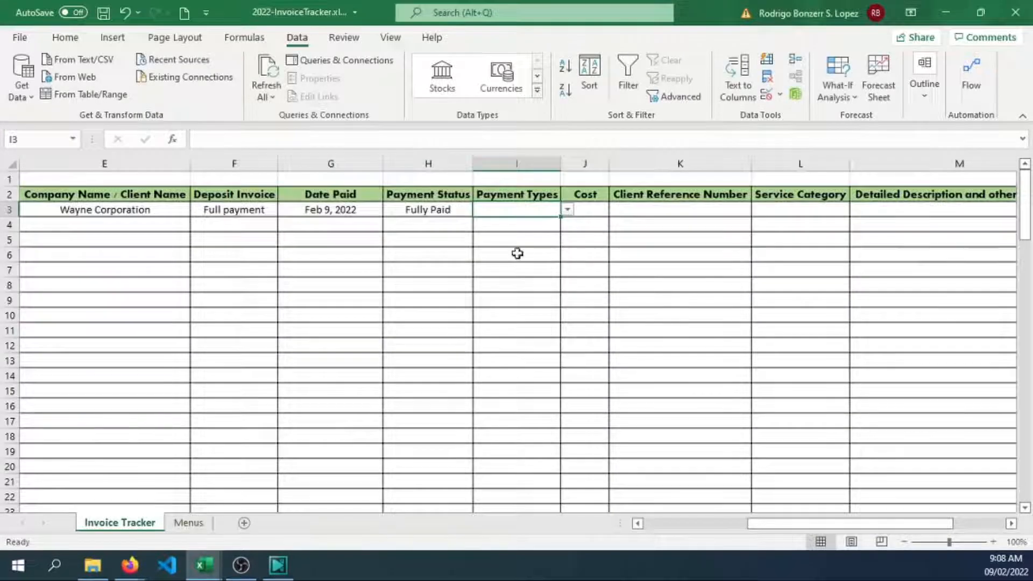
left_click(566, 209)
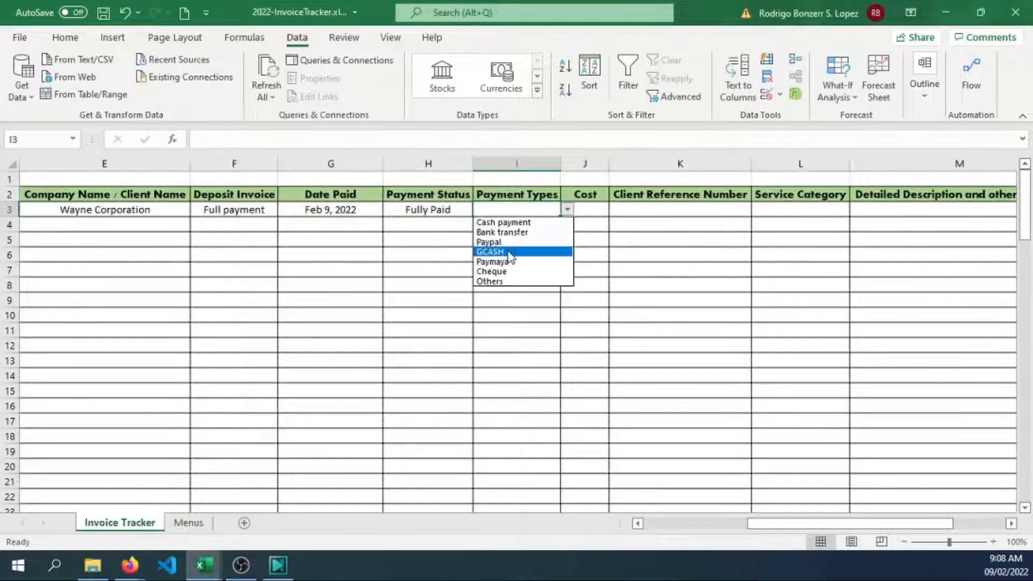
left_click(489, 252)
type("500")
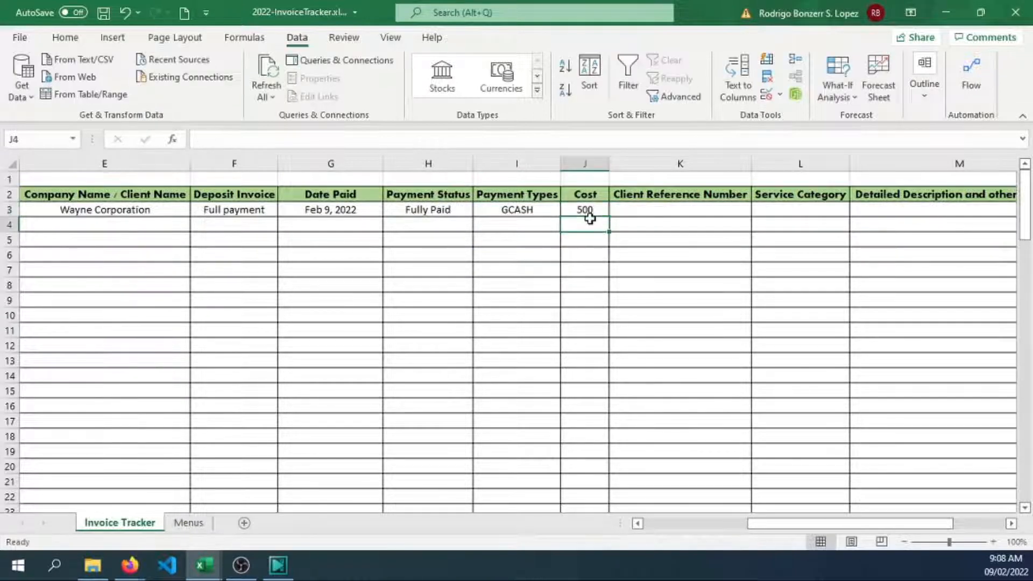
left_click(65, 37)
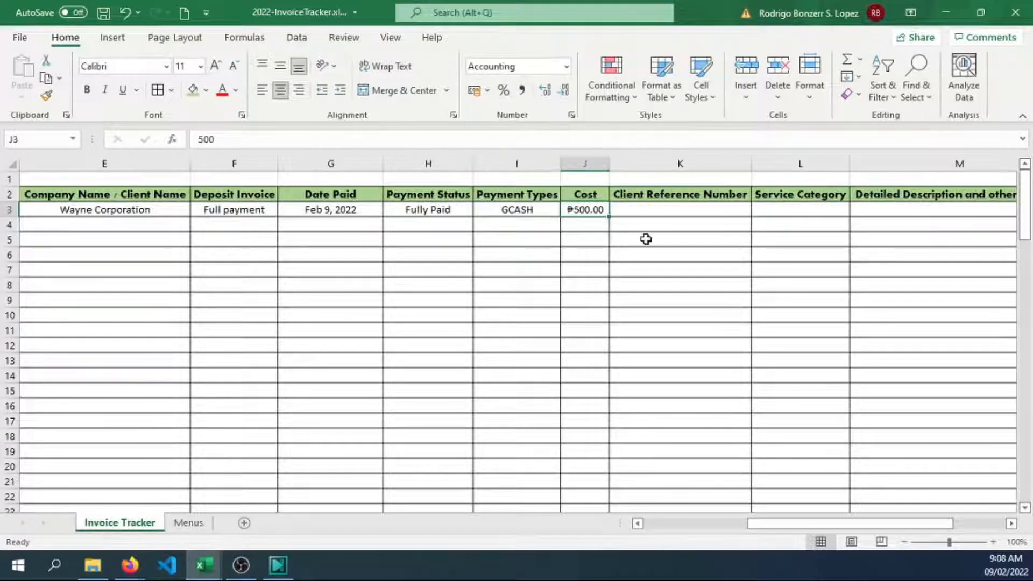
left_click(680, 209)
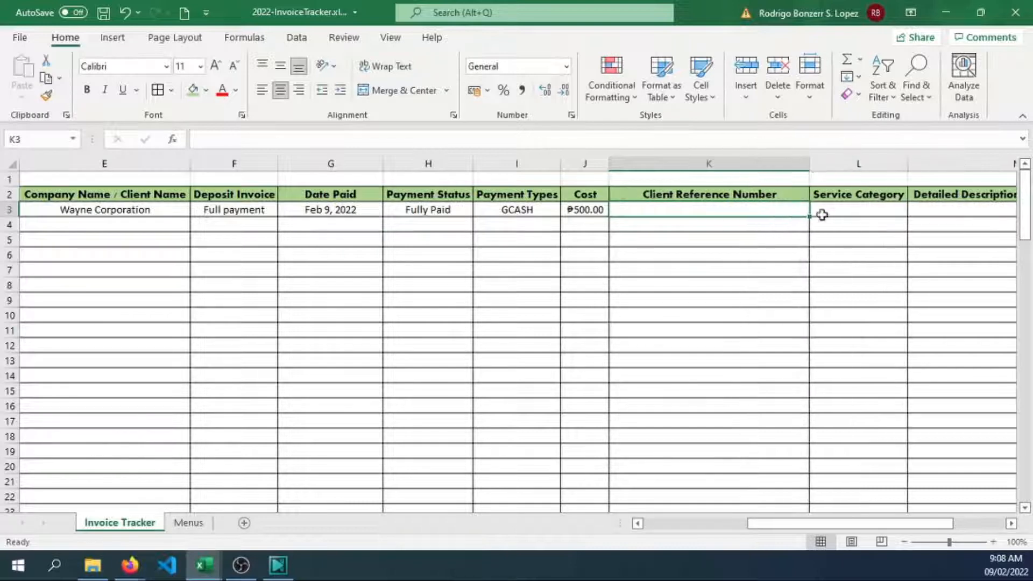
mouse_move(788, 502)
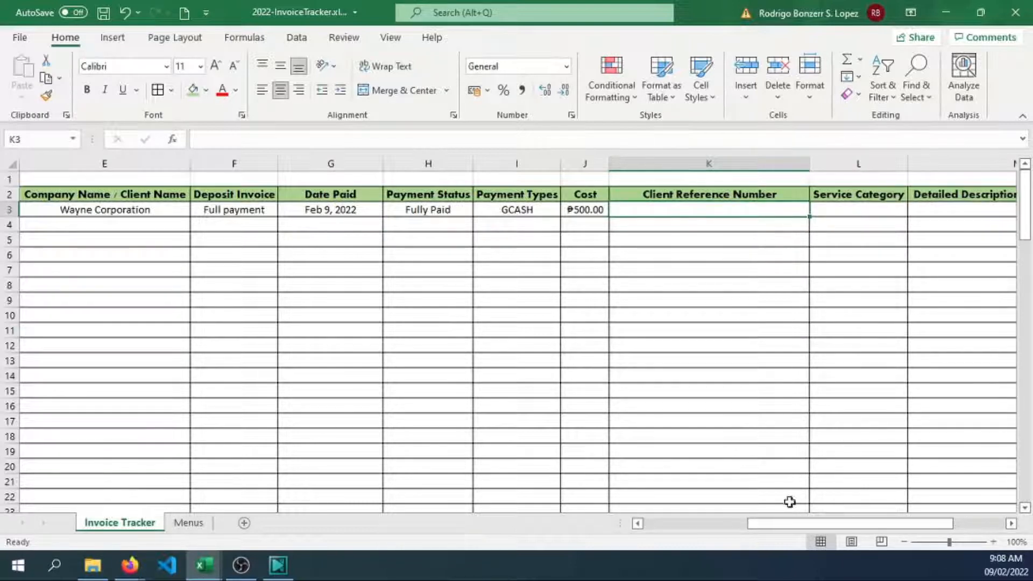
mouse_move(738, 337)
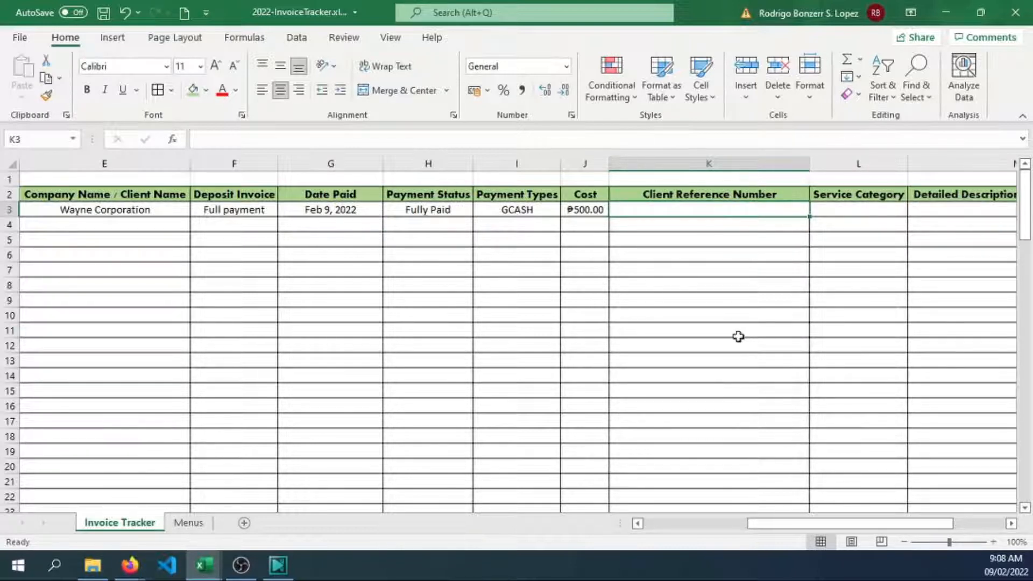
Enter =CONCATENATE(E3, " - ", D3) in K3 to read 'Wayne Corporation - rbsldevtech-000001'.
type("=CONCATENATE(")
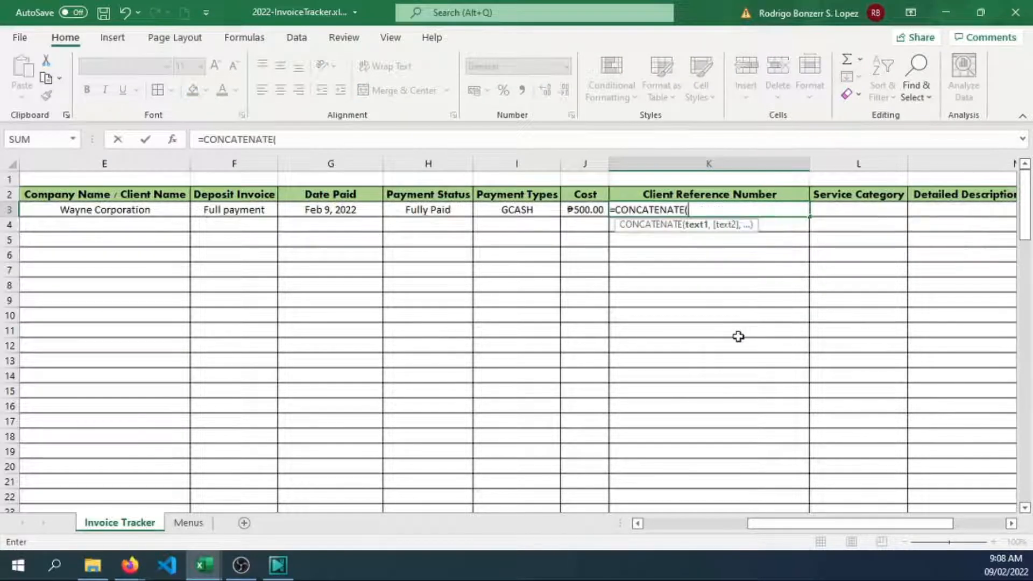
mouse_move(122, 210)
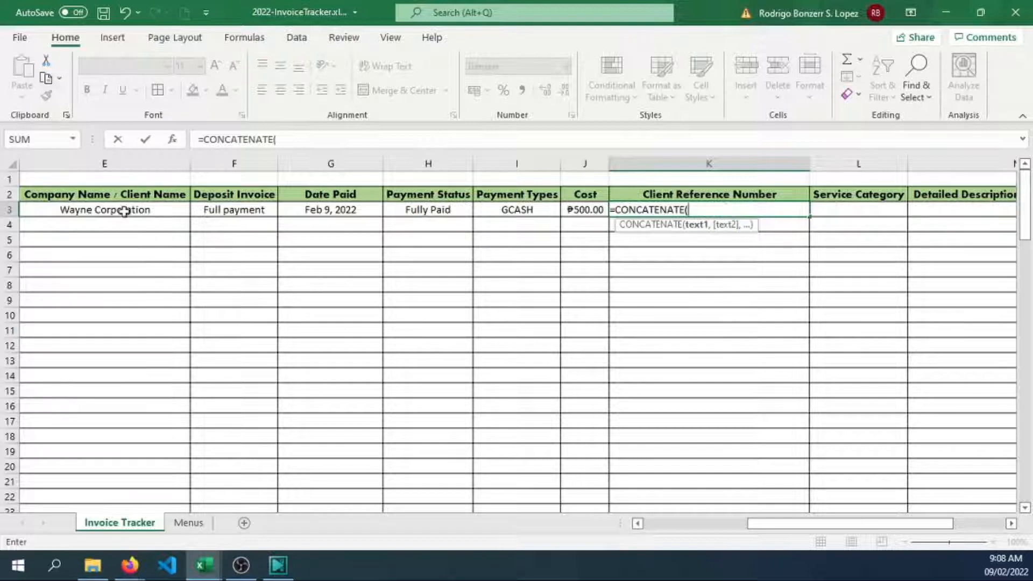
left_click(105, 209)
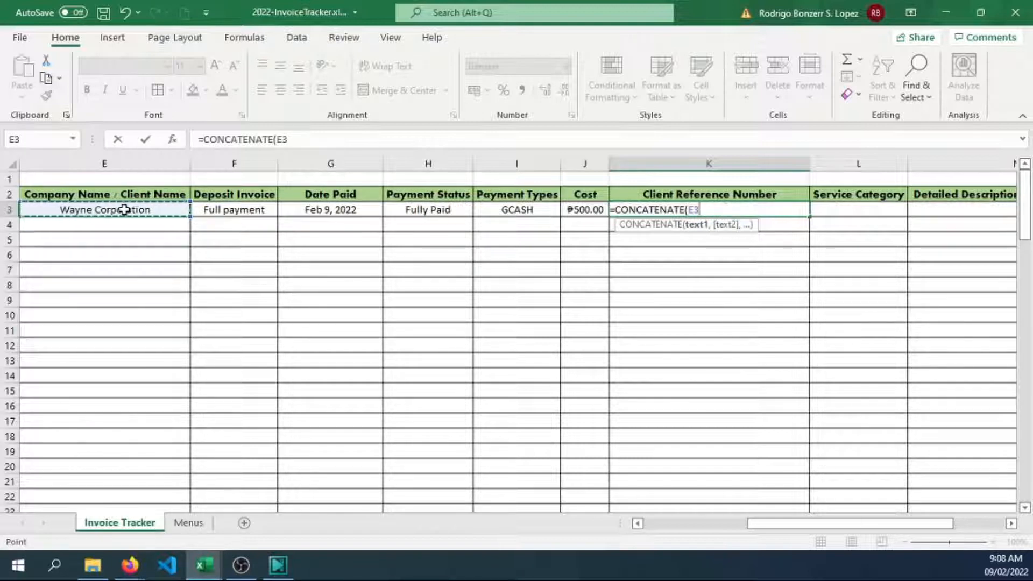
type(", \"")
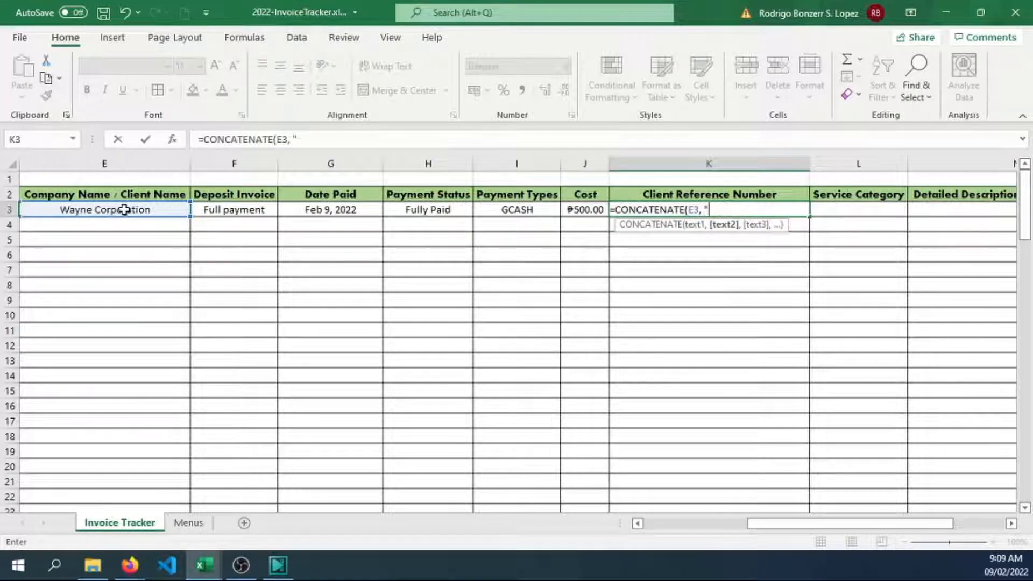
key("Return")
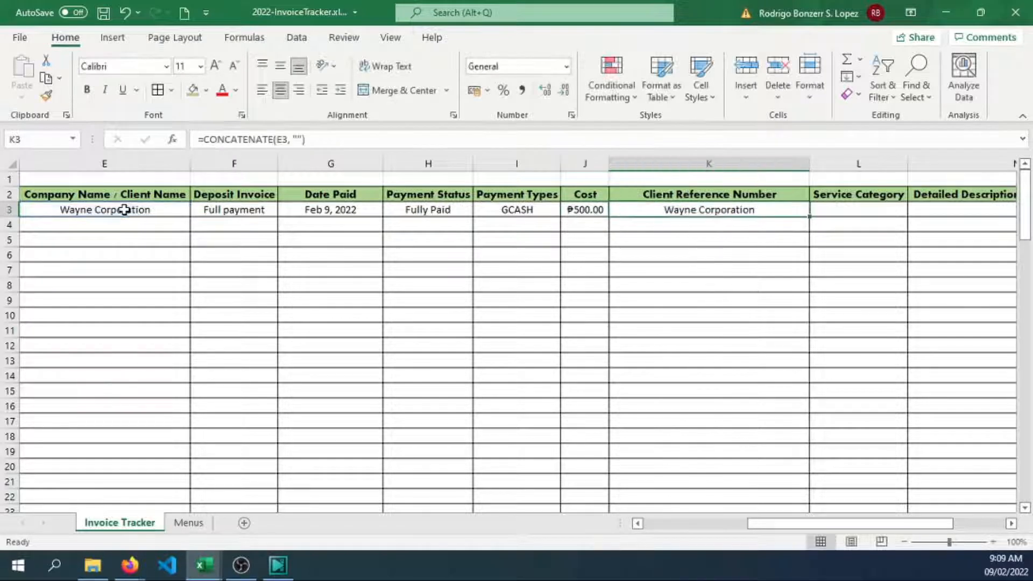
mouse_move(289, 138)
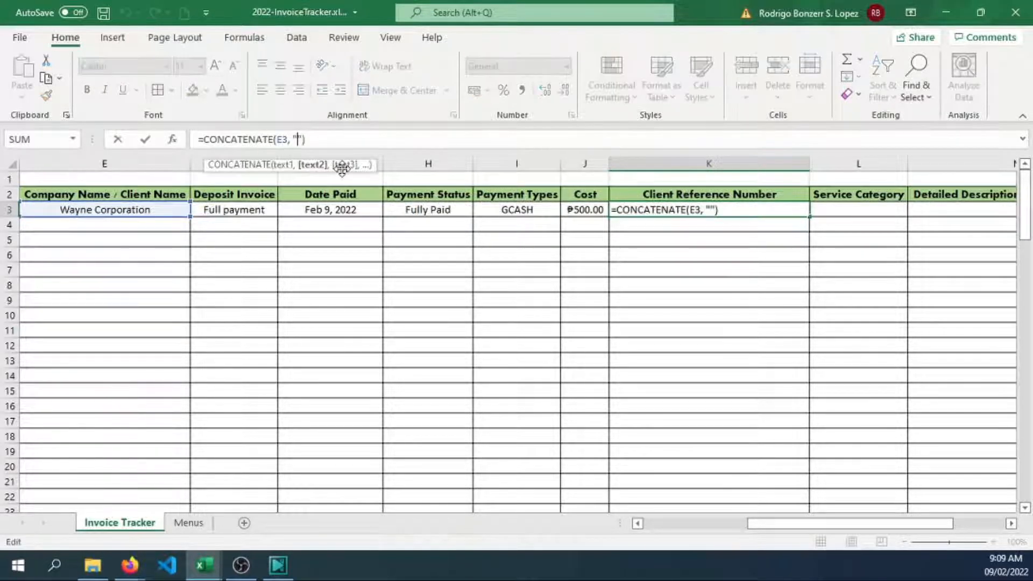
type("- \",")
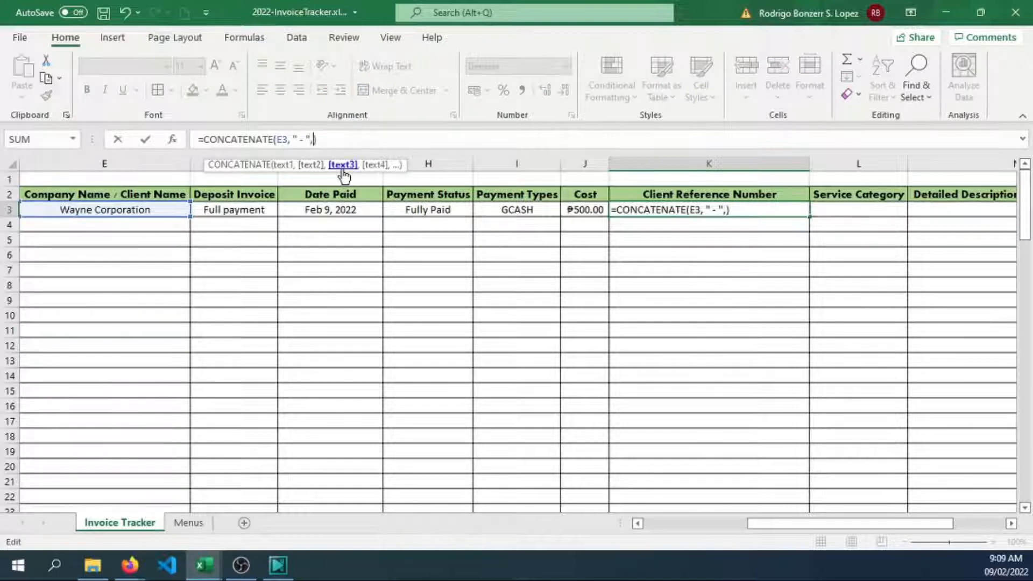
mouse_move(804, 530)
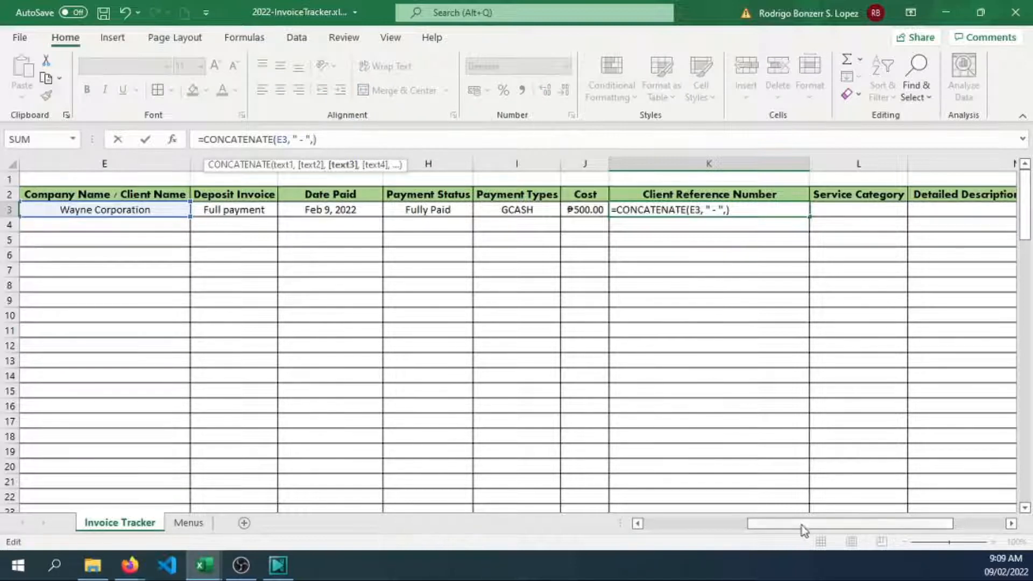
scroll("left", 3)
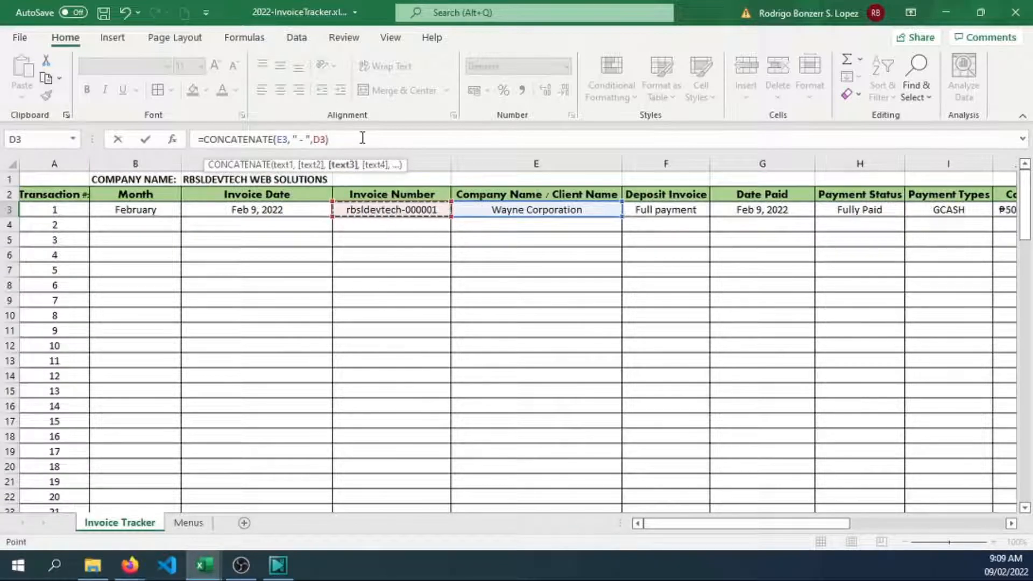
key("Return")
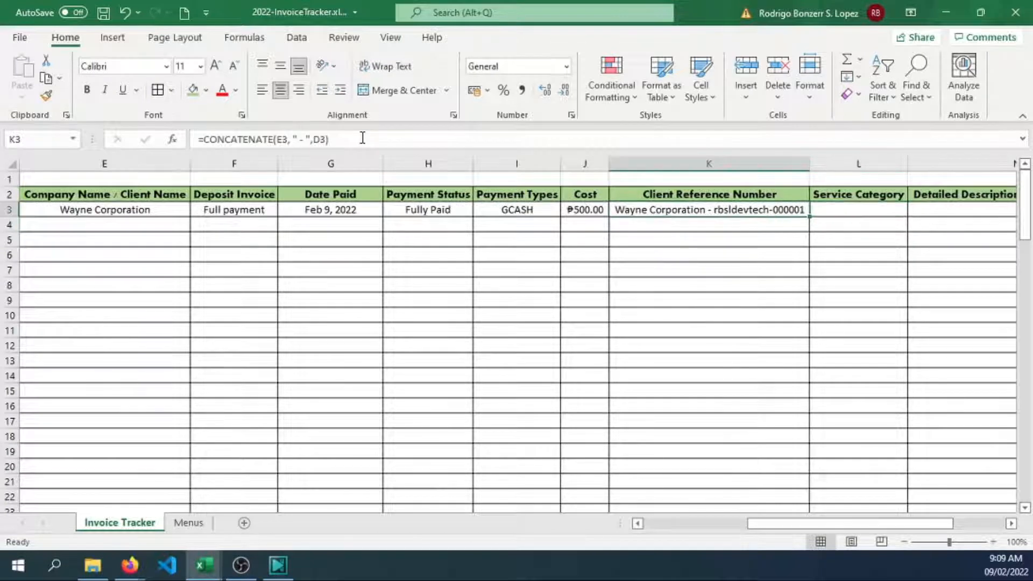
left_click(859, 210)
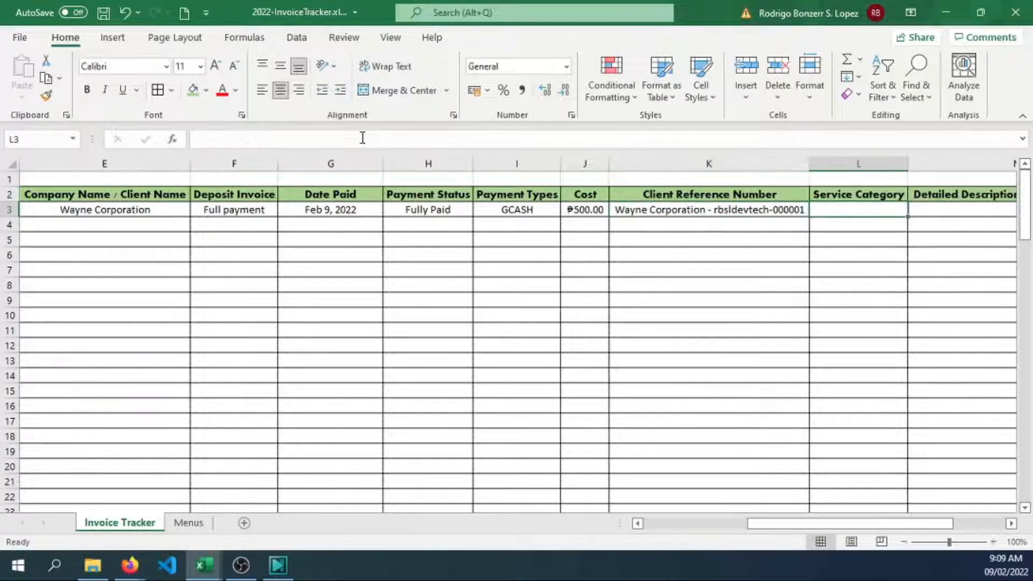
mouse_move(473, 42)
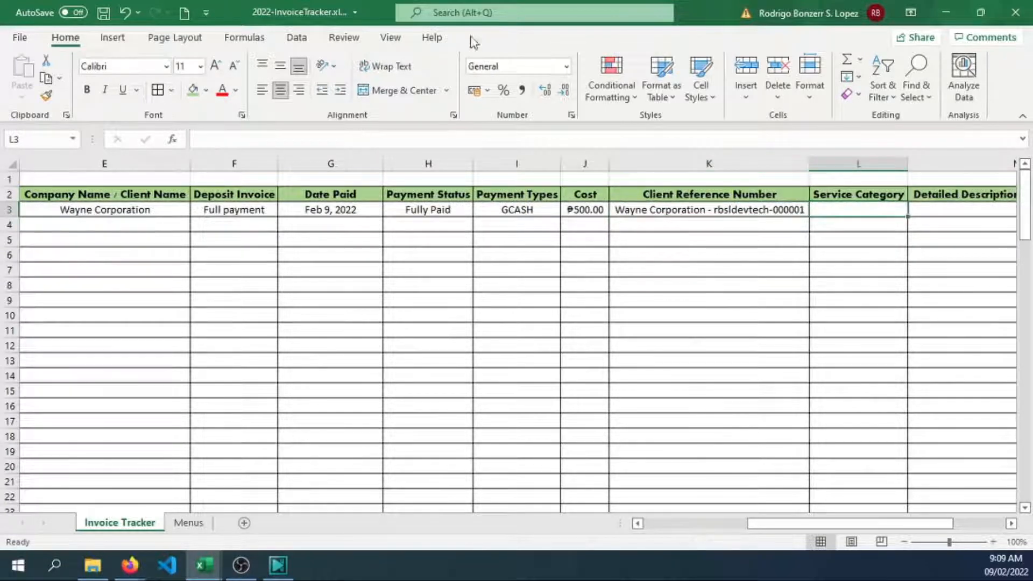
Give L3 a list dropdown sourced from Menus!$F$2:$F$17 and enter Logo design.
left_click(296, 37)
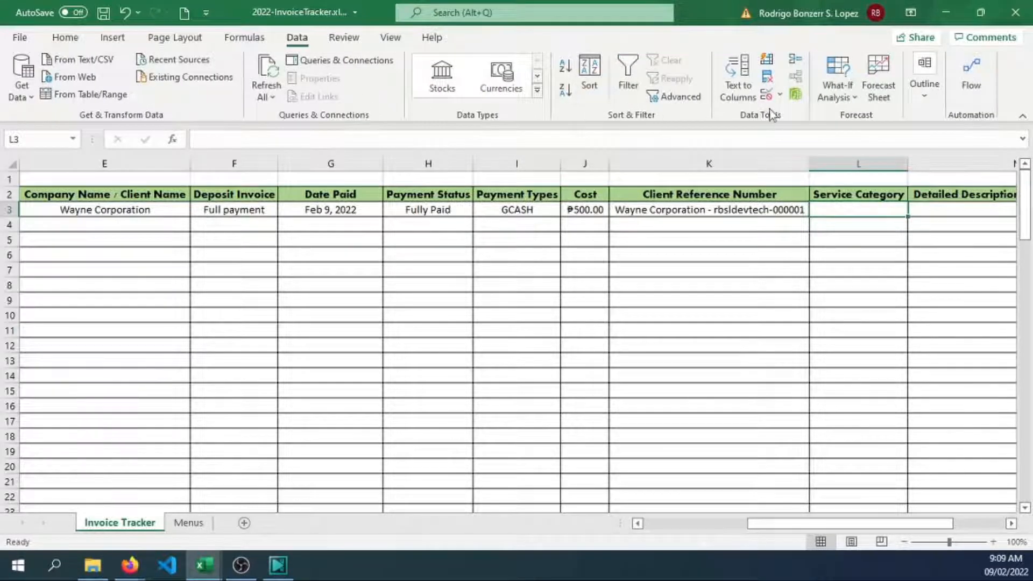
left_click(767, 95)
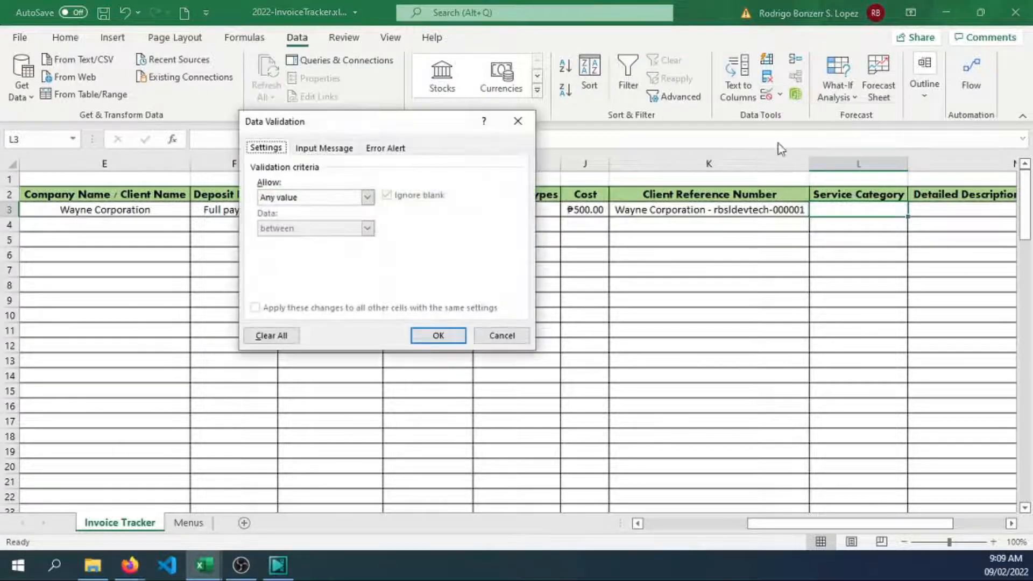
left_click(368, 196)
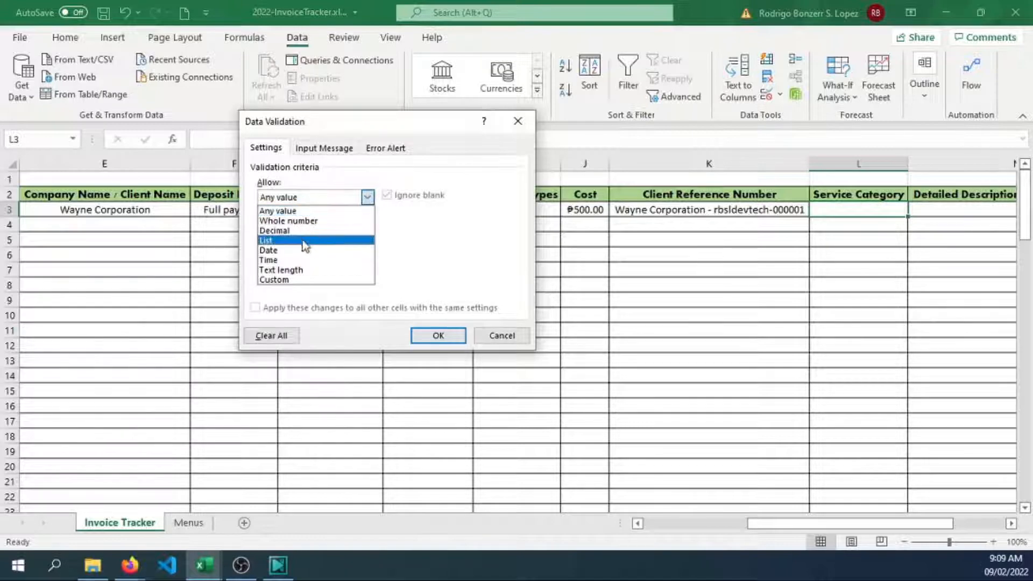
left_click(266, 240)
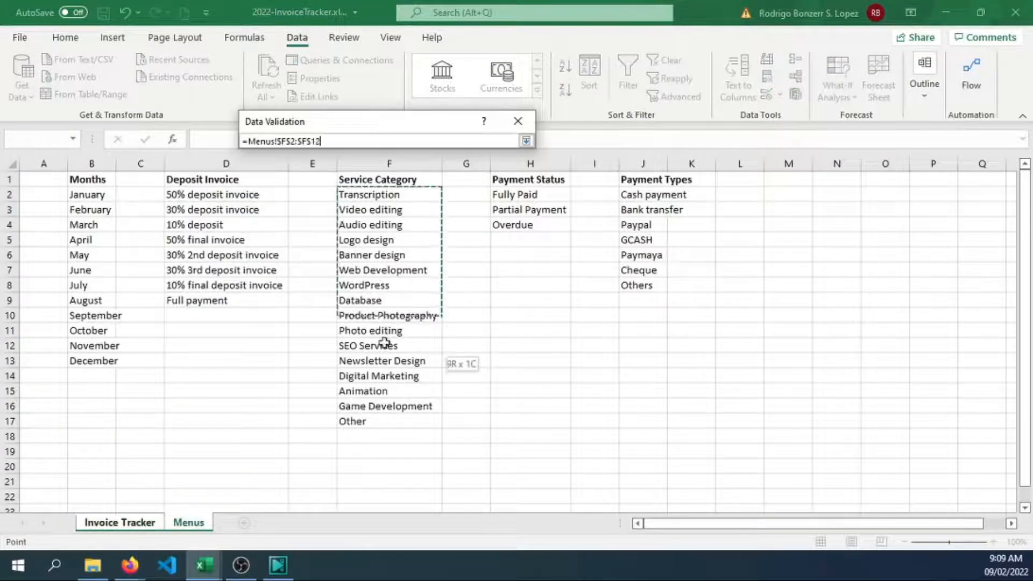
left_click(525, 140)
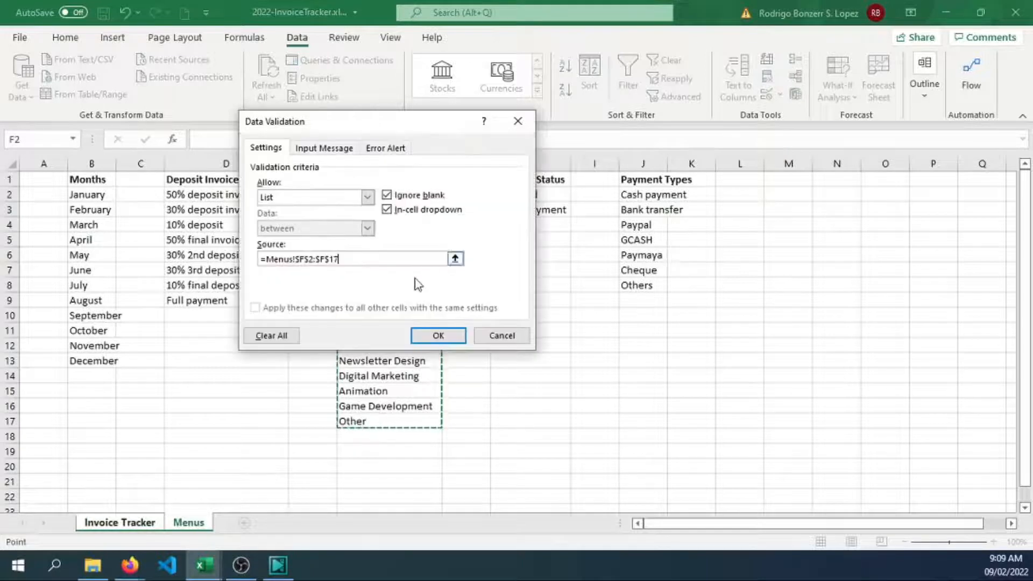
left_click(438, 335)
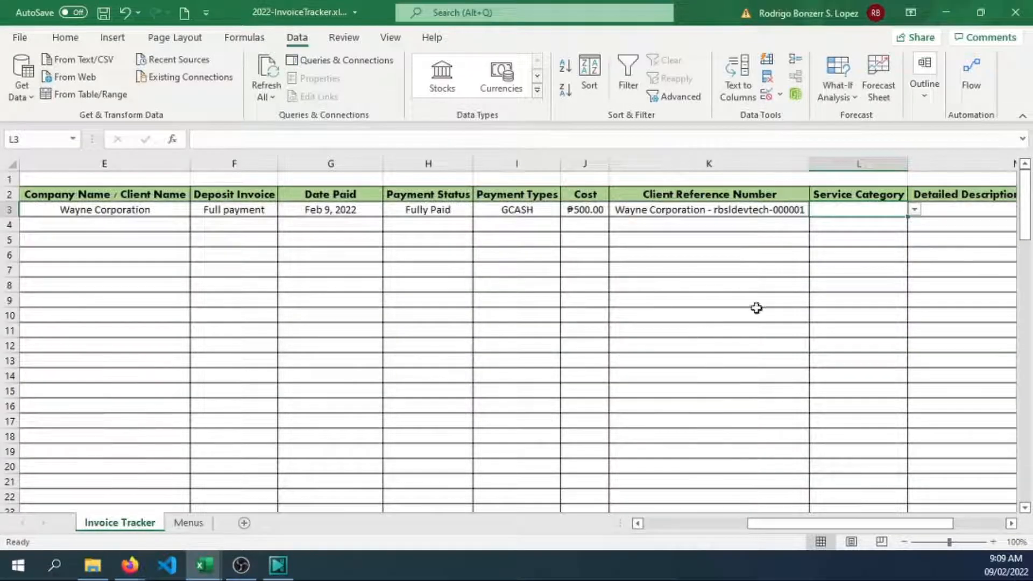
type("Logo design")
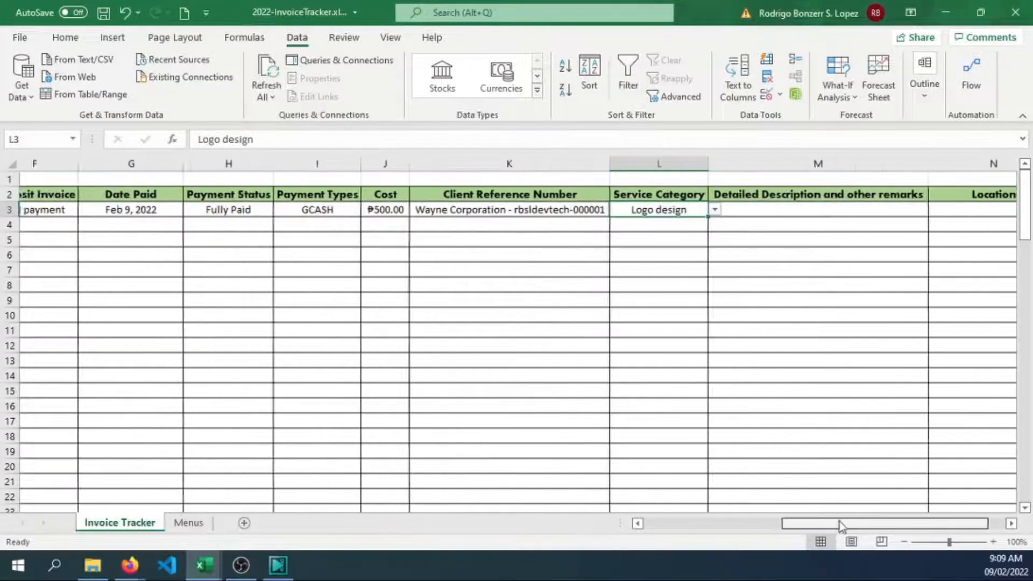
Enter 'Logo design for new product of Wayne Corp' in M3 and Philippines in N3.
left_click(758, 210)
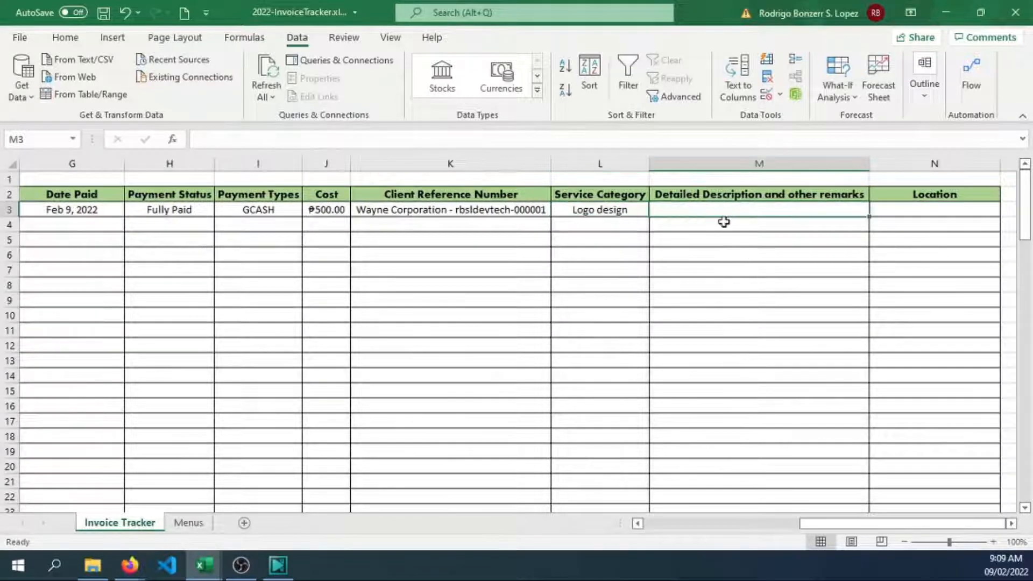
type("Logo design fo")
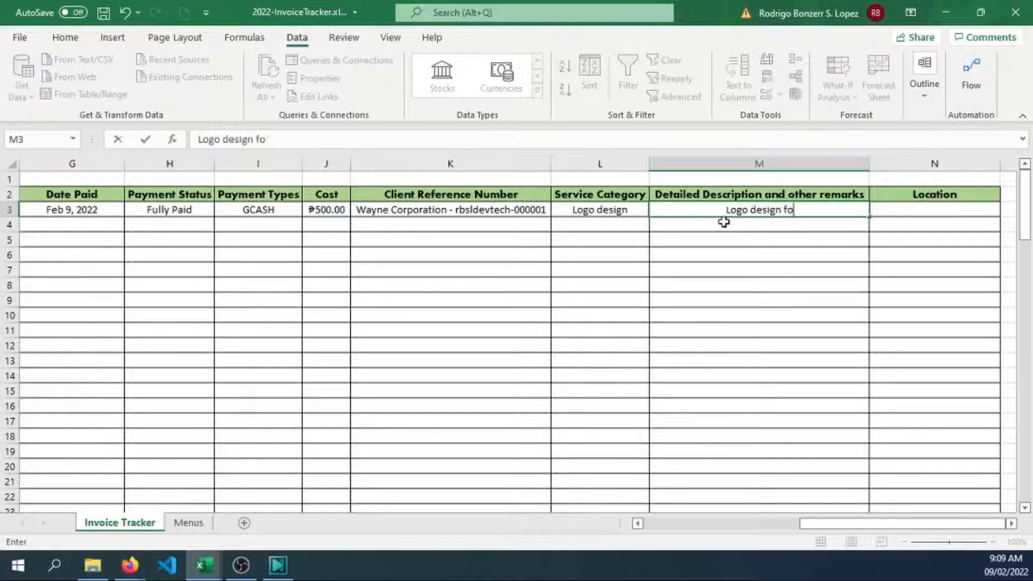
type("r ne")
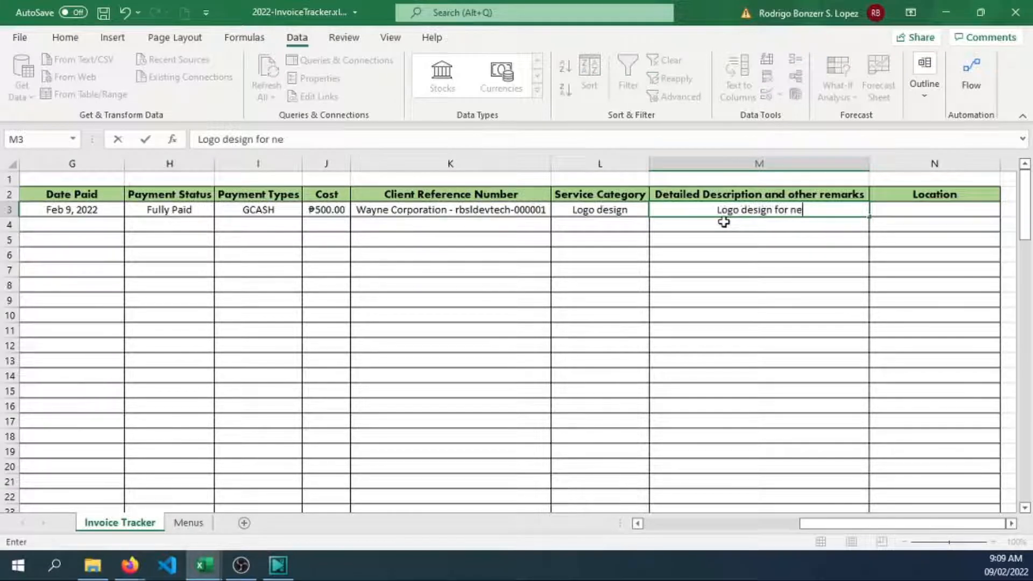
type("w")
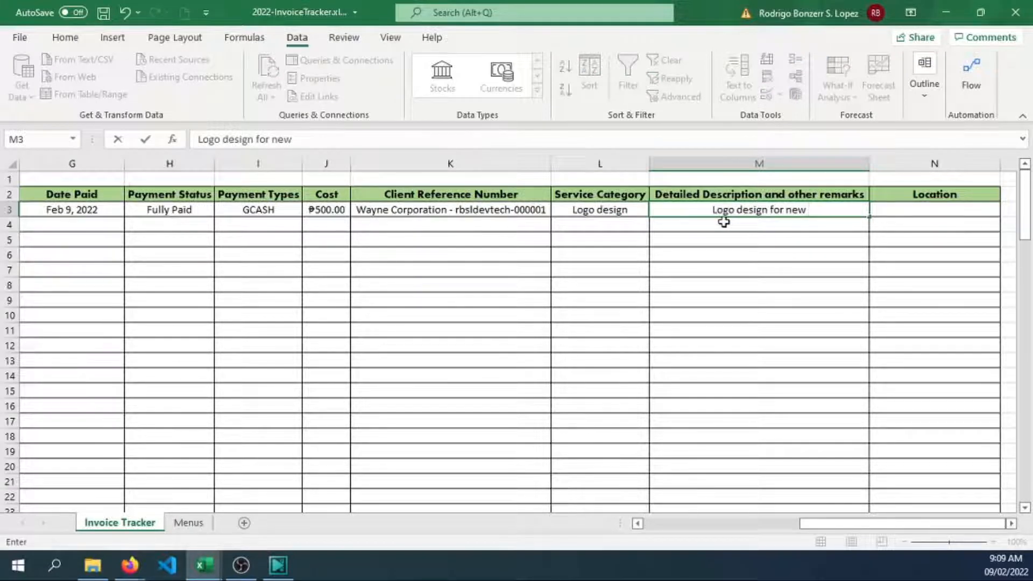
type("product")
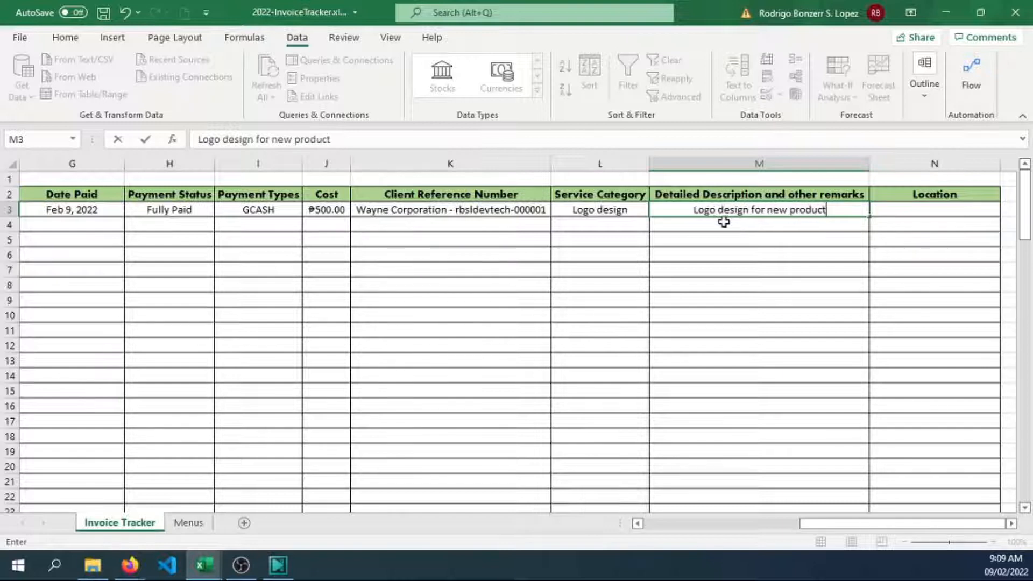
type("of W")
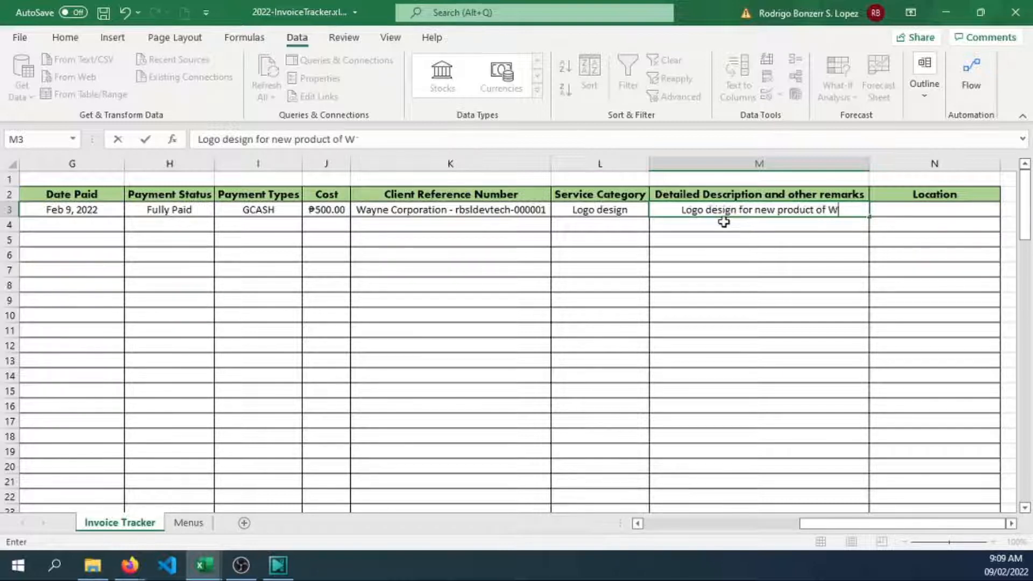
type("ayne Cor")
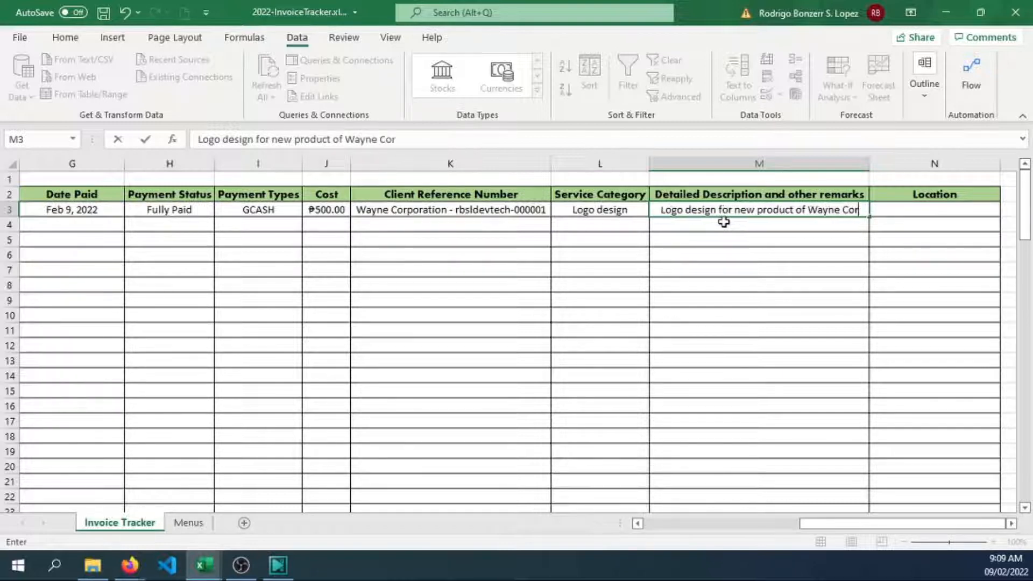
type("Philippines")
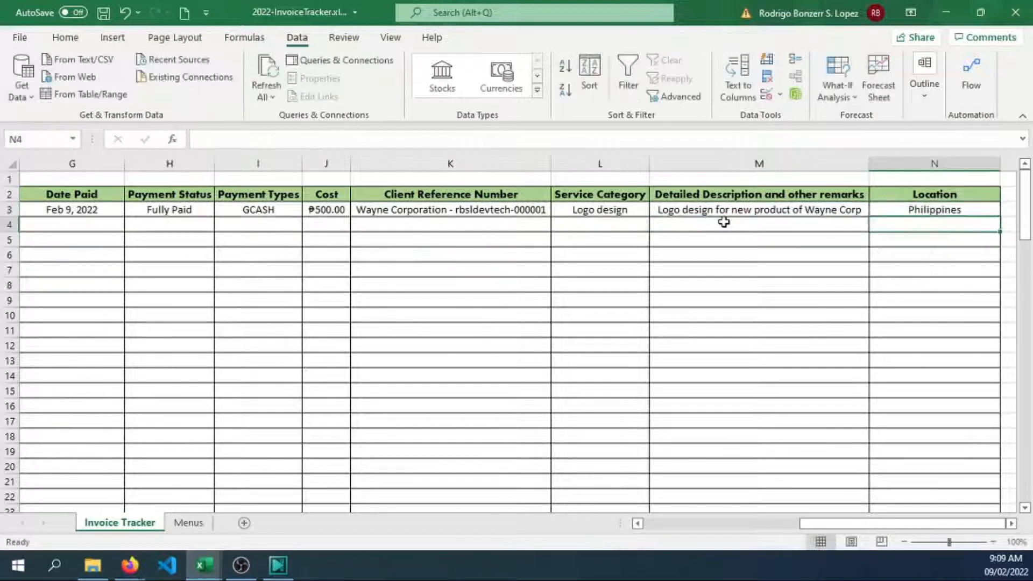
left_click(757, 223)
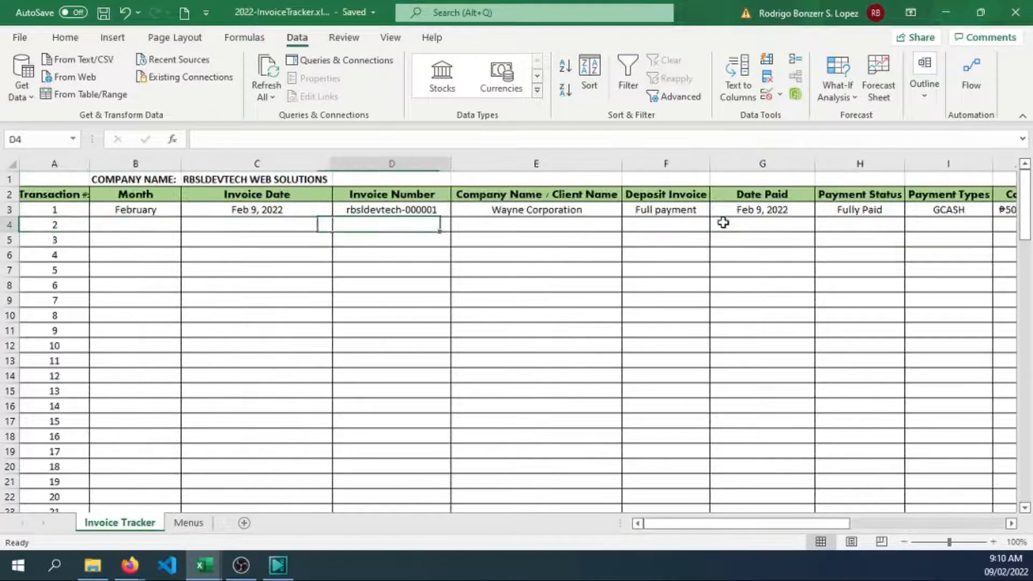
Fill Fully Paid with its dropdown down the Payment Status column to row 102.
left_click(54, 224)
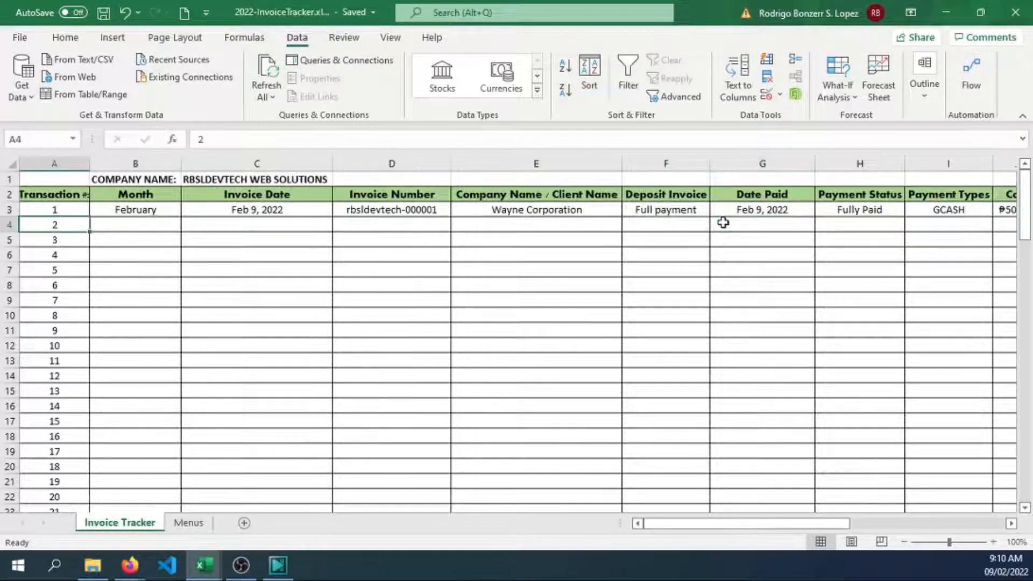
left_click(135, 223)
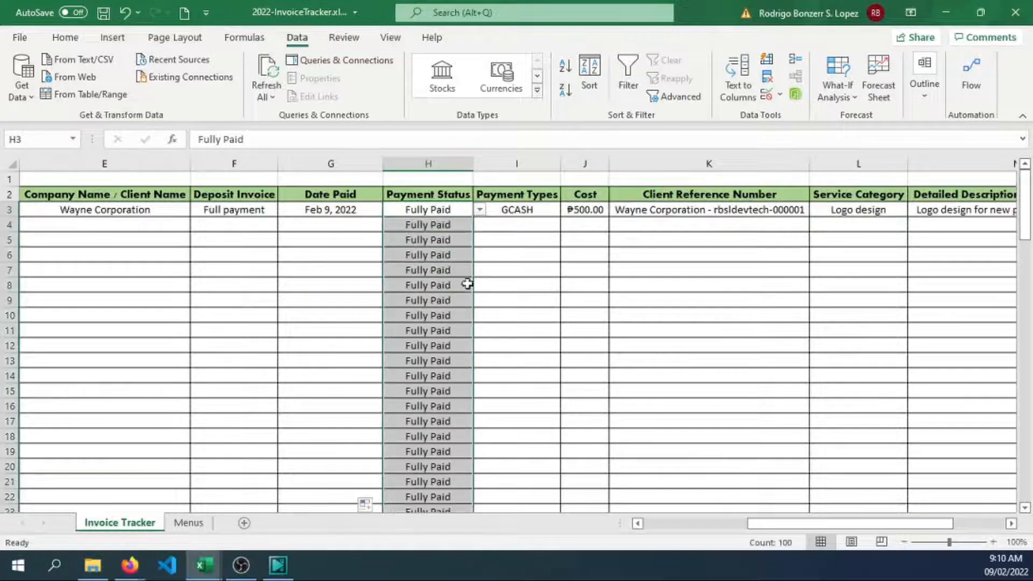
scroll("down", 3)
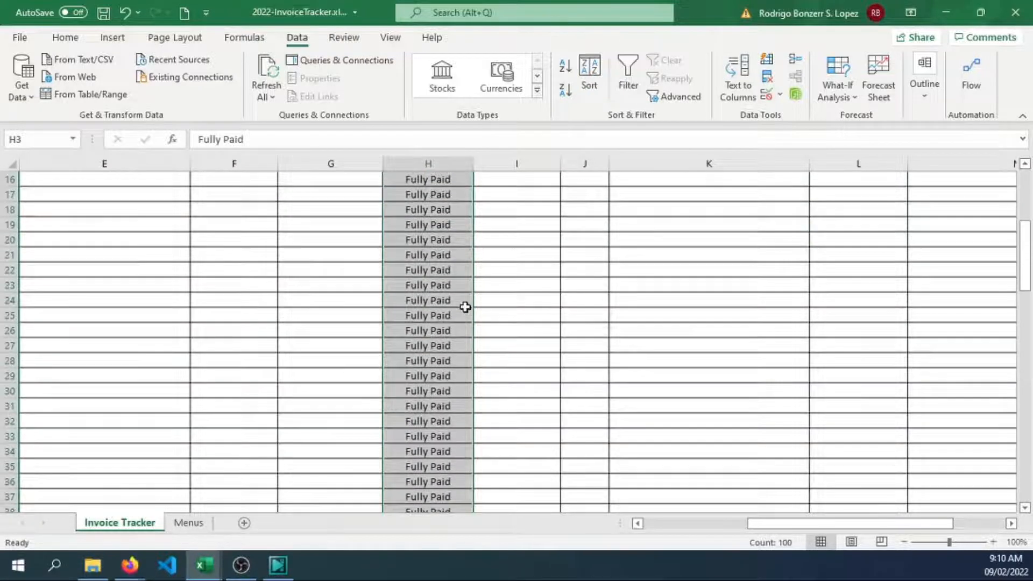
scroll("up", 3)
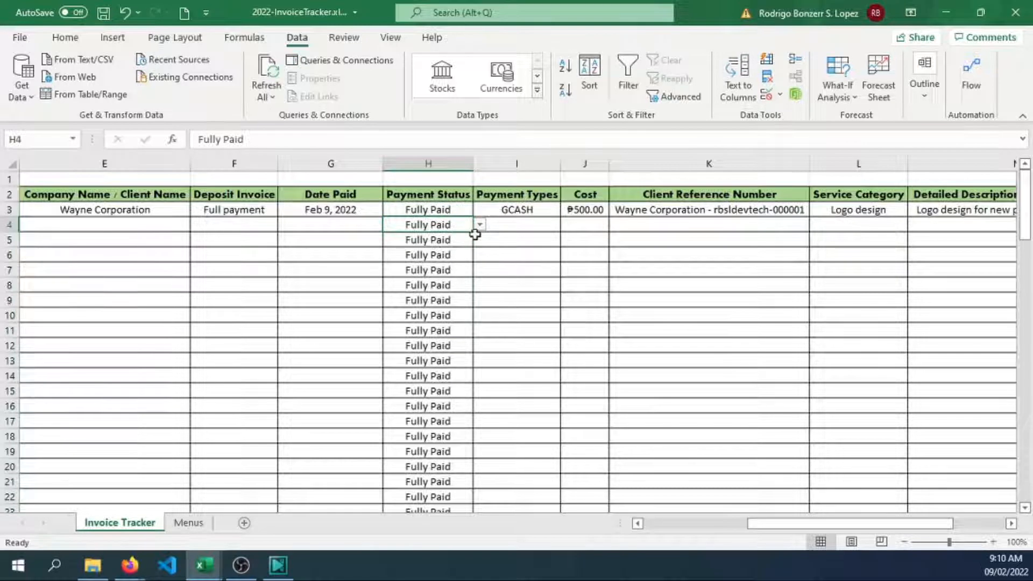
left_click(428, 210)
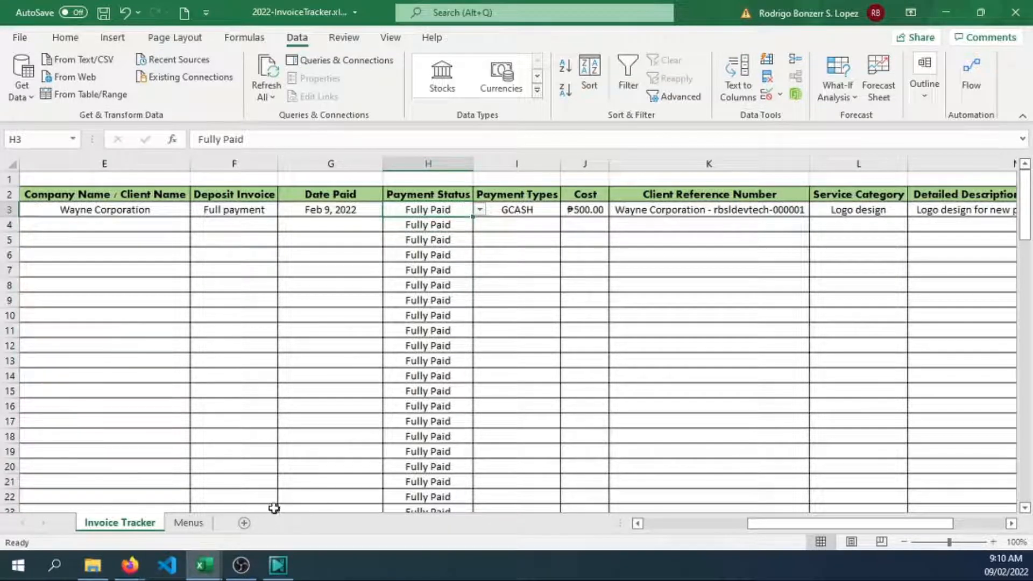
mouse_move(386, 421)
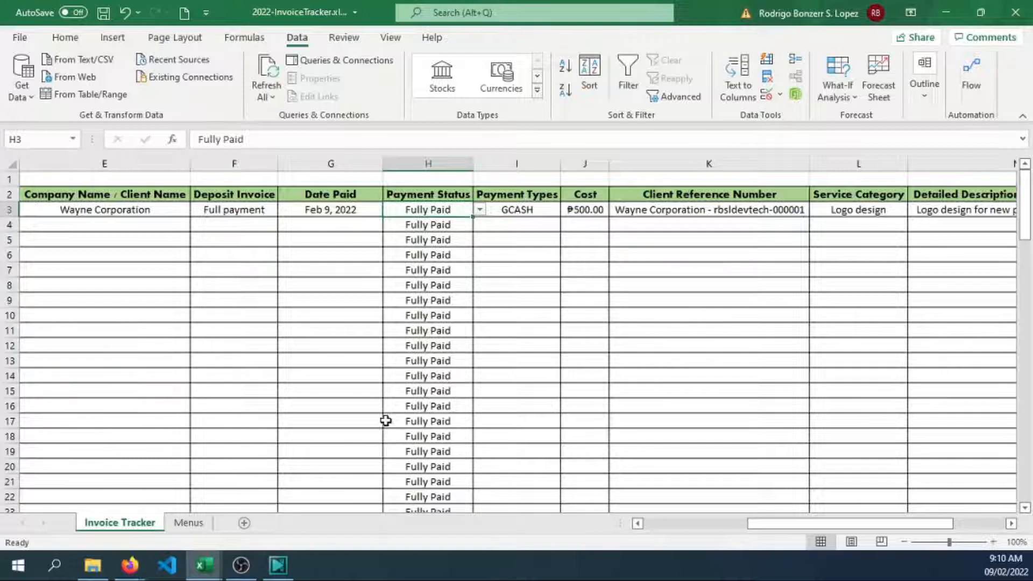
mouse_move(284, 448)
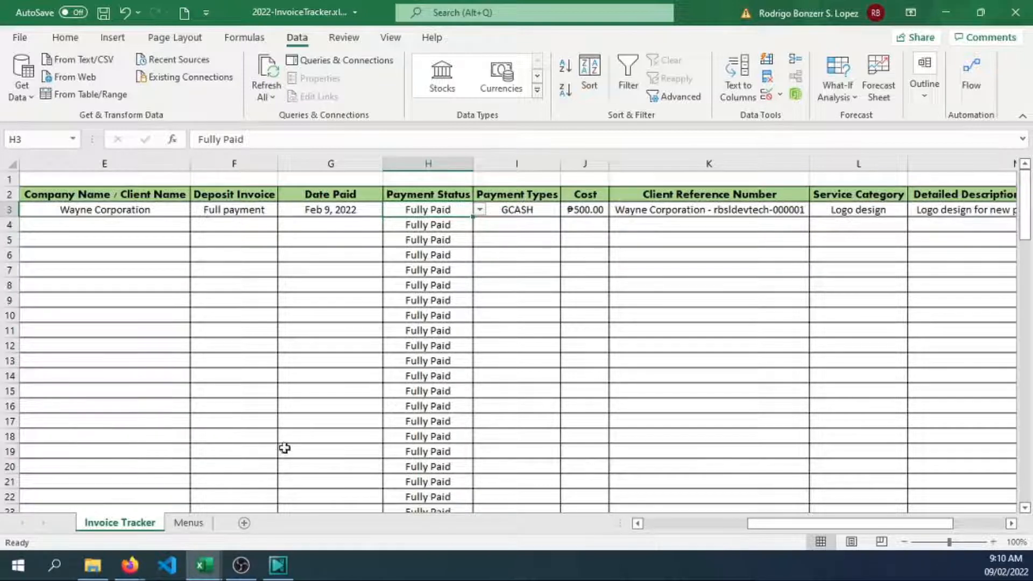
Test H3's status dropdown with Partial Payment, then restore Fully Paid.
left_click(331, 224)
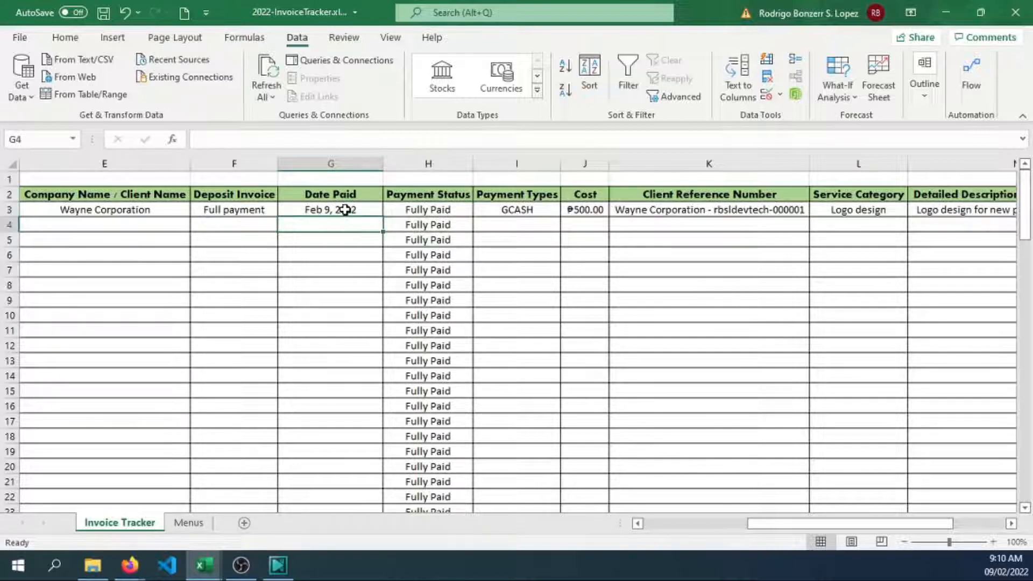
left_click(330, 210)
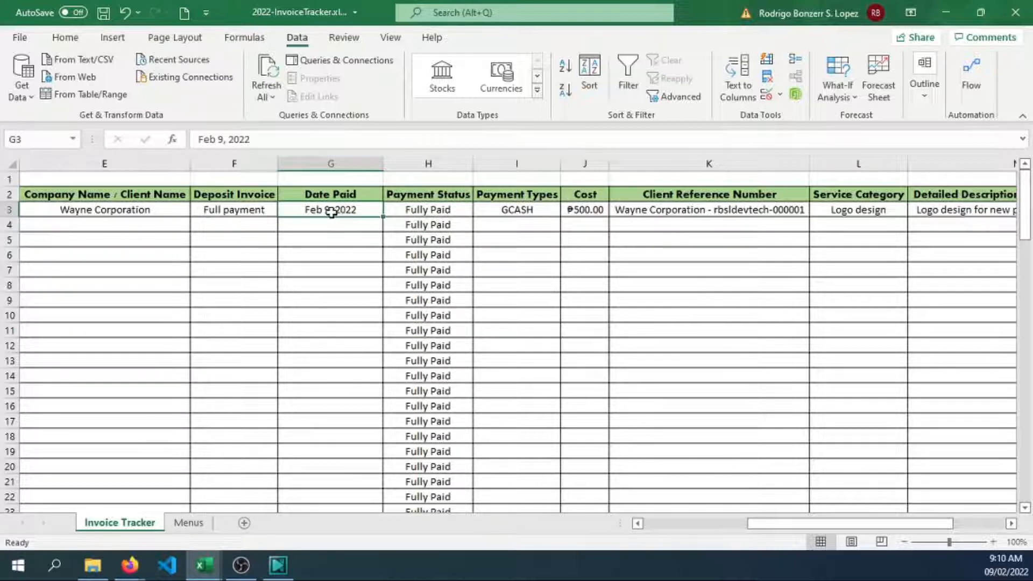
left_click(428, 210)
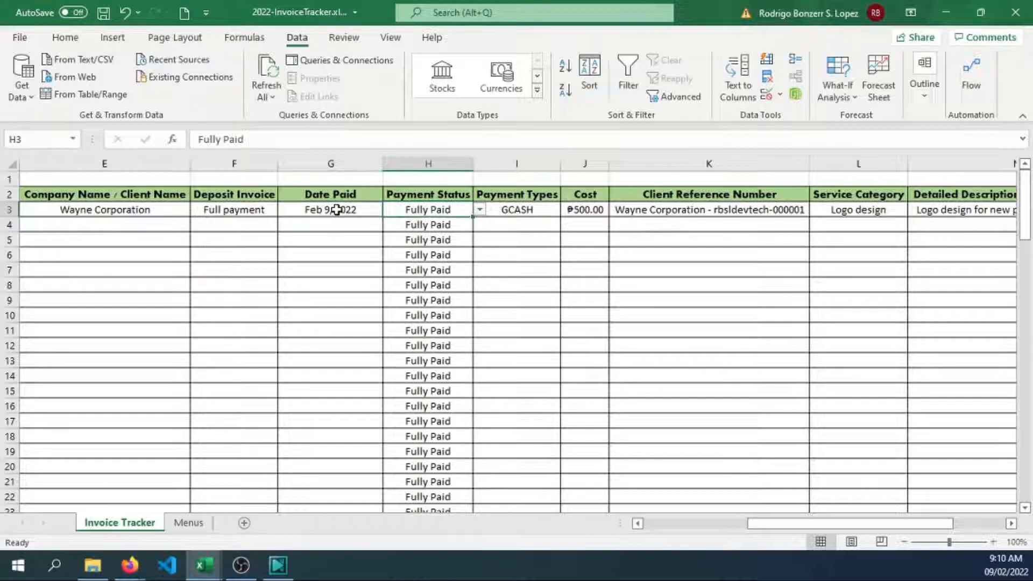
left_click(479, 210)
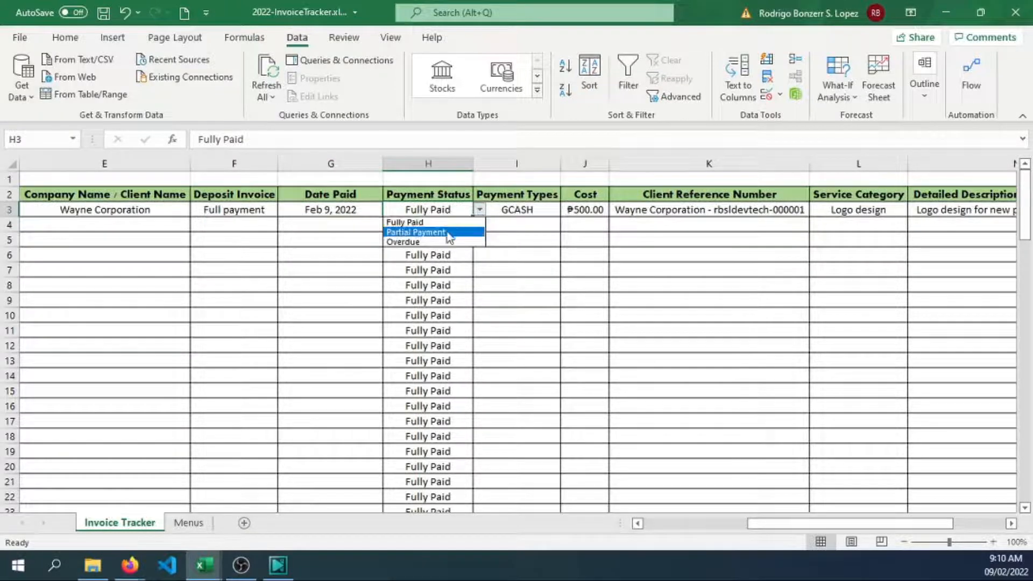
left_click(416, 232)
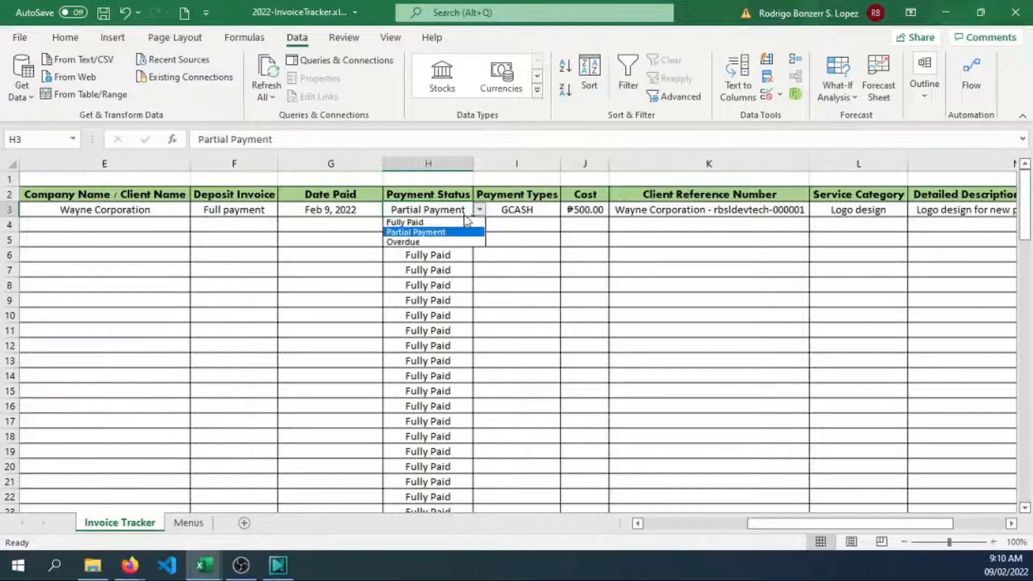
left_click(406, 222)
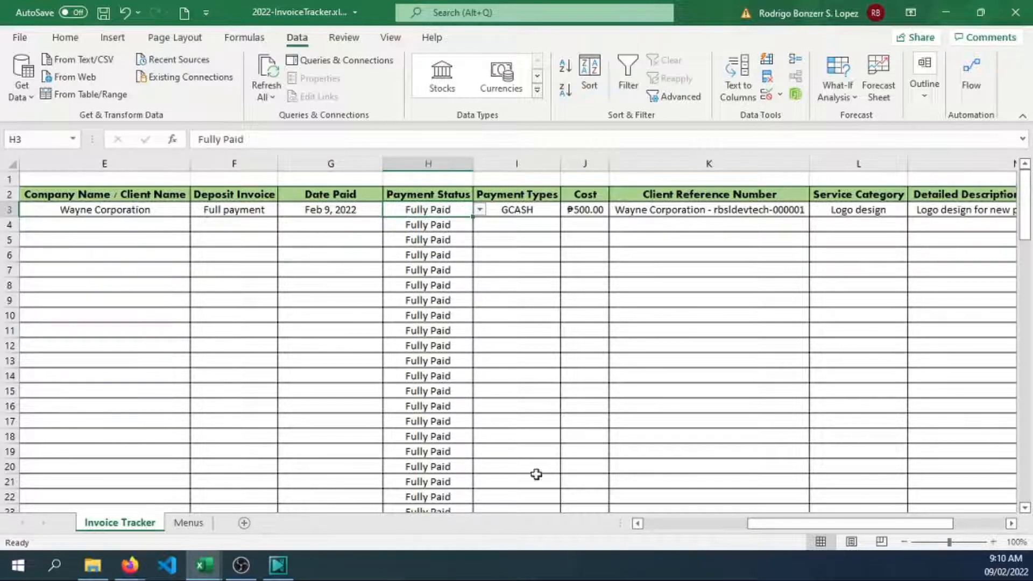
left_click(330, 209)
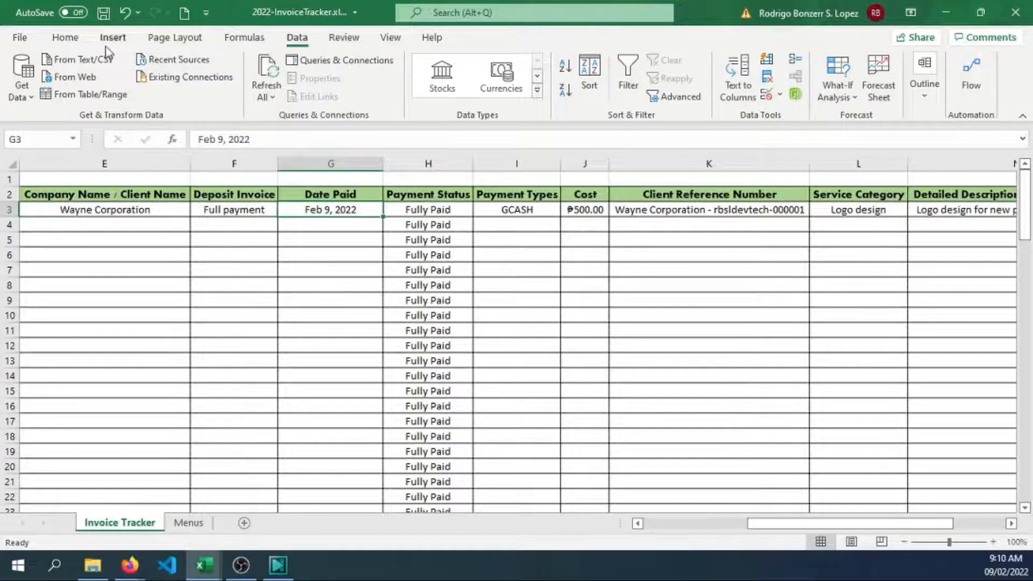
Create a formula-based conditional formatting rule on G3 using =$H3="Fully Paid".
left_click(609, 78)
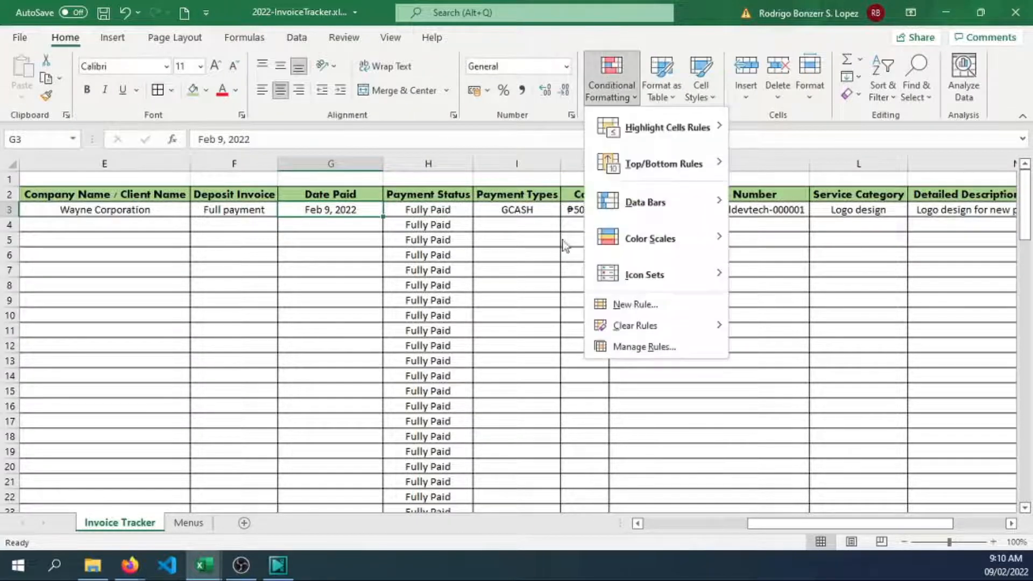
left_click(635, 303)
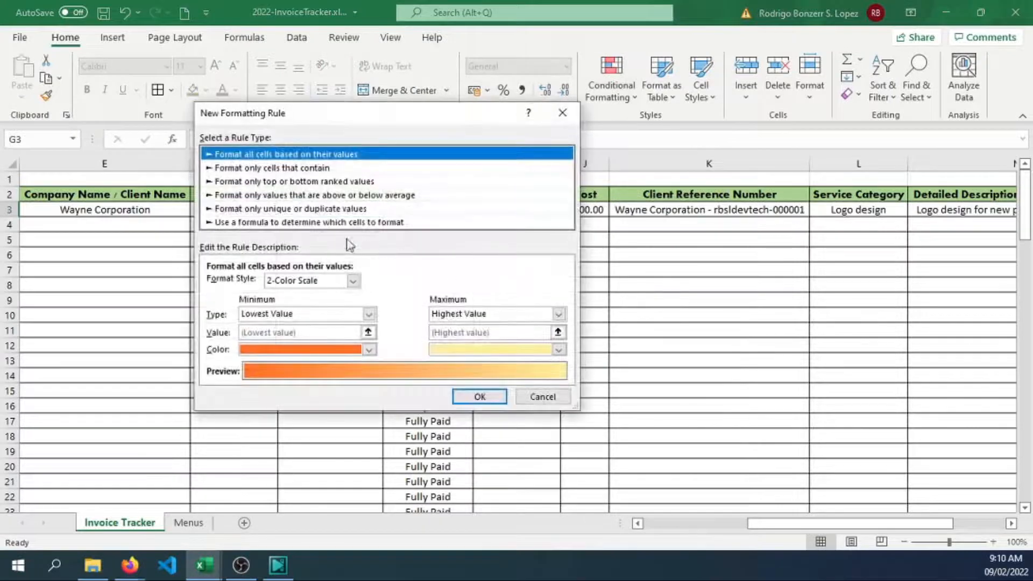
left_click(307, 222)
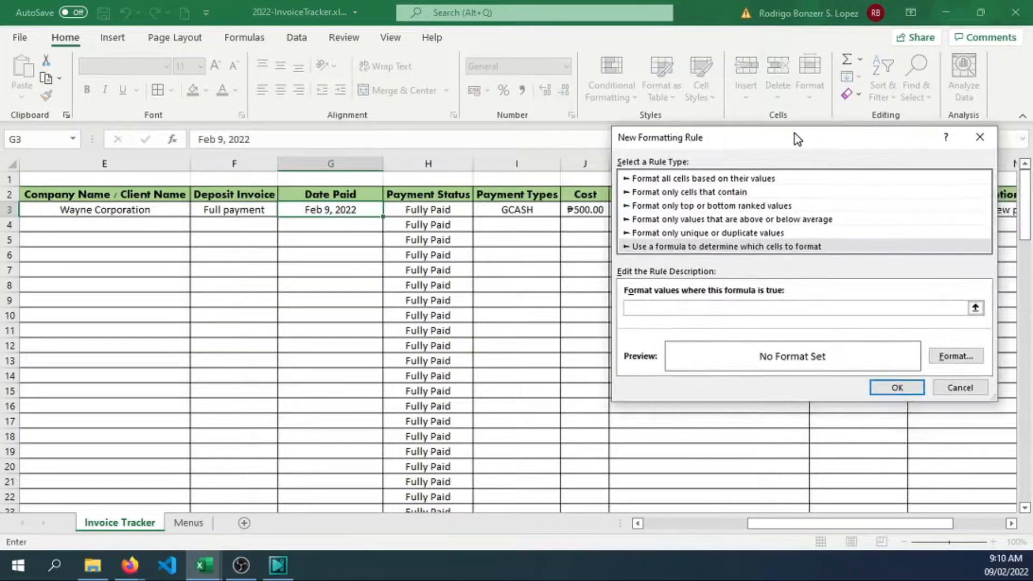
type("=")
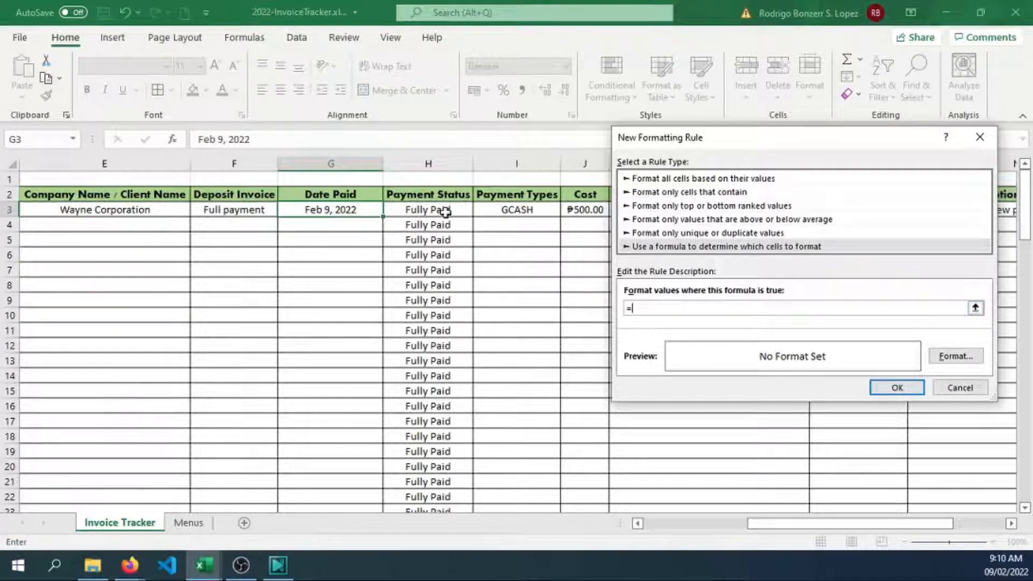
left_click(428, 210)
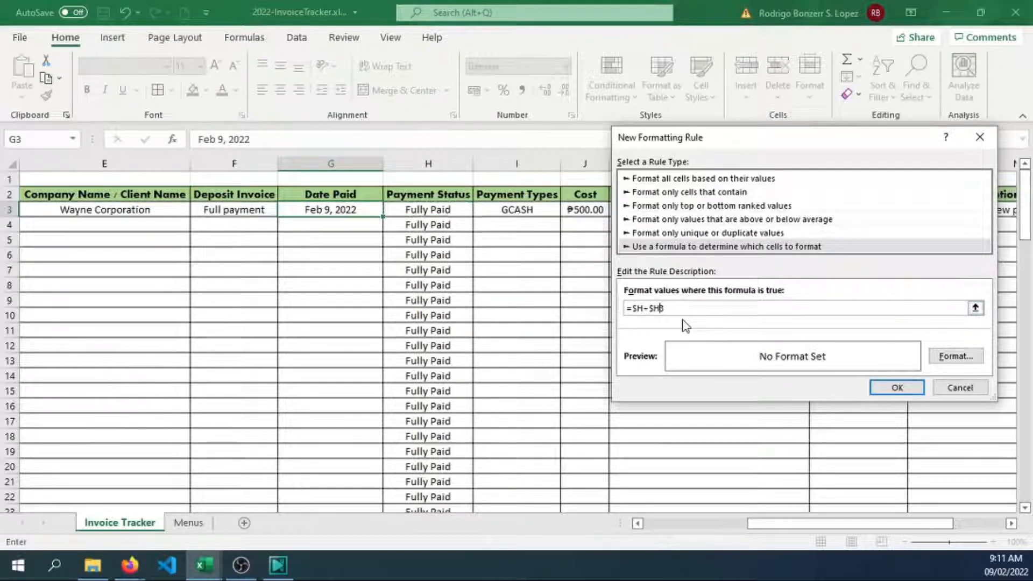
key("Backspace")
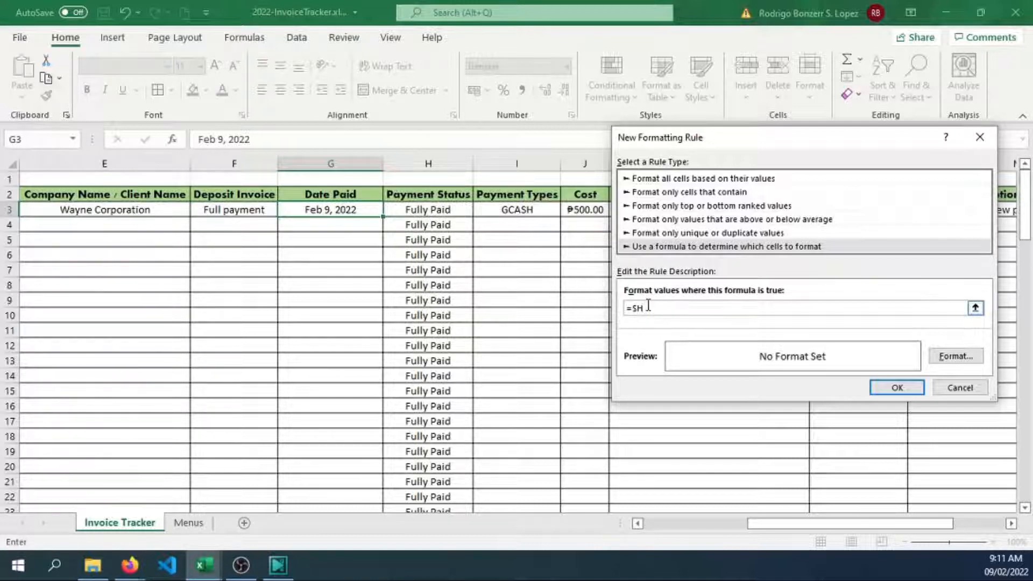
type("3=\"Fully")
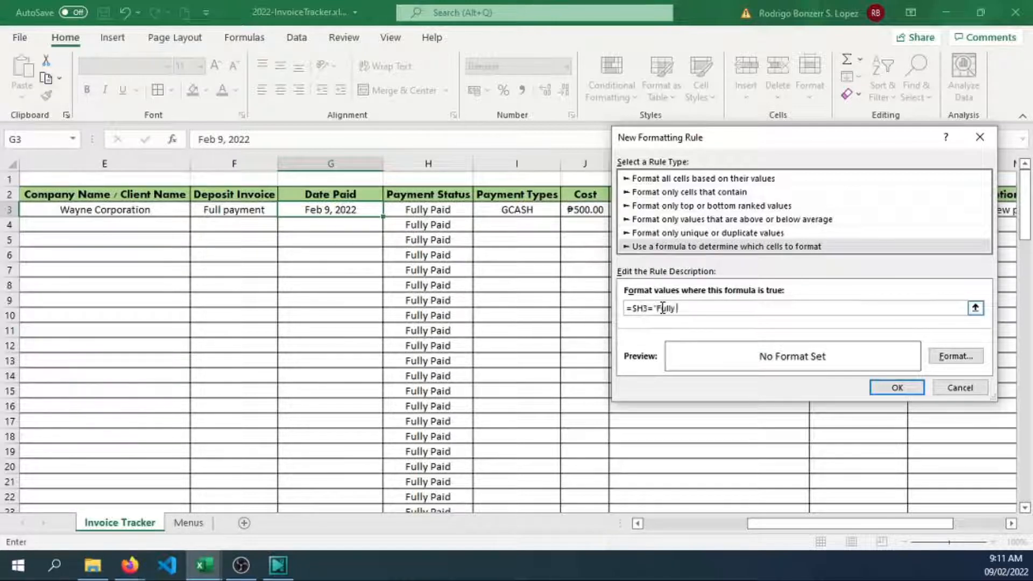
type("Paid\"")
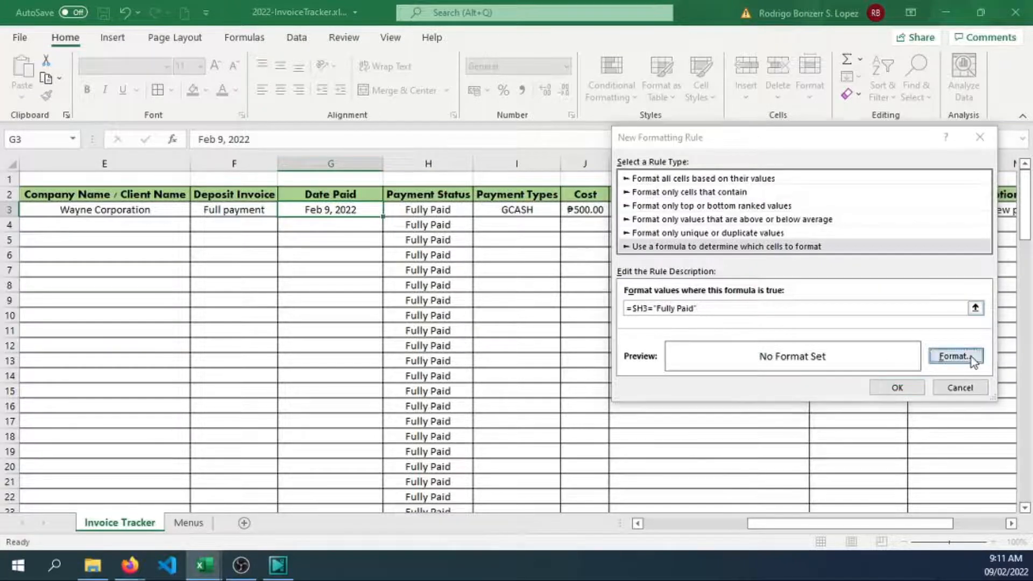
Give the Fully Paid rule a green fill and apply it to the Date Paid cell.
left_click(954, 356)
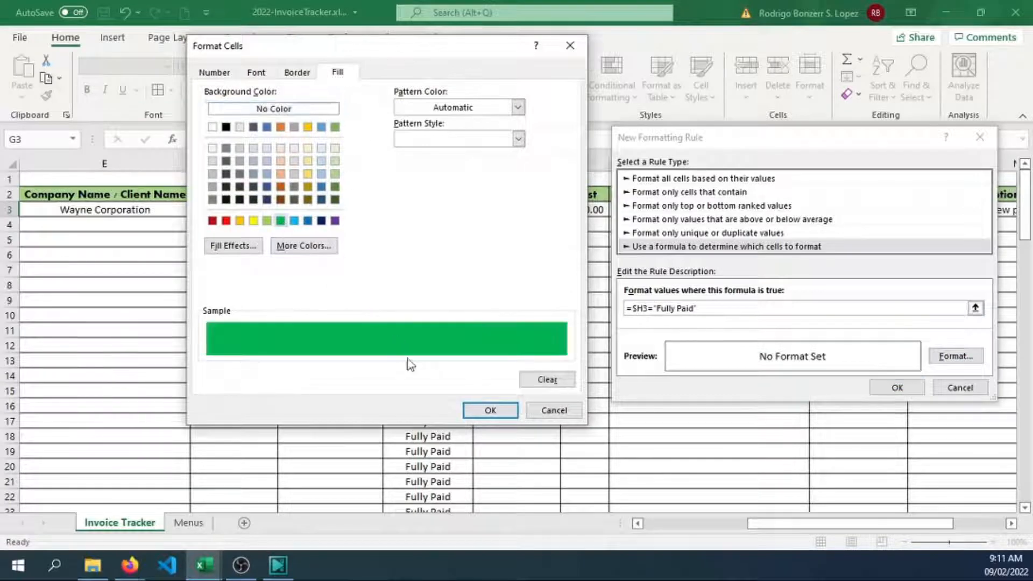
left_click(489, 410)
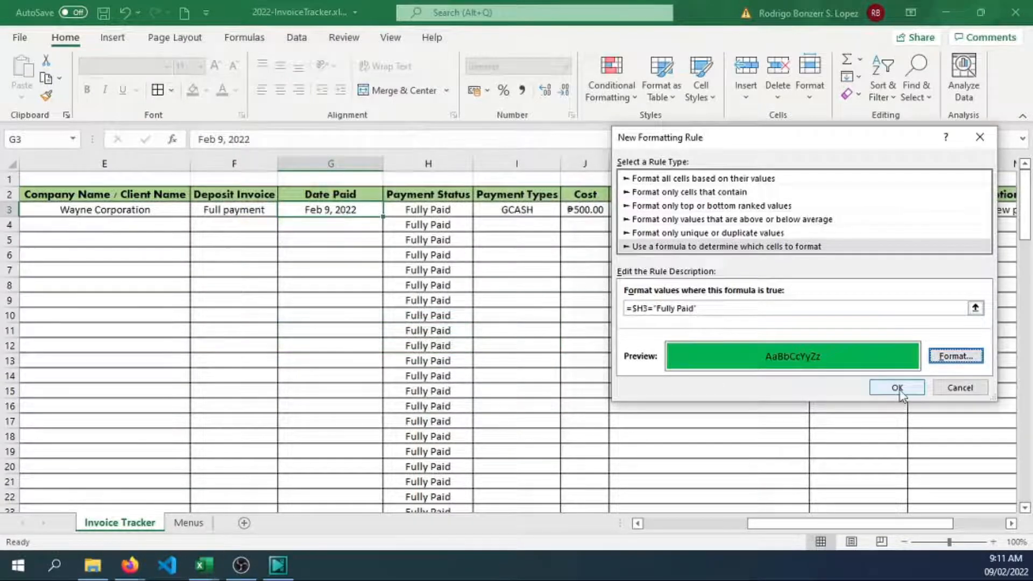
left_click(896, 388)
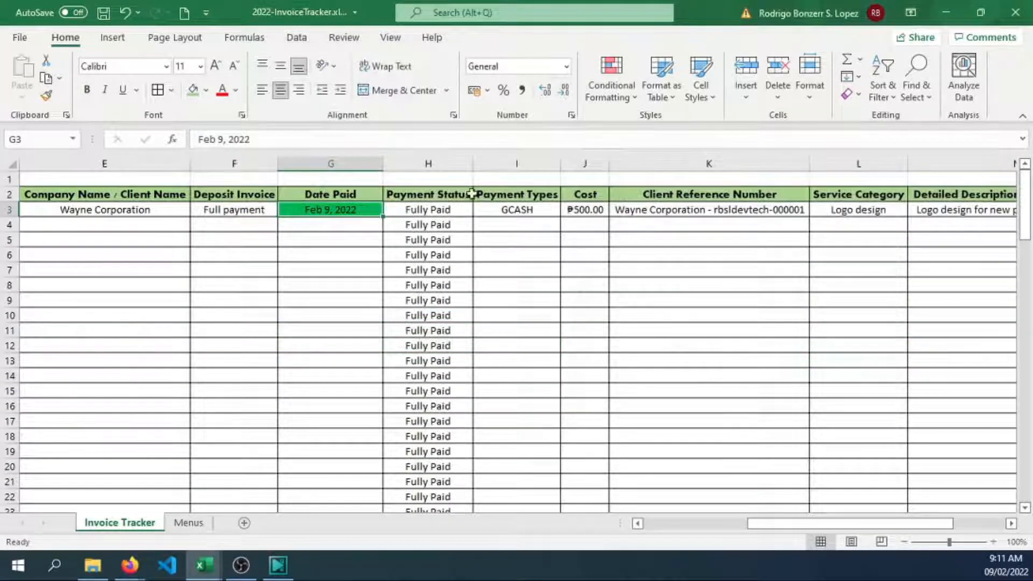
Create a second formula rule for Date Paid using =$H3="Partial Payment".
left_click(610, 75)
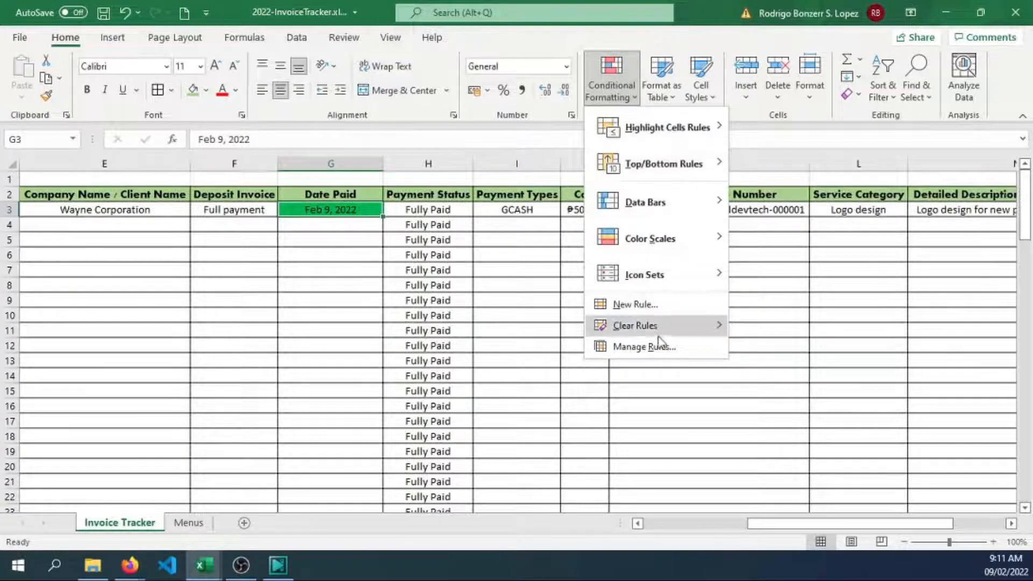
left_click(634, 303)
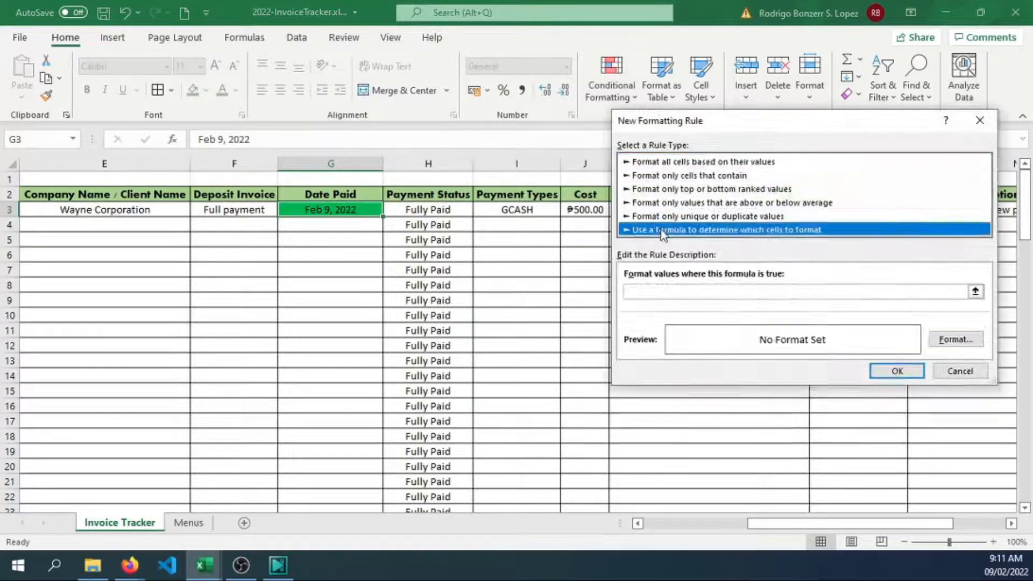
type("=")
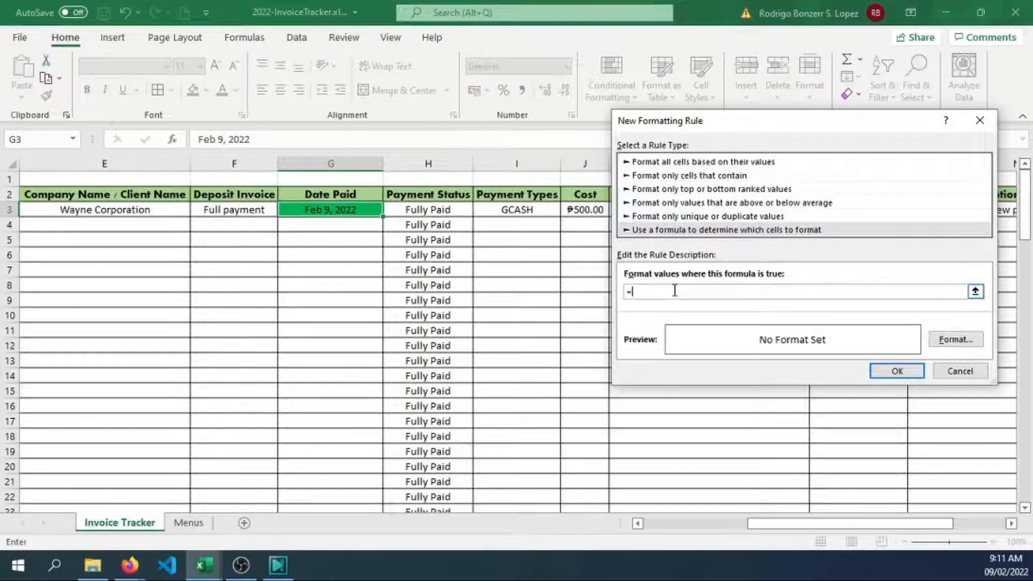
left_click(955, 339)
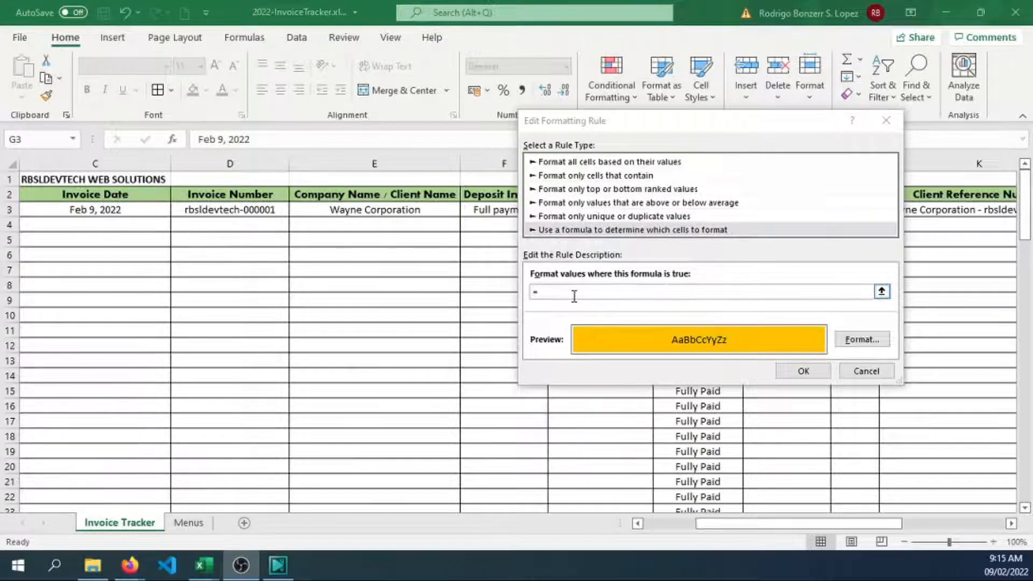
type("S")
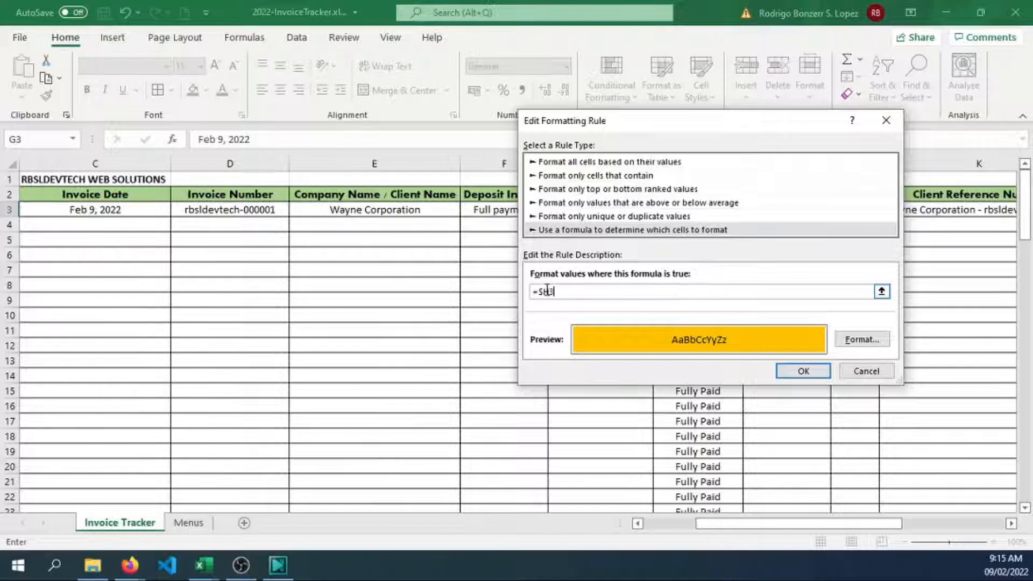
type("=\"Partial Payment")
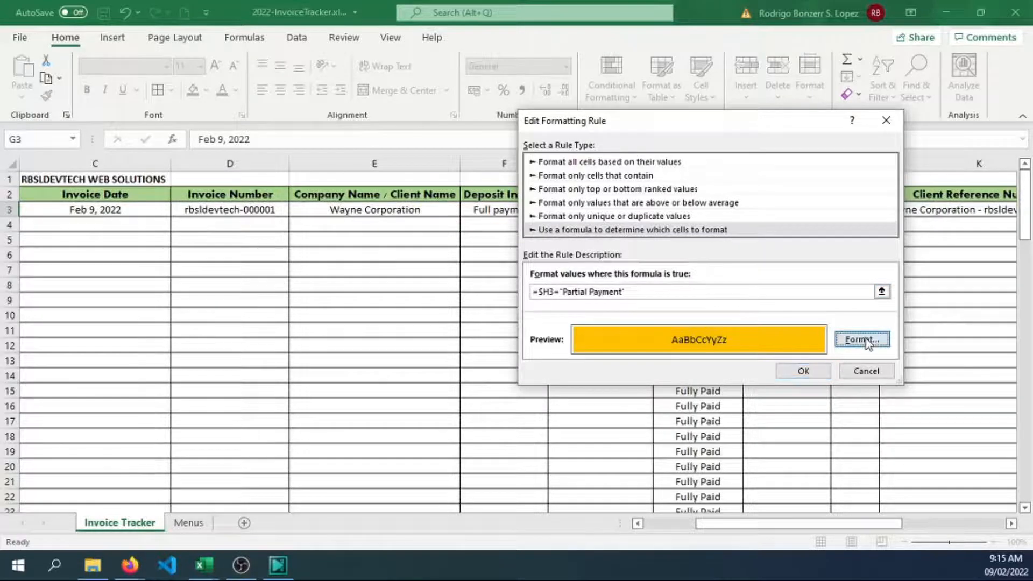
Give the Partial Payment rule an orange fill and apply the rules.
left_click(862, 339)
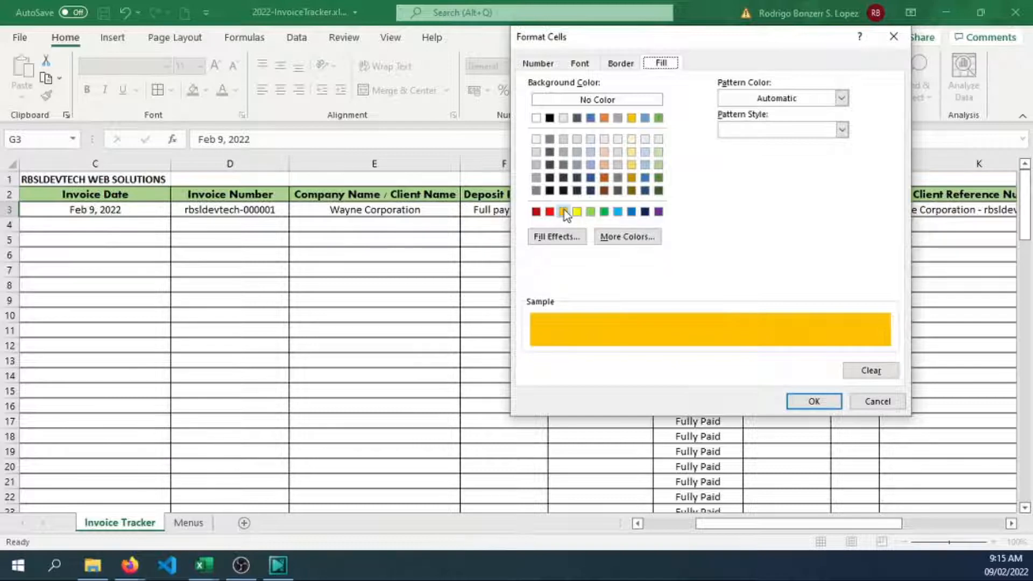
left_click(813, 401)
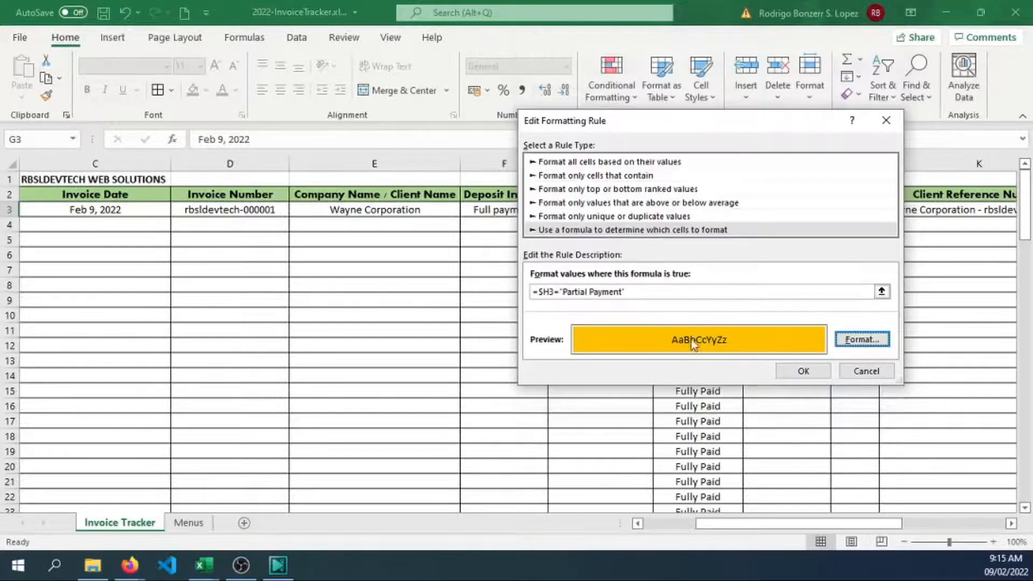
left_click(803, 371)
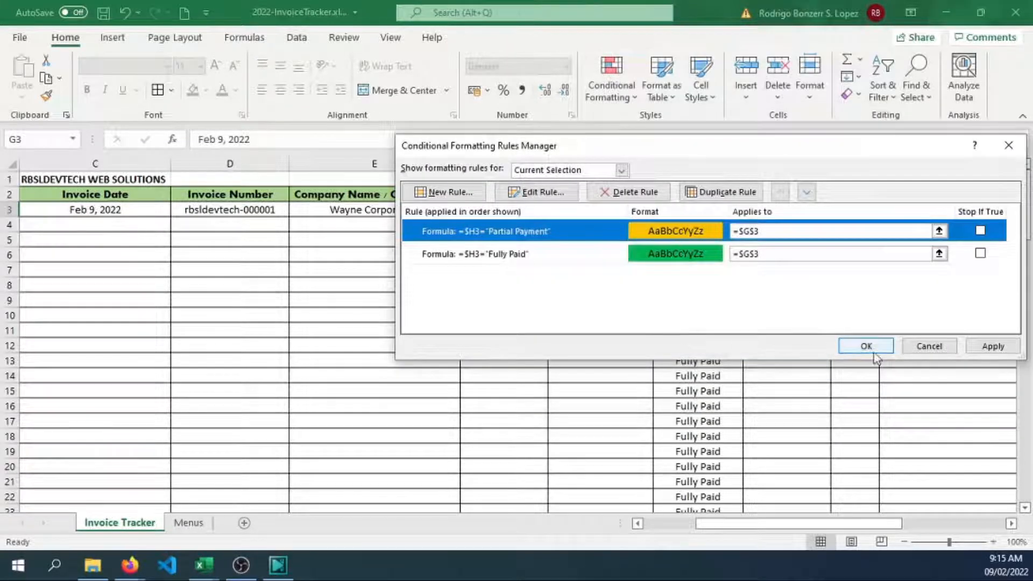
left_click(993, 346)
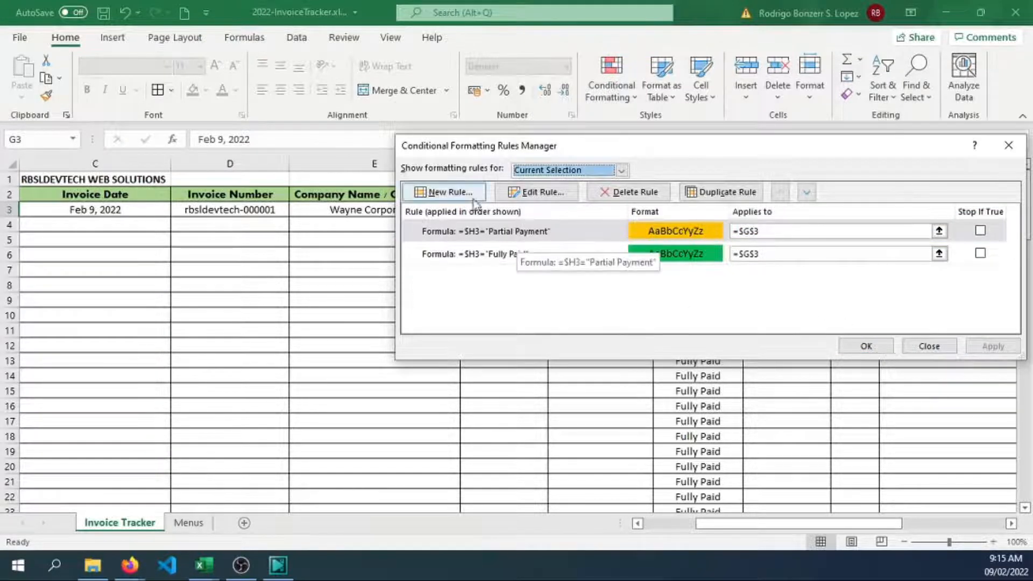
Start a third formula rule for Date Paid using =$H3="Overdue".
left_click(444, 191)
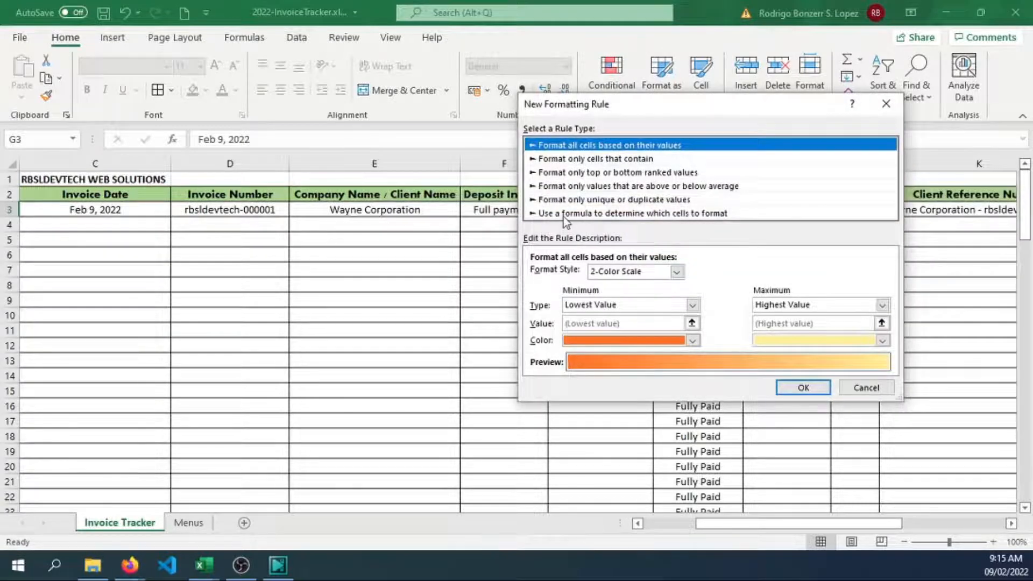
left_click(632, 213)
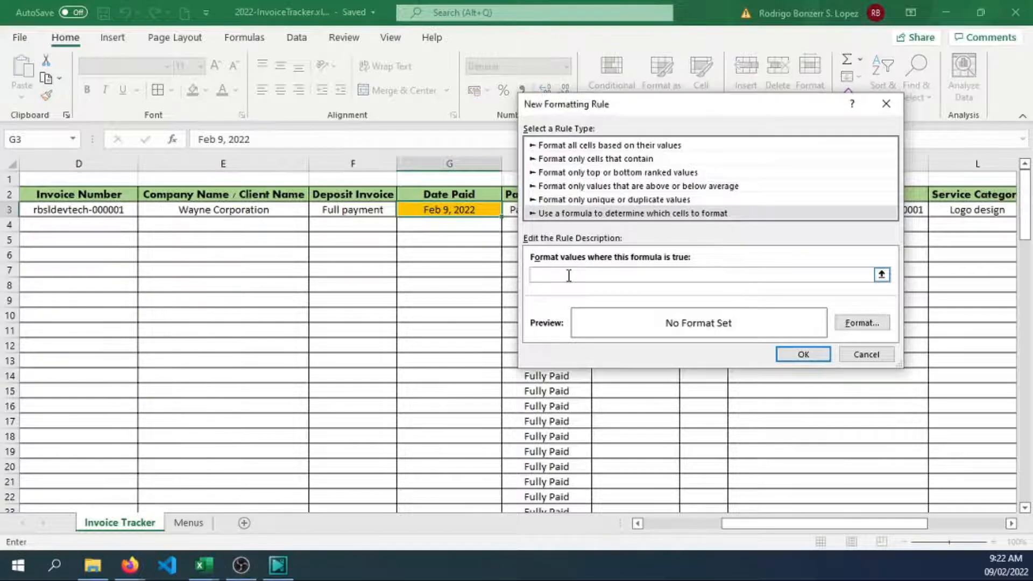
type("=S")
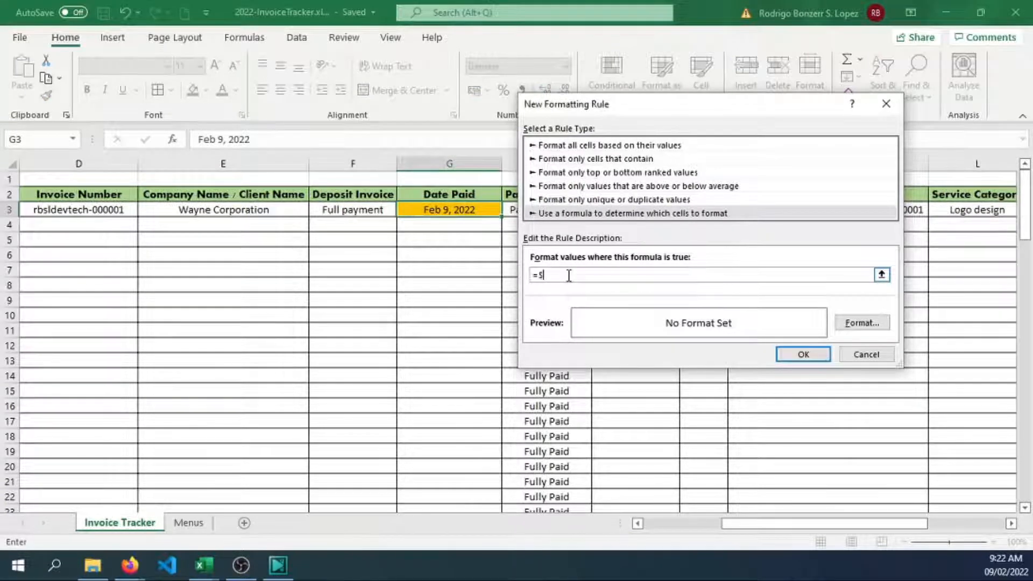
type("H3")
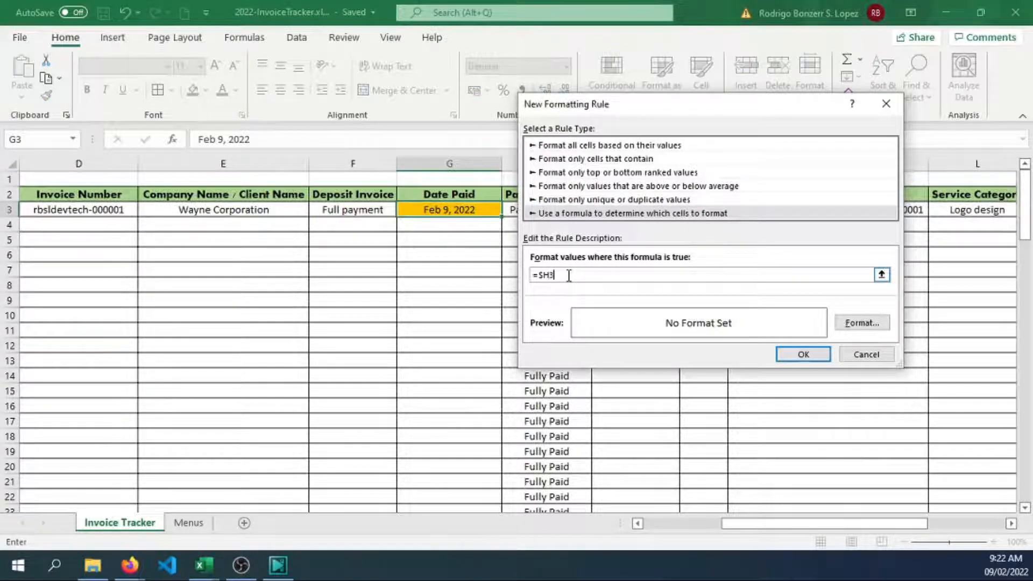
type("=\"Overdue\"")
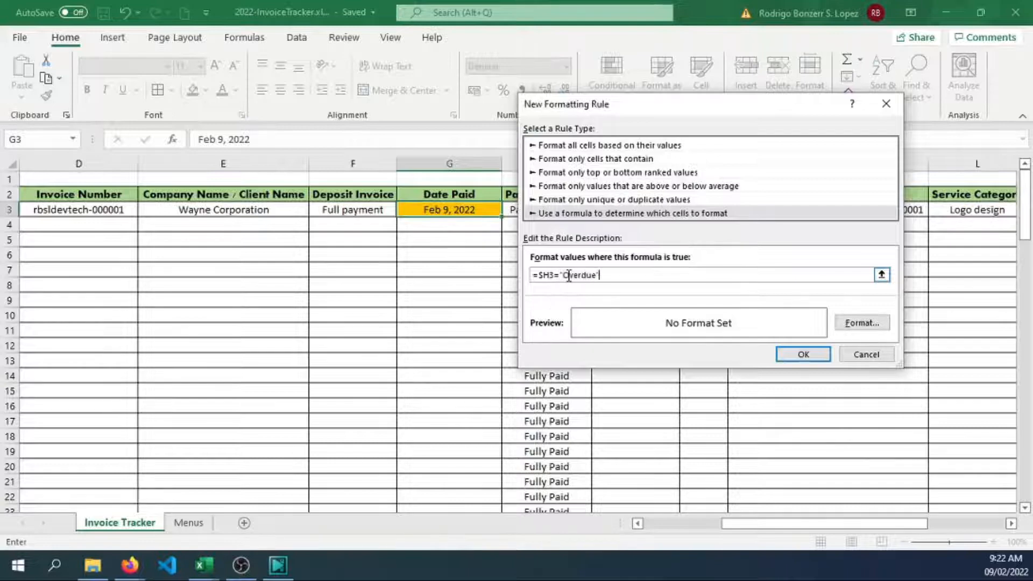
Pick a red fill for the Overdue rule.
left_click(861, 323)
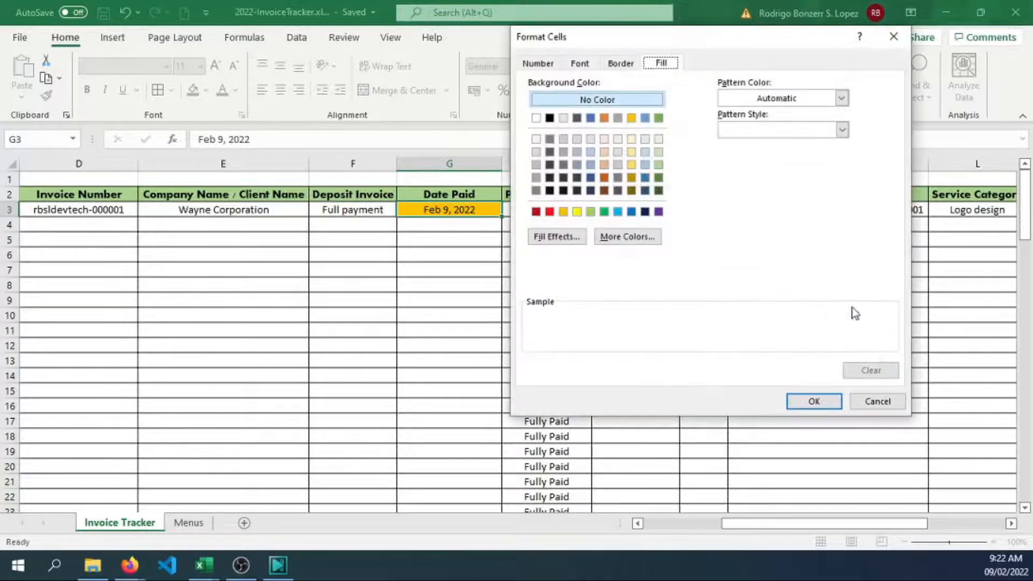
left_click(536, 212)
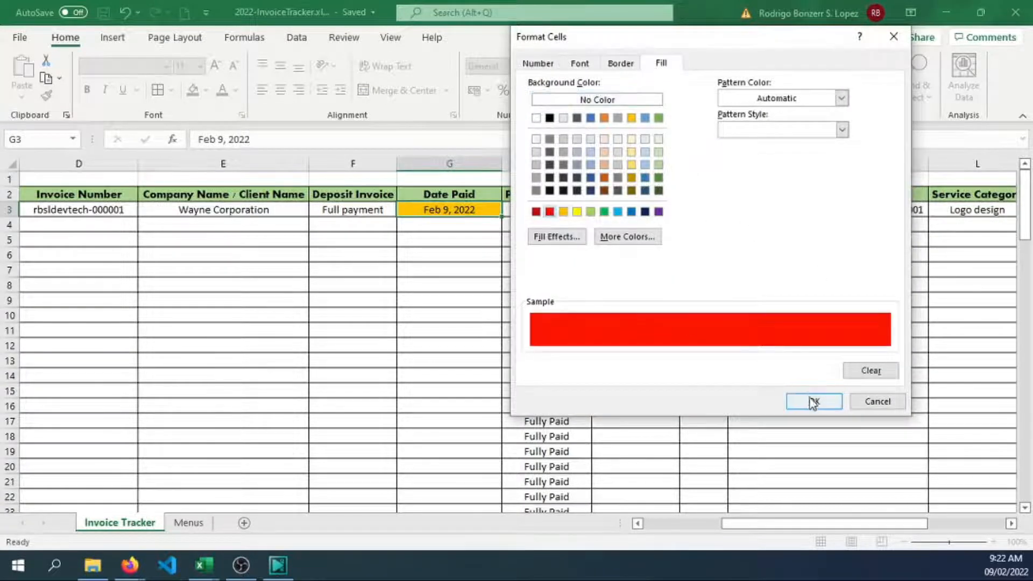
left_click(813, 401)
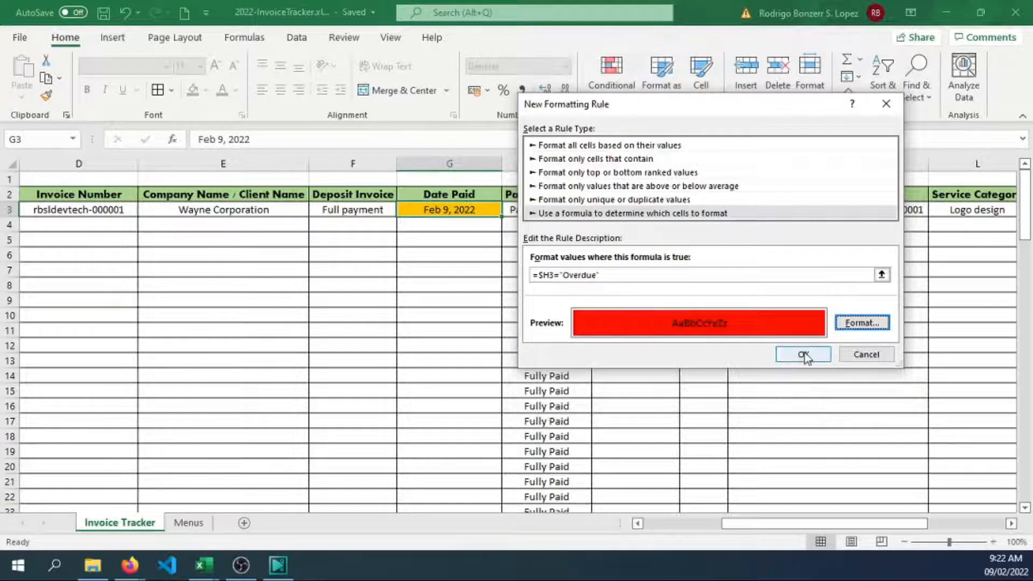
Confirm the Overdue rule and apply all three colour rules to Date Paid.
left_click(803, 354)
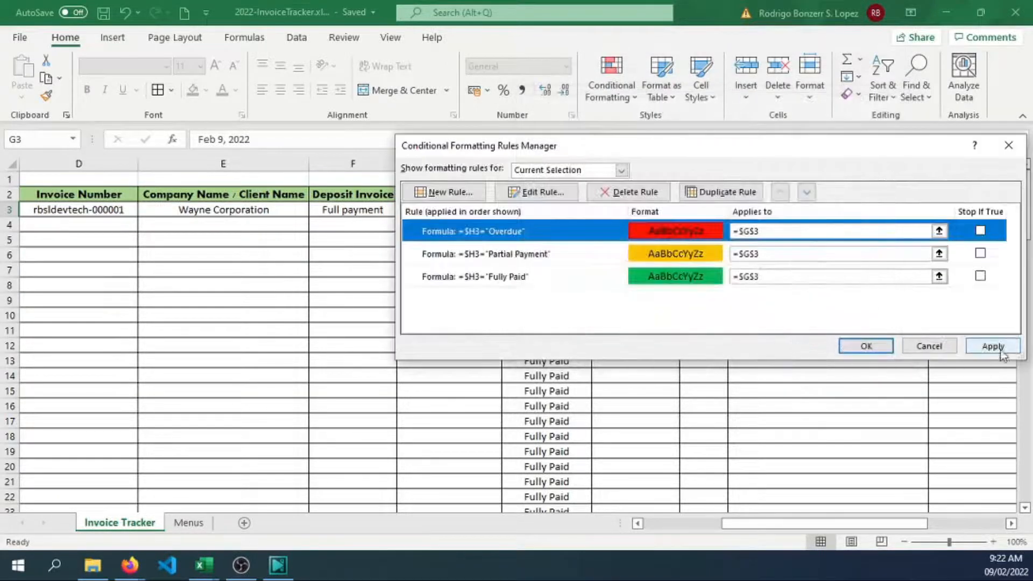
left_click(865, 346)
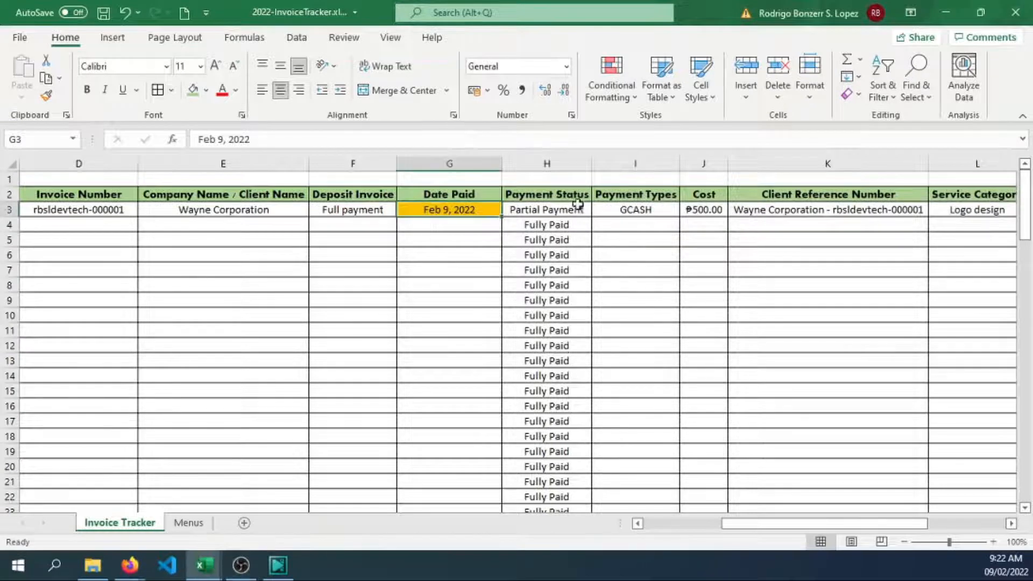
Cycle H3 through Fully Paid, Partial Payment and Overdue to check the colours.
left_click(597, 209)
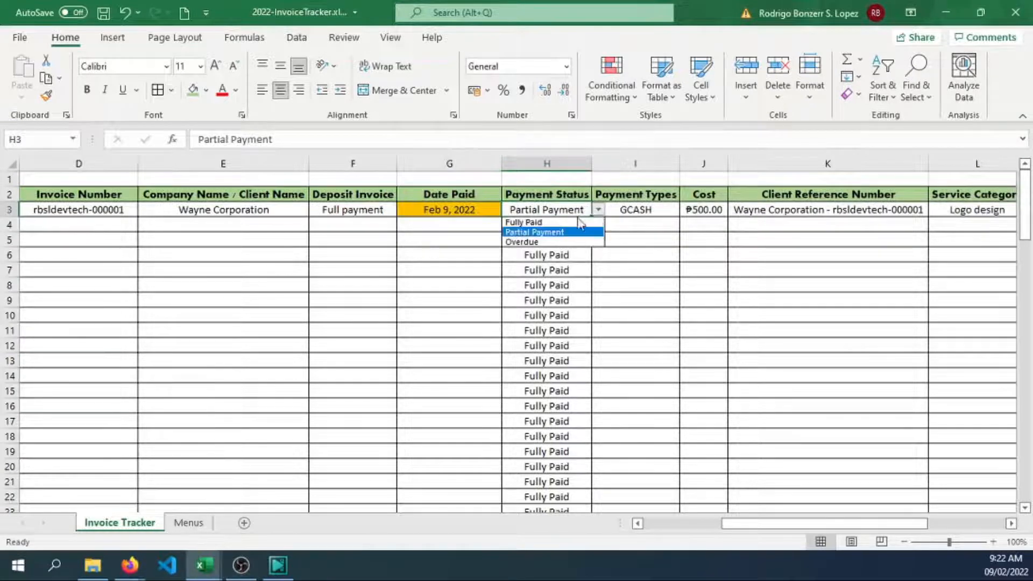
left_click(545, 222)
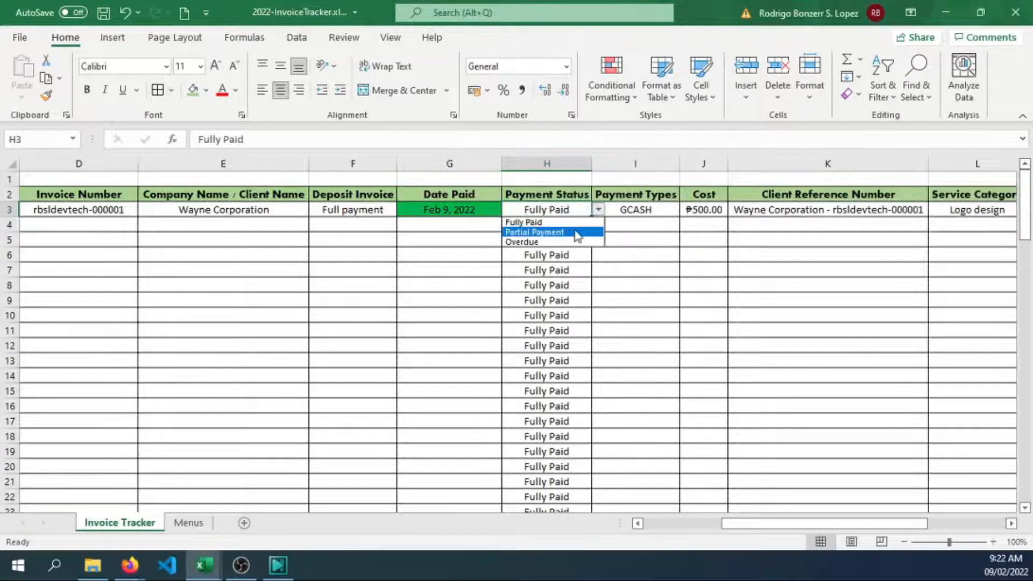
left_click(535, 232)
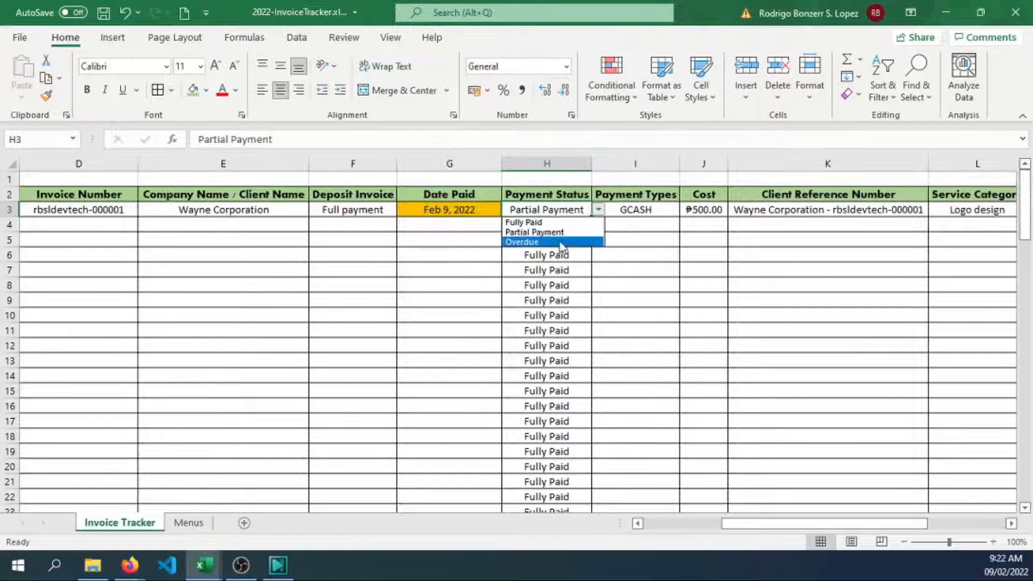
left_click(521, 243)
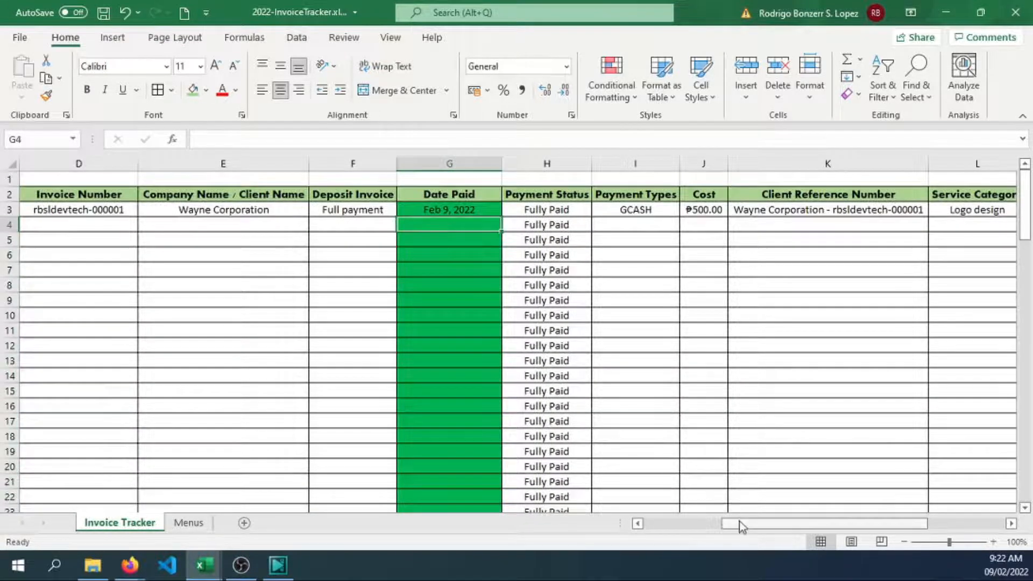
Enter February, Feb 9, 2022 and Queens Corporation in row 4.
scroll("left", 3)
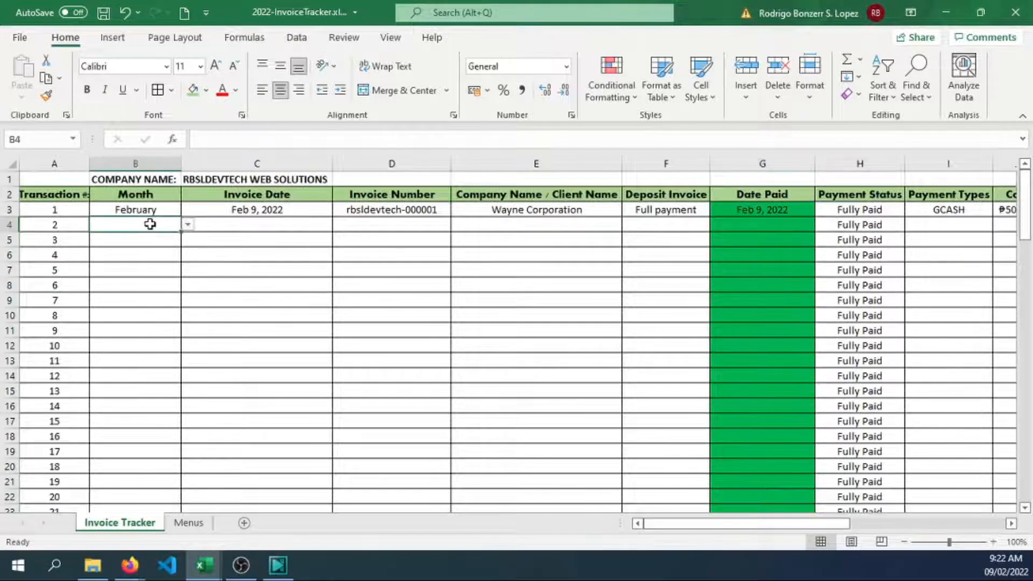
type("Febru")
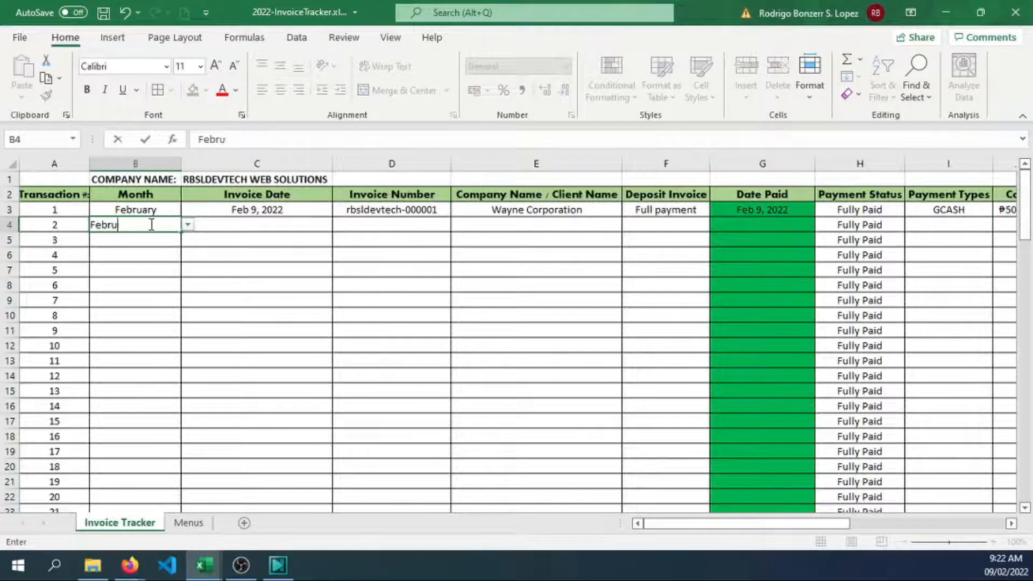
key("Backspace")
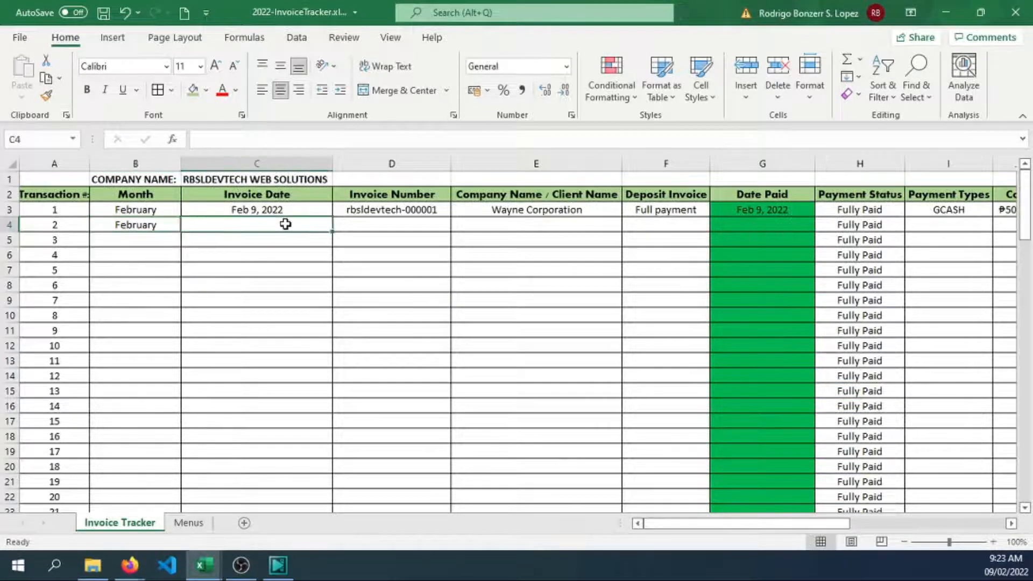
type("Feb 9, 2022")
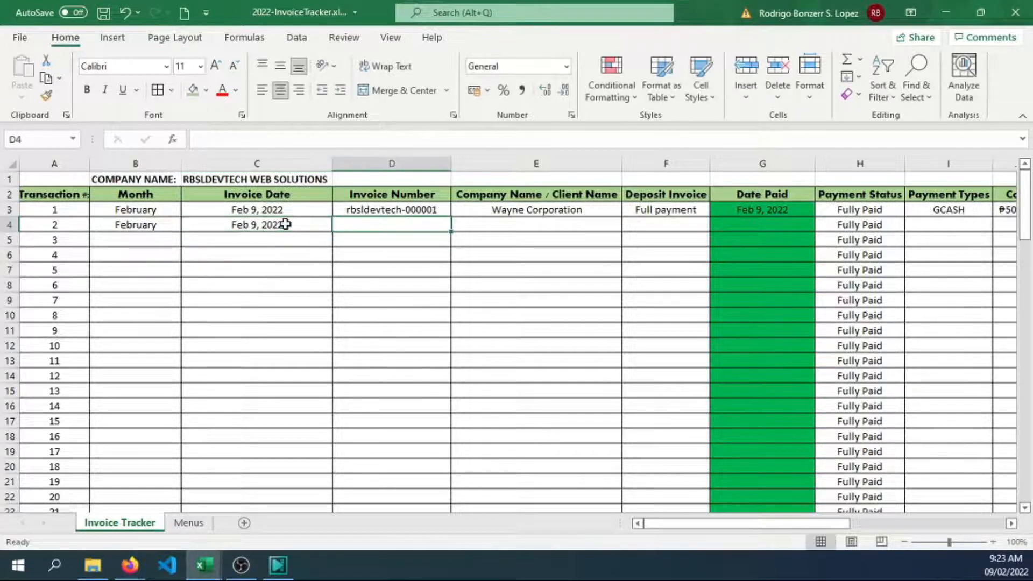
left_click(392, 210)
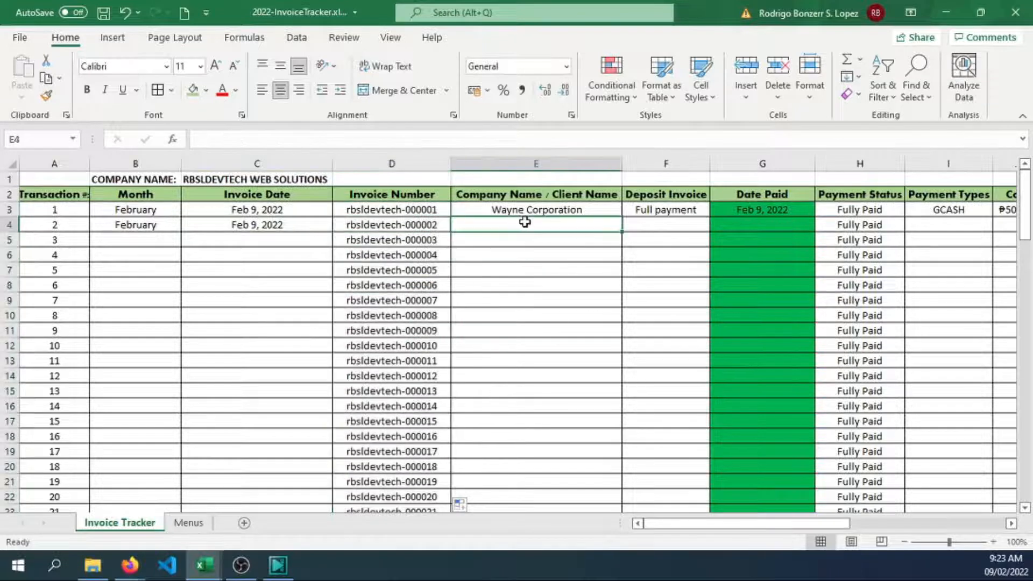
type("Queen Corporation")
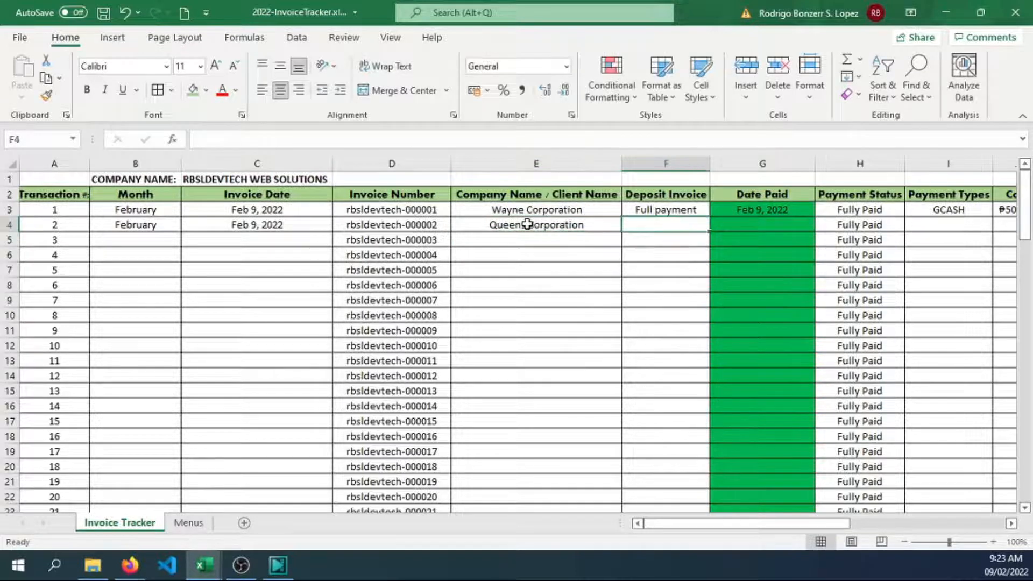
Pick 50% deposit invoice from row 4's invoice type dropdown.
left_click(665, 210)
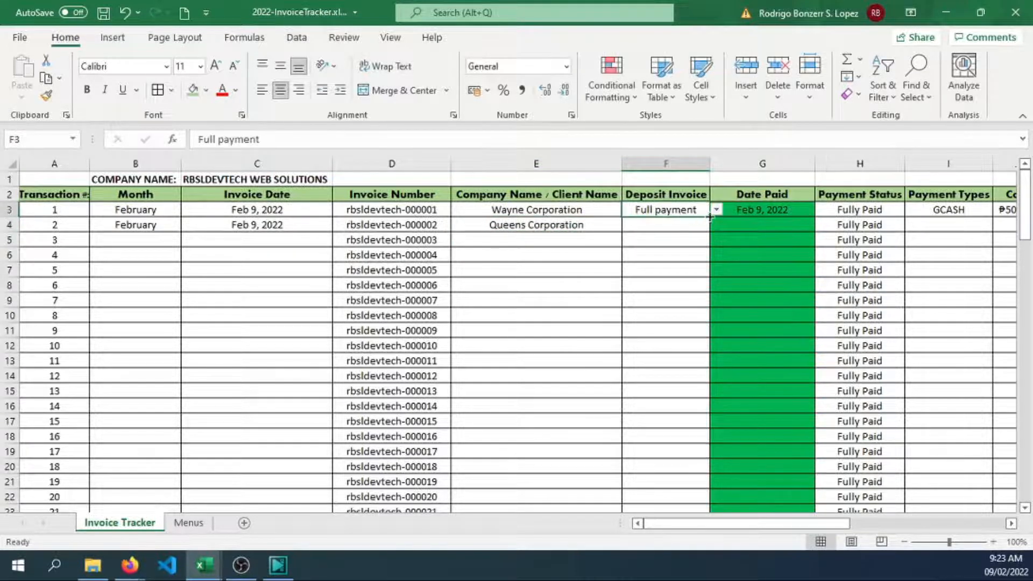
left_click(716, 225)
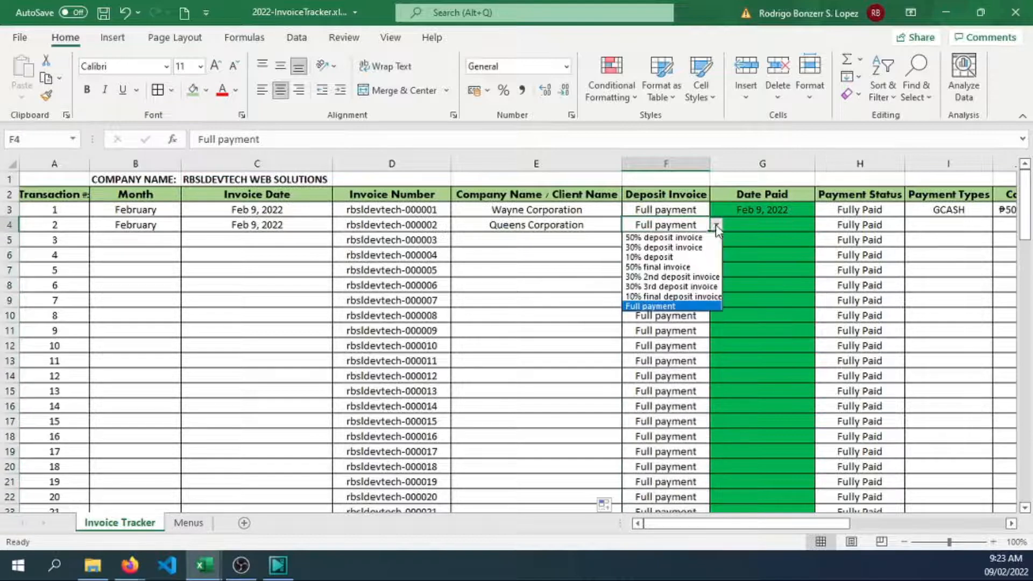
left_click(663, 237)
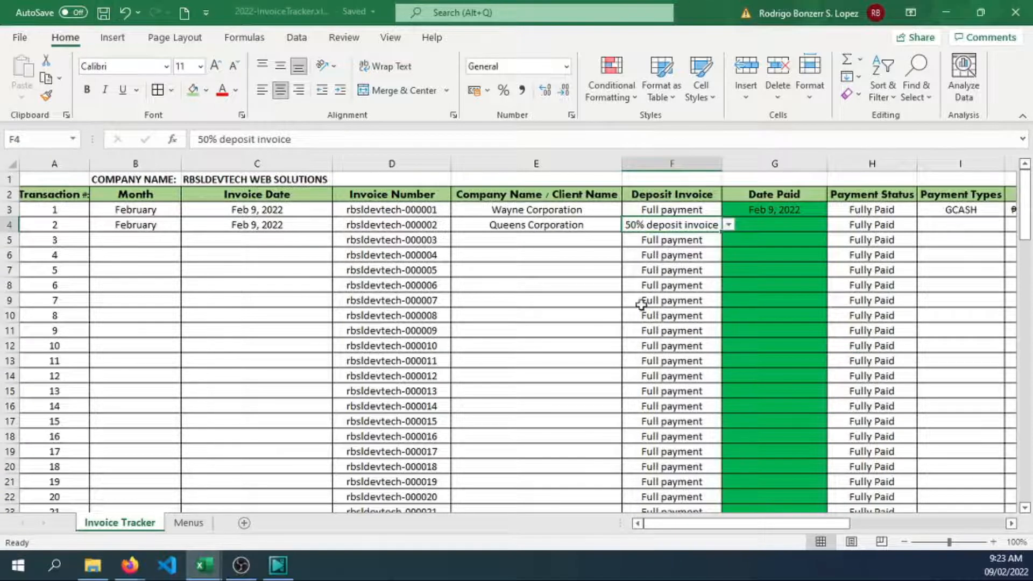
scroll("right", 3)
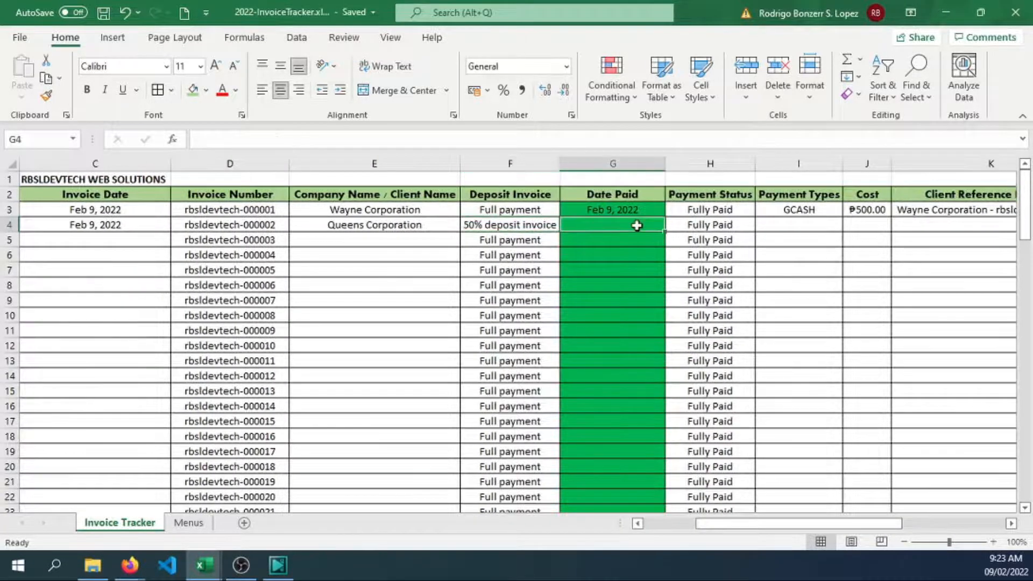
Enter Feb 9, 2022 as Queens Corporation's Date Paid.
type("Feb 9, 2022")
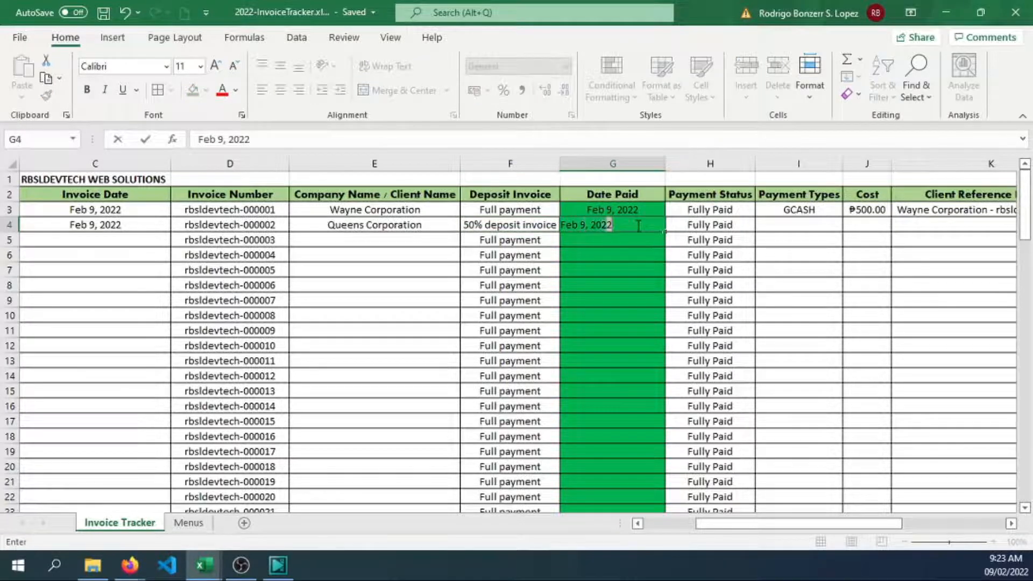
key("Return")
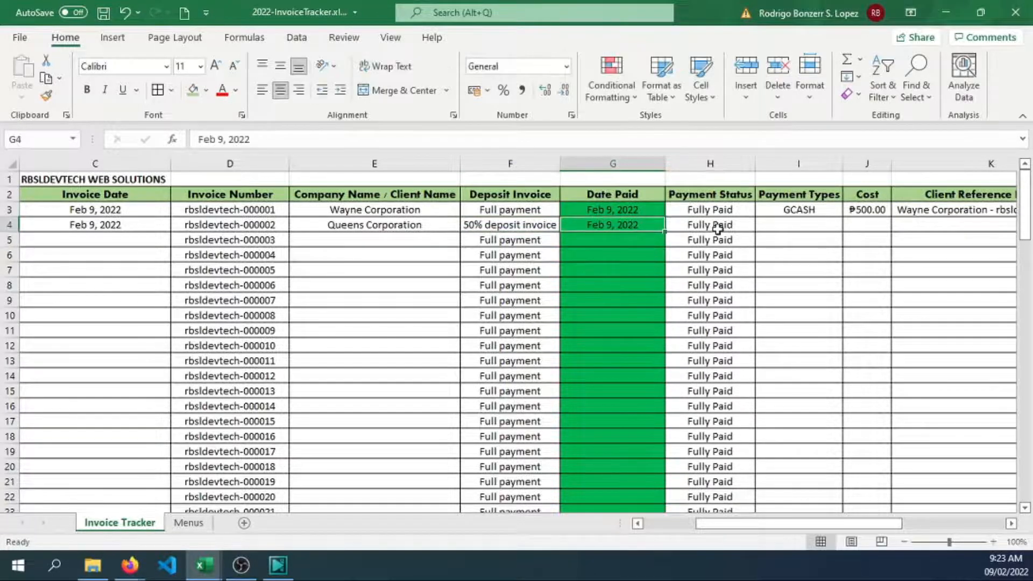
Set H4 to Partial Payment, checking Overdue's red along the way.
left_click(761, 225)
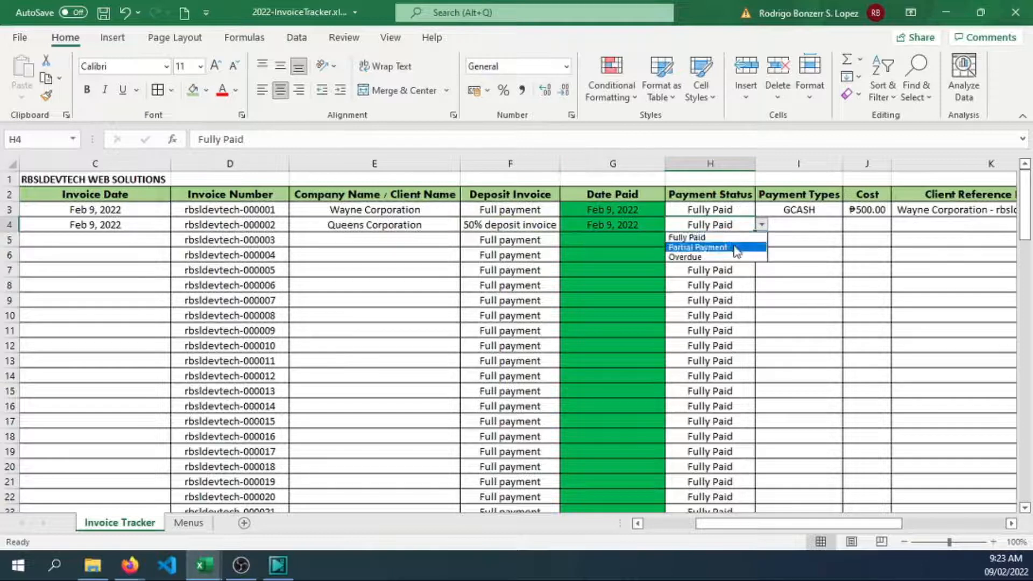
left_click(696, 246)
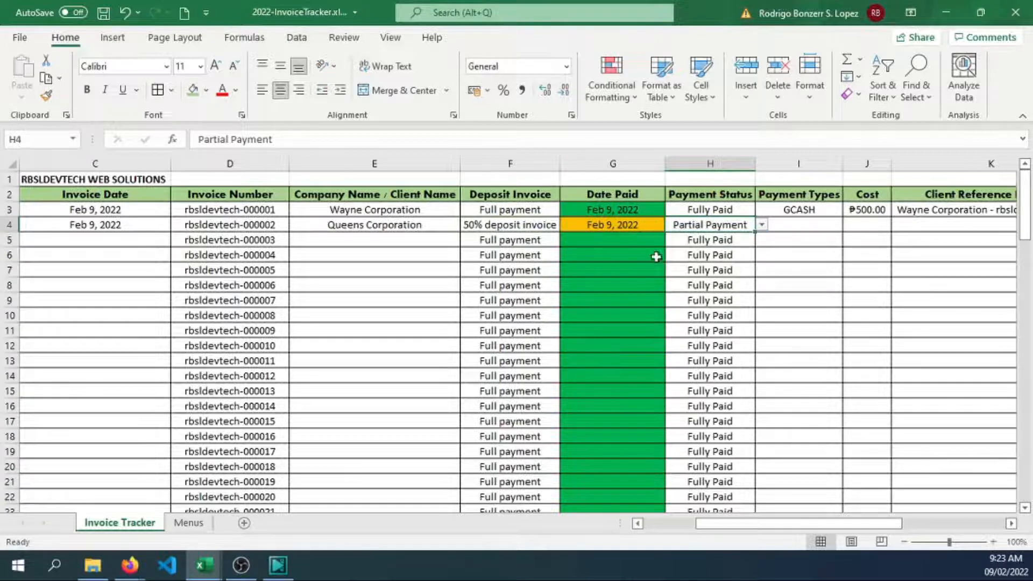
left_click(761, 224)
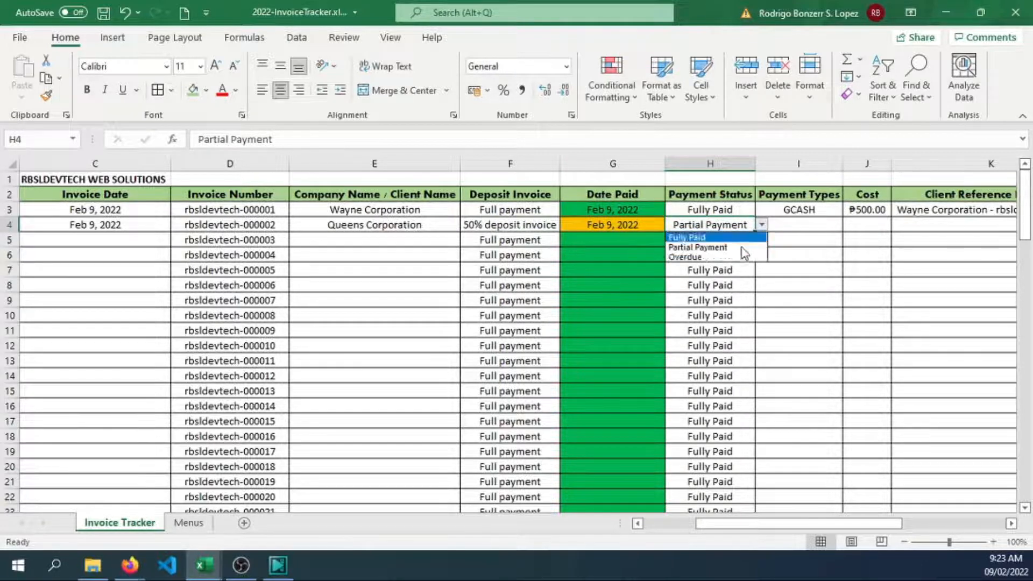
left_click(684, 258)
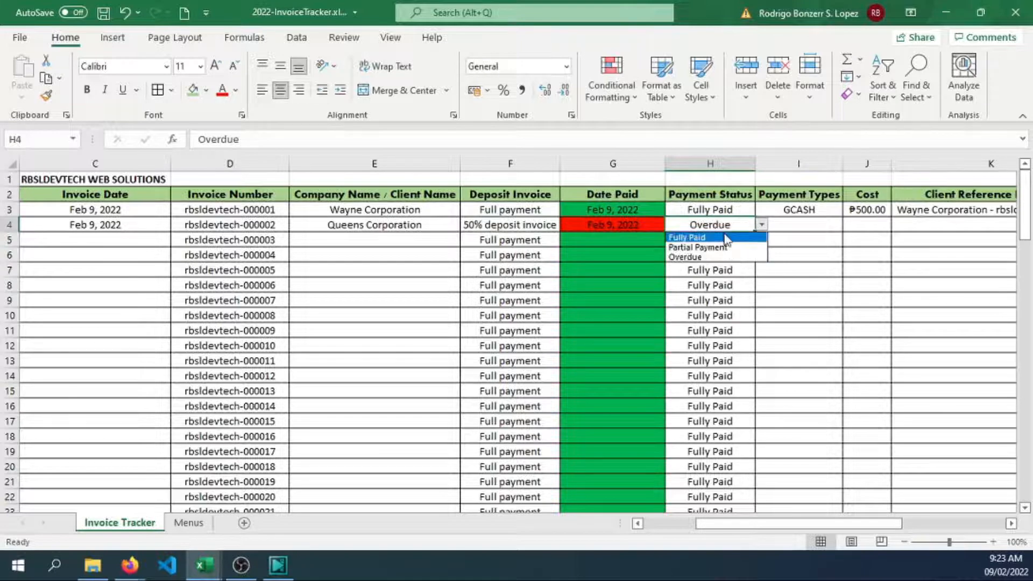
left_click(697, 248)
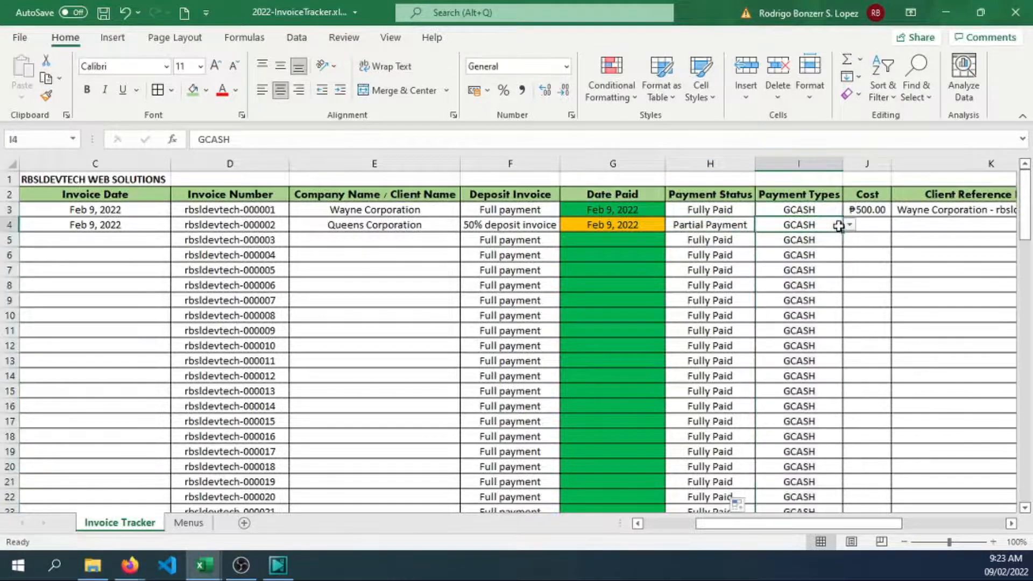
Enter Cash payment in I4 and a cost of 500 shown as ₱500.00.
type("Cash payment")
left_click(868, 225)
type("5")
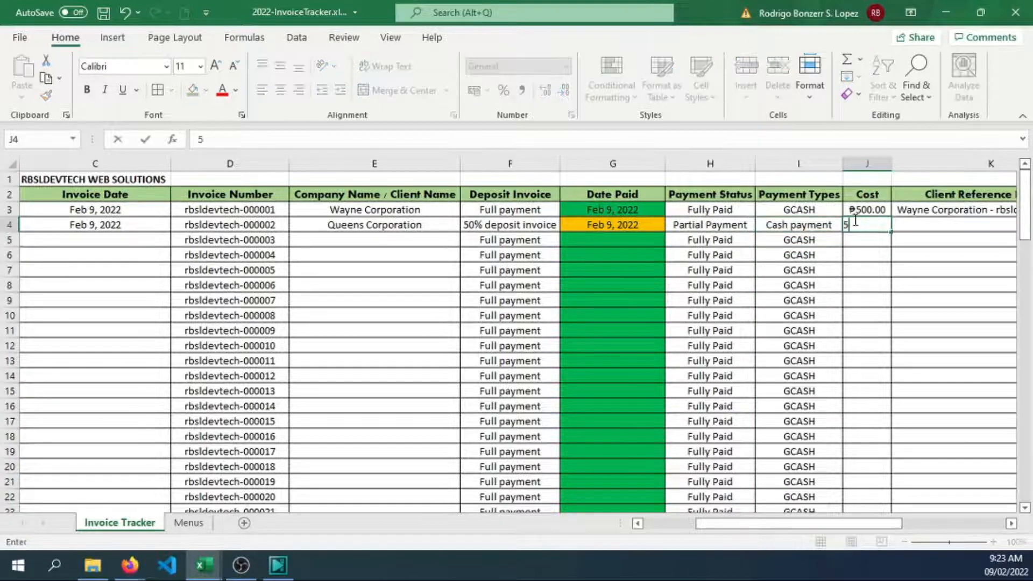
key("Return")
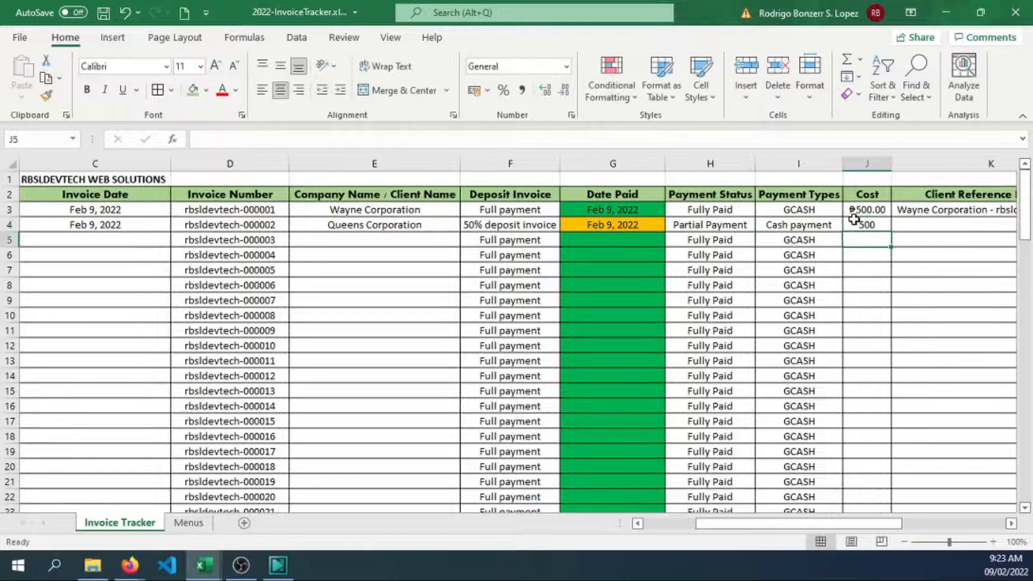
left_click(868, 224)
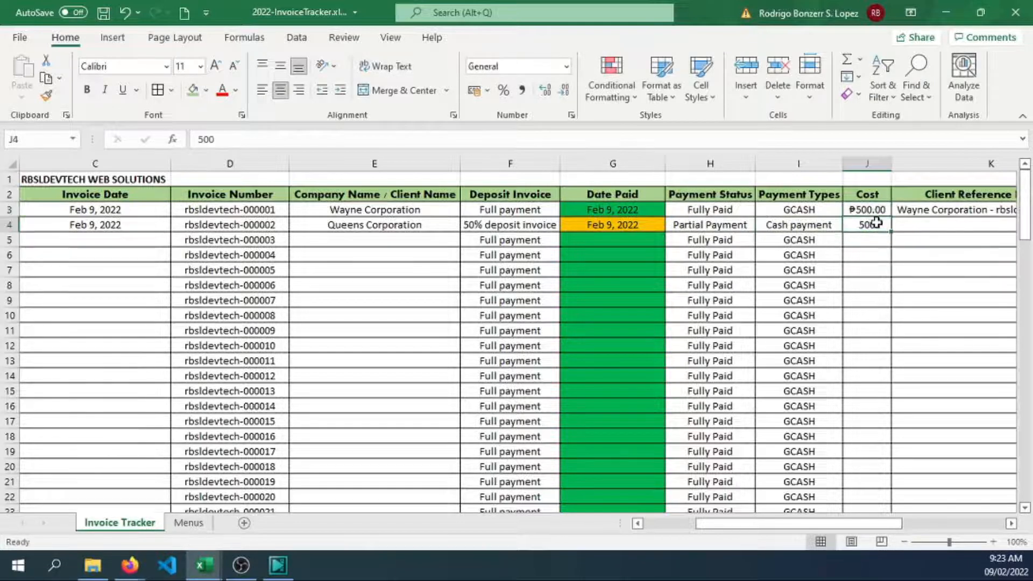
mouse_move(453, 90)
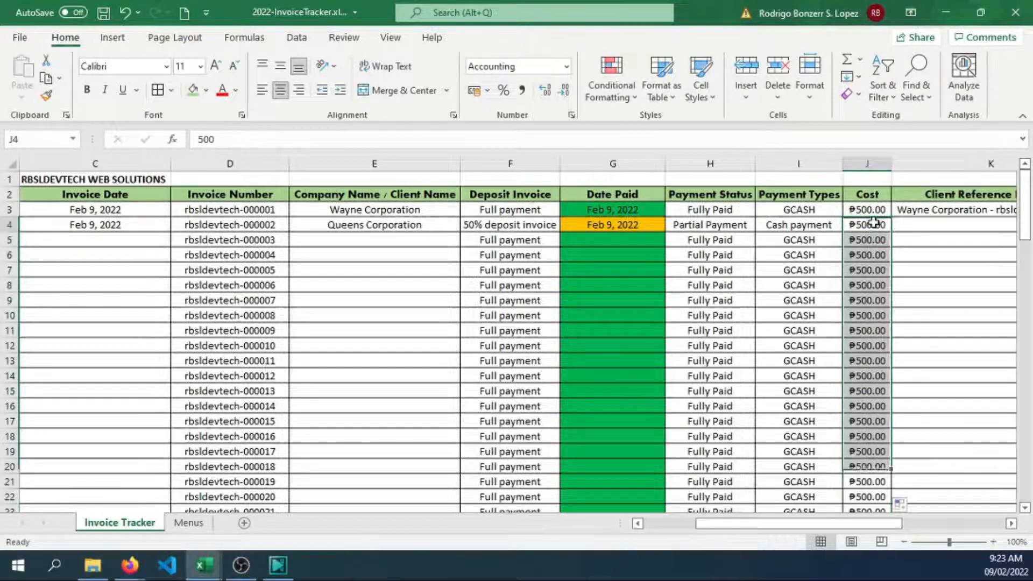
type("0")
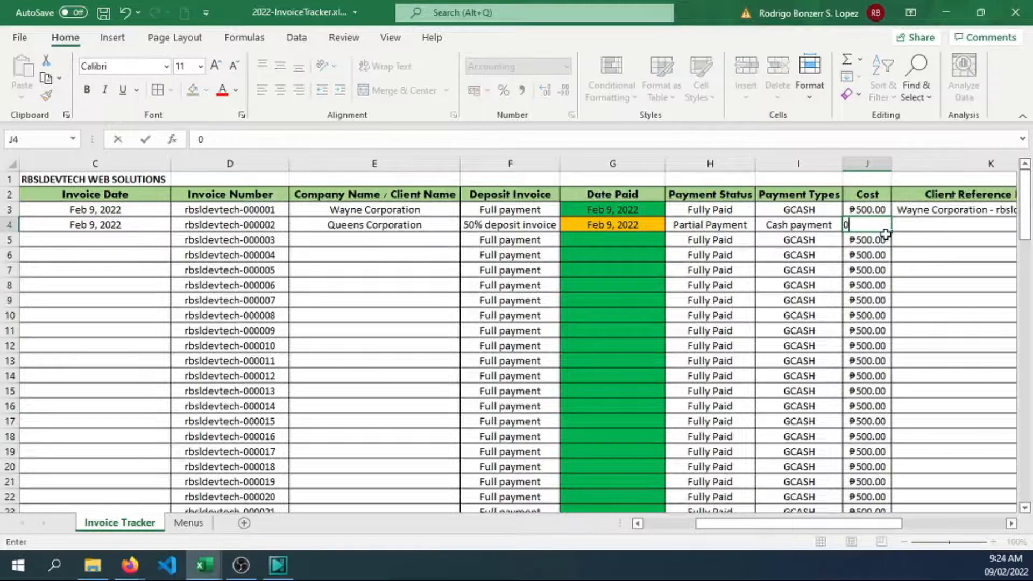
key("Return")
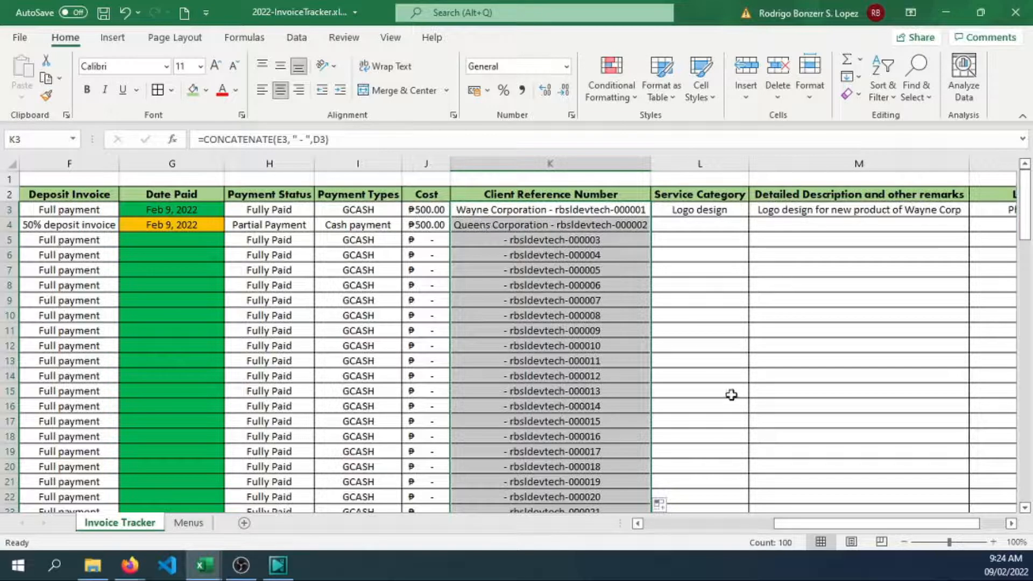
Assign Queens Corporation Banner design, description 'Banner for new product of Queens Corp', and location US.
left_click(700, 224)
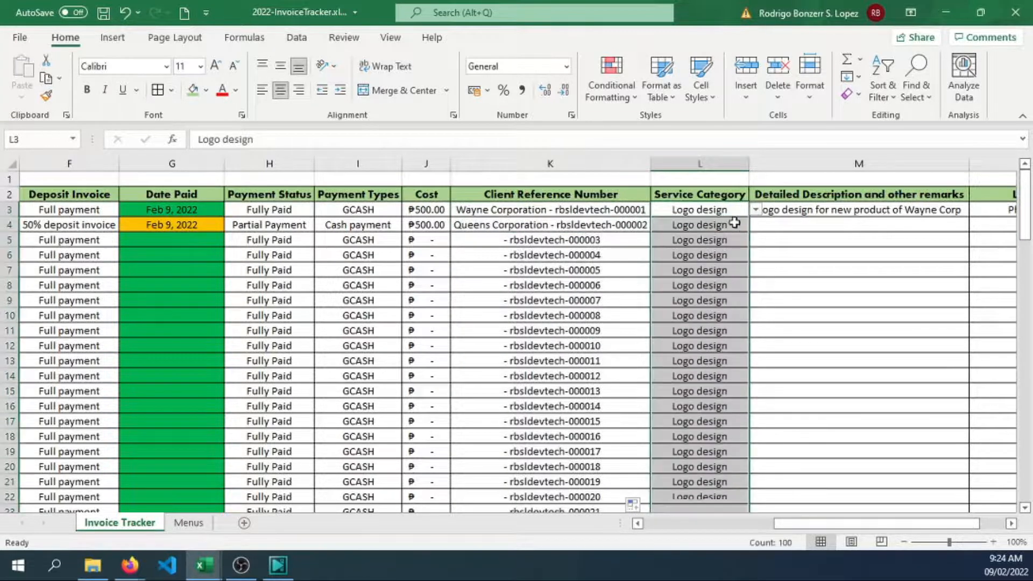
left_click(755, 224)
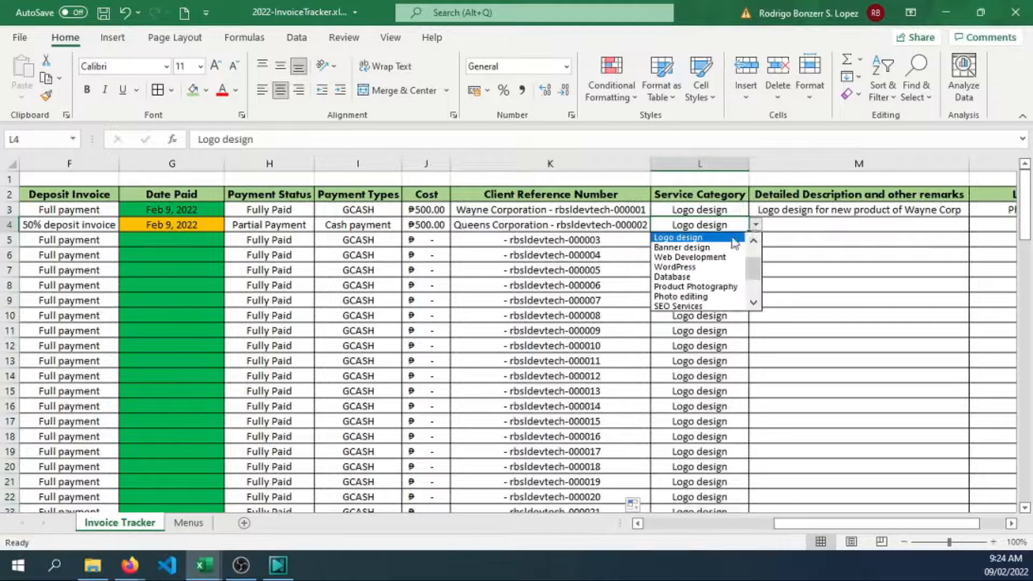
left_click(682, 248)
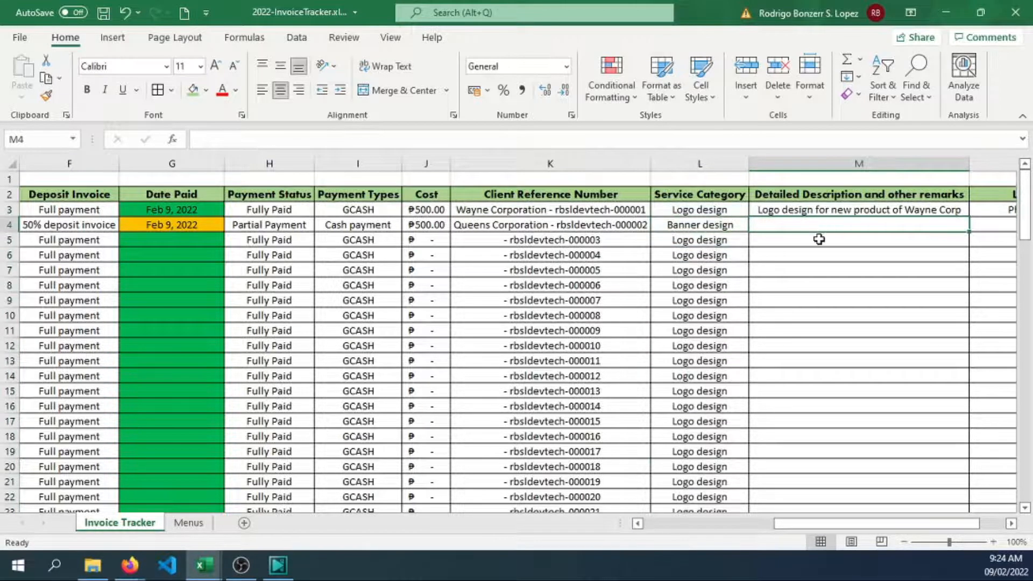
type("Banner for")
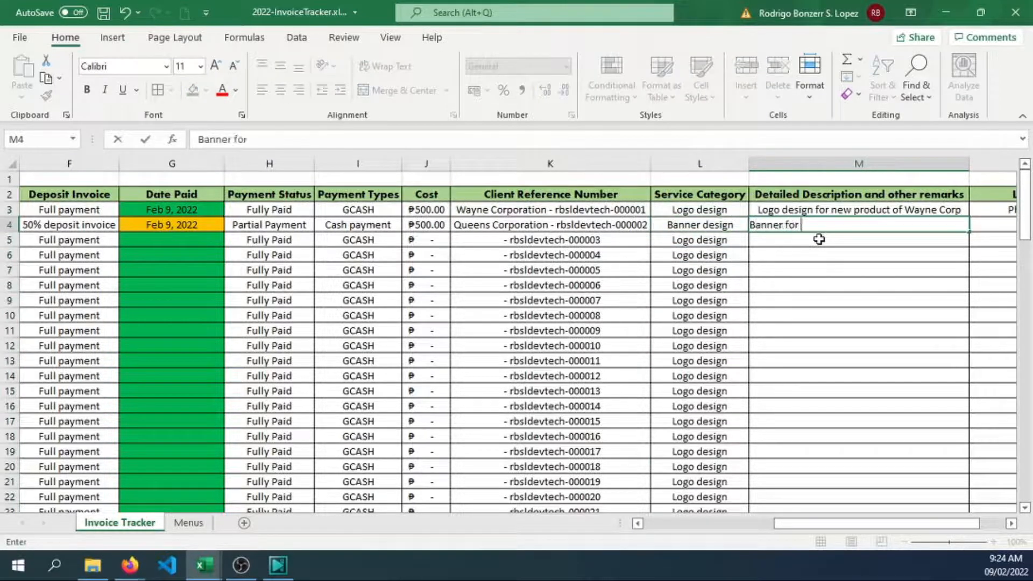
type("new product of Queens Corp")
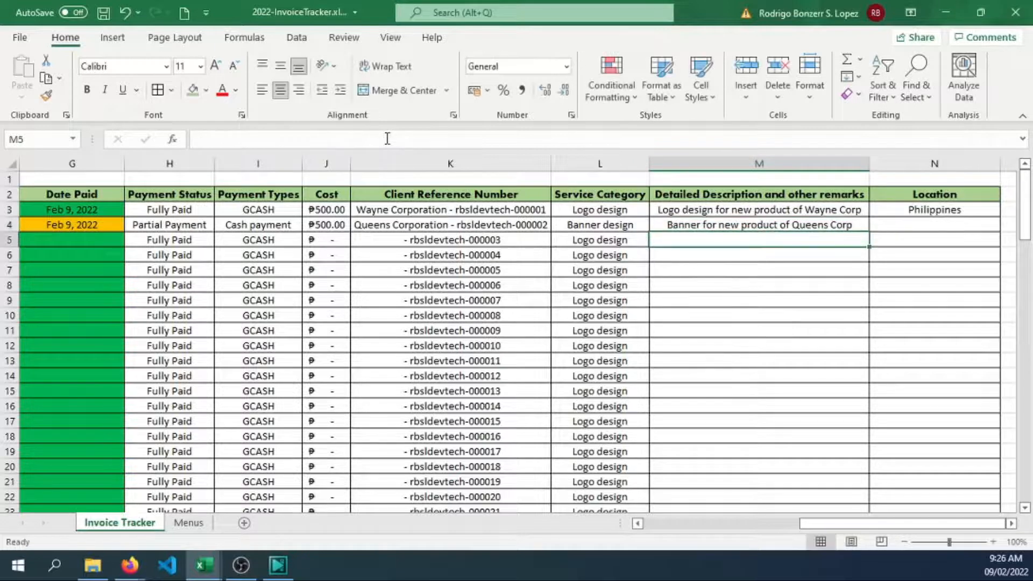
type("US")
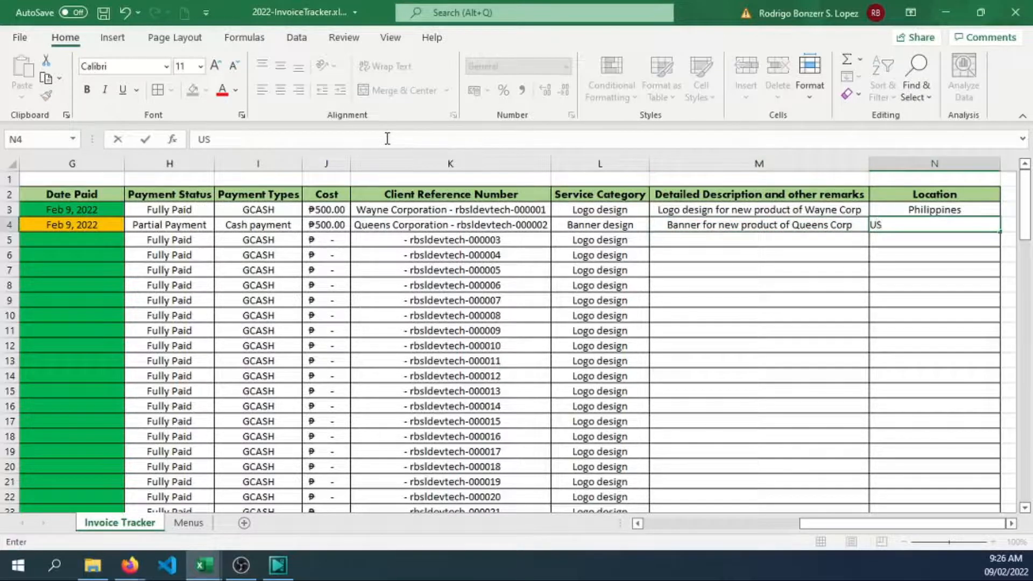
key("Return")
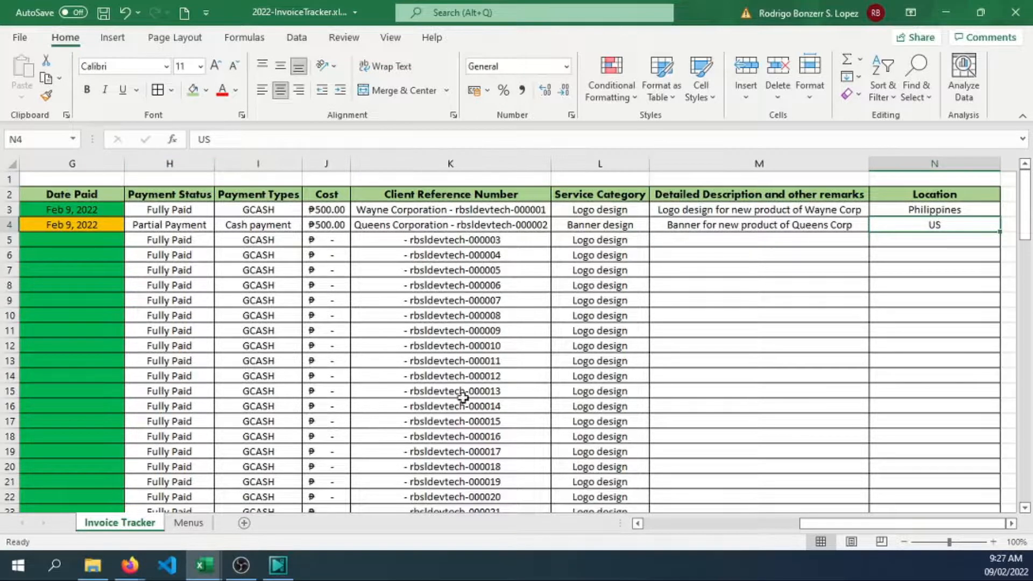
scroll("left", 3)
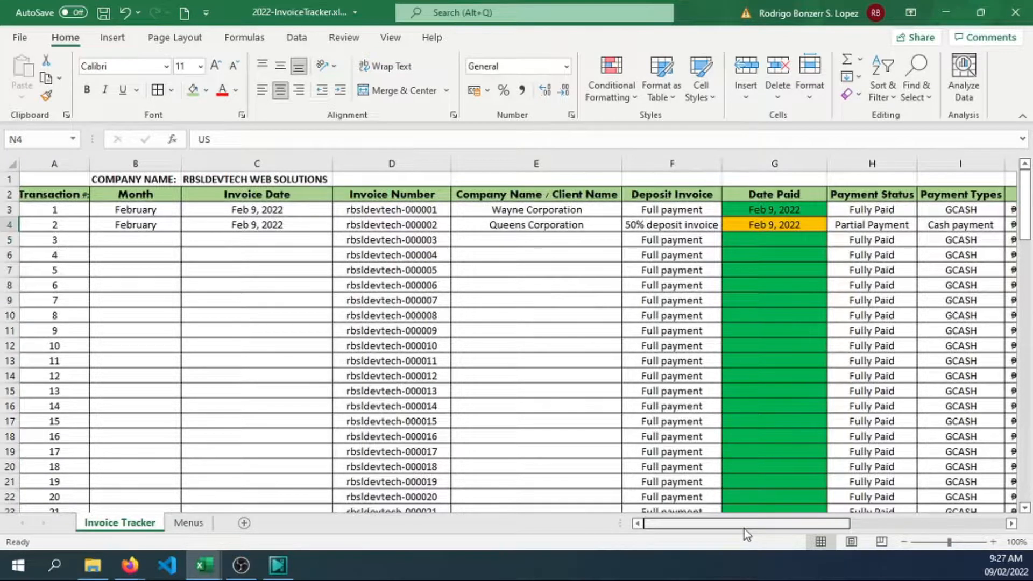
scroll("right", 3)
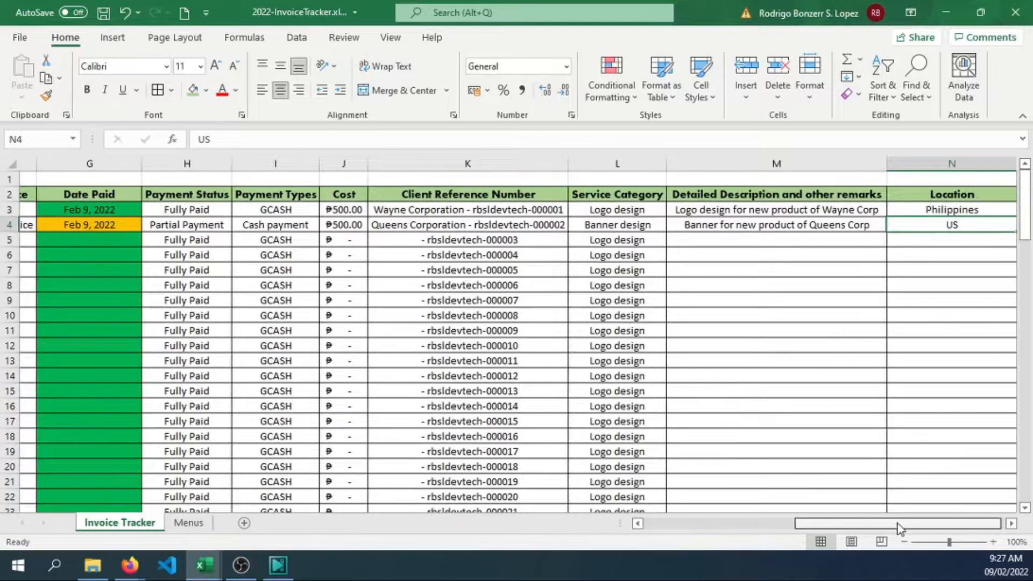